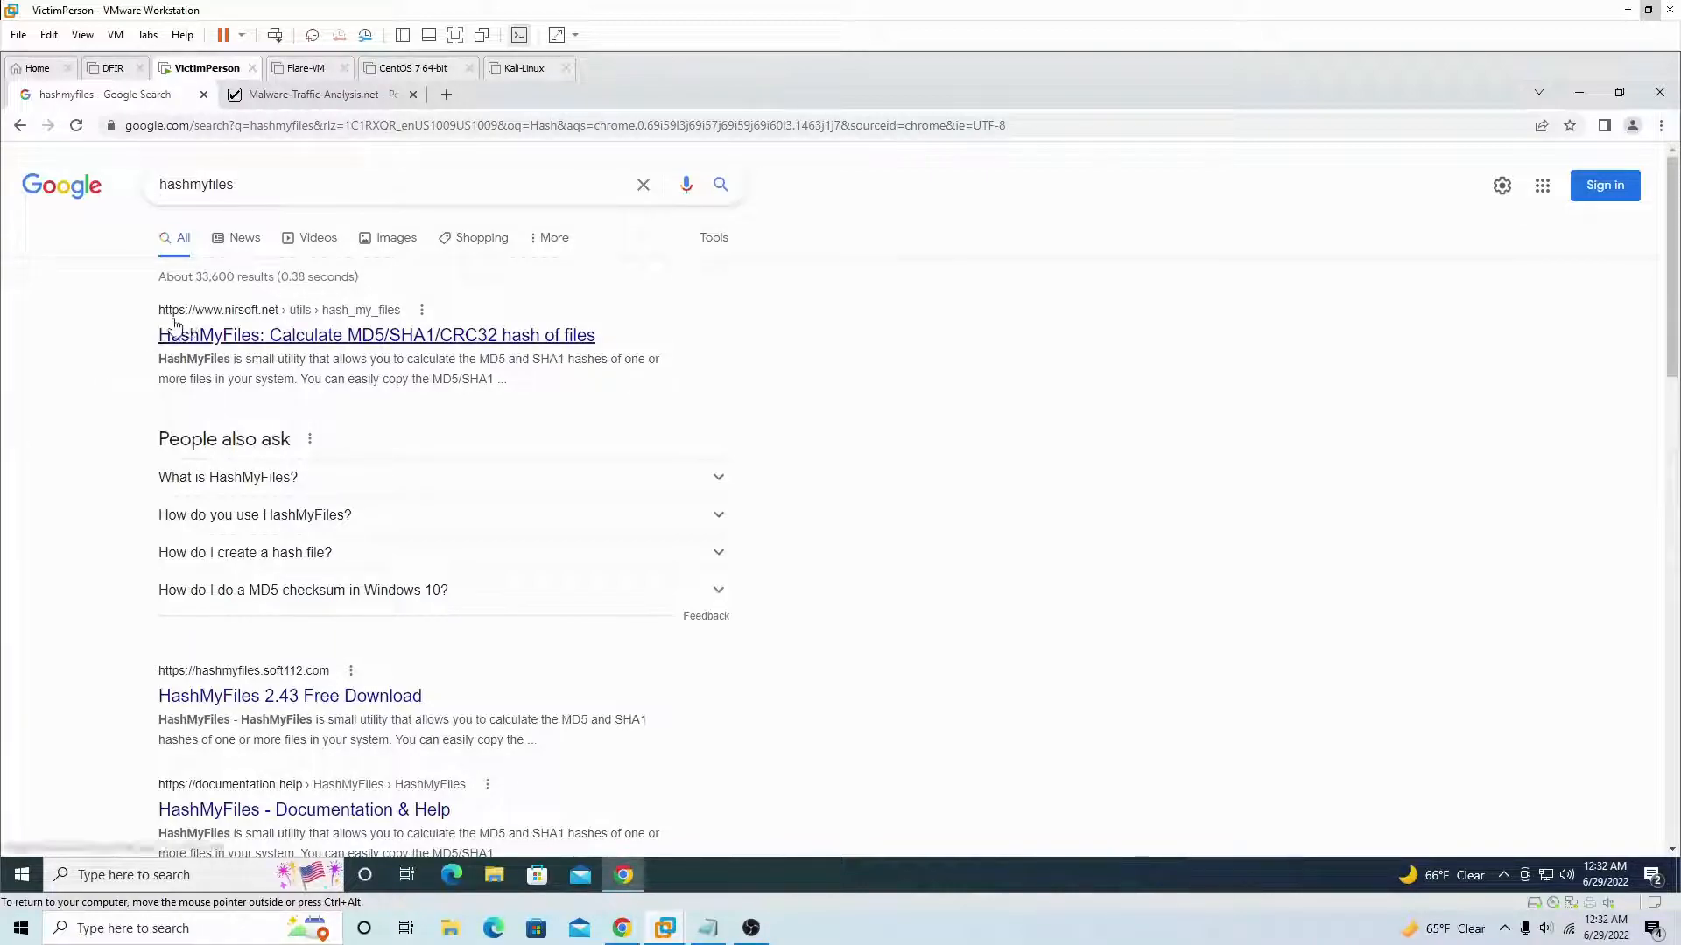
{"action": "mouse_move", "coordinate": [278, 334]}
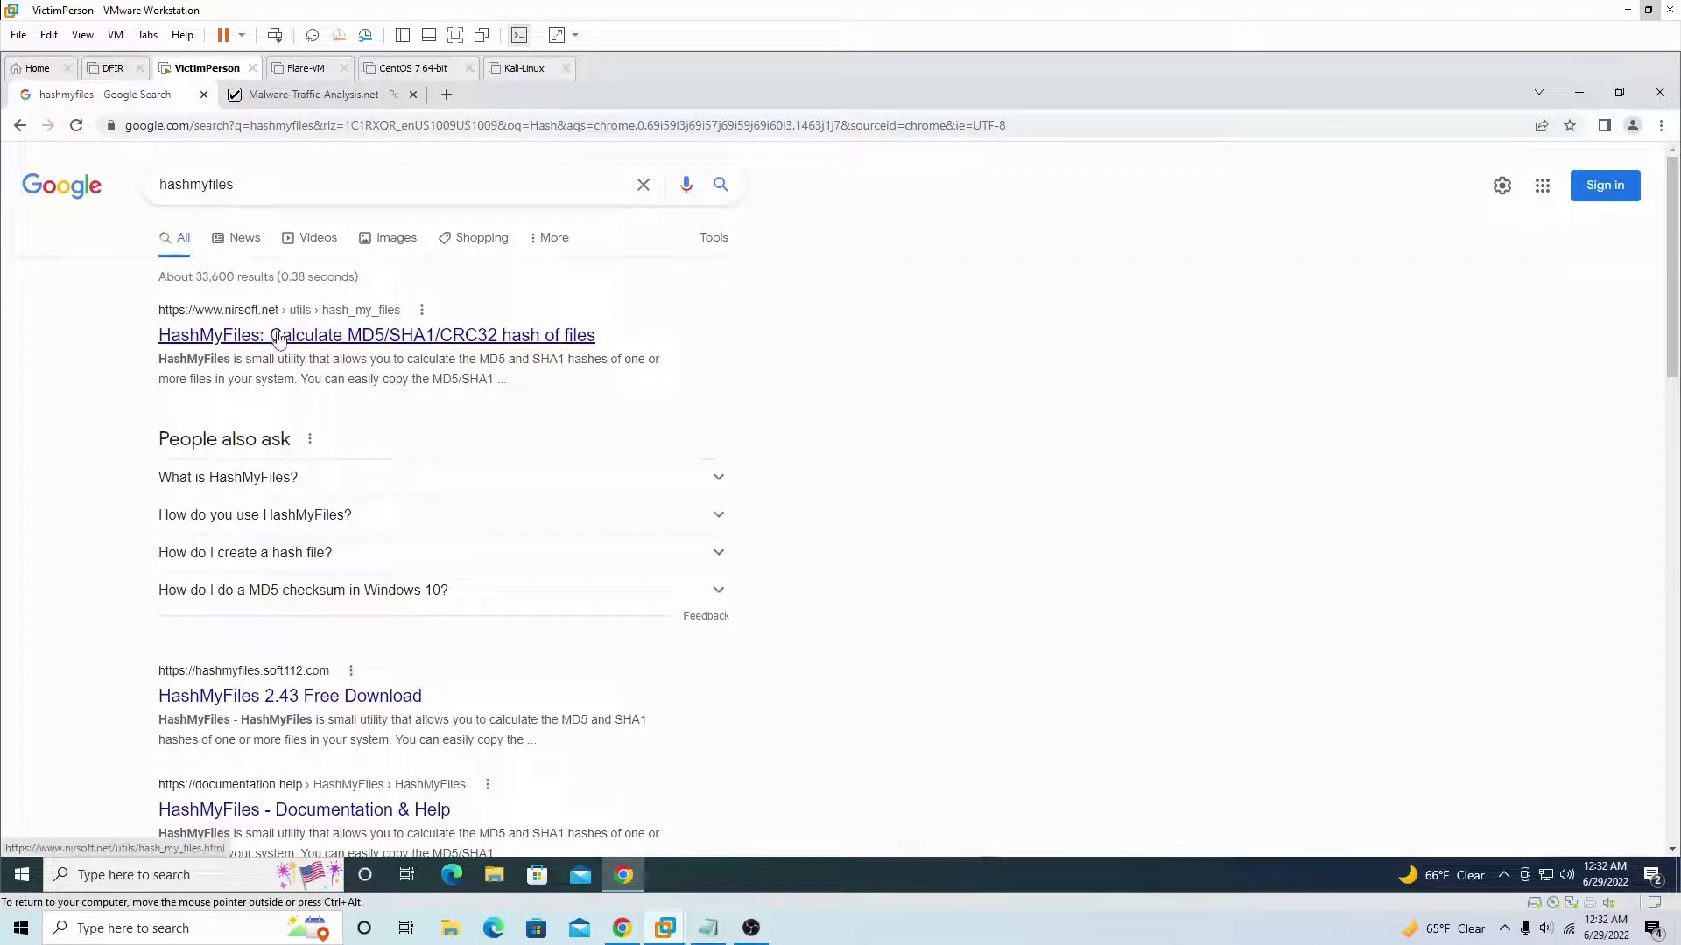
- Download HashMyFiles for 64-bit systems from the NirSoft page
{"action": "left_click", "coordinate": [377, 335]}
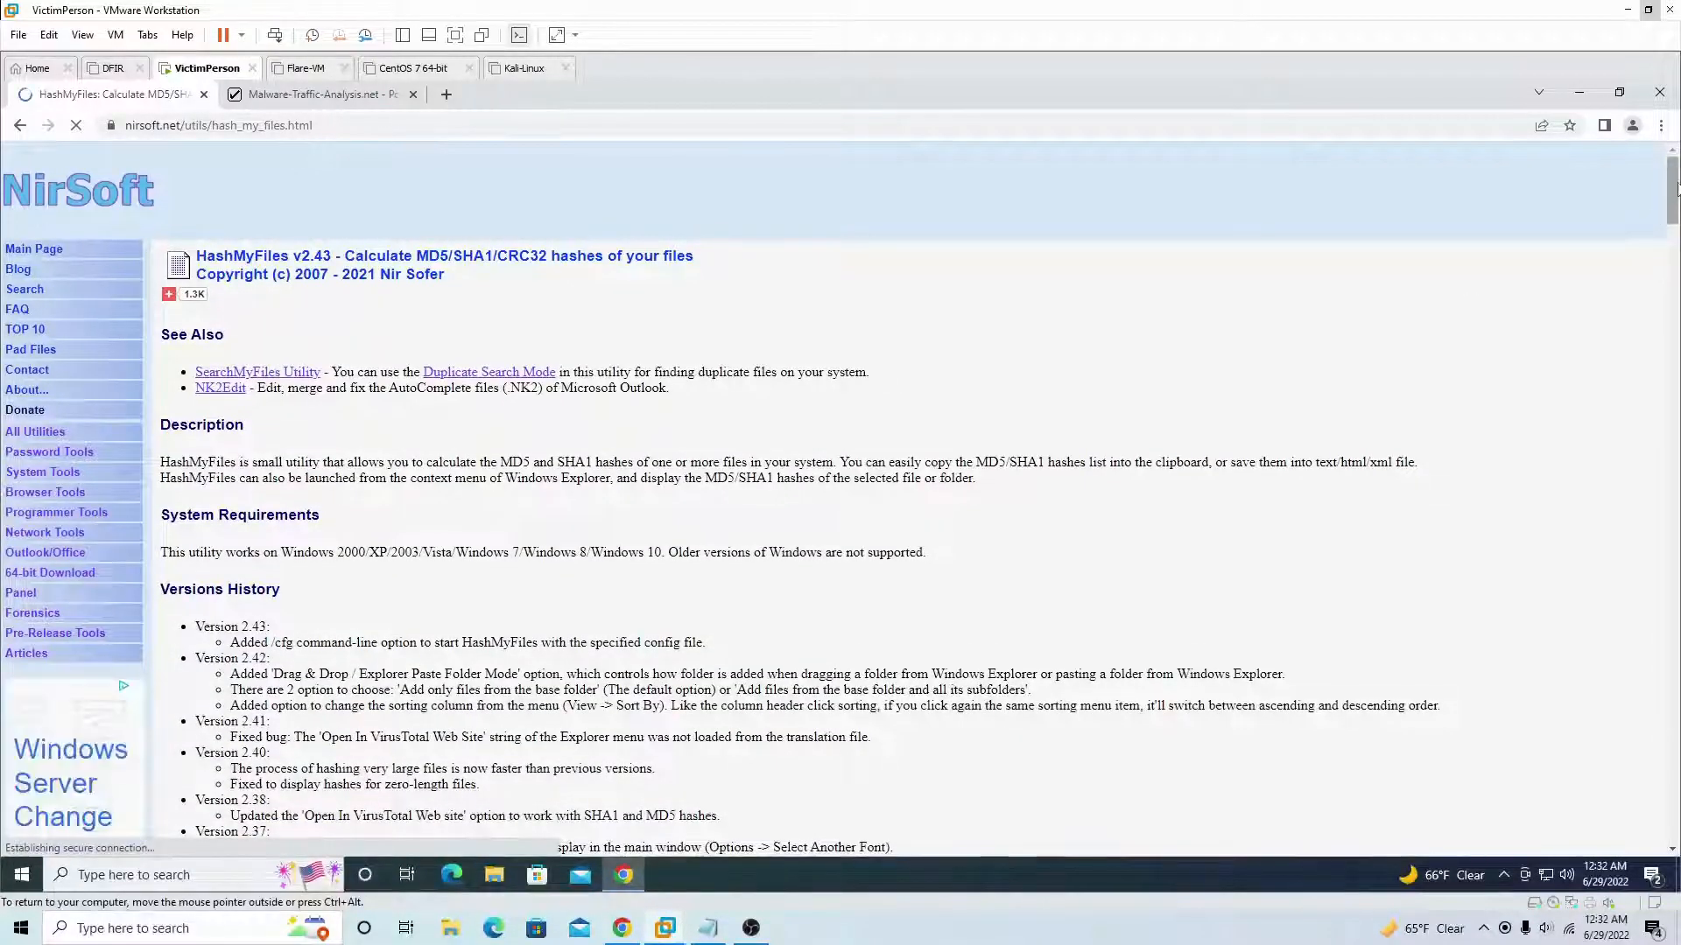
{"action": "scroll", "scroll_direction": "down", "scroll_amount": 3}
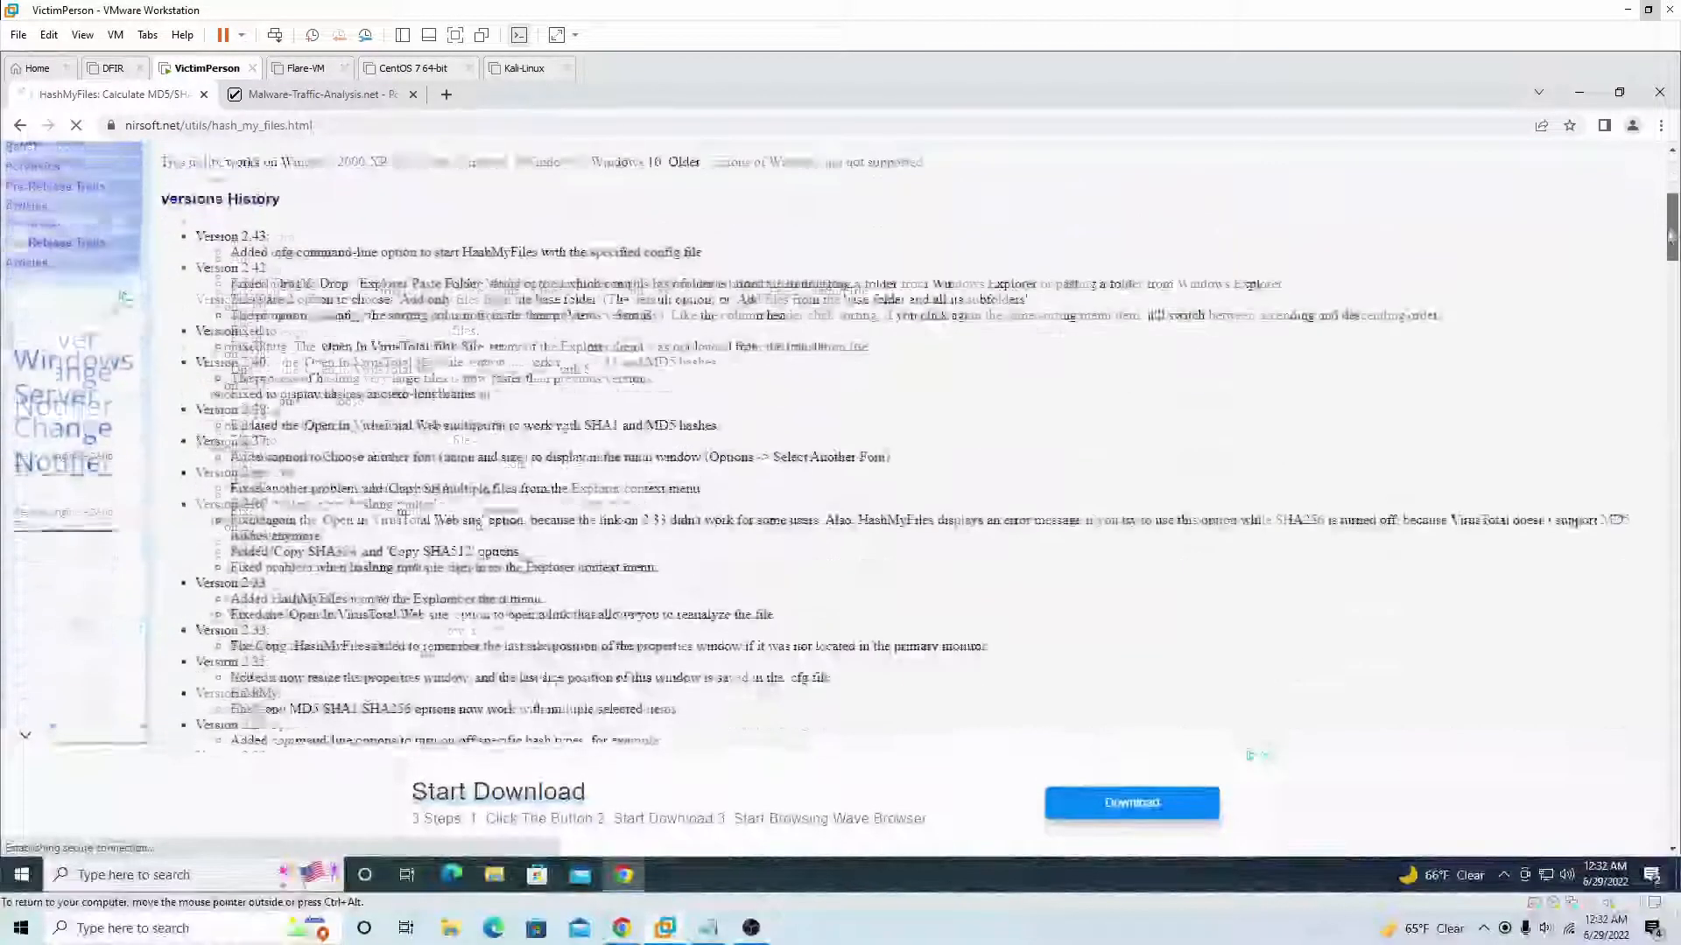
{"action": "scroll", "scroll_direction": "down", "scroll_amount": 3}
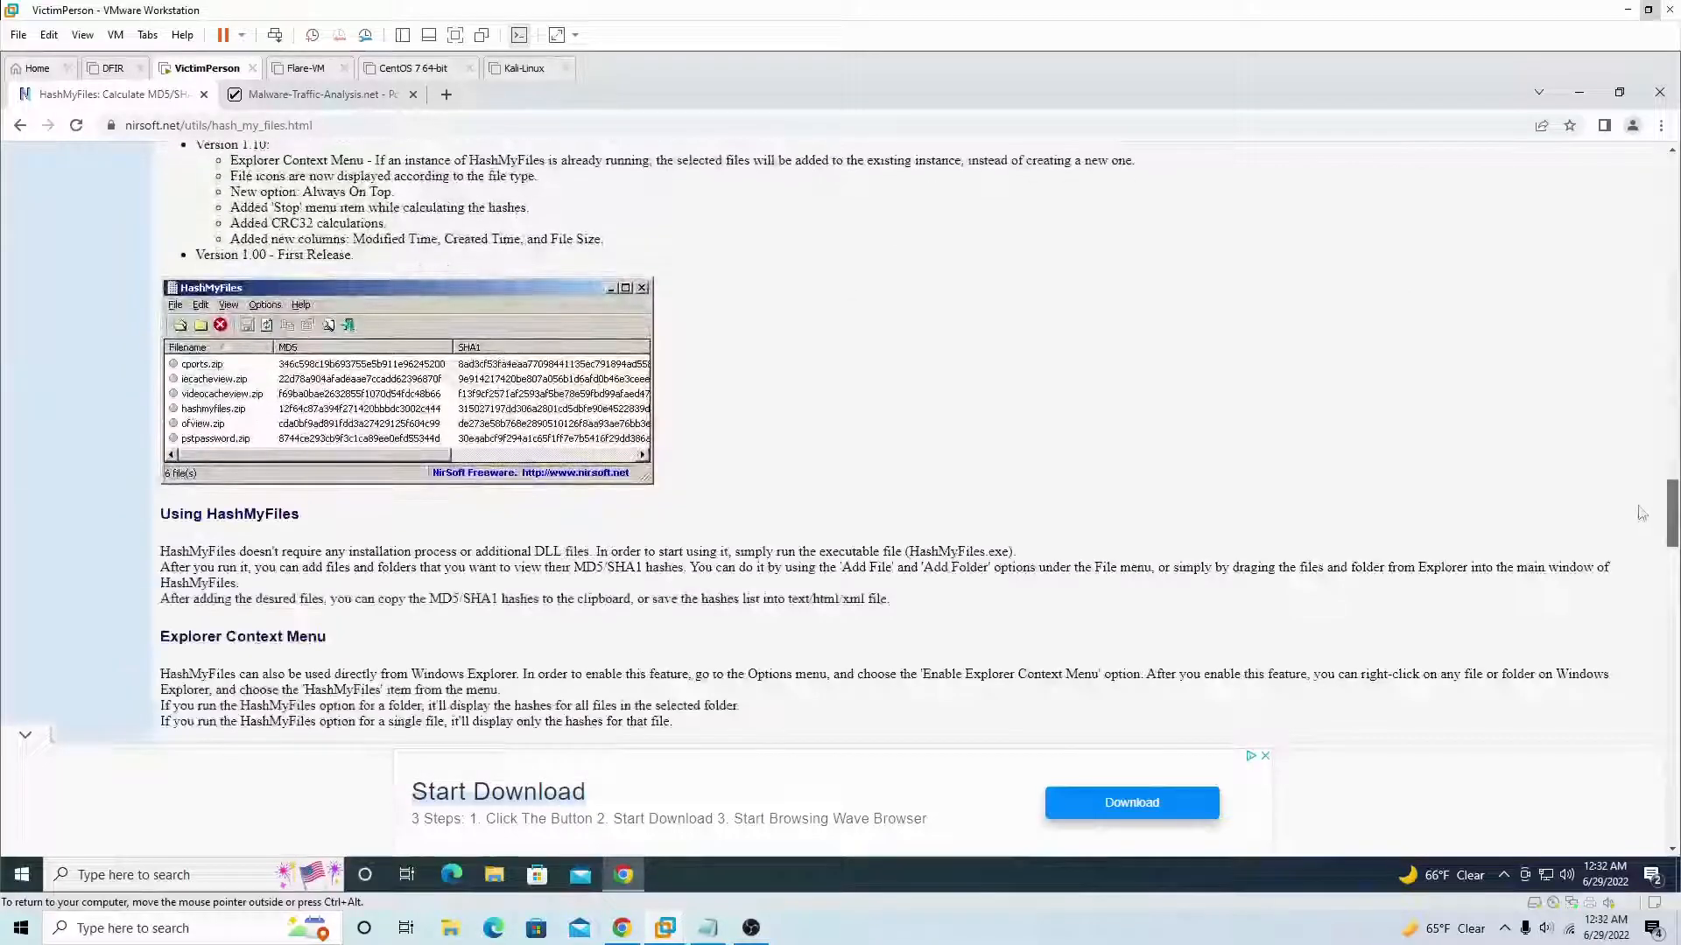
{"action": "scroll", "scroll_direction": "down", "scroll_amount": 3}
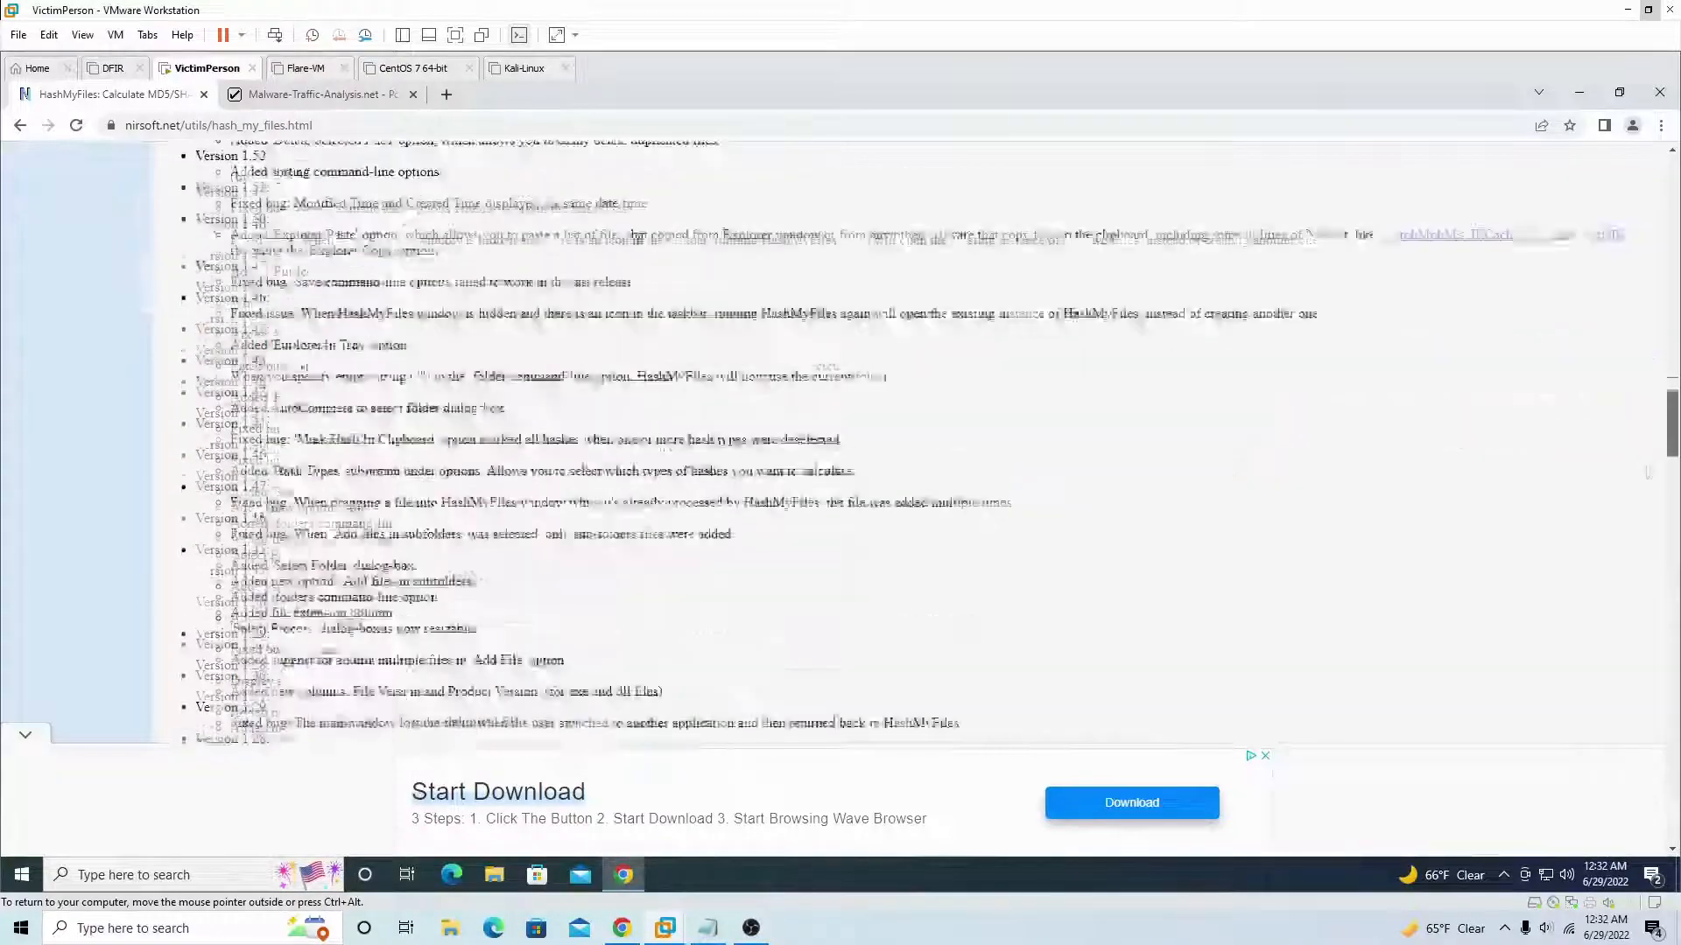
{"action": "scroll", "scroll_direction": "up", "scroll_amount": 3}
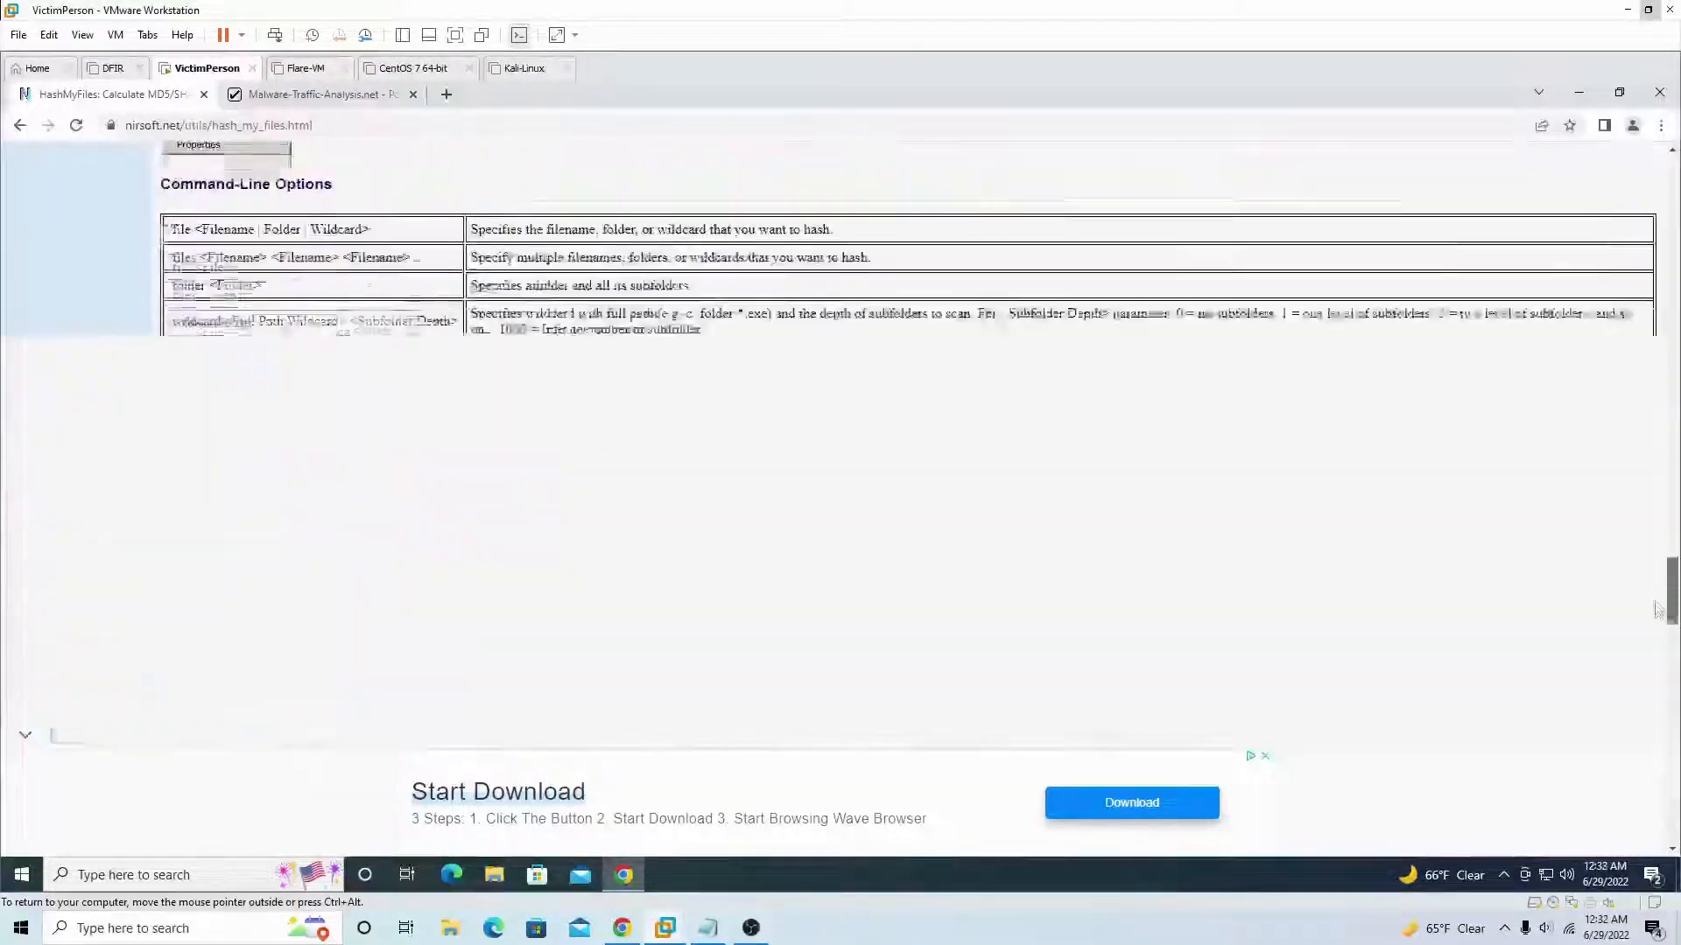
{"action": "scroll", "scroll_direction": "down", "scroll_amount": 3}
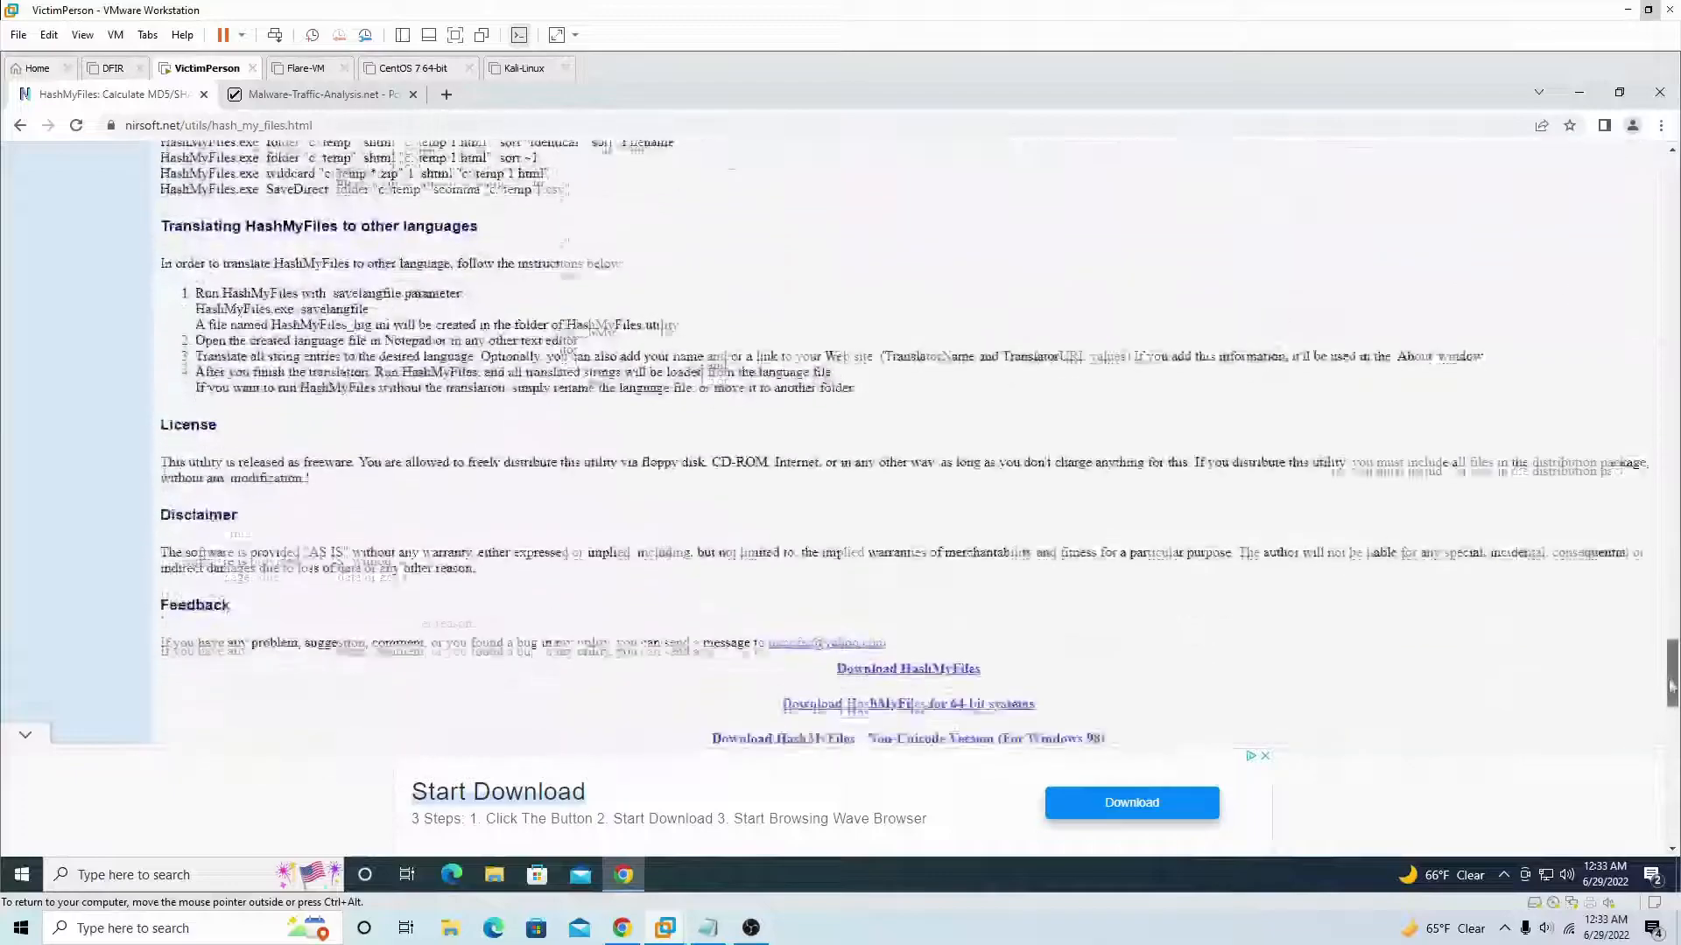
{"action": "scroll", "scroll_direction": "down", "scroll_amount": 3}
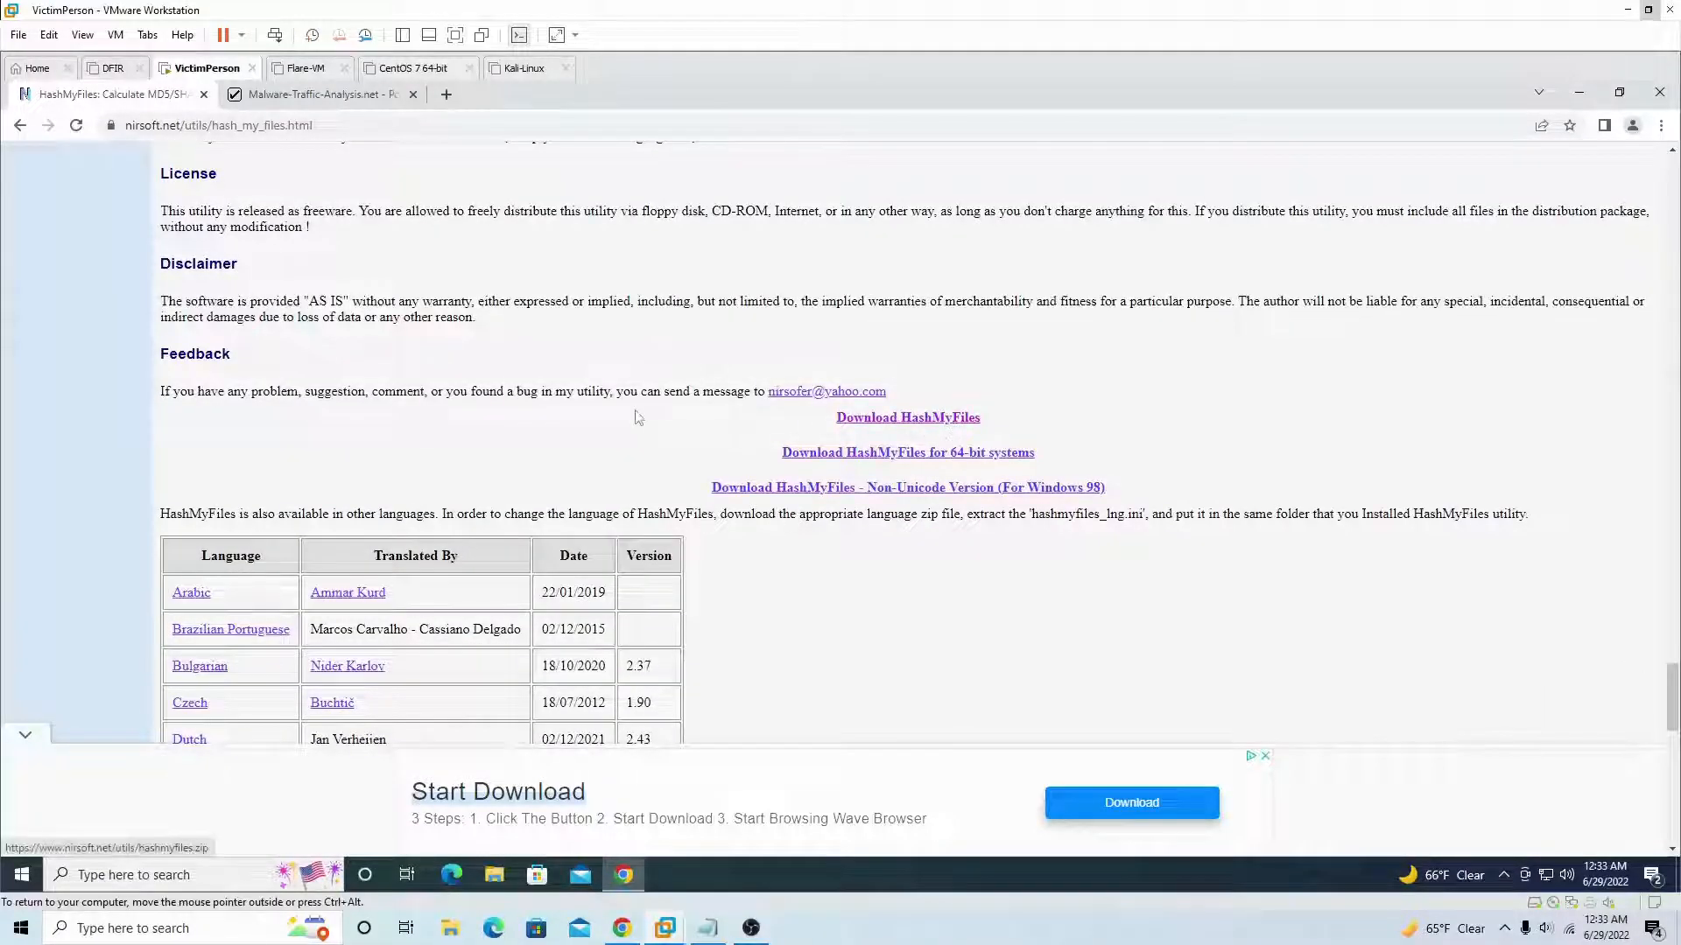
{"action": "mouse_move", "coordinate": [932, 469]}
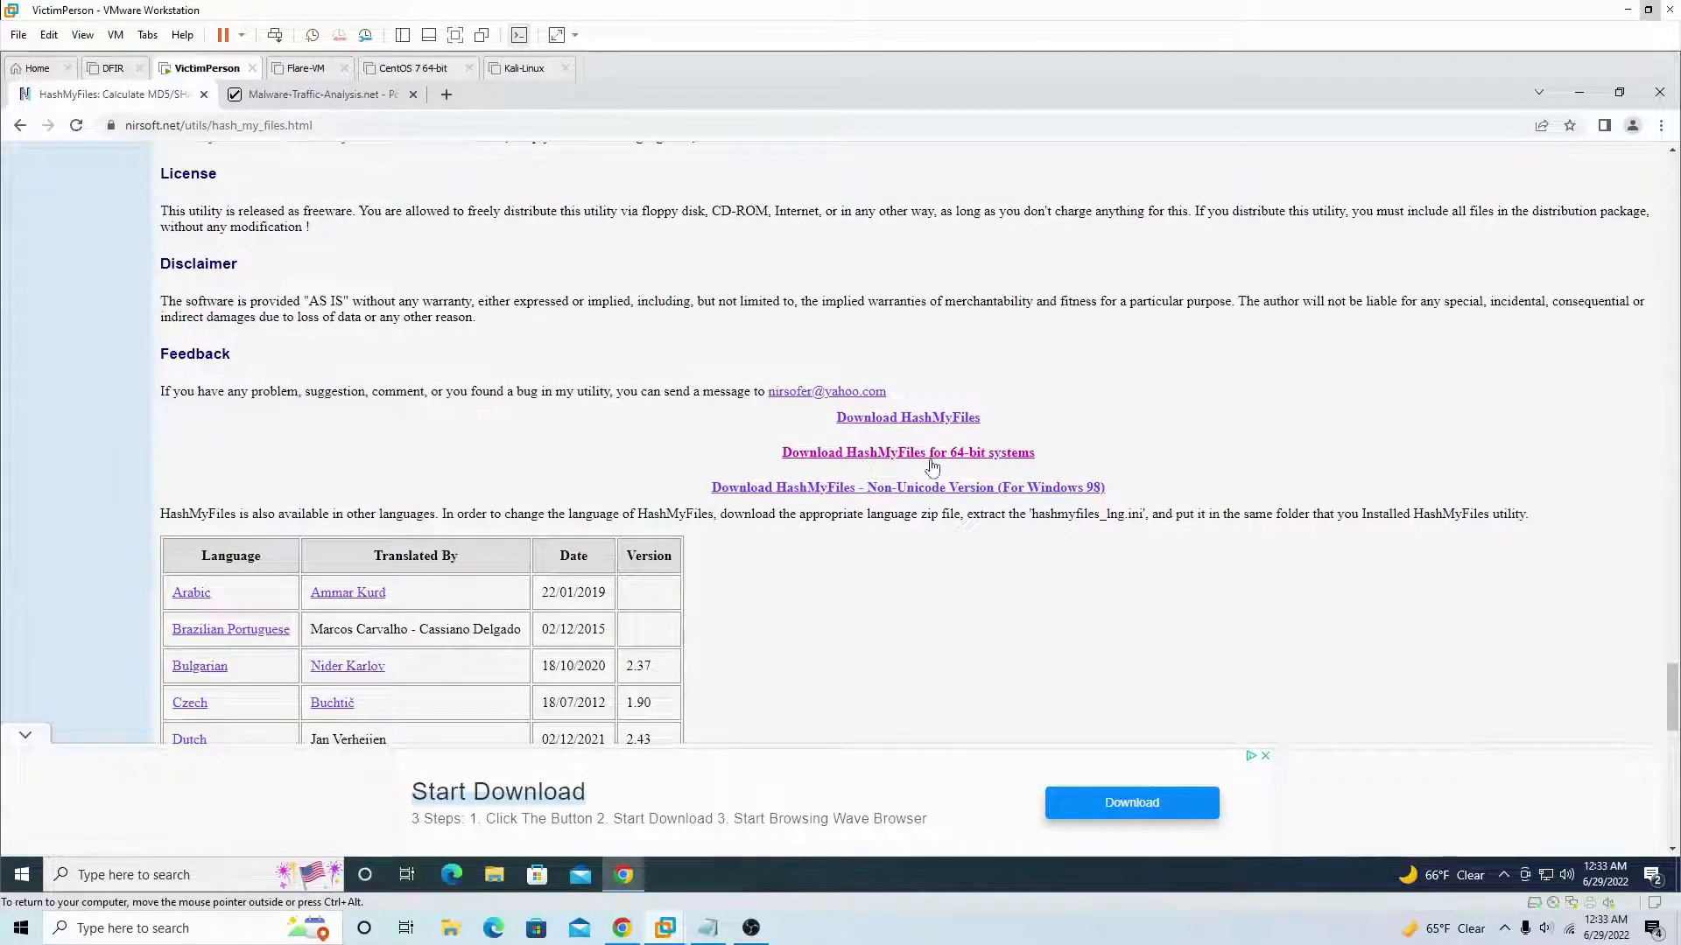
{"action": "mouse_move", "coordinate": [954, 452]}
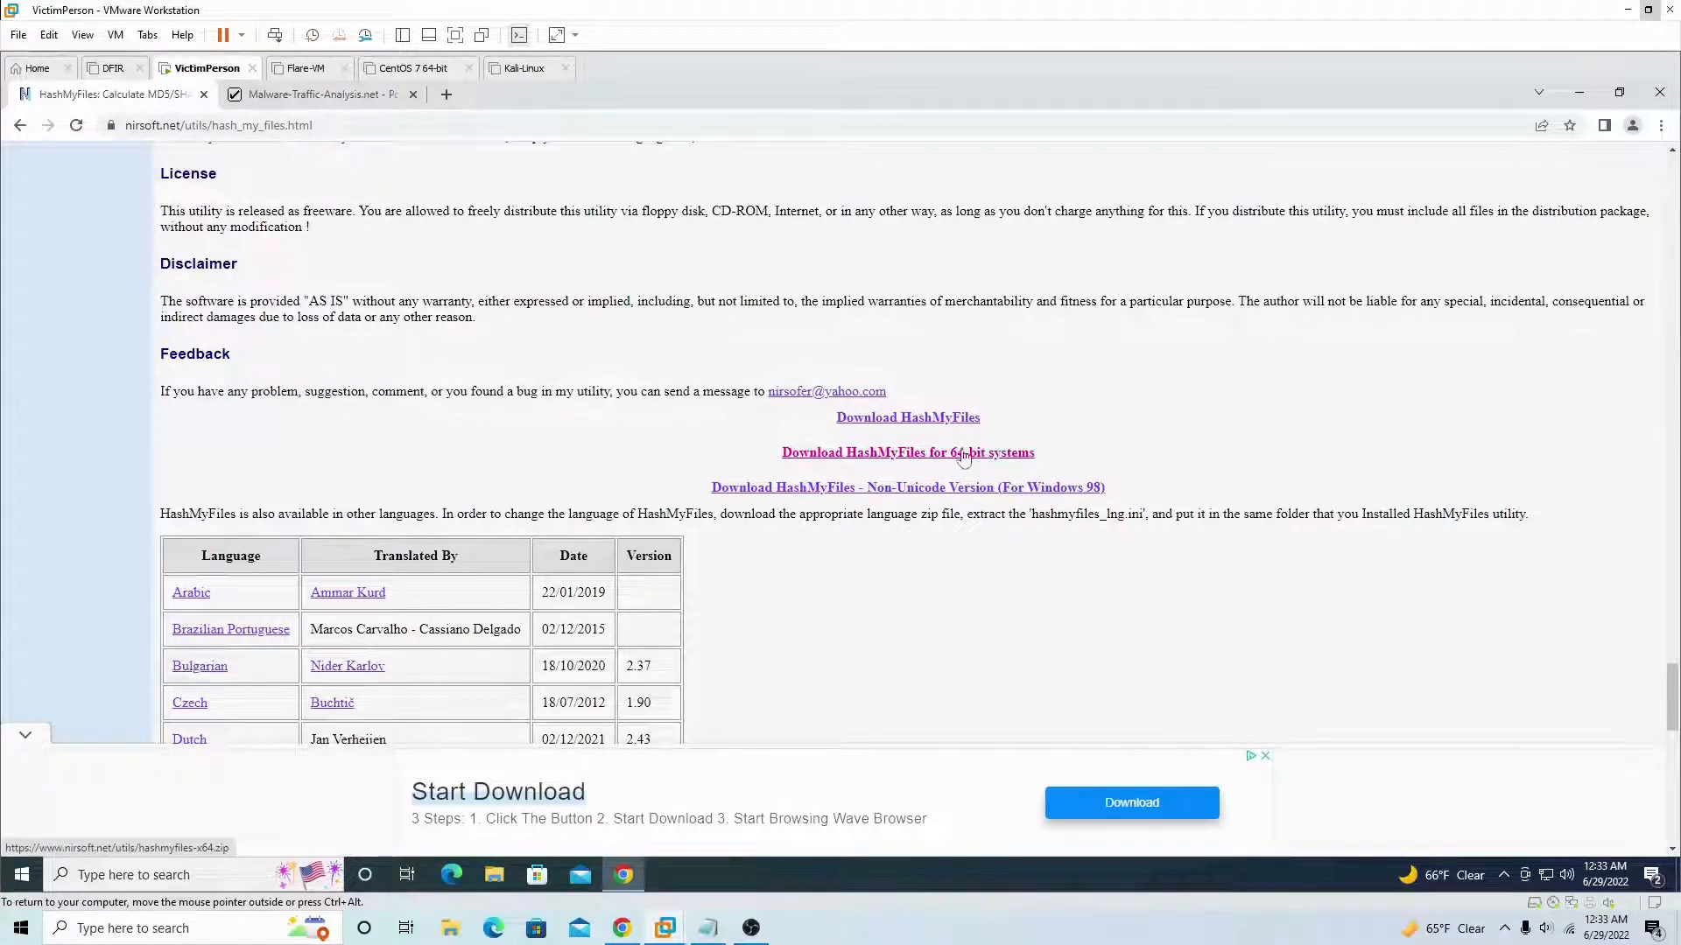
{"action": "left_click", "coordinate": [907, 452]}
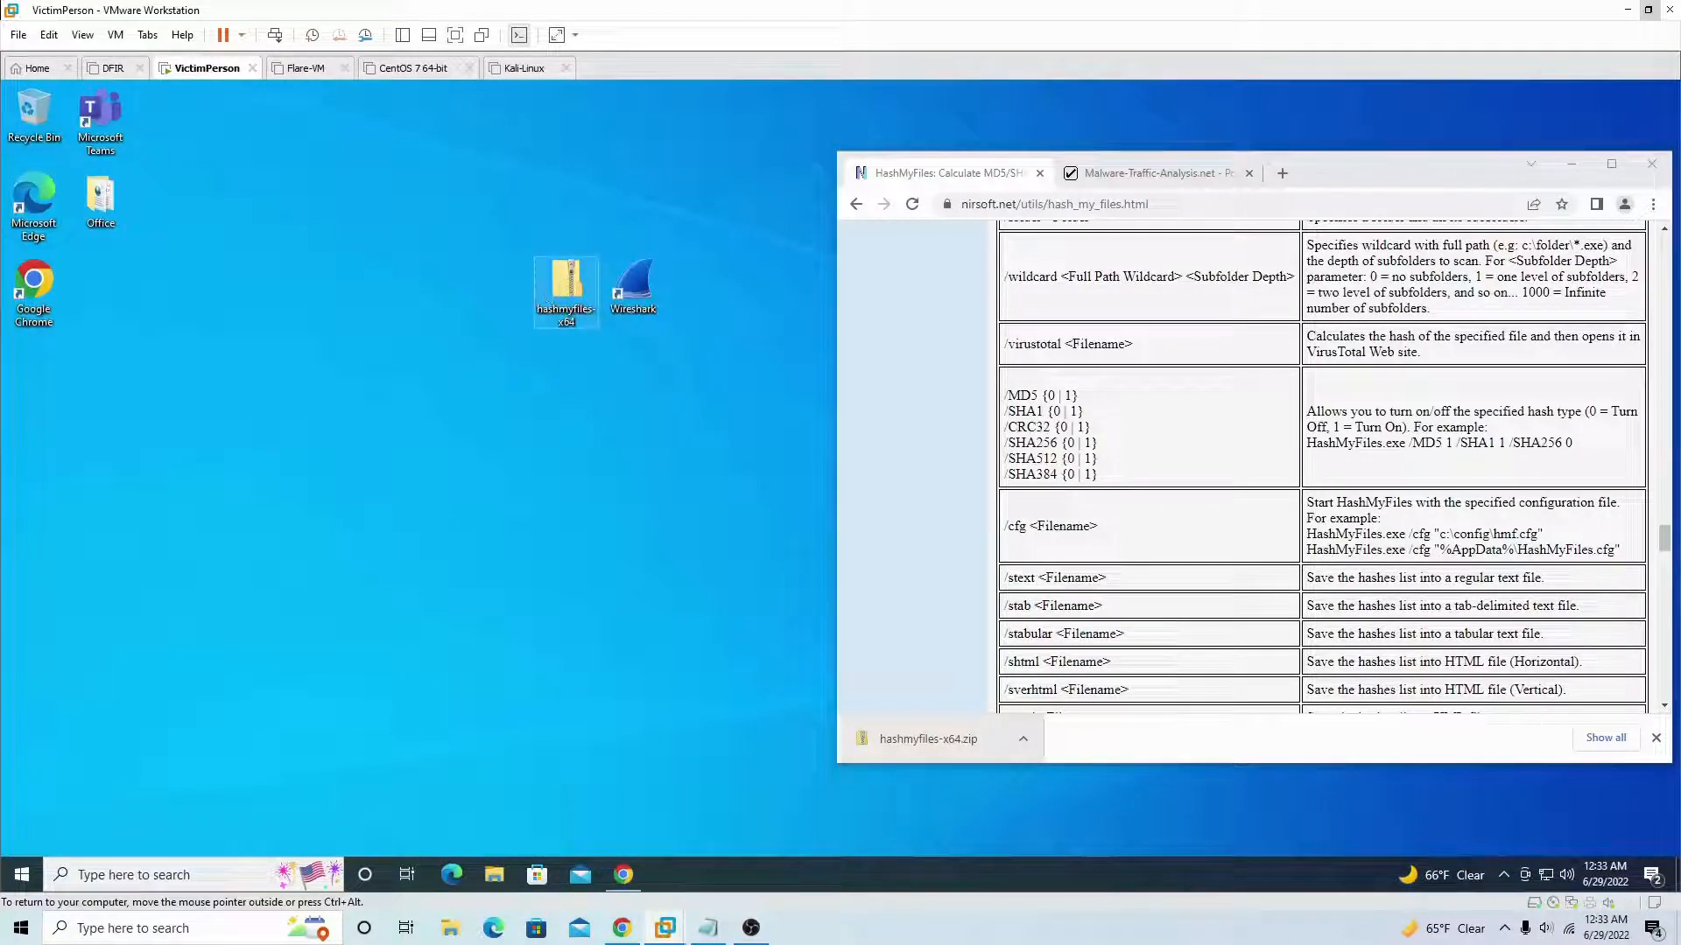
- Create a Hash folder on the desktop and extract the HashMyFiles zip into its hashmyfiles-x64 folder
{"action": "right_click", "coordinate": [565, 287]}
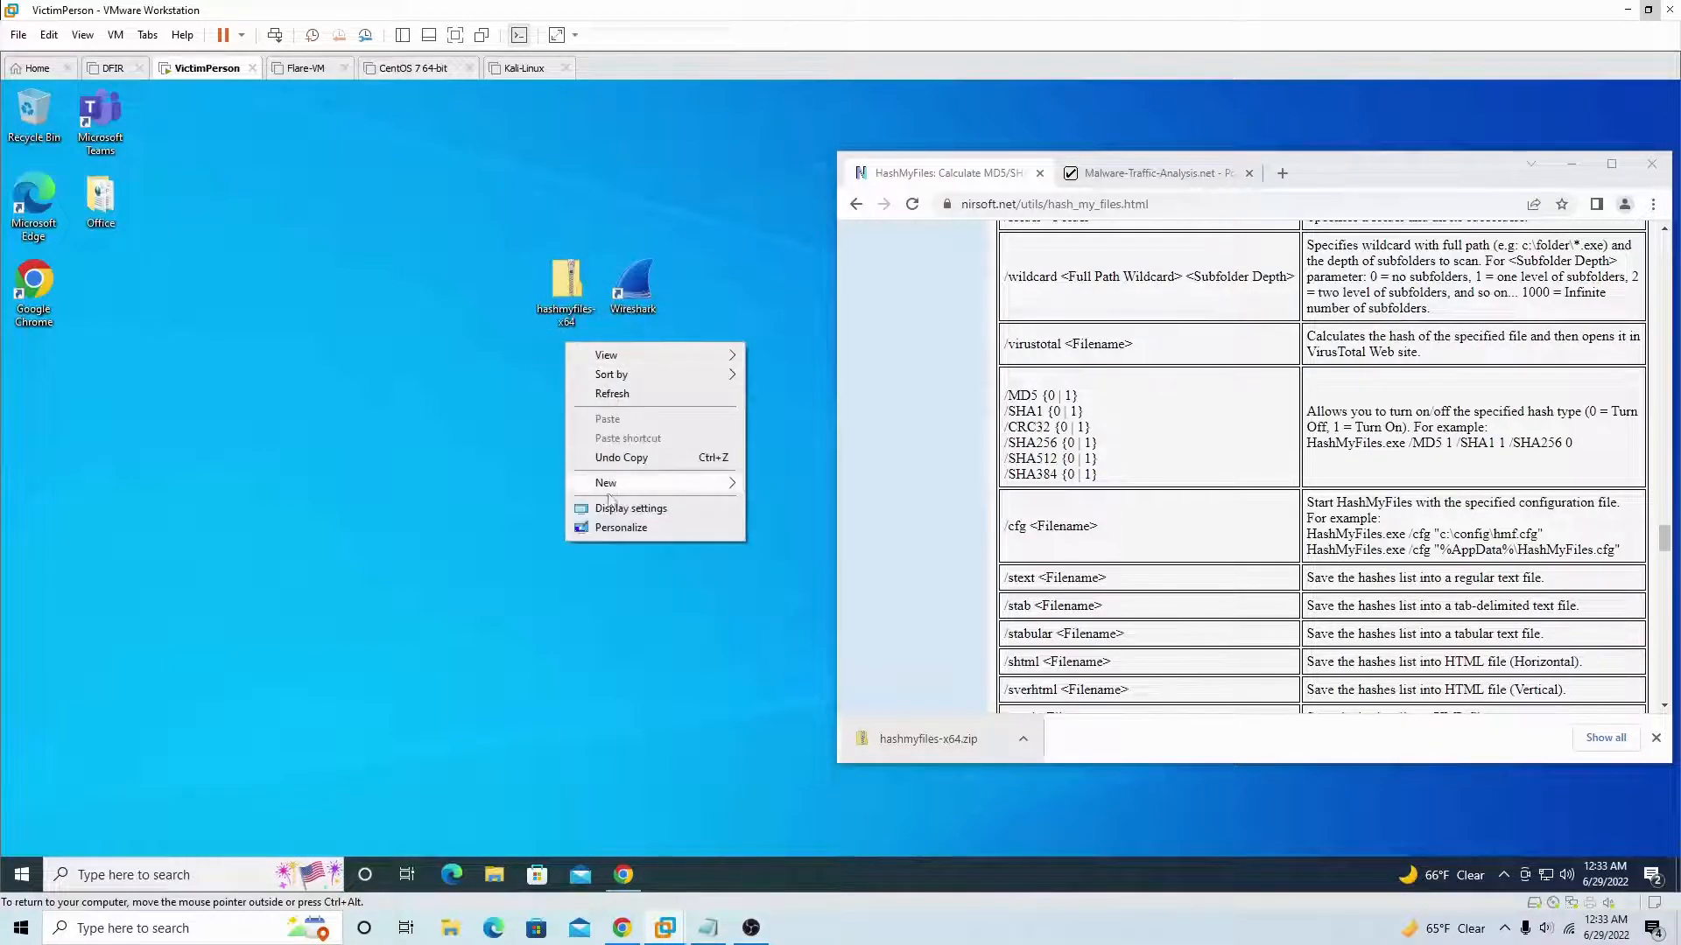
{"action": "left_click", "coordinate": [606, 483]}
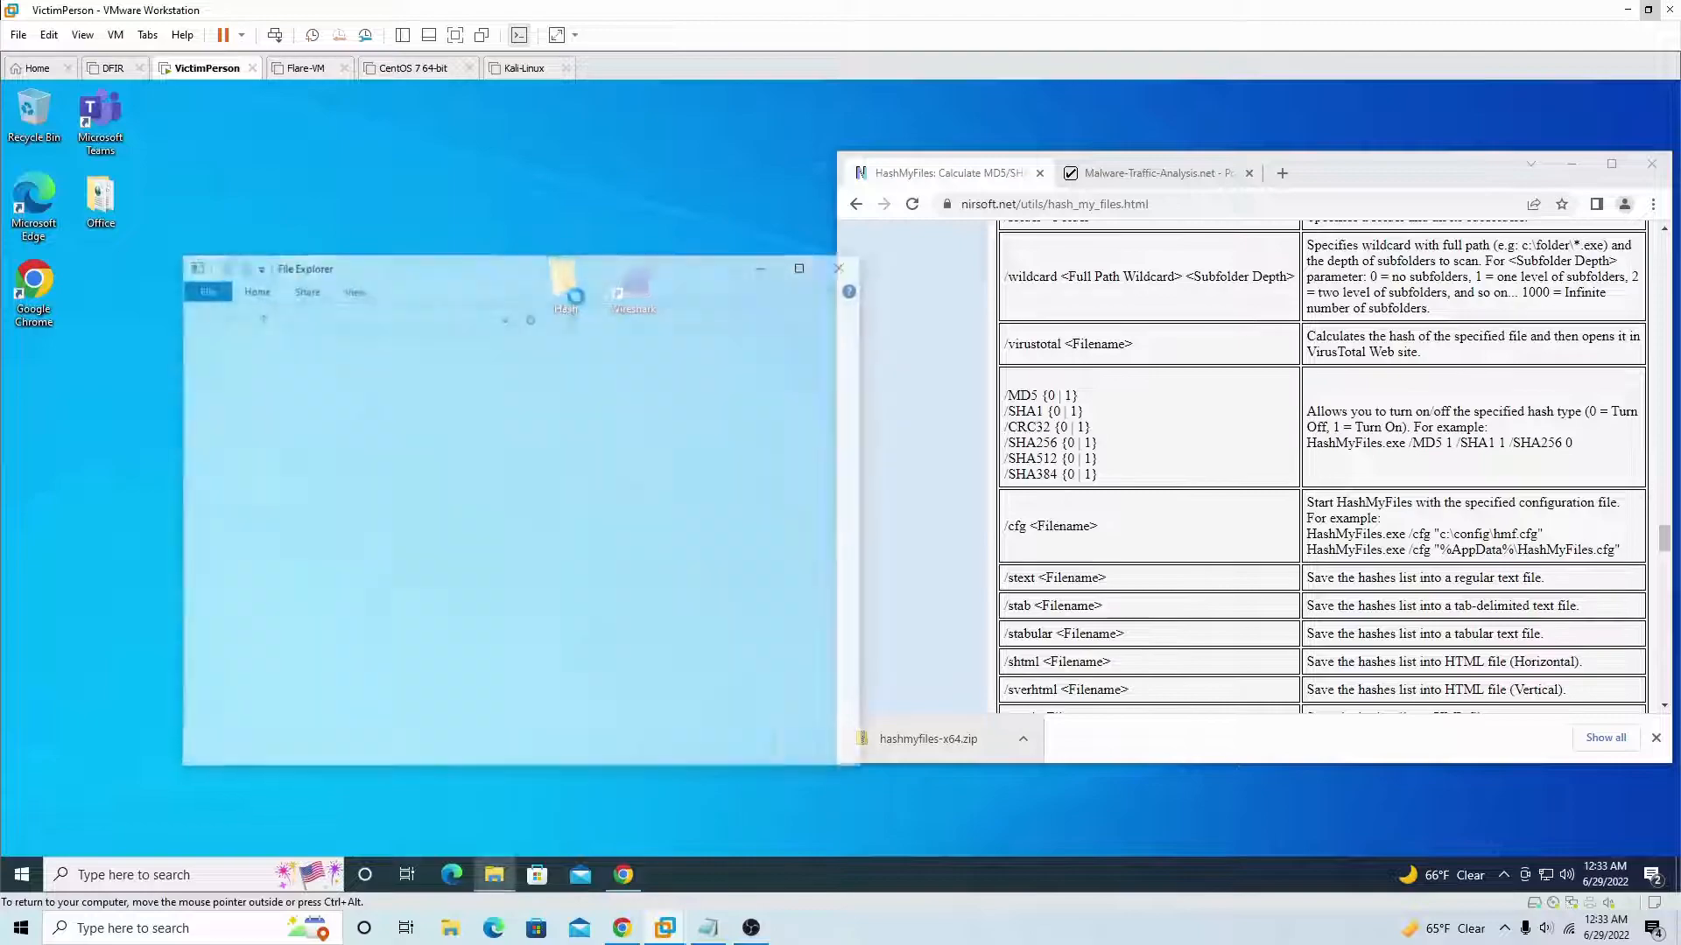
{"action": "right_click", "coordinate": [359, 371]}
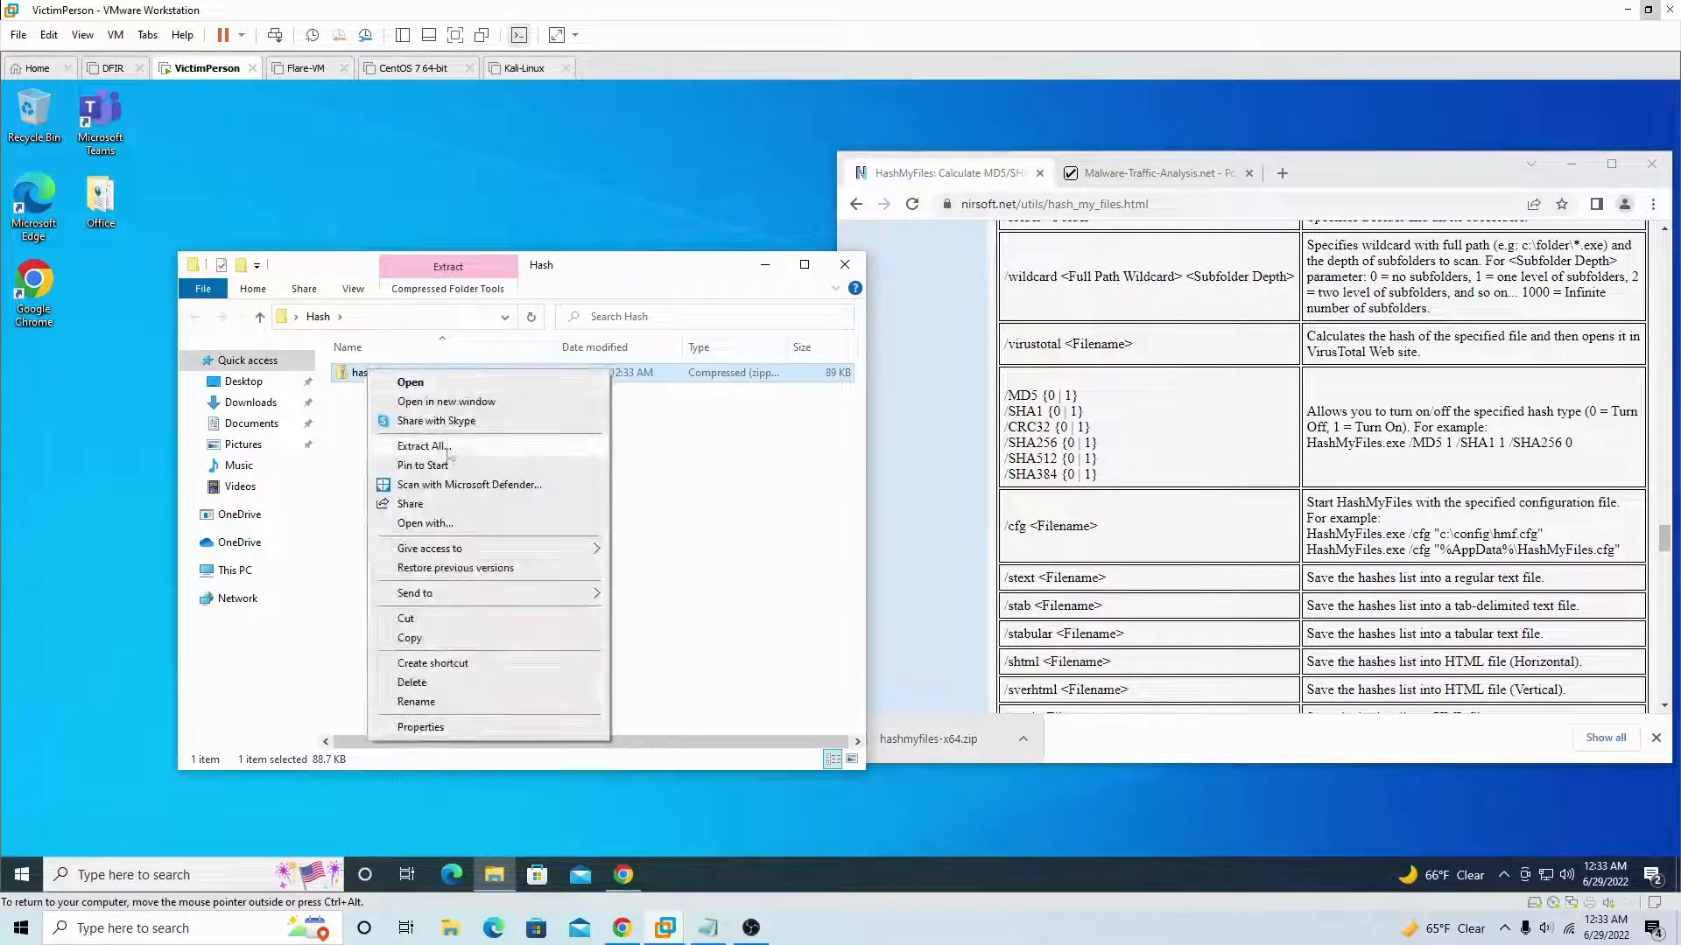
{"action": "left_click", "coordinate": [422, 445]}
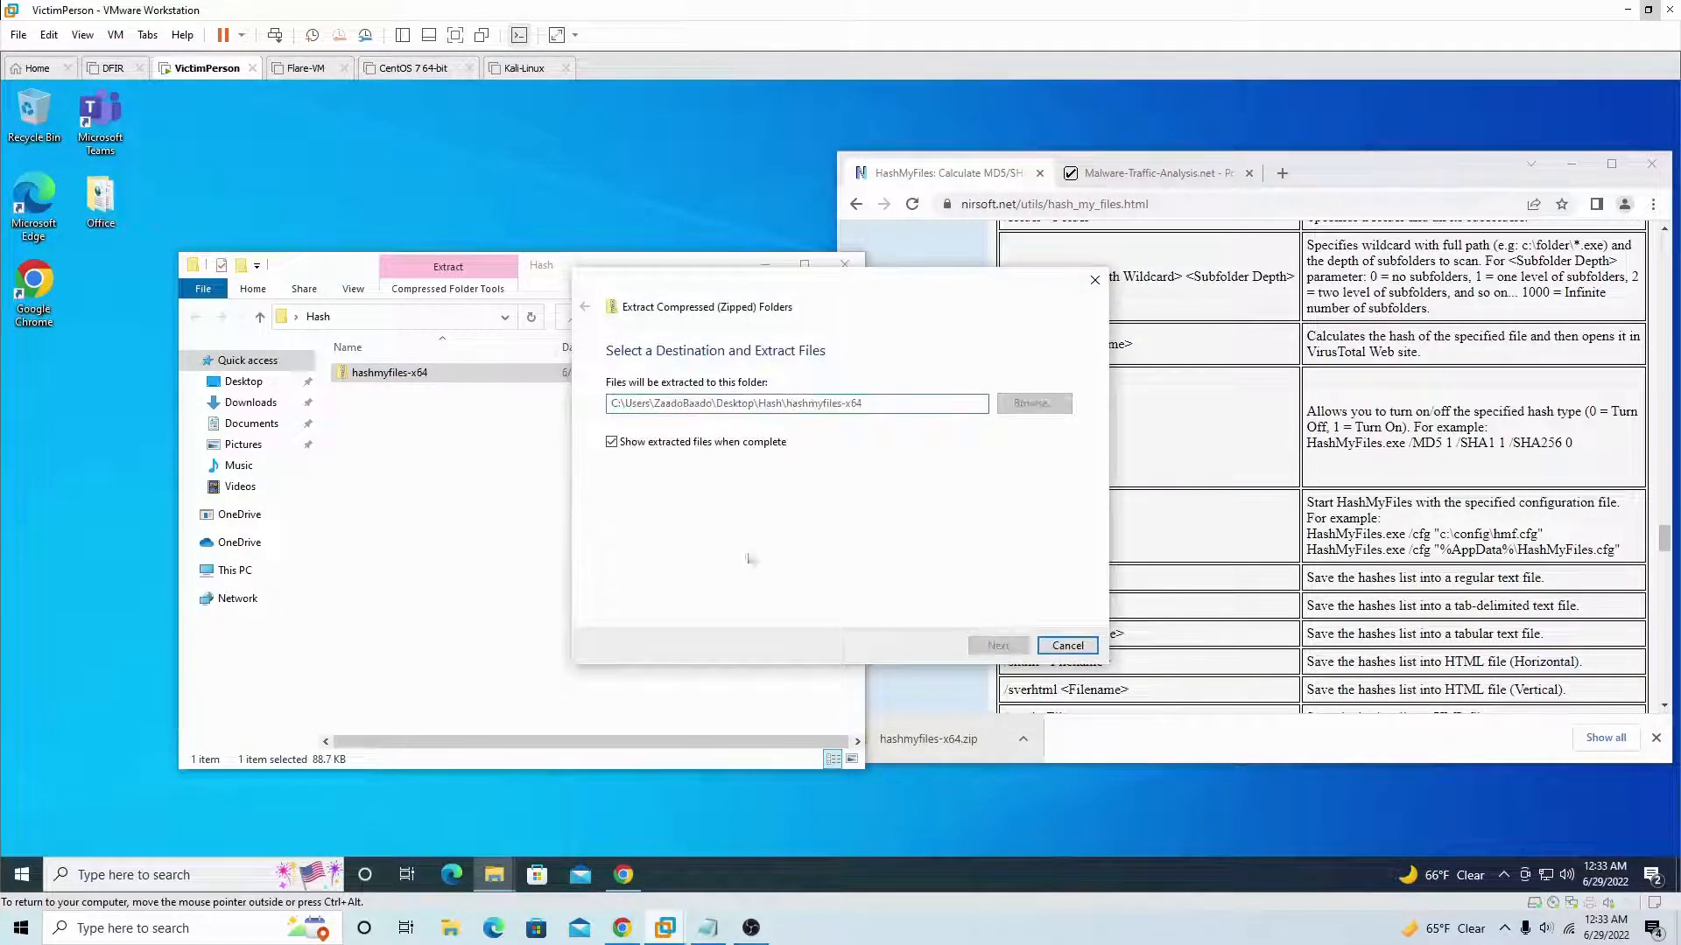
{"action": "left_click", "coordinate": [996, 644]}
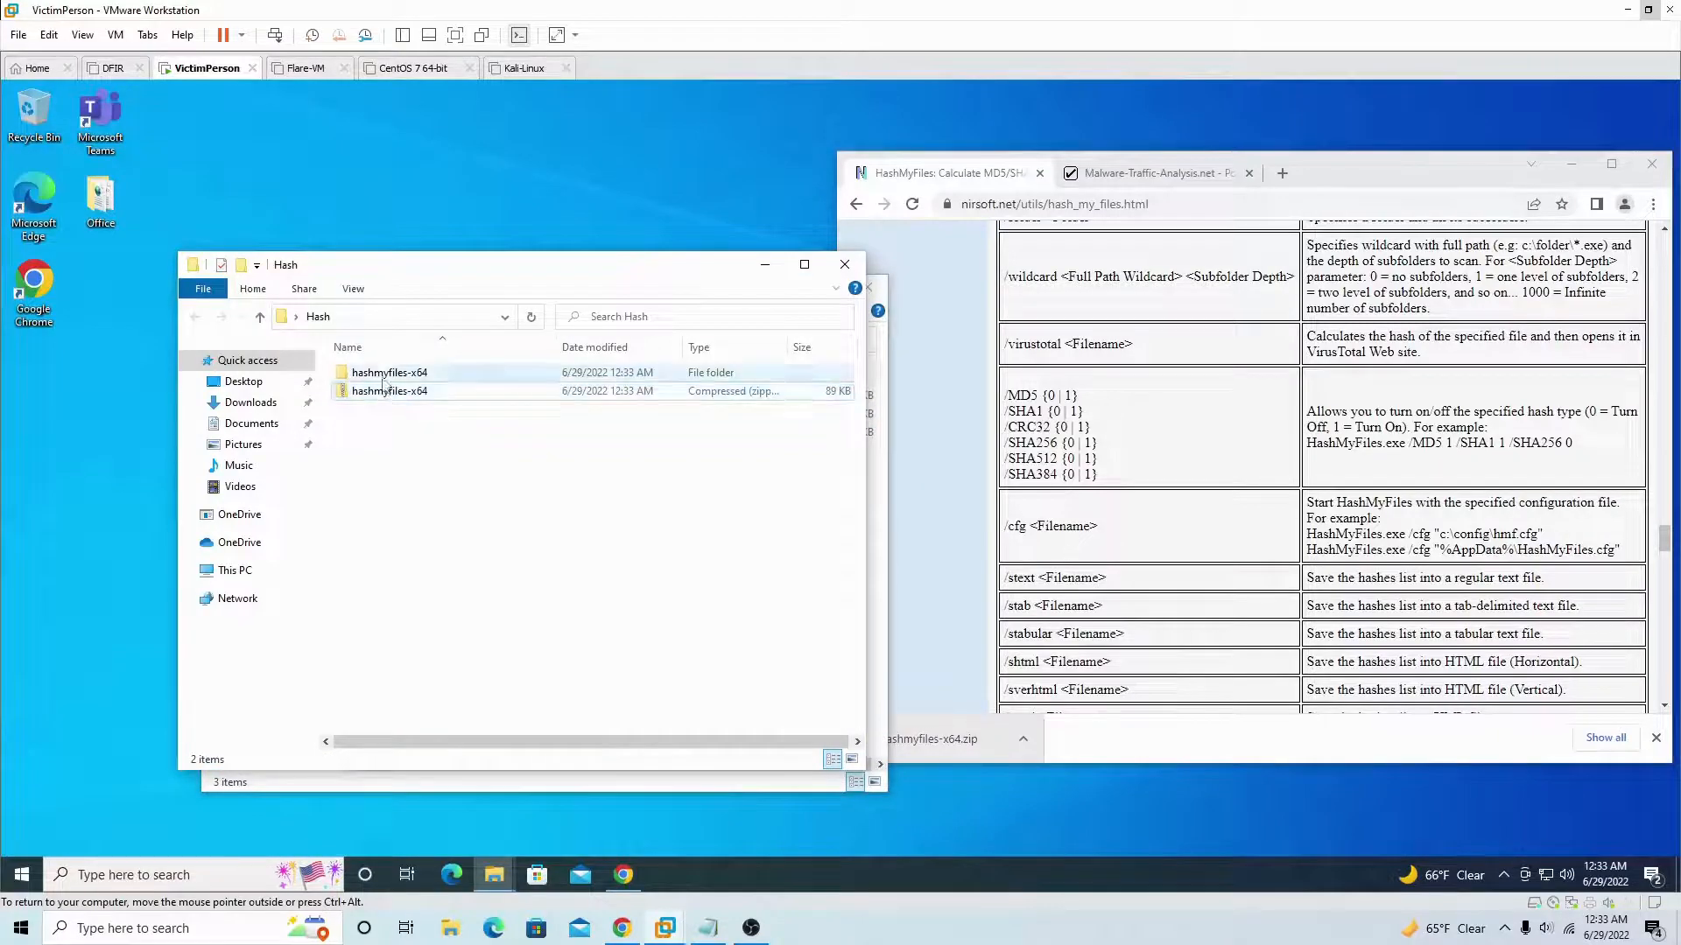
{"action": "double_click", "coordinate": [389, 371]}
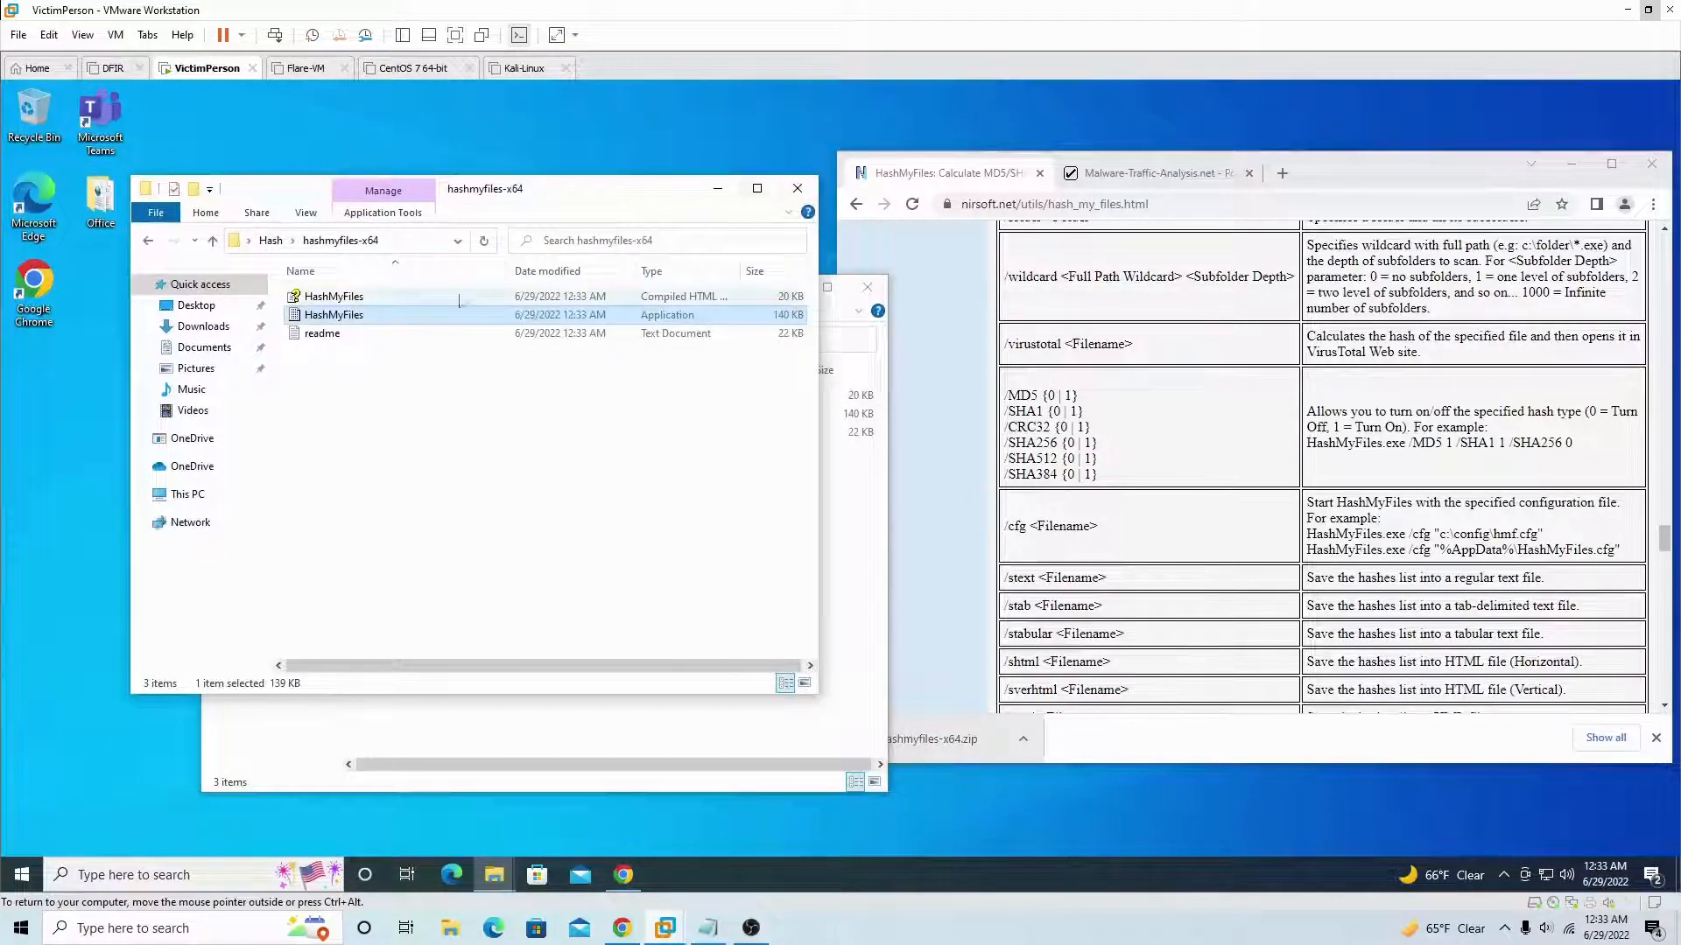
{"action": "left_click", "coordinate": [798, 189]}
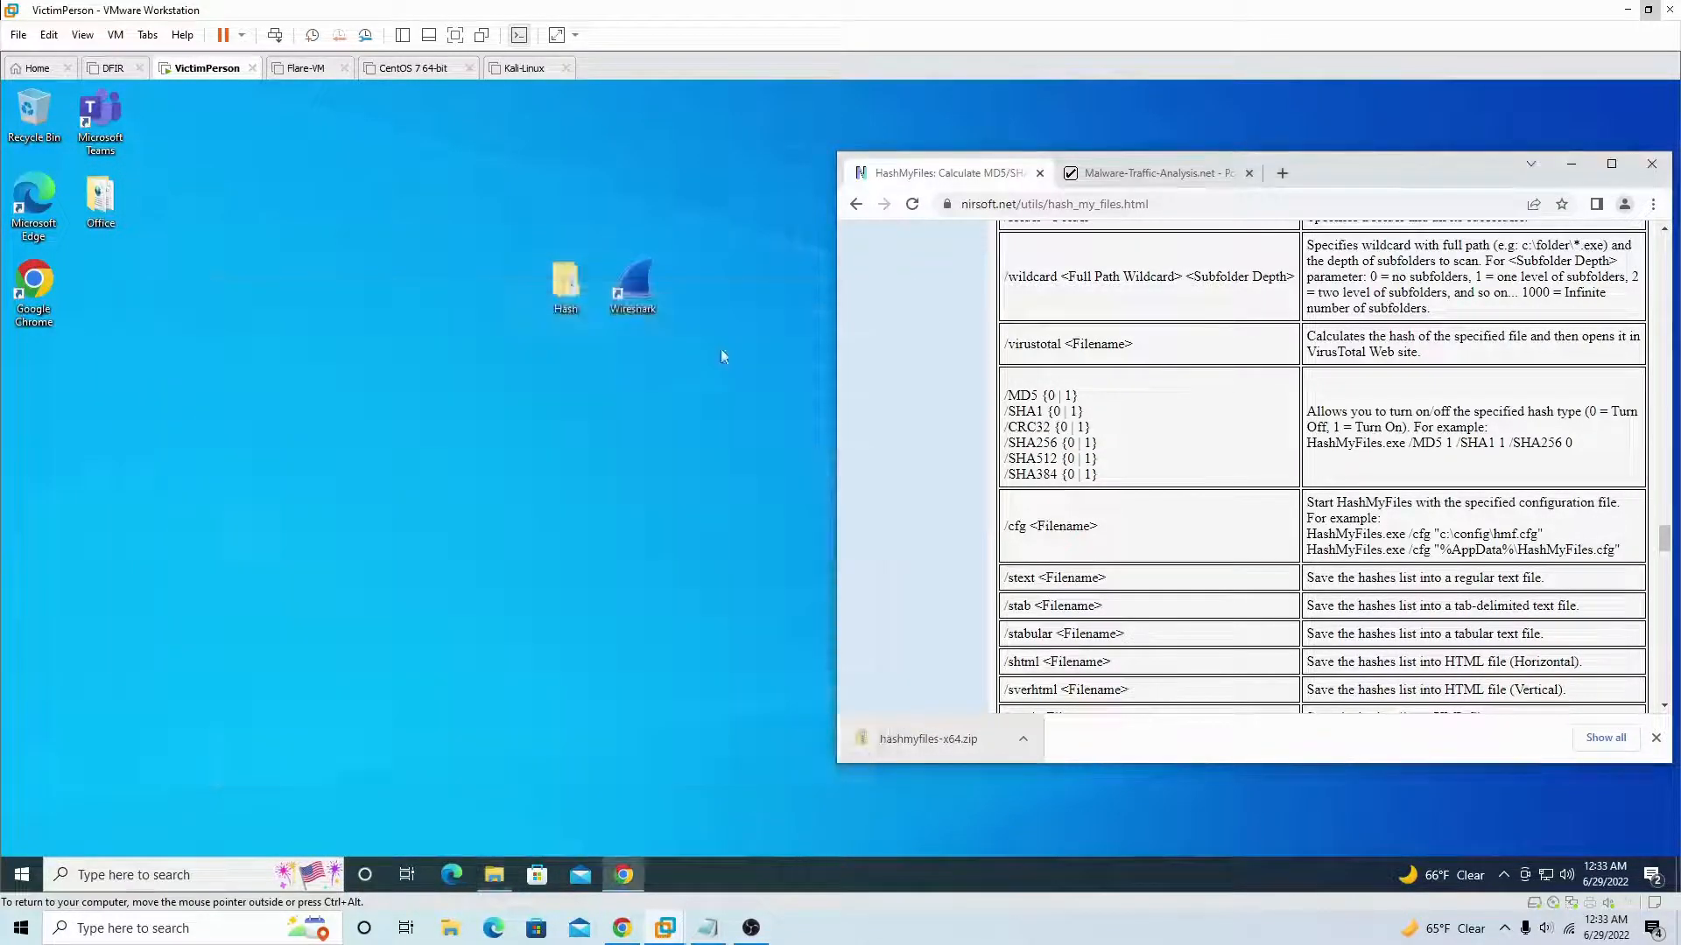
- Download Nanocore-RAT.pcap.zip from the Malware-Traffic-Analysis tutorial tab
{"action": "left_click", "coordinate": [1152, 173]}
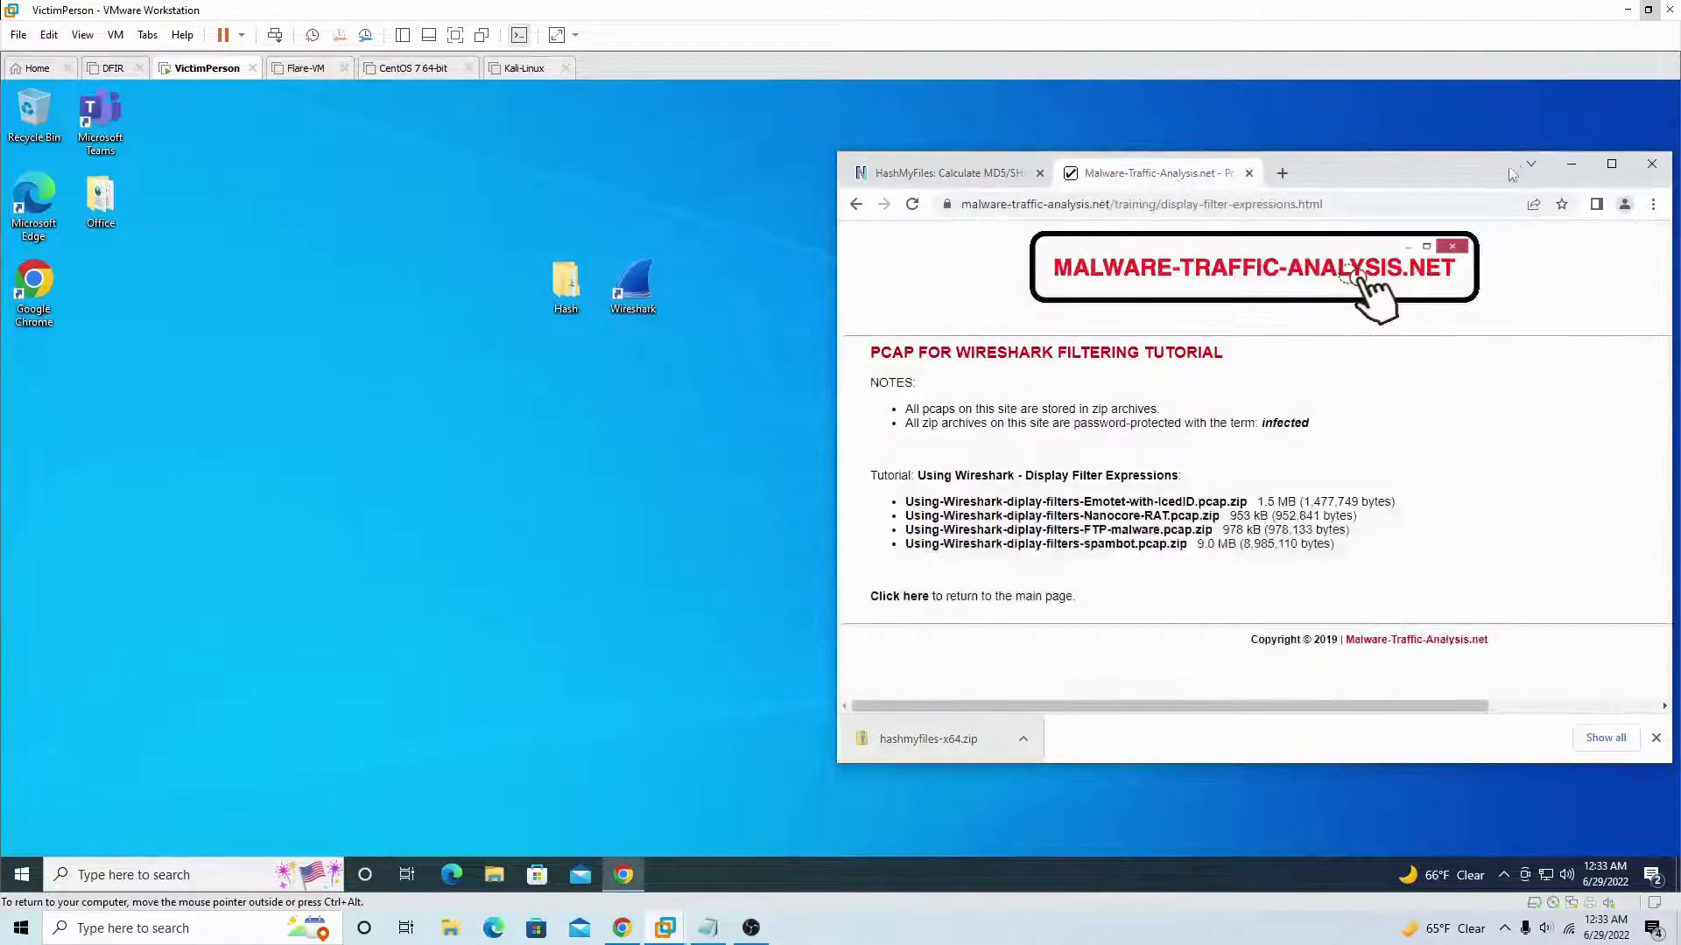
{"action": "left_click", "coordinate": [1610, 174]}
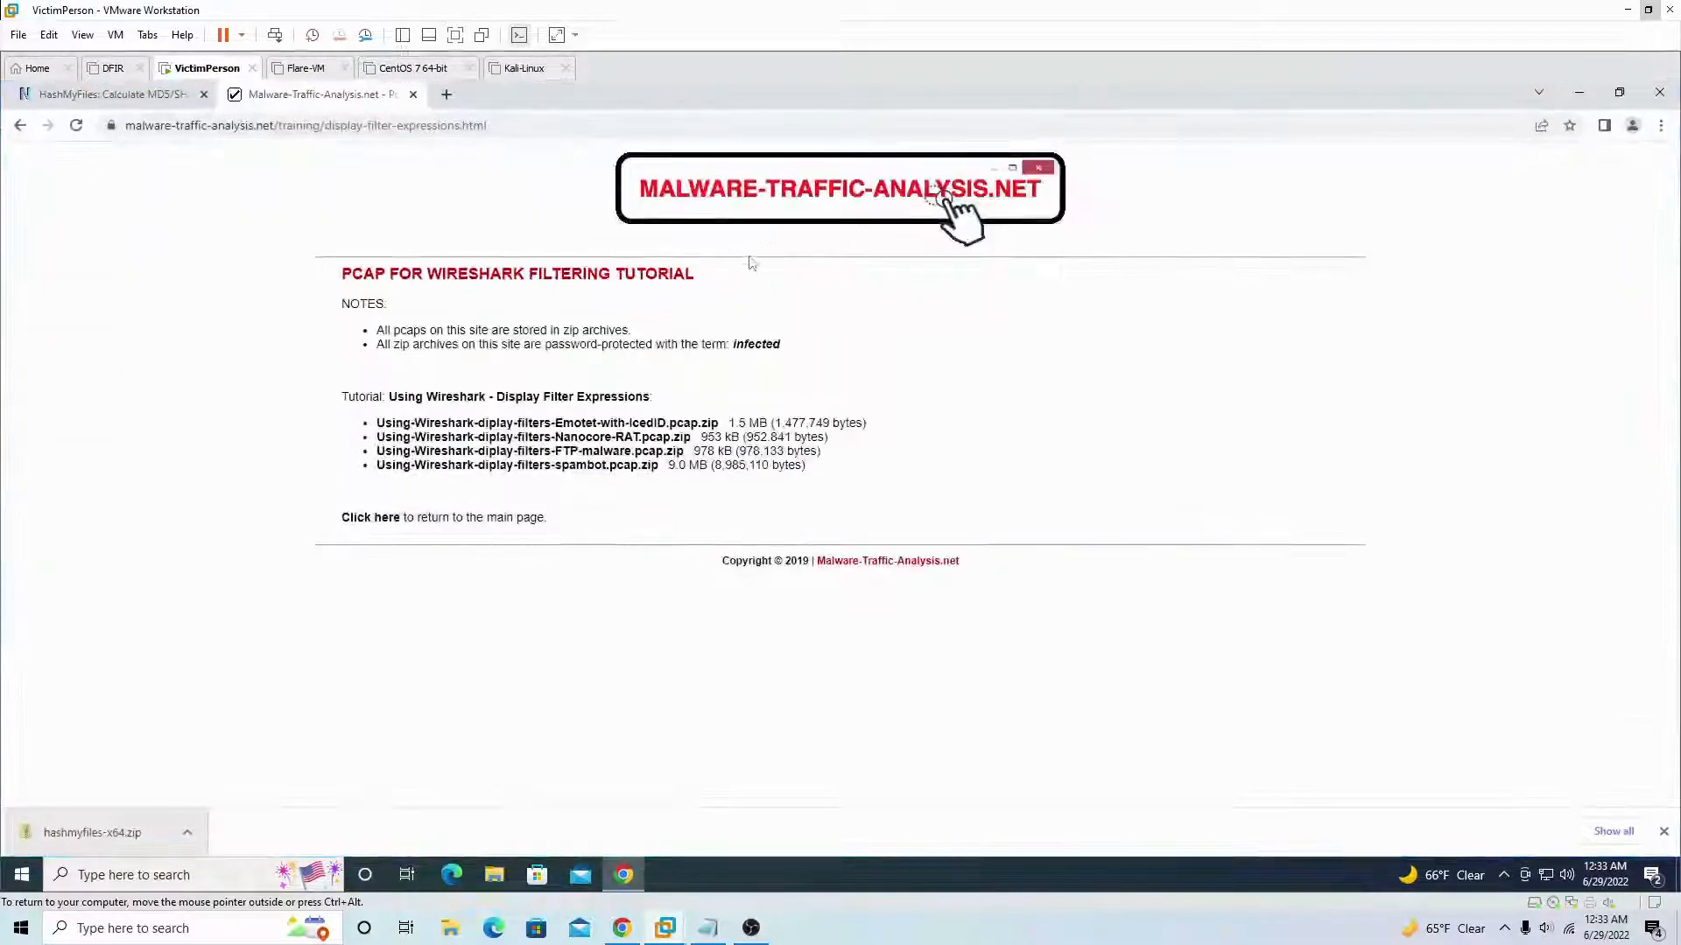
{"action": "left_click", "coordinate": [305, 126]}
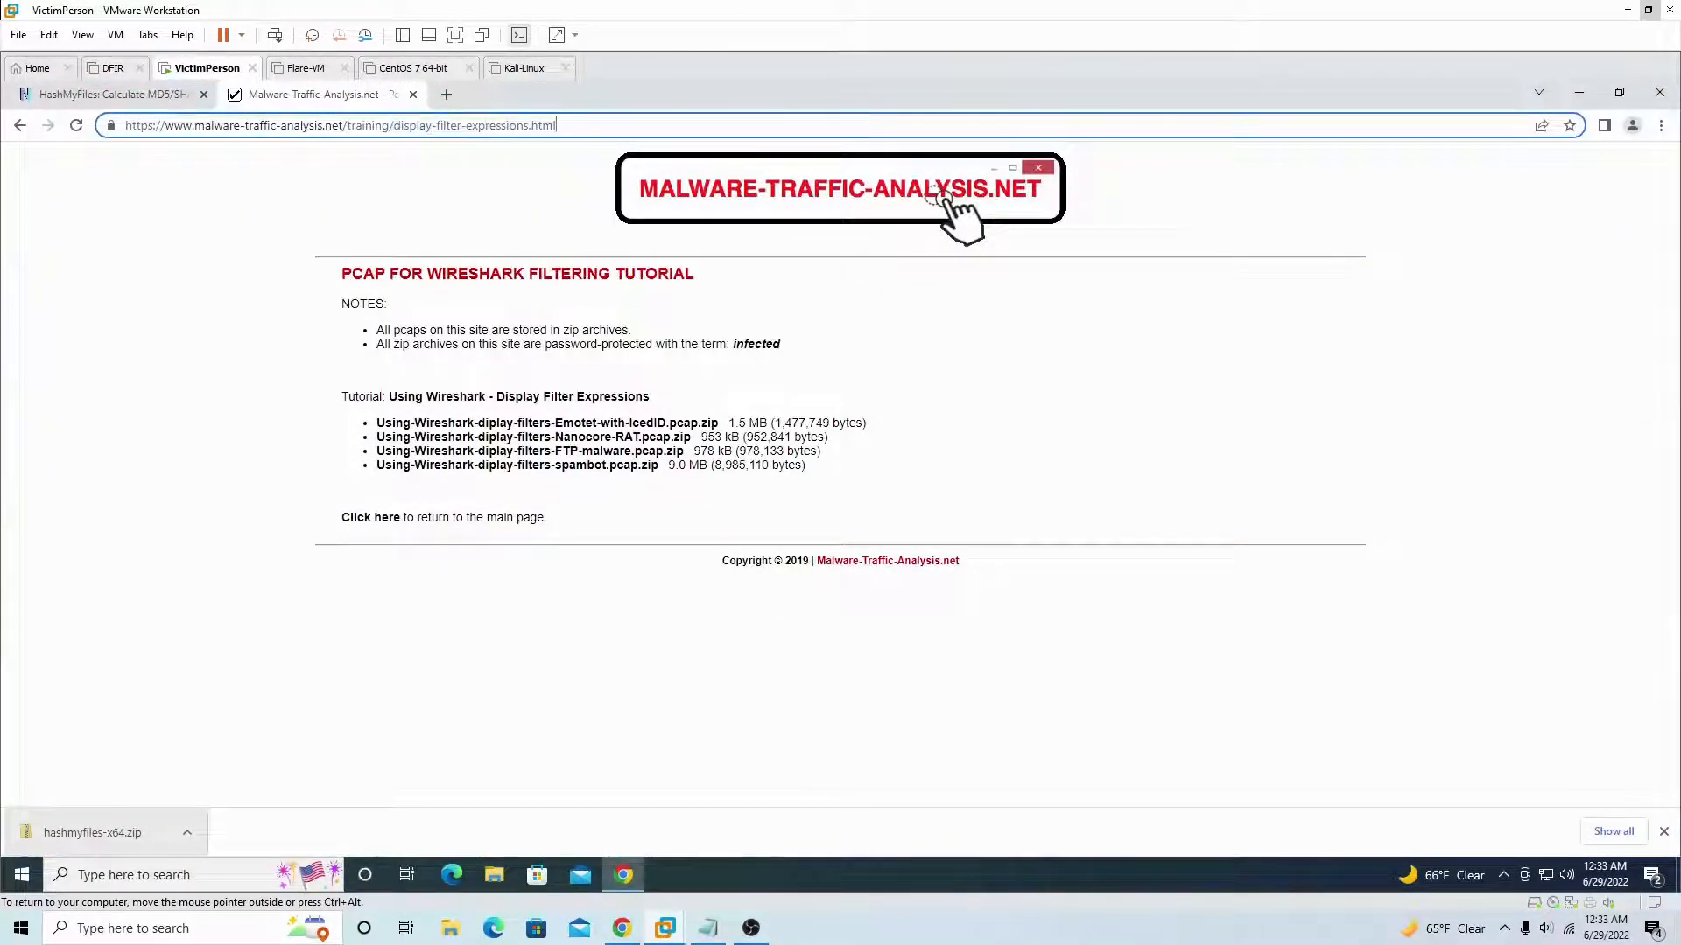
{"action": "mouse_move", "coordinate": [532, 438]}
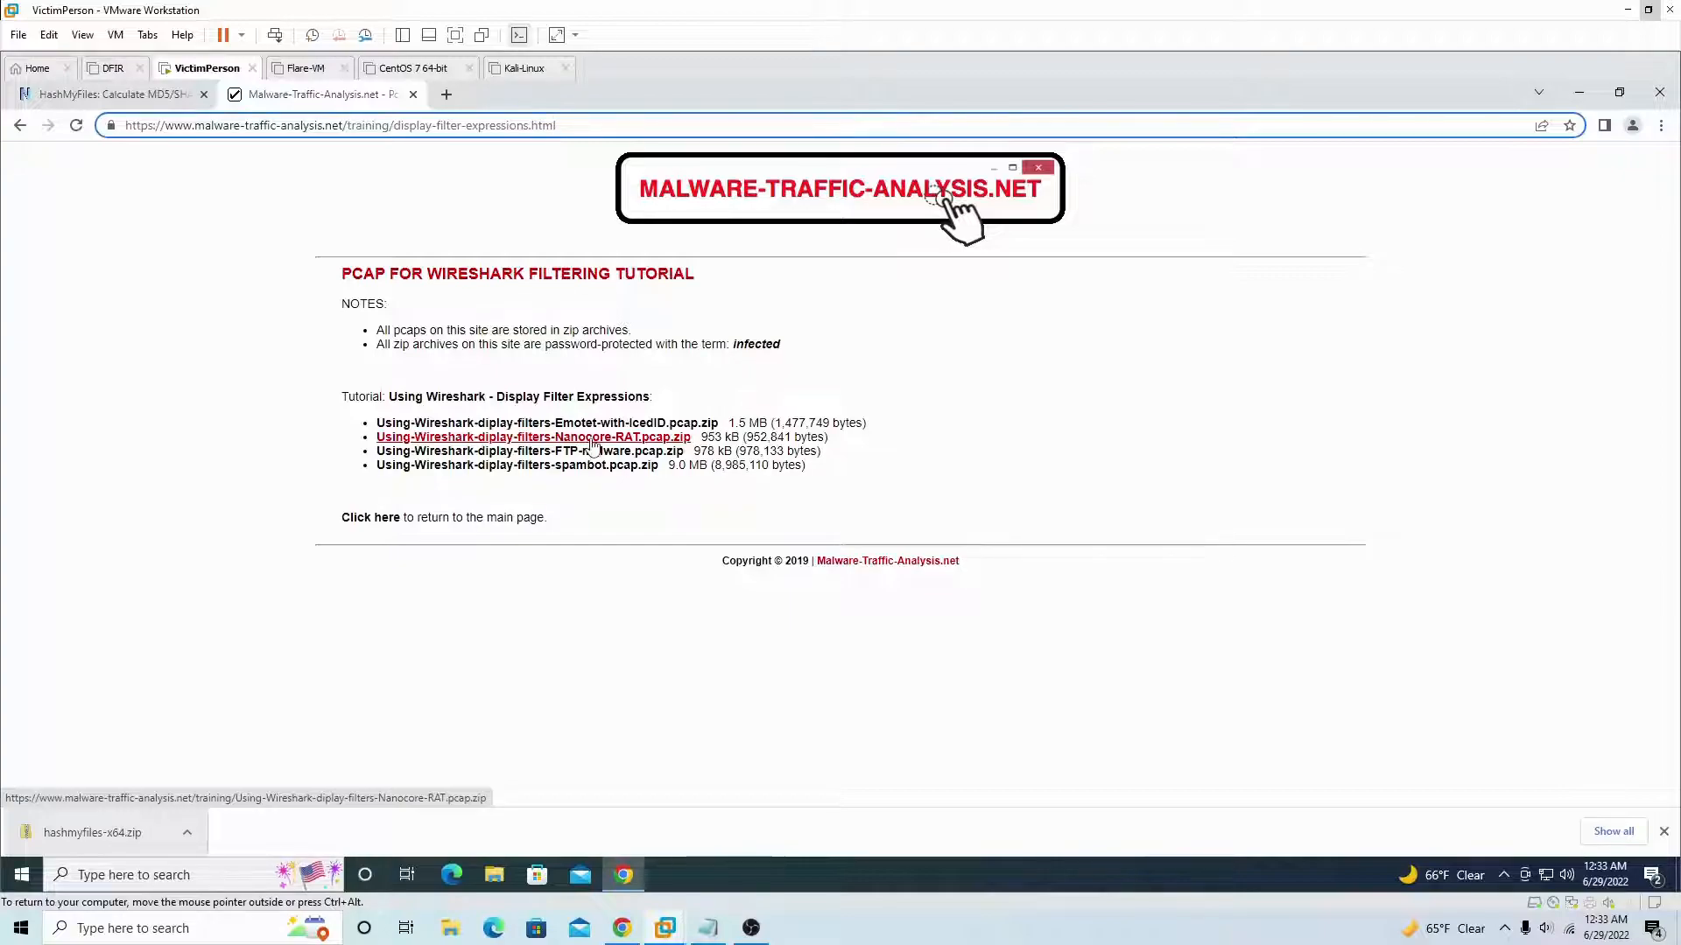
{"action": "left_click", "coordinate": [532, 436]}
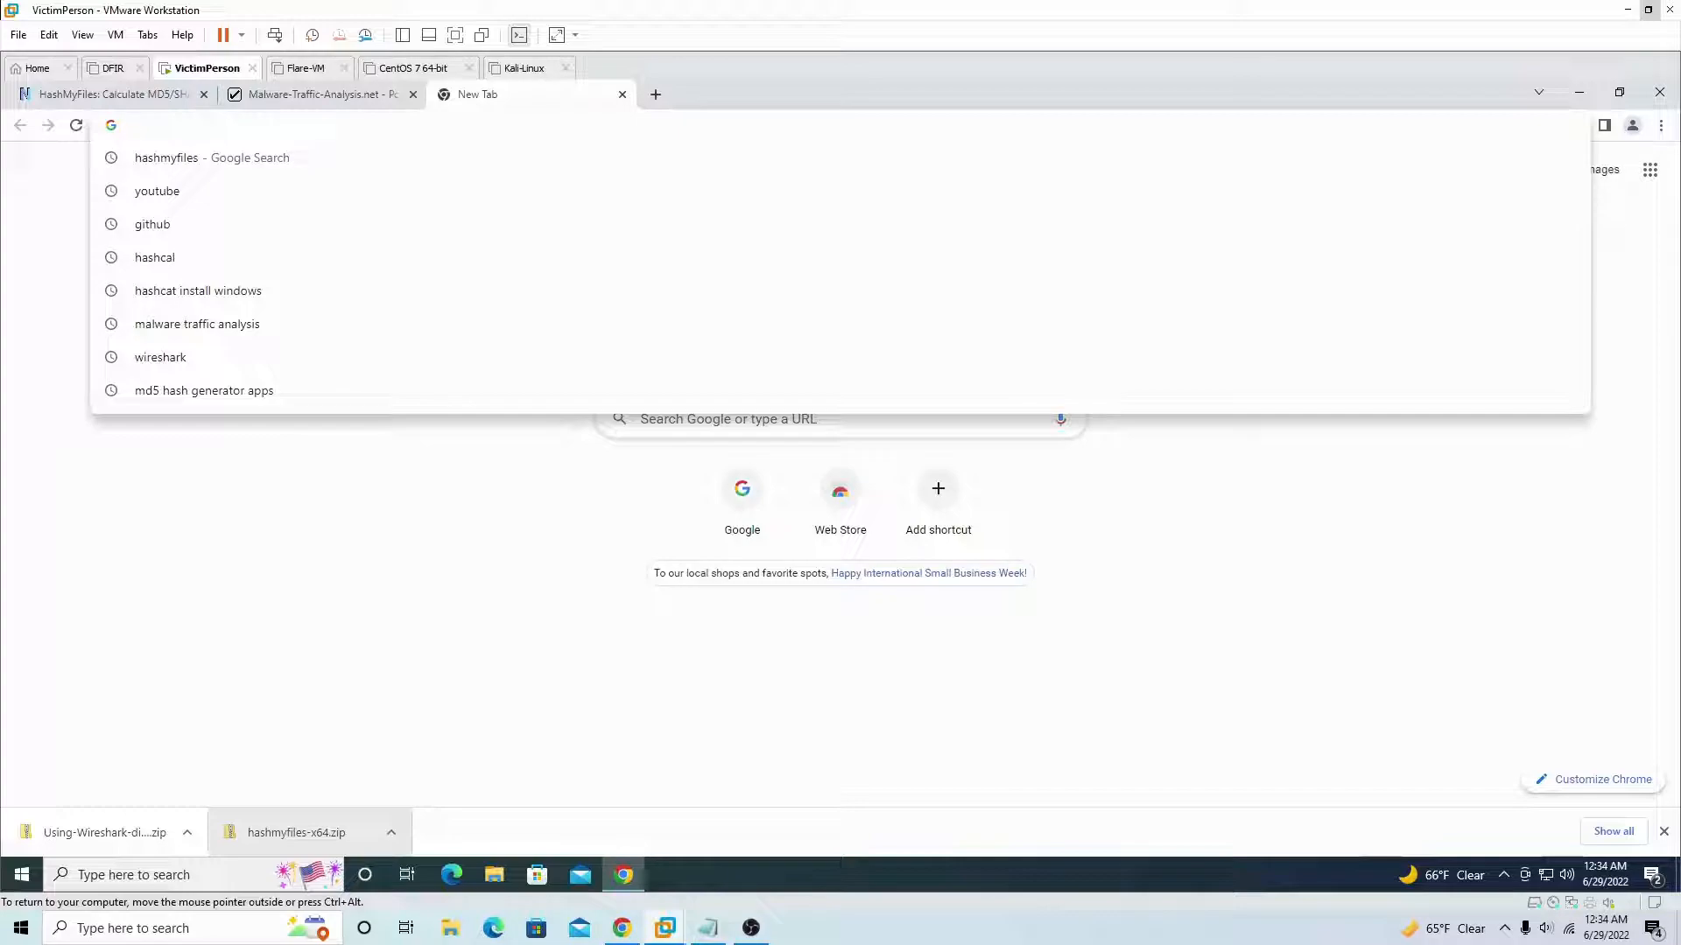
- Download 2014-11-16-traffic-analysis-exercise.pcap.zip from the malware-traffic-analysis.net training exercises
{"action": "left_click", "coordinate": [196, 324]}
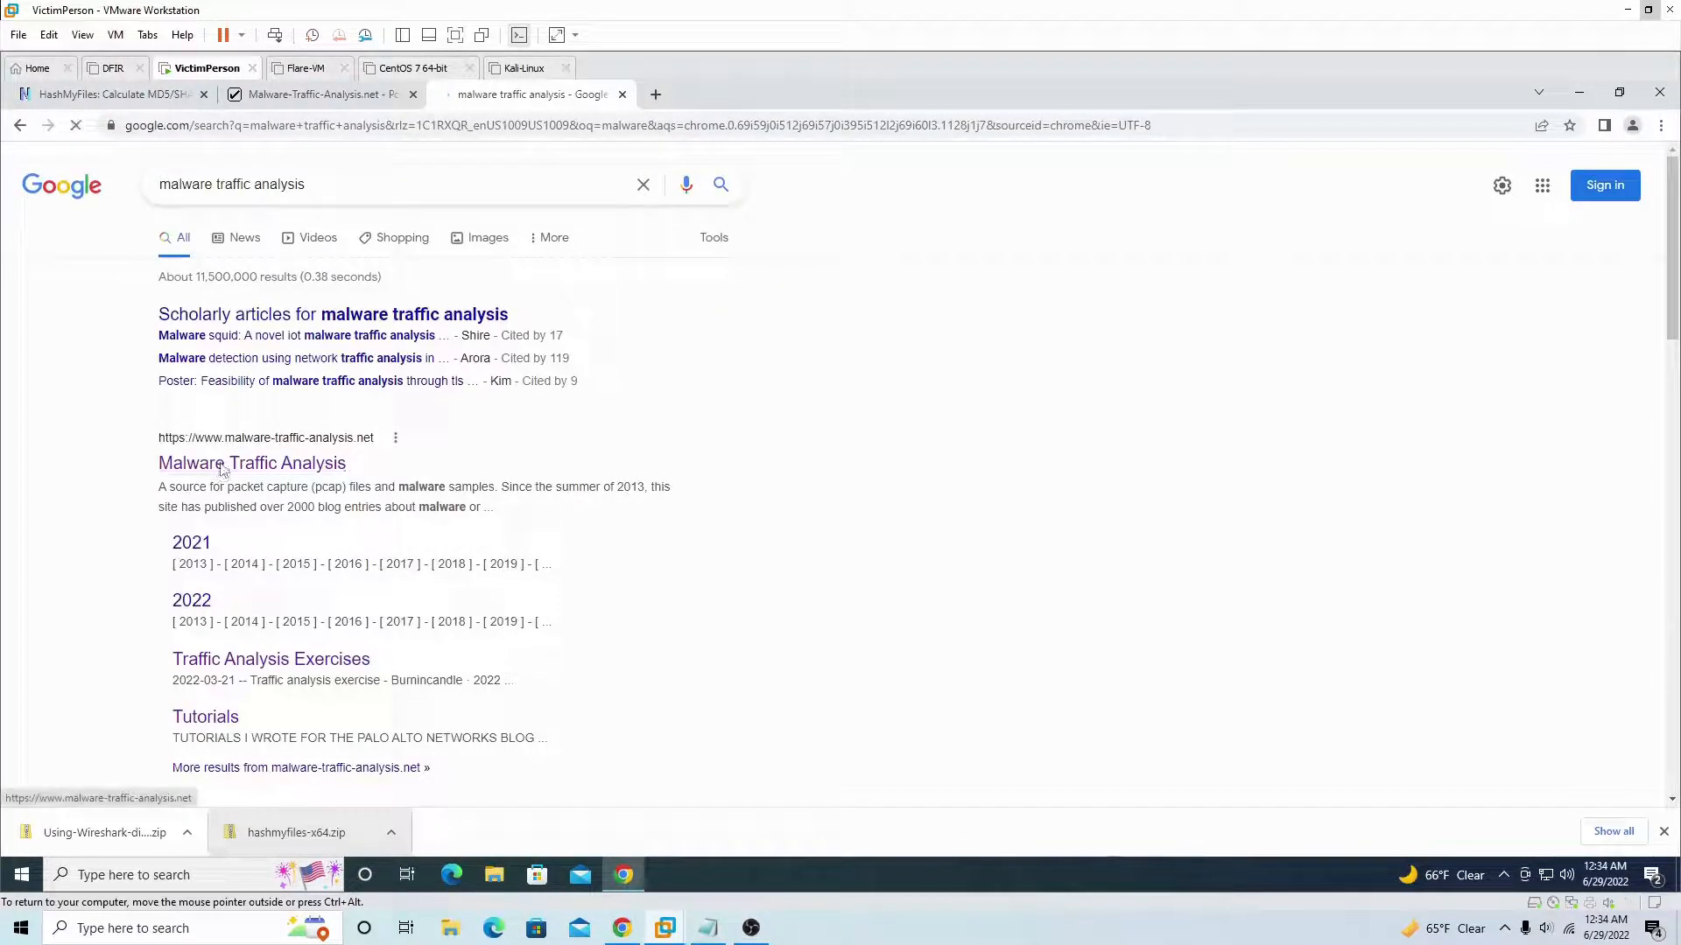
{"action": "left_click", "coordinate": [251, 462]}
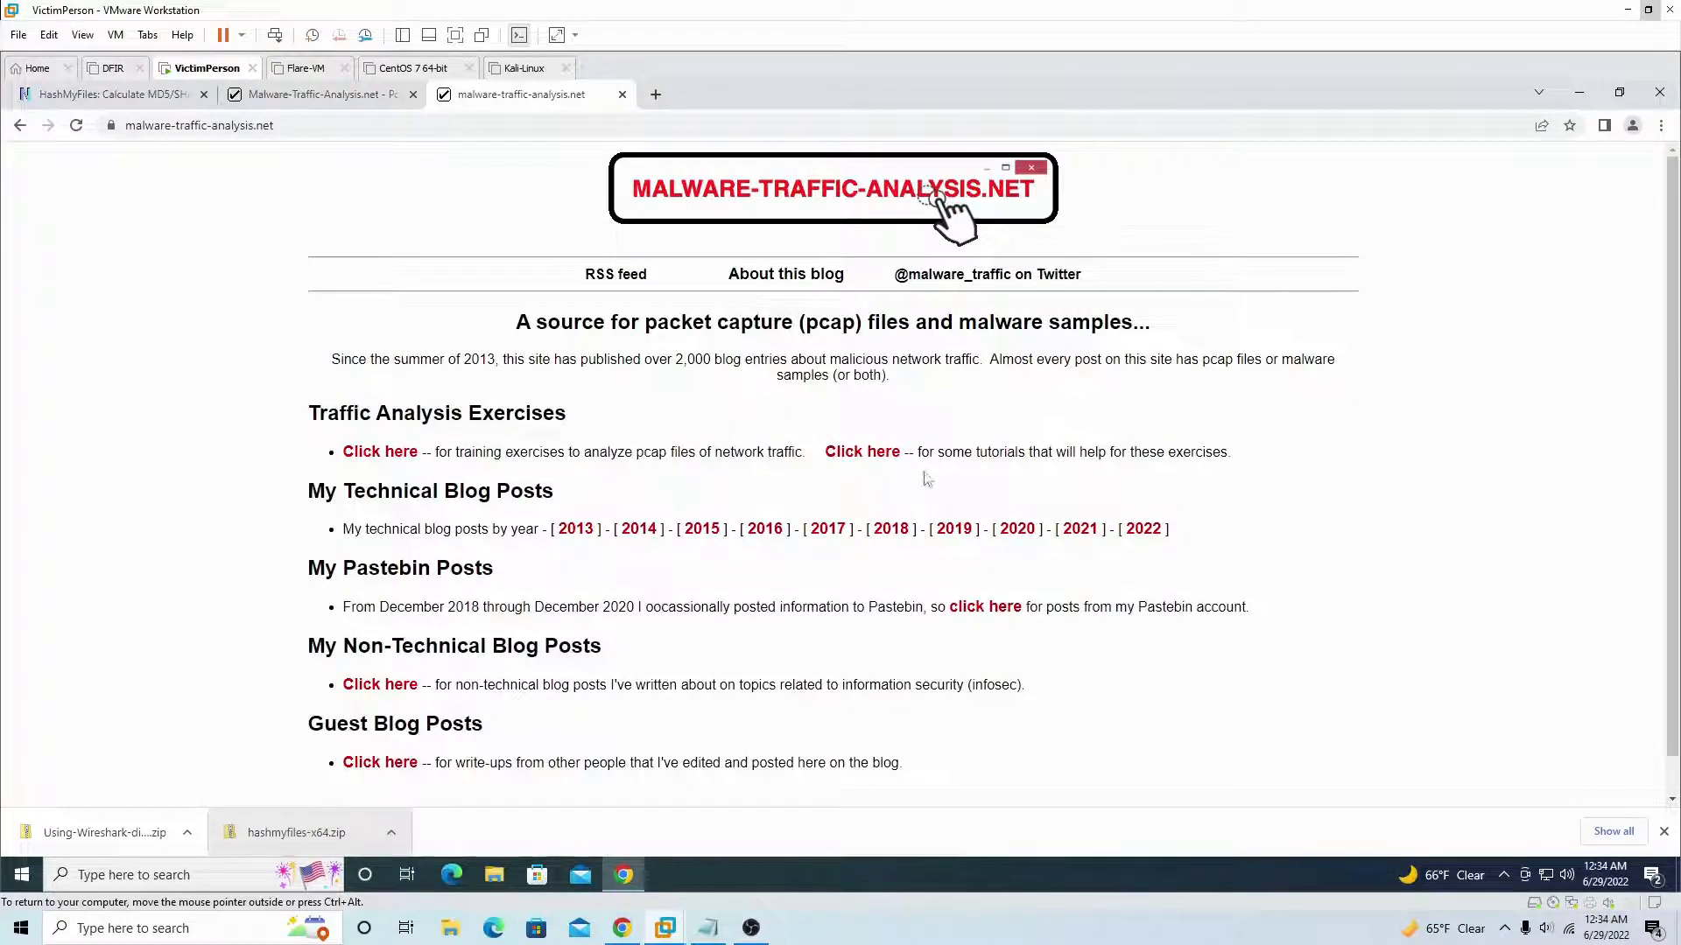
{"action": "mouse_move", "coordinate": [826, 528]}
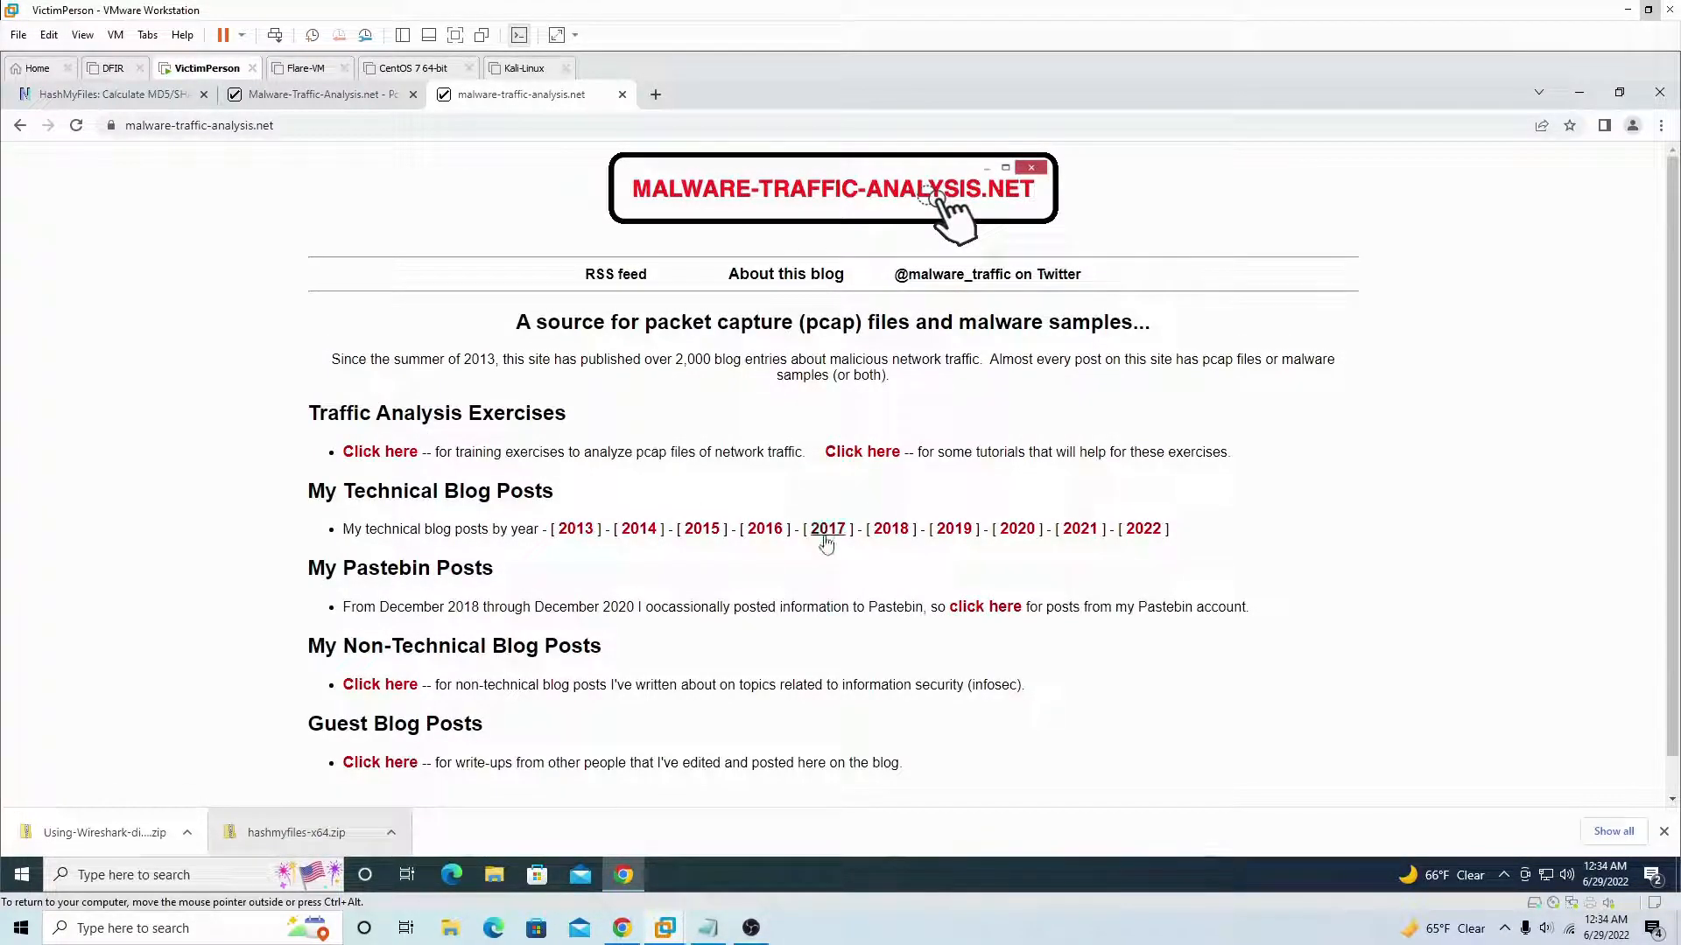
{"action": "mouse_move", "coordinate": [379, 452]}
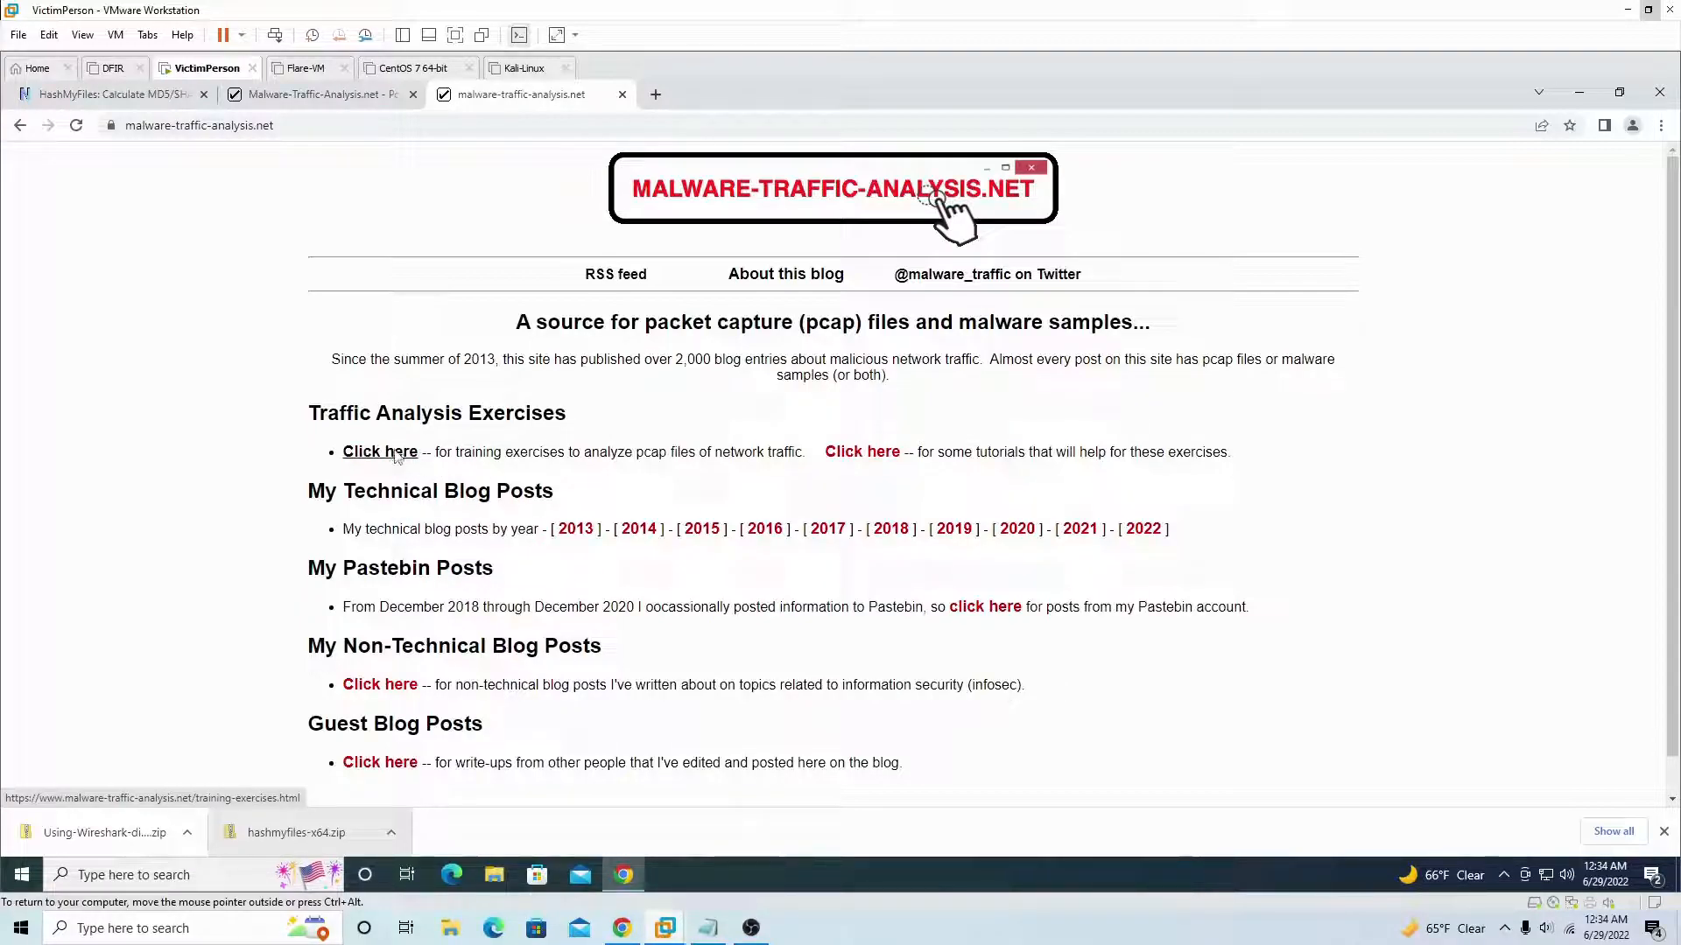
{"action": "left_click", "coordinate": [379, 451]}
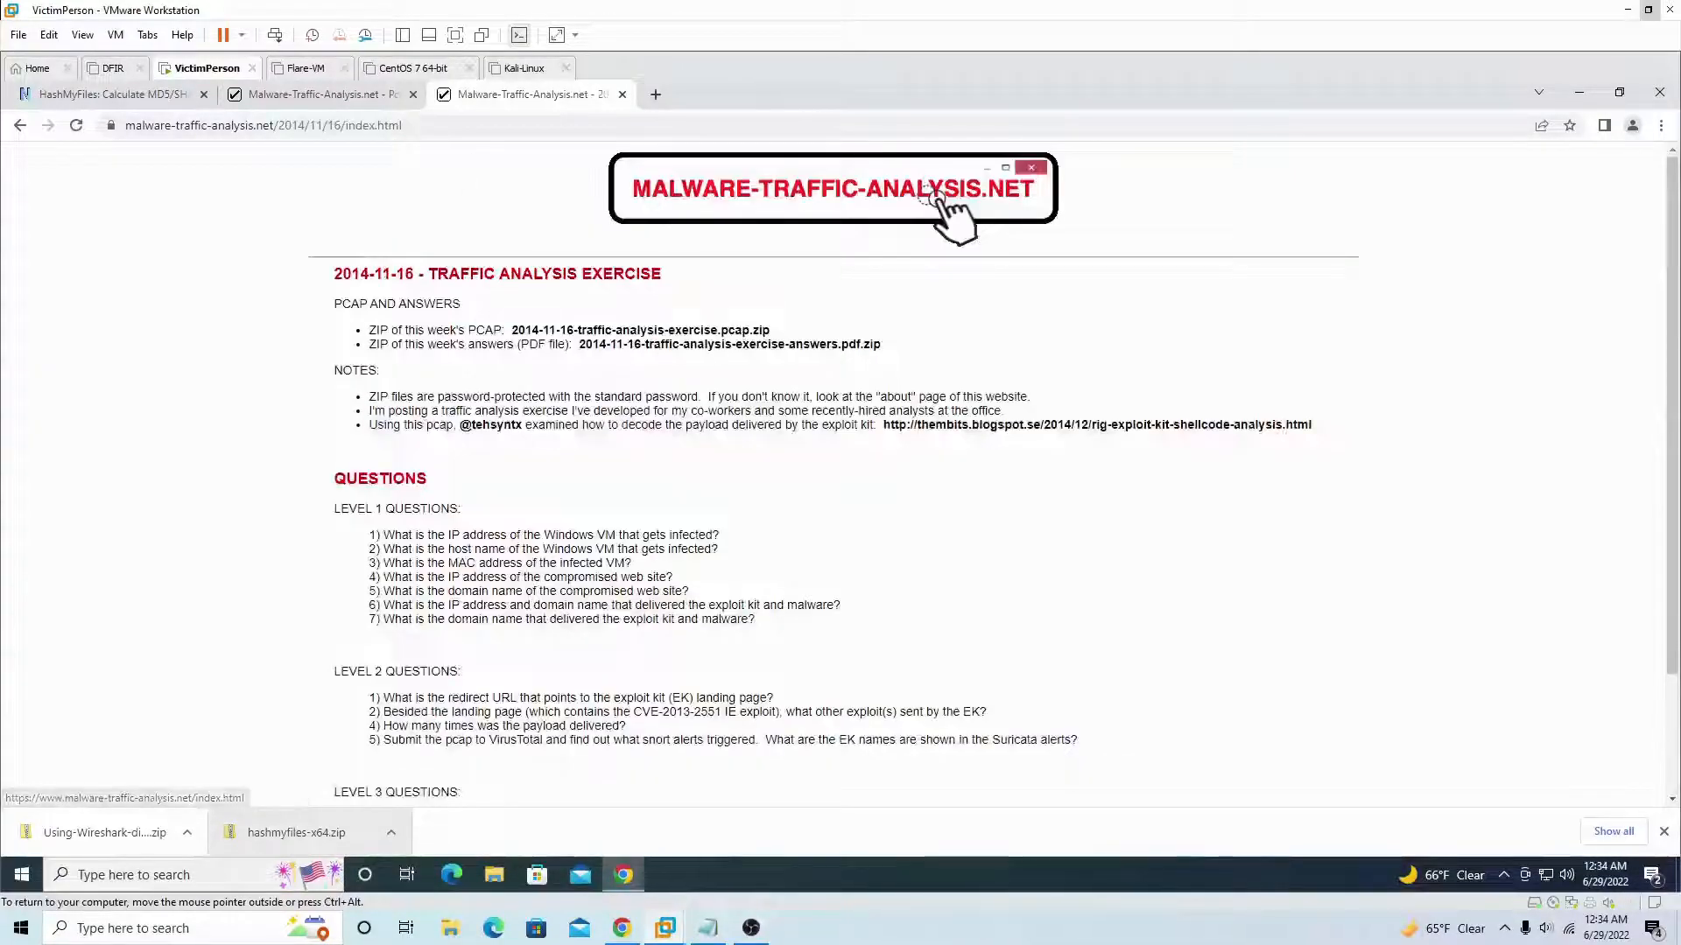
{"action": "mouse_move", "coordinate": [641, 329]}
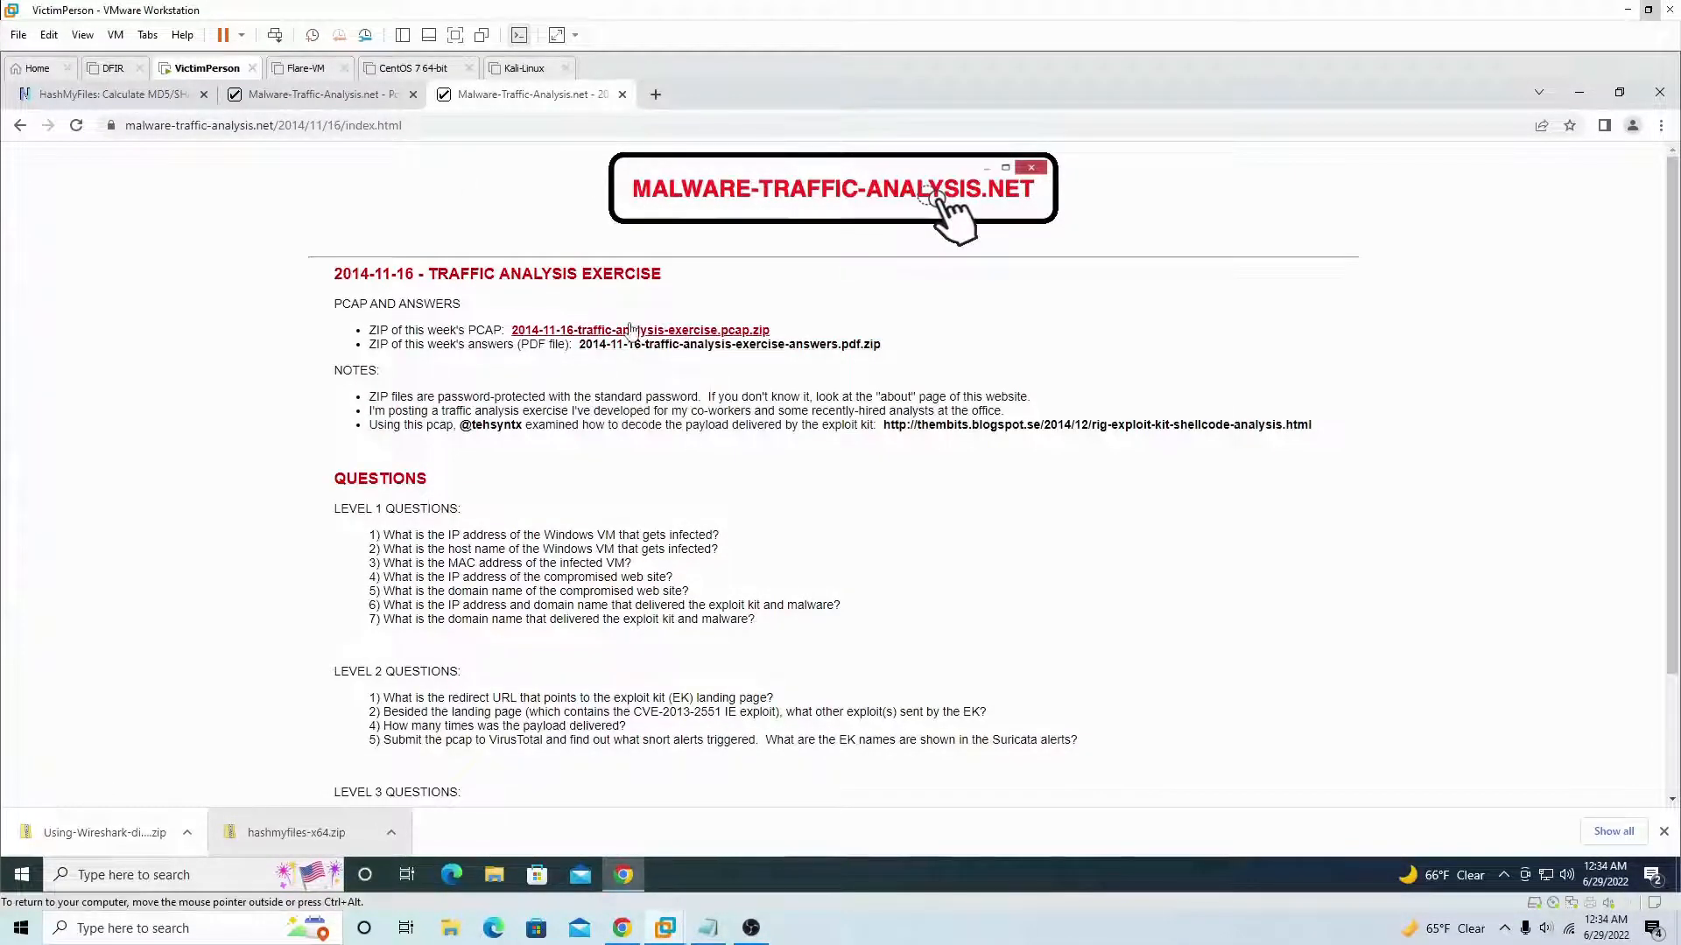
{"action": "mouse_move", "coordinate": [639, 329]}
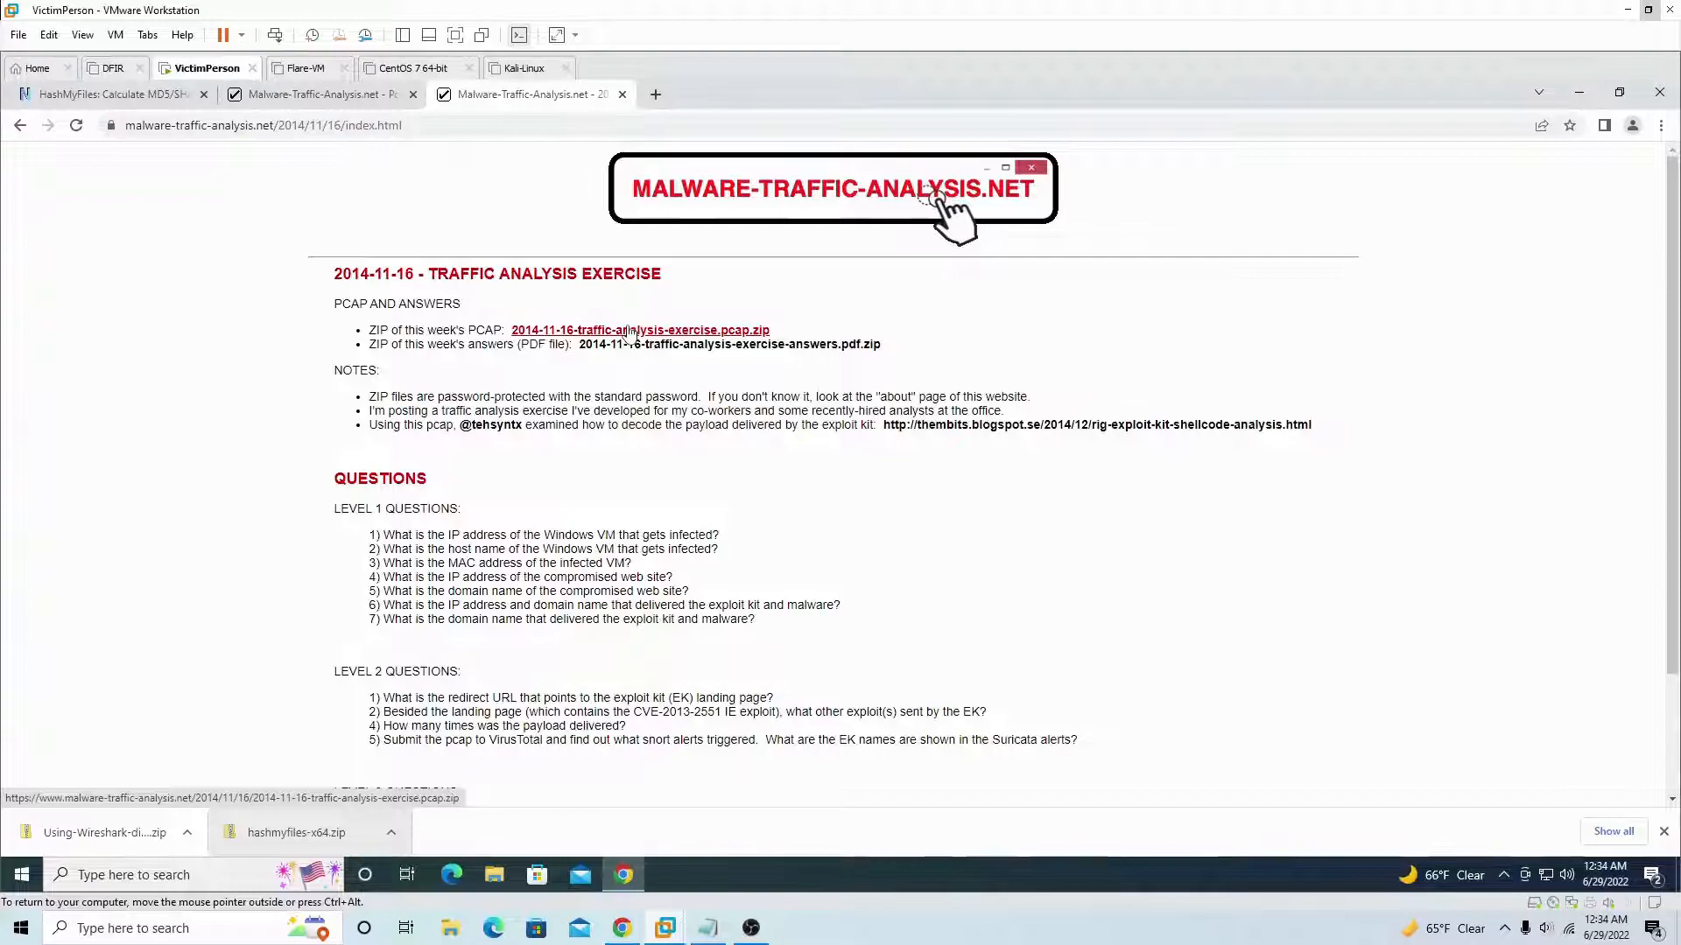
{"action": "left_click", "coordinate": [639, 329]}
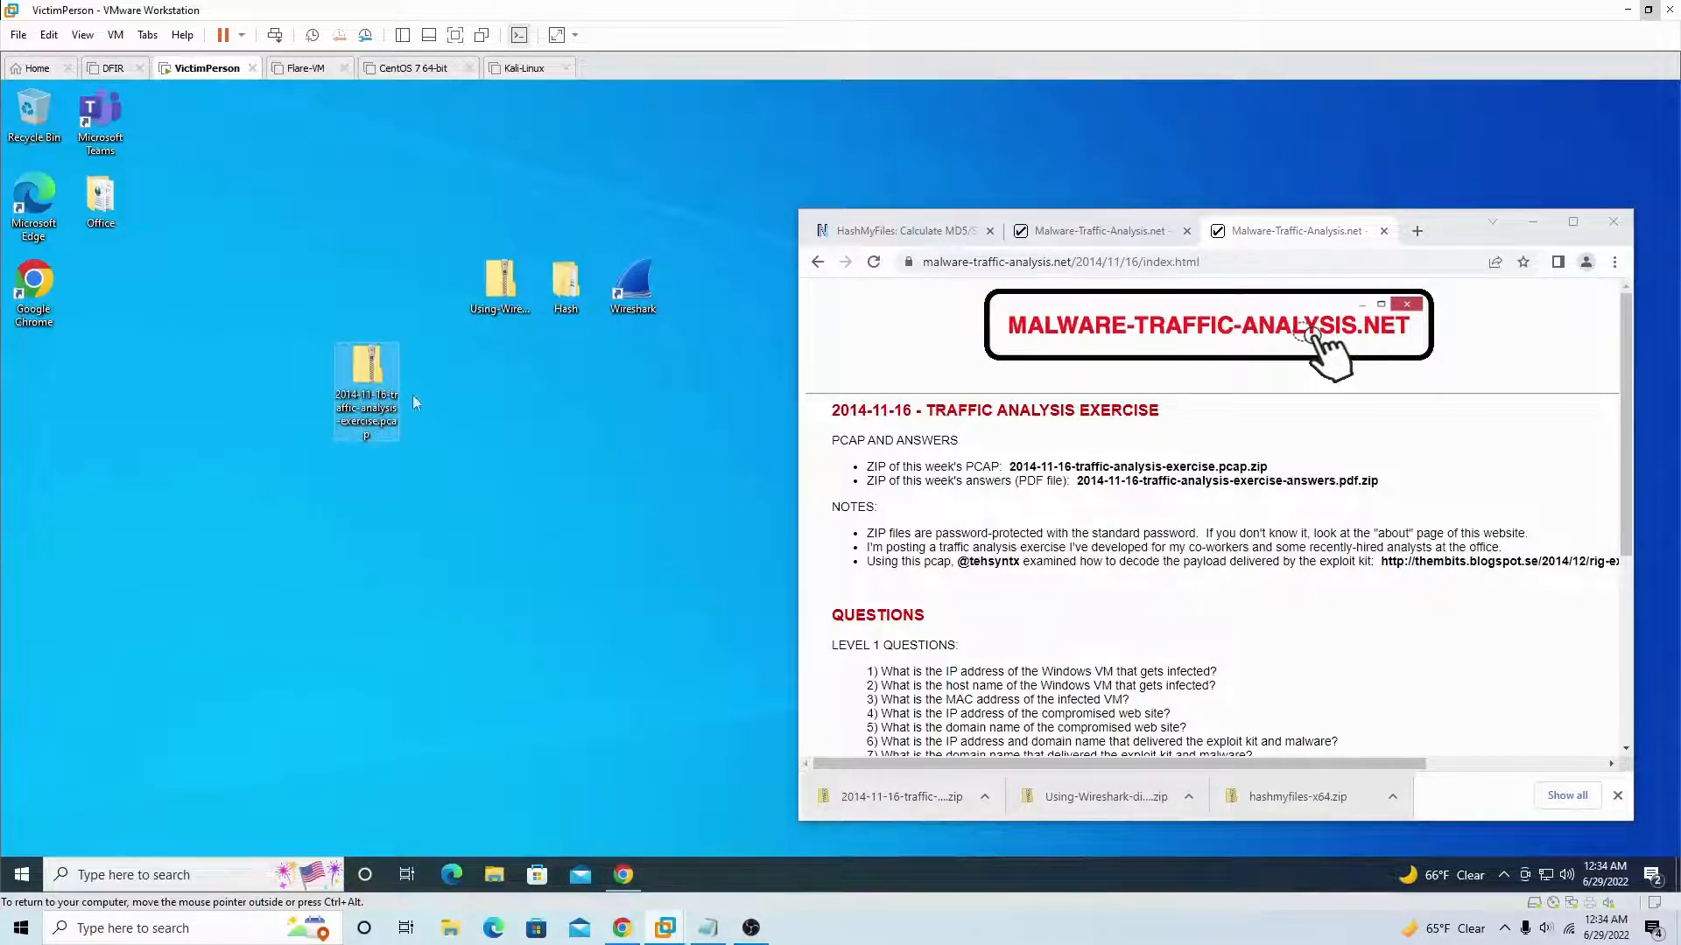
- Move the exercise zip to the lower left of the desktop and close Chrome
{"action": "left_click_drag", "start_coordinate": [365, 375], "coordinate": [166, 460]}
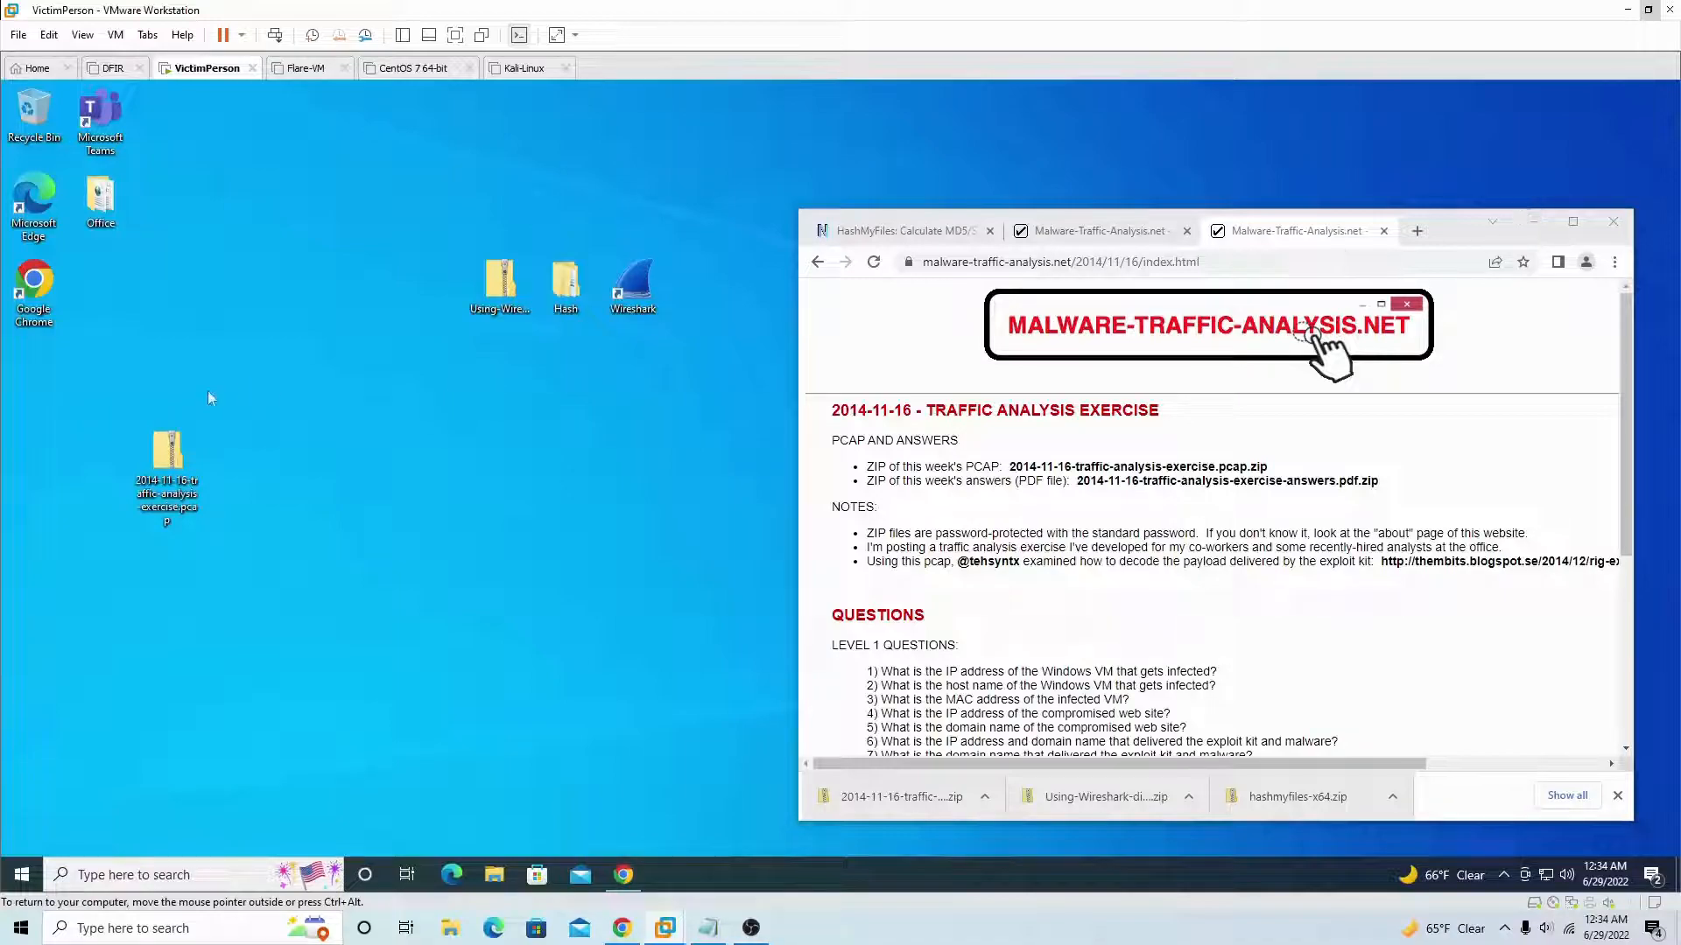
{"action": "mouse_move", "coordinate": [510, 268]}
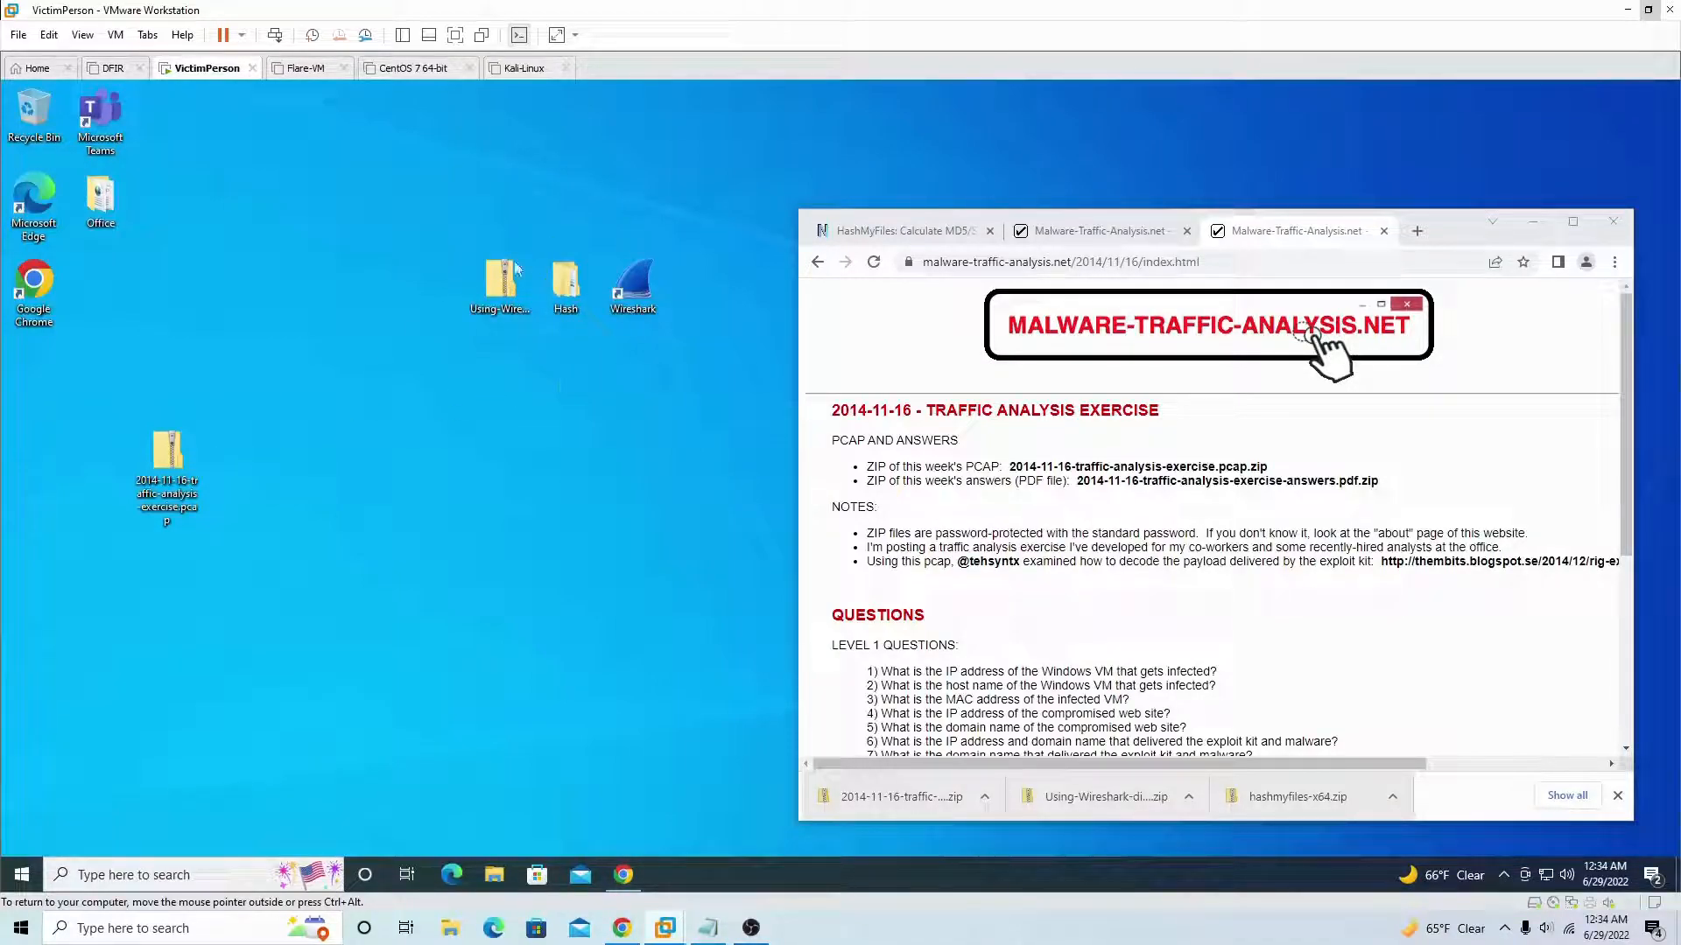
{"action": "mouse_move", "coordinate": [567, 364]}
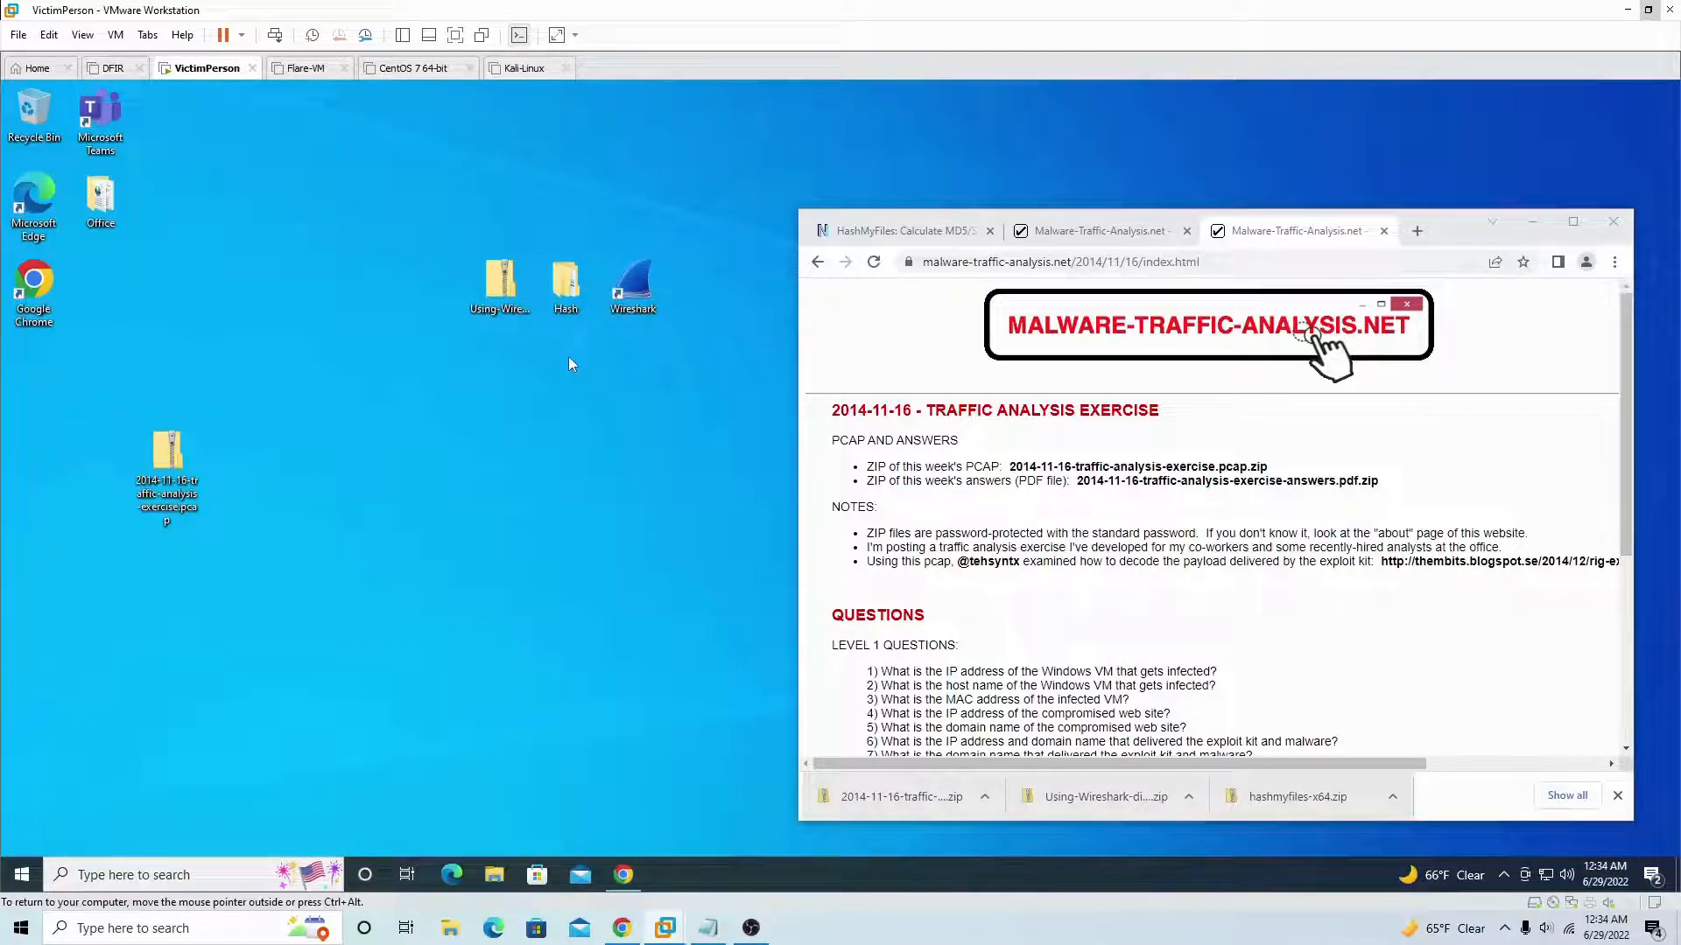
{"action": "mouse_move", "coordinate": [1612, 222]}
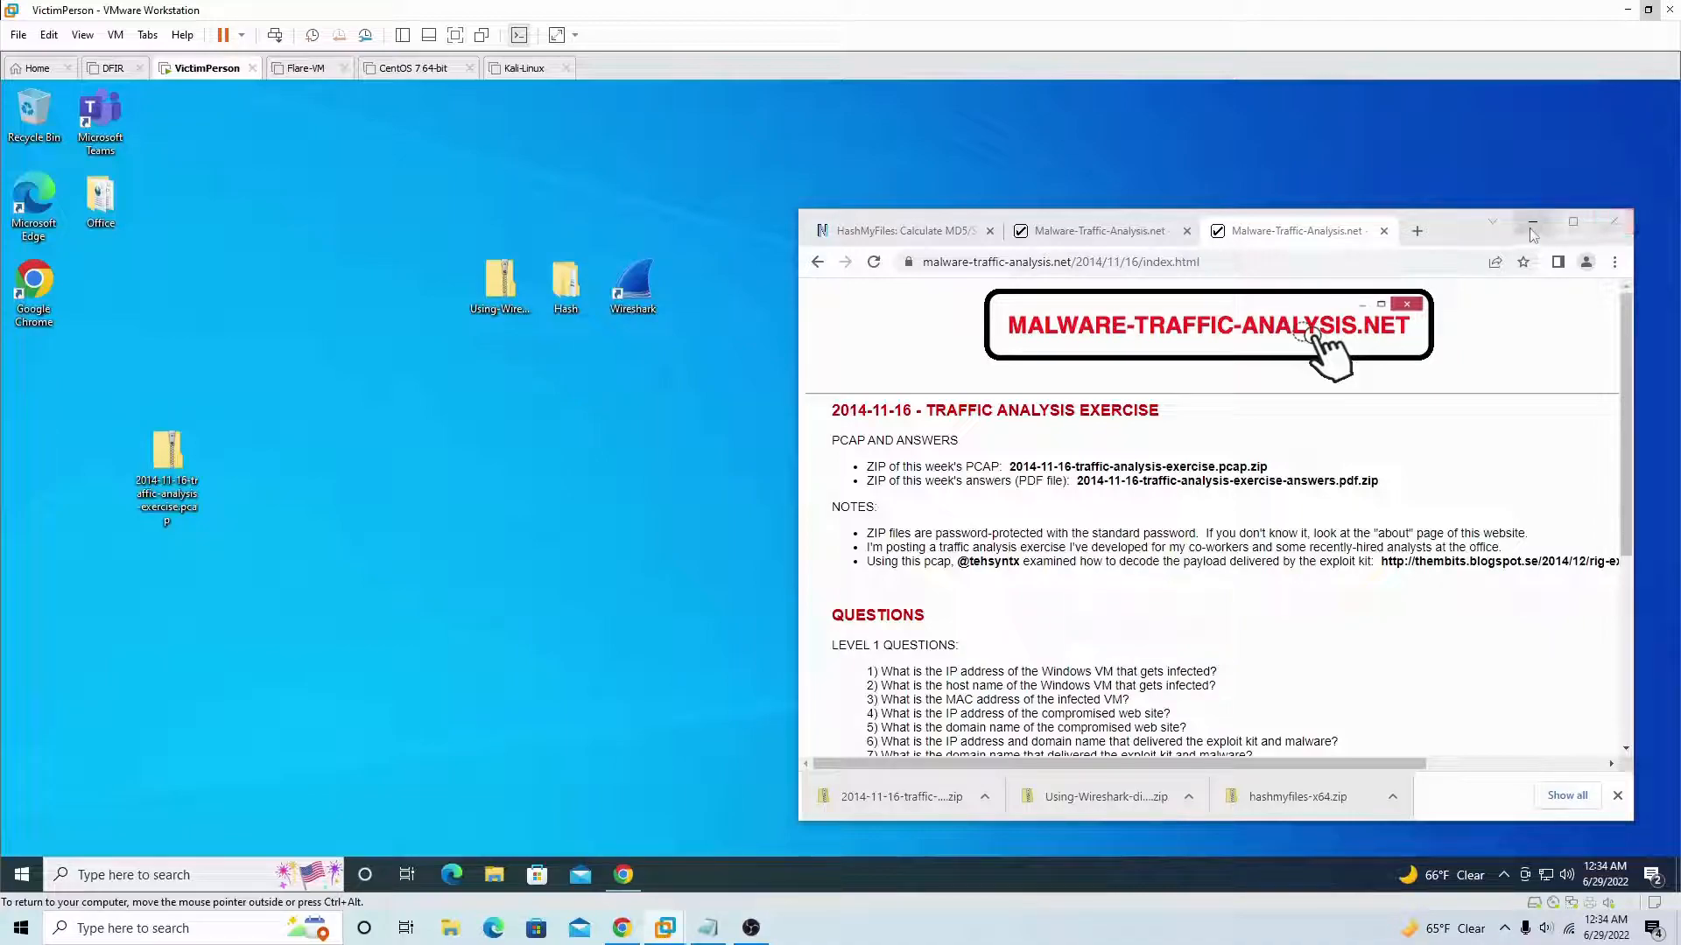
{"action": "mouse_move", "coordinate": [1613, 222]}
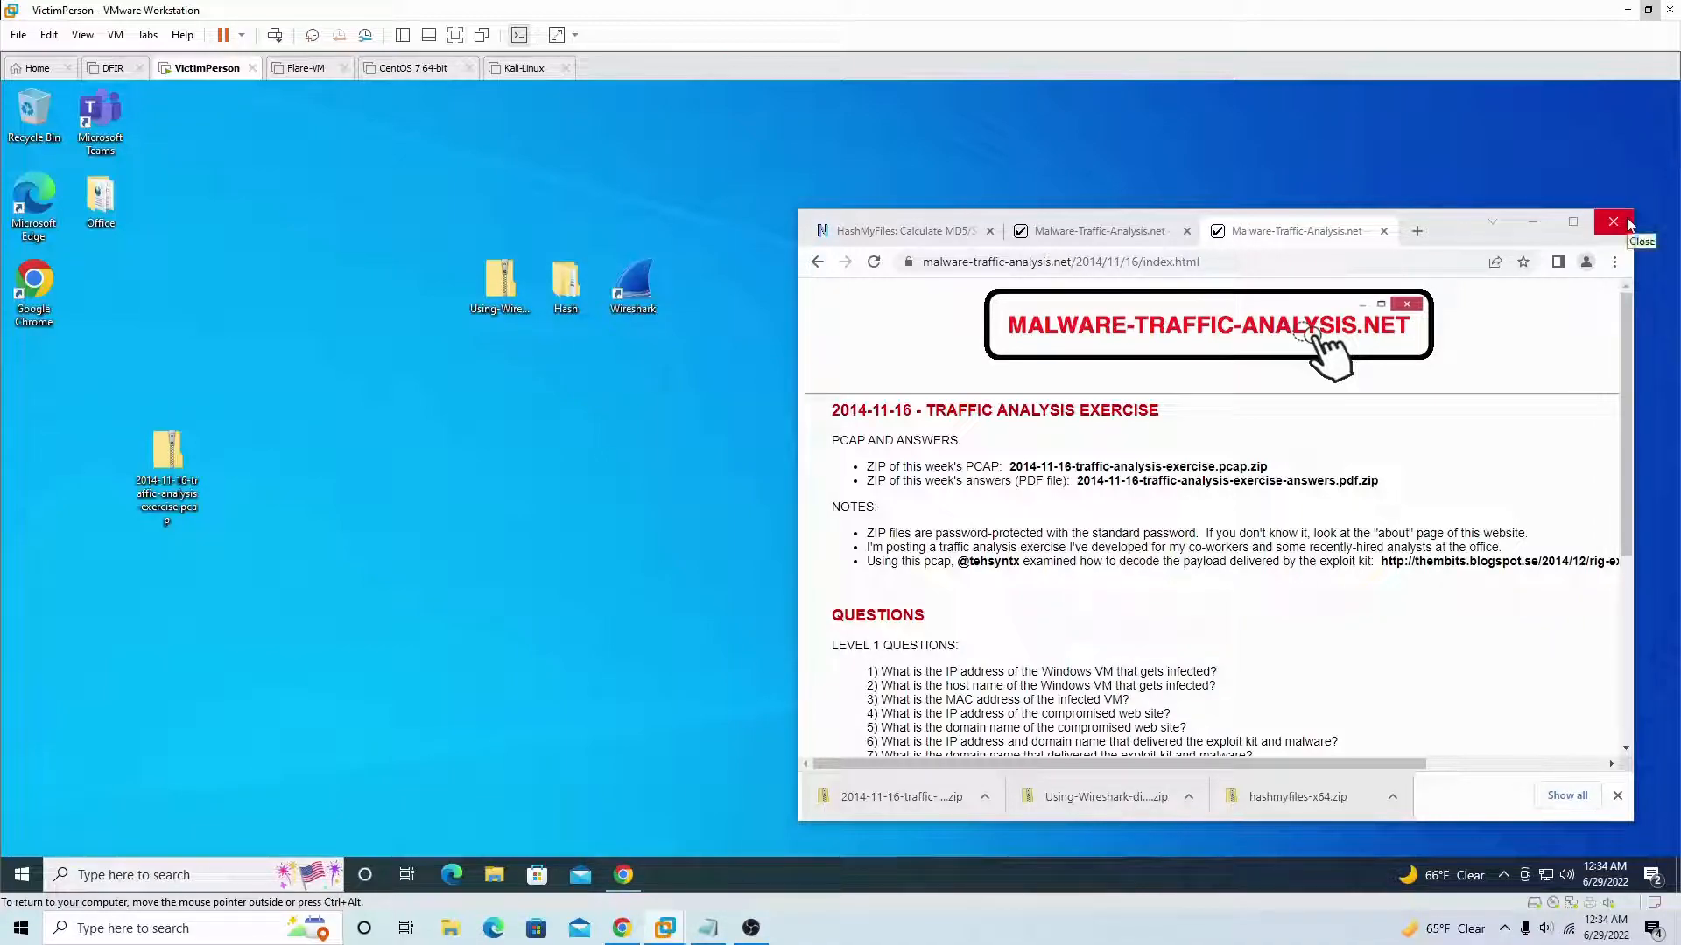
{"action": "left_click", "coordinate": [1615, 223]}
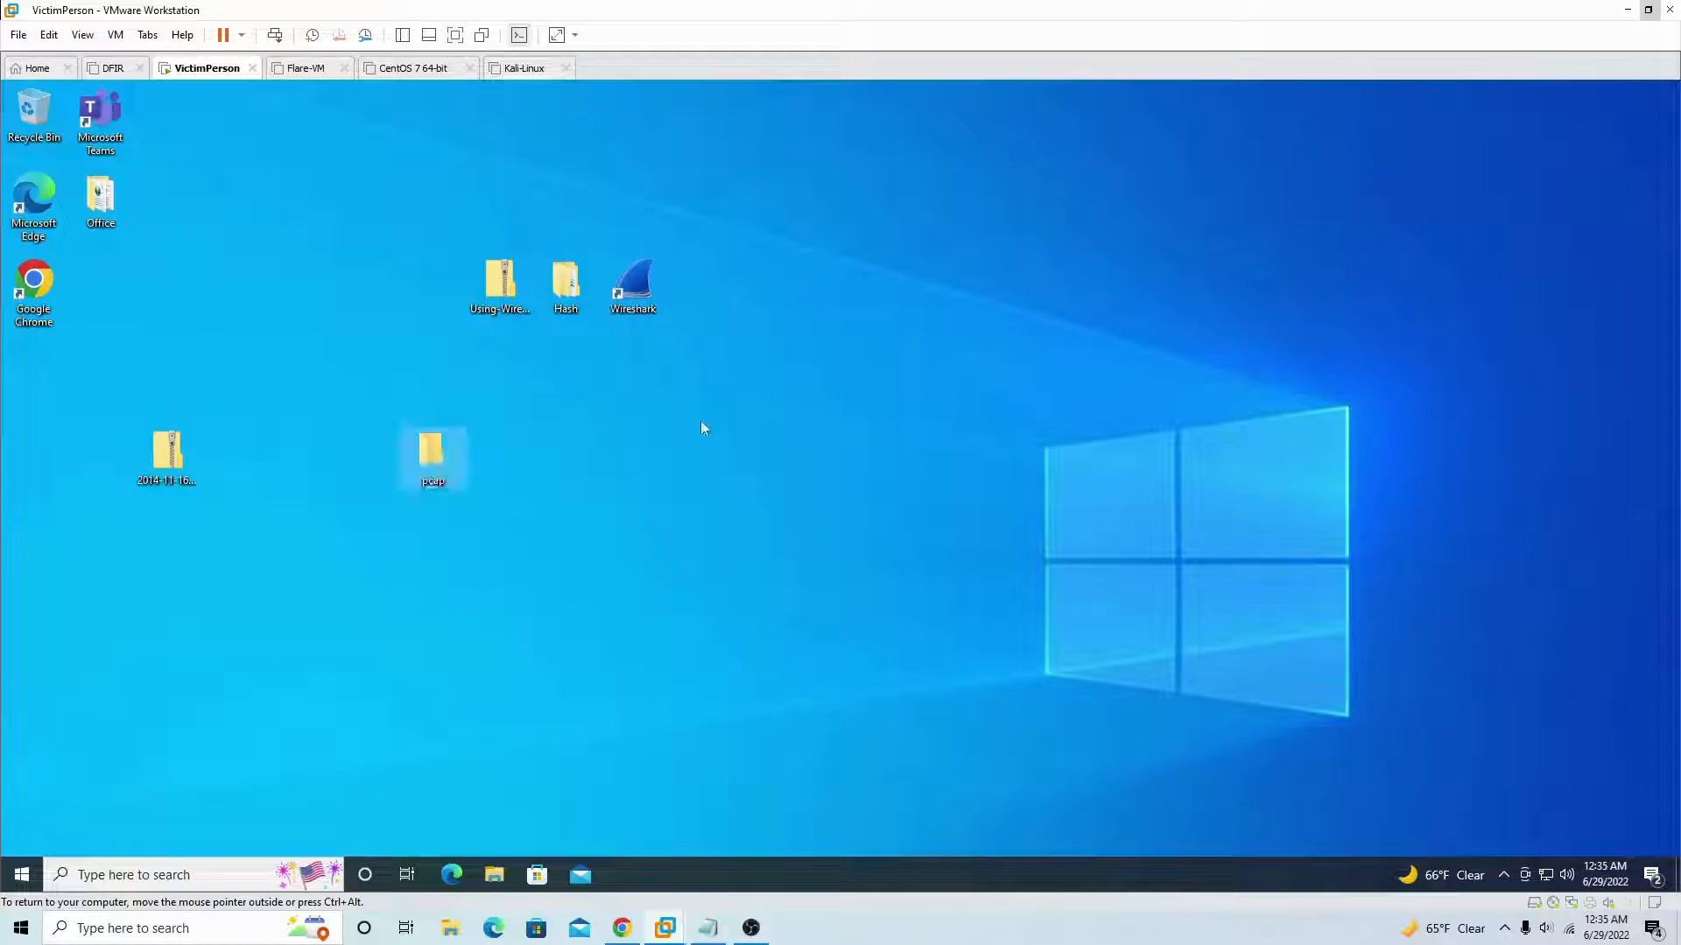
- Move both downloaded zips into the pcap folder beside the Wireshark shortcut
{"action": "left_click_drag", "start_coordinate": [433, 448], "coordinate": [699, 283]}
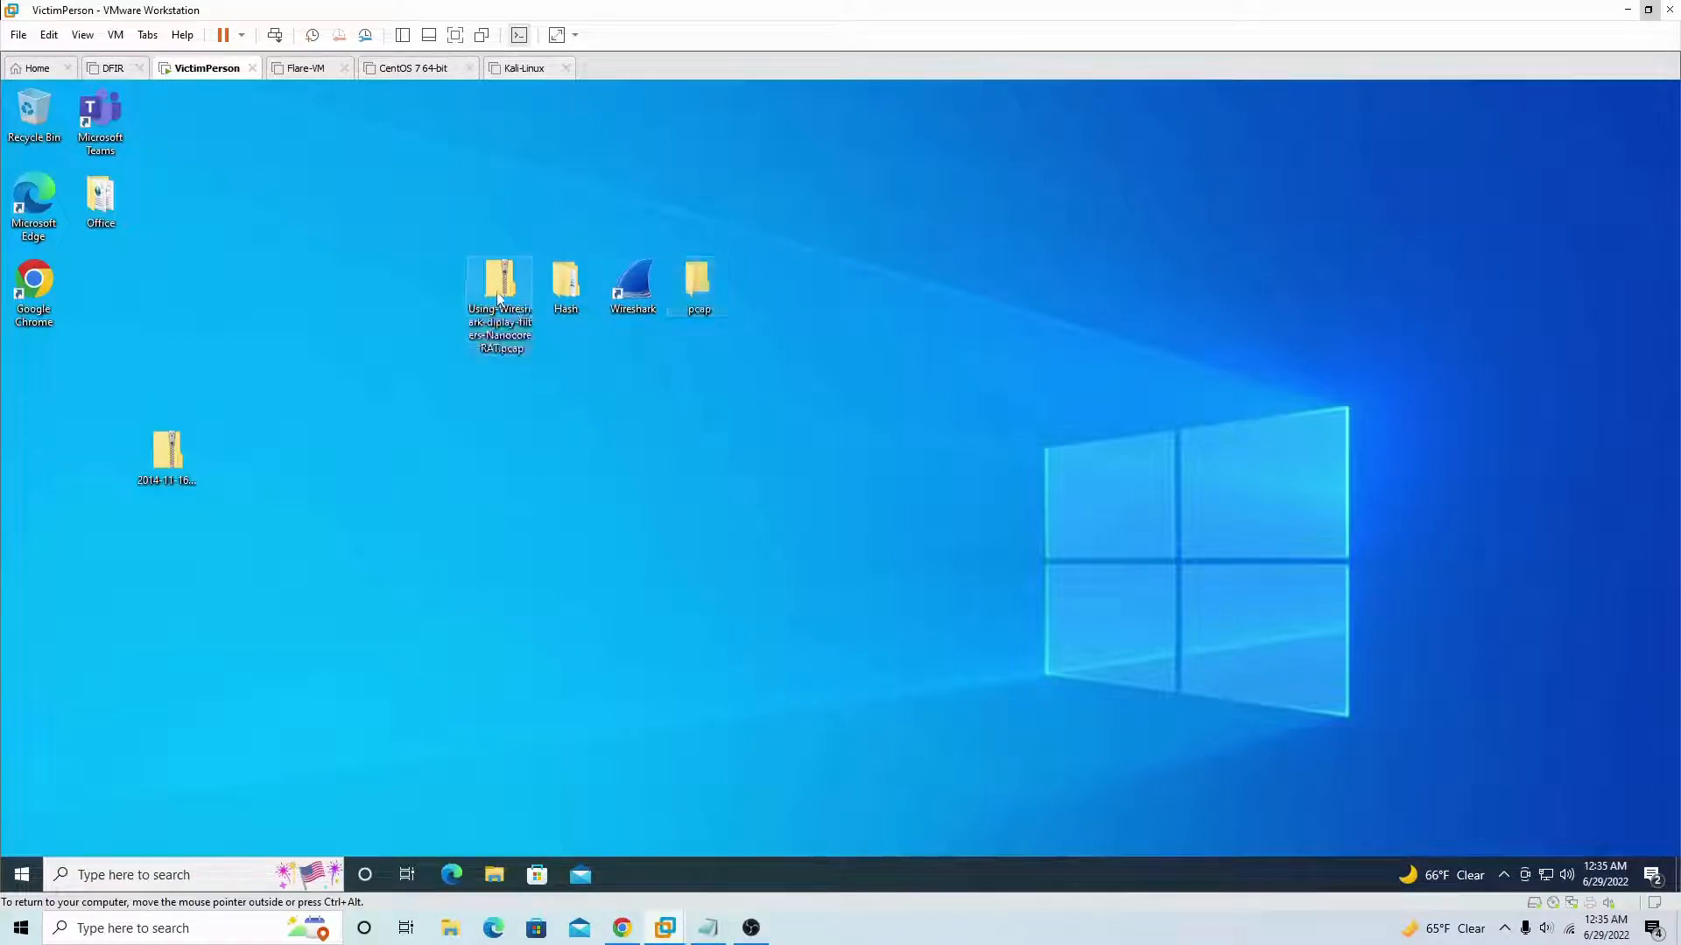
{"action": "left_click_drag", "start_coordinate": [499, 304], "coordinate": [167, 471]}
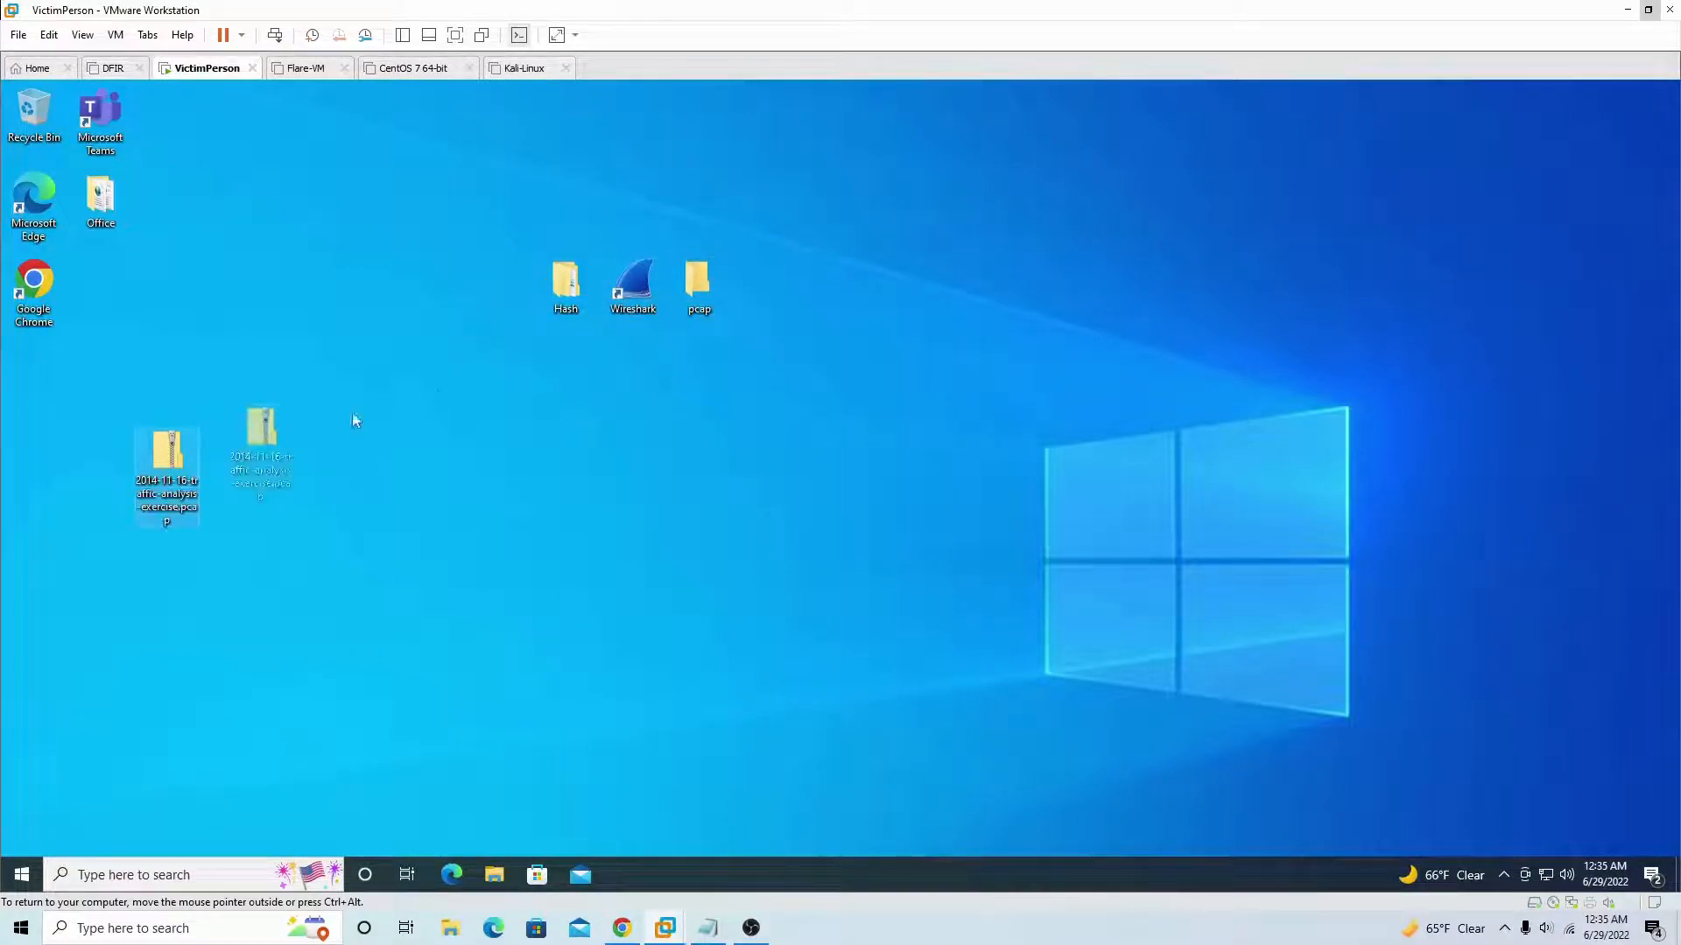
{"action": "double_click", "coordinate": [698, 280]}
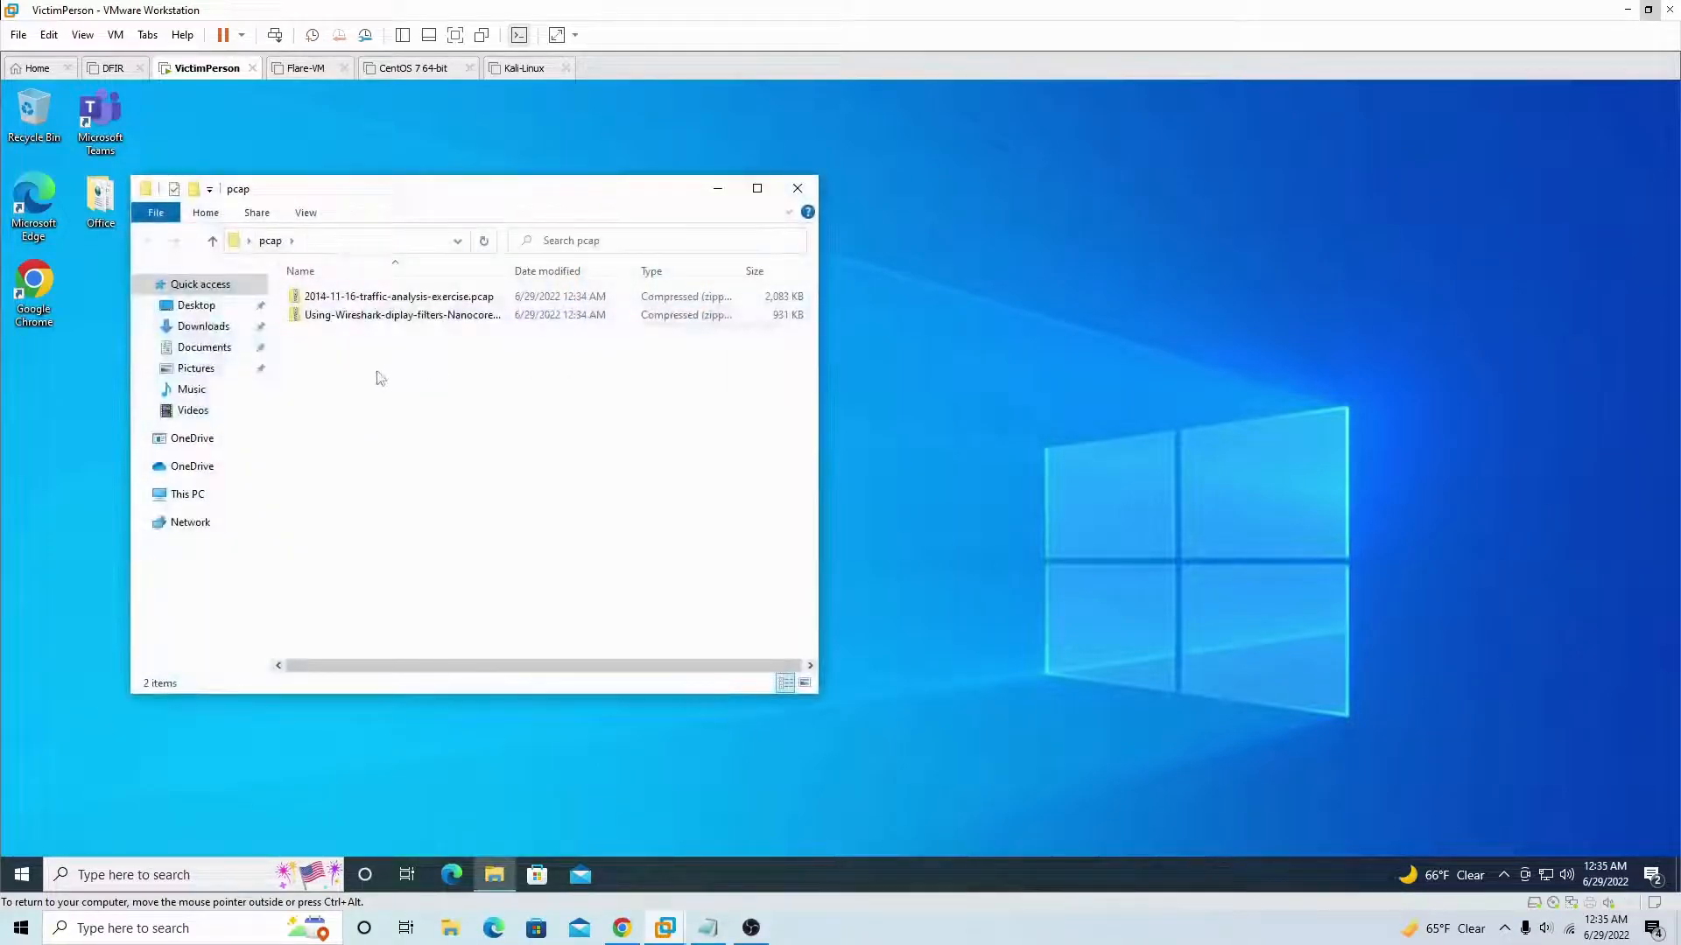
- Extract the Nanocore zip into its own folder, entering the archive password
{"action": "right_click", "coordinate": [402, 313]}
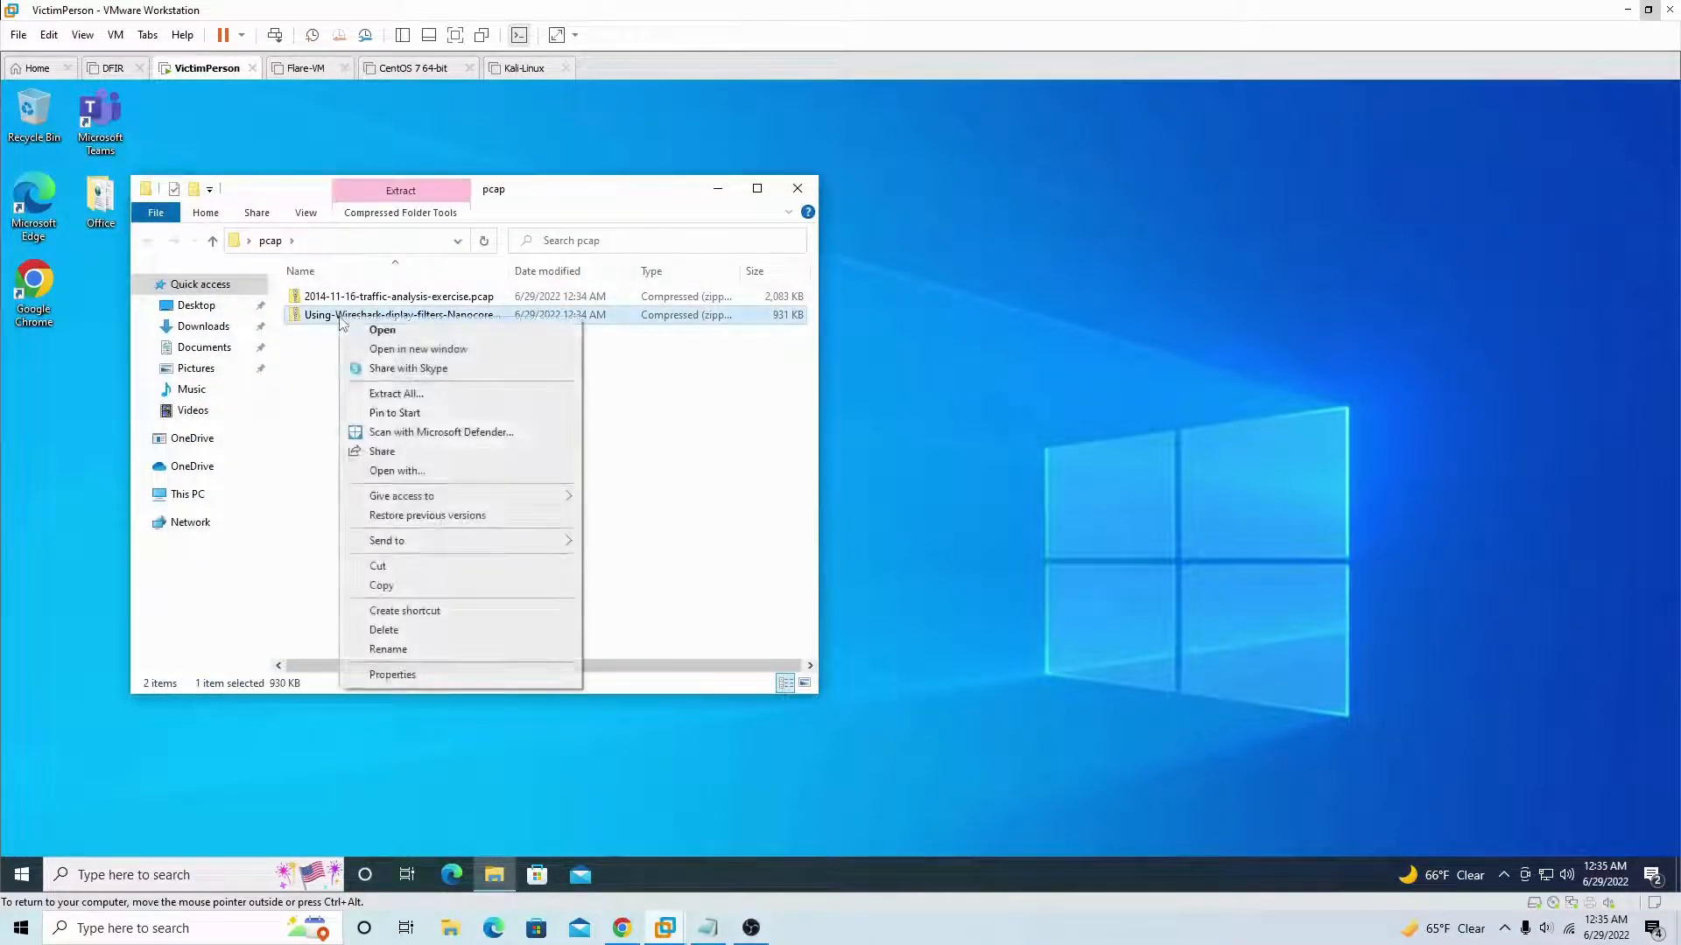
{"action": "left_click", "coordinate": [396, 394]}
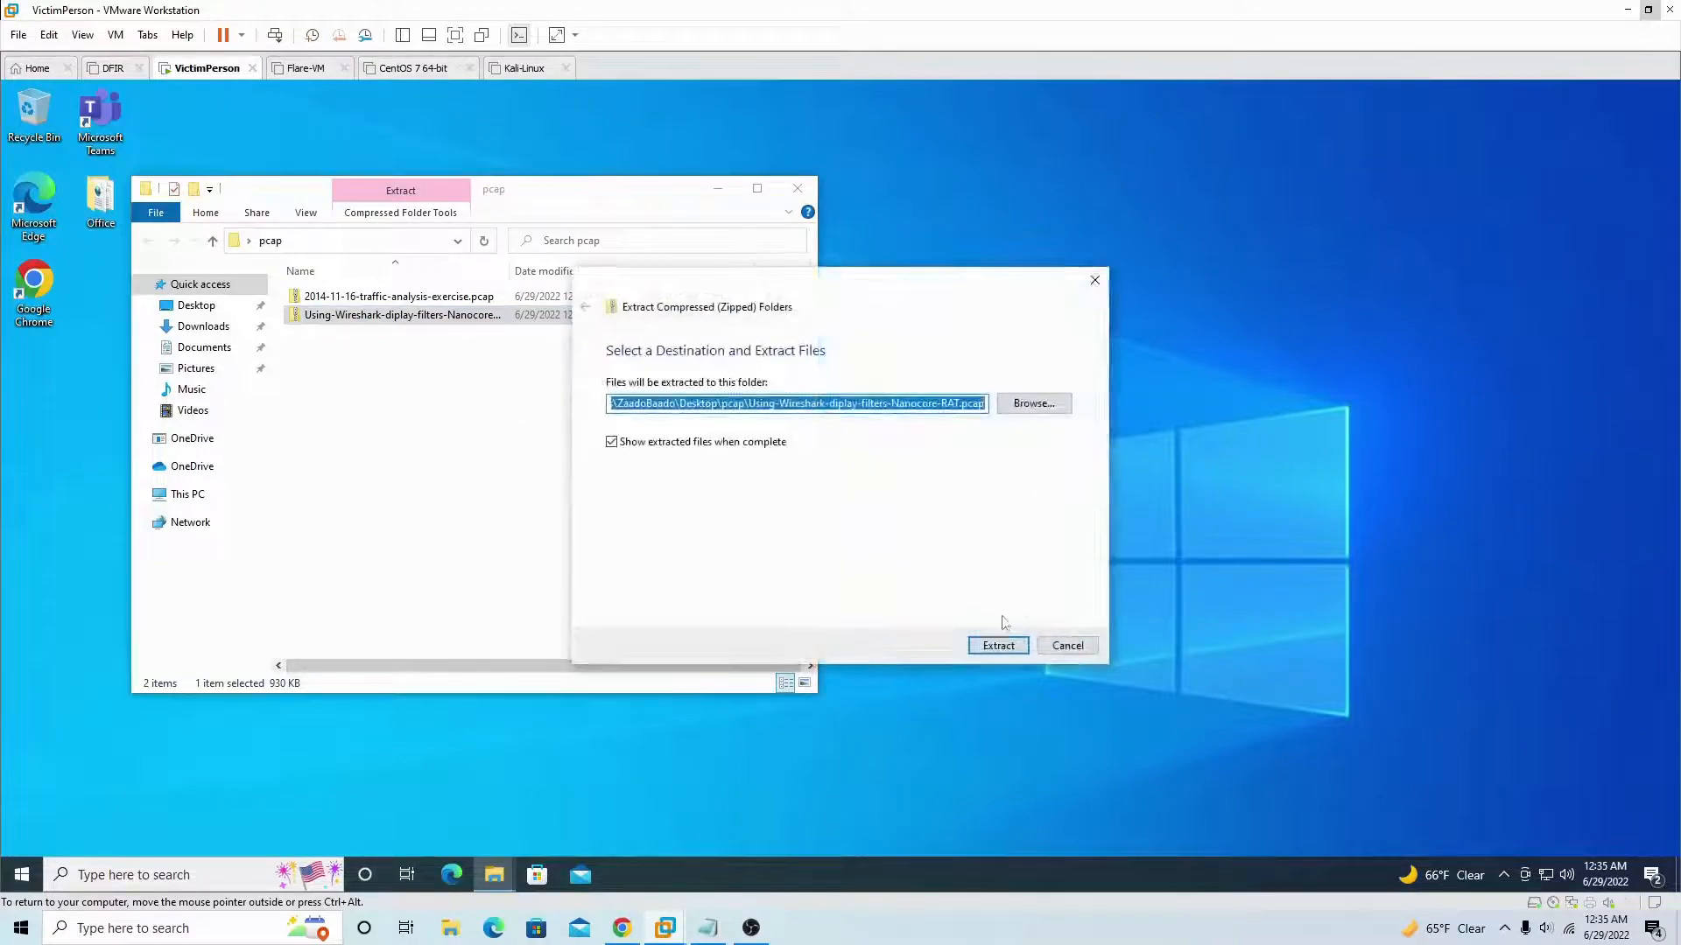
{"action": "left_click", "coordinate": [996, 646]}
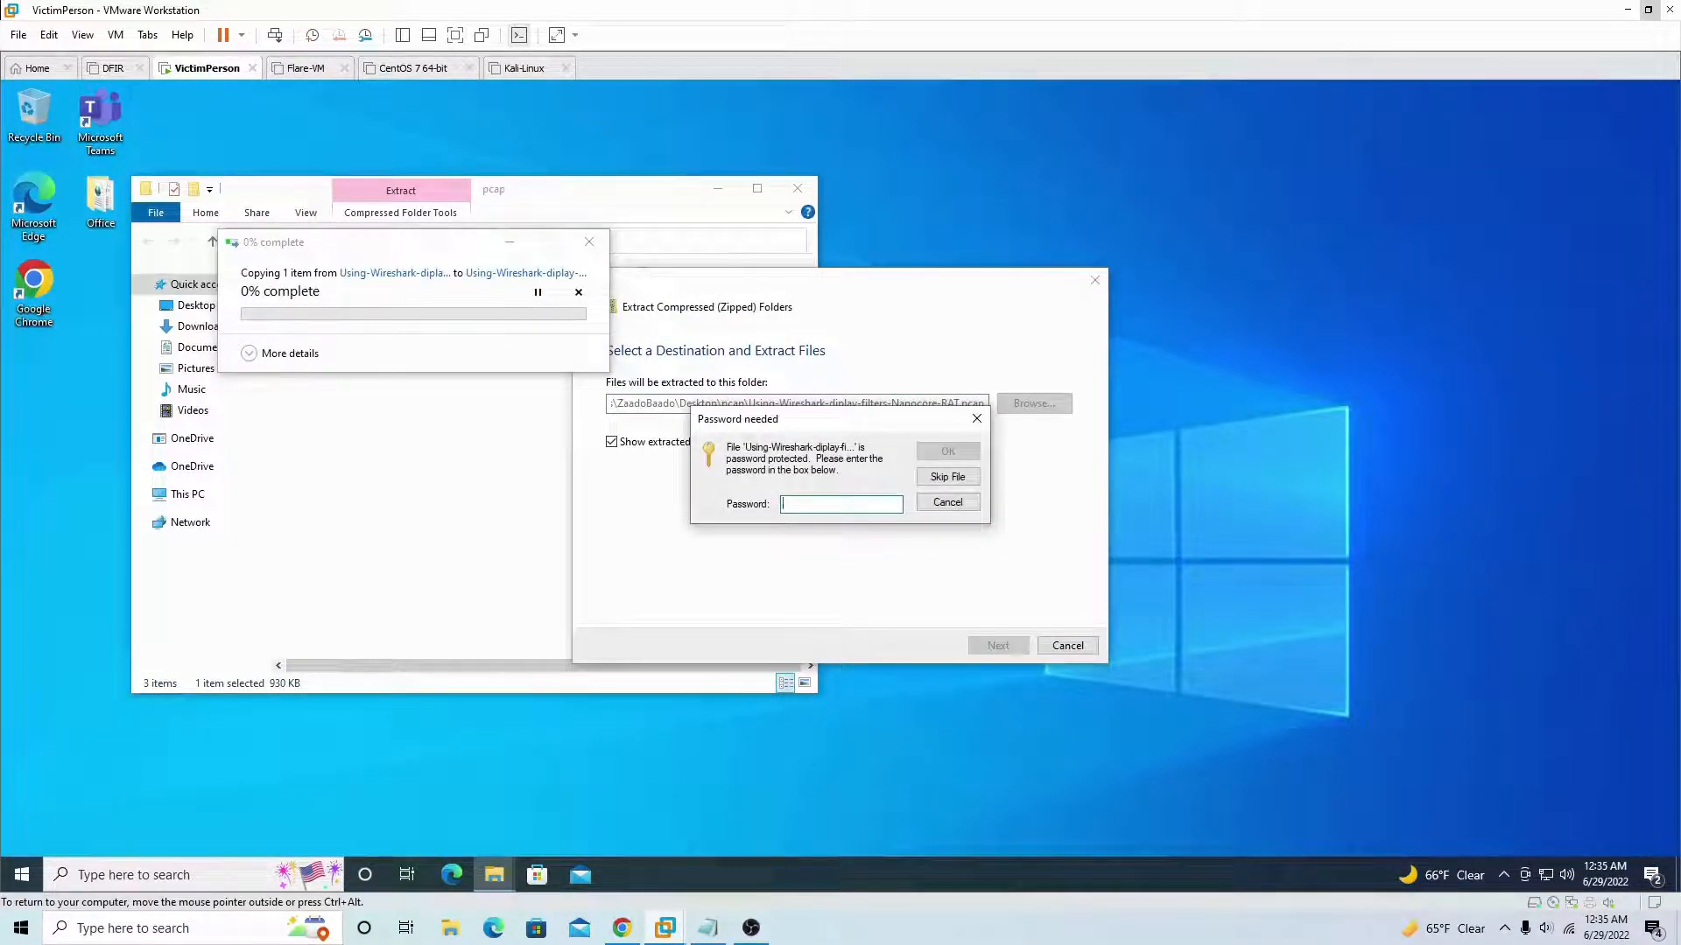
{"action": "type", "text": "*"}
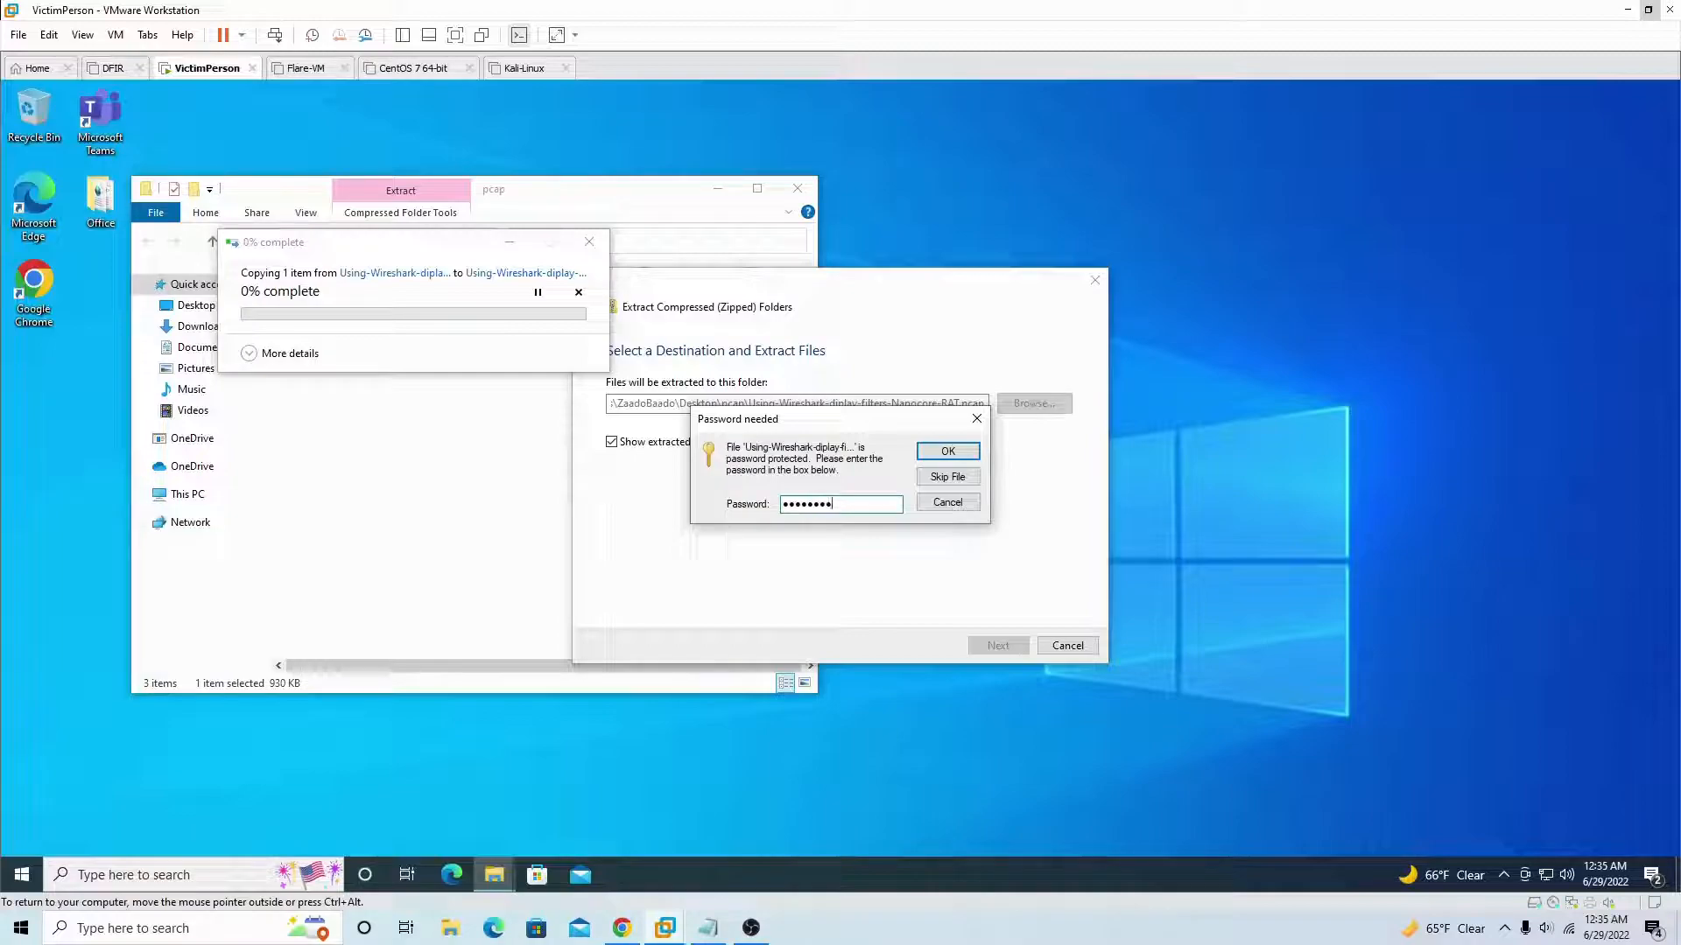
{"action": "left_click", "coordinate": [946, 449]}
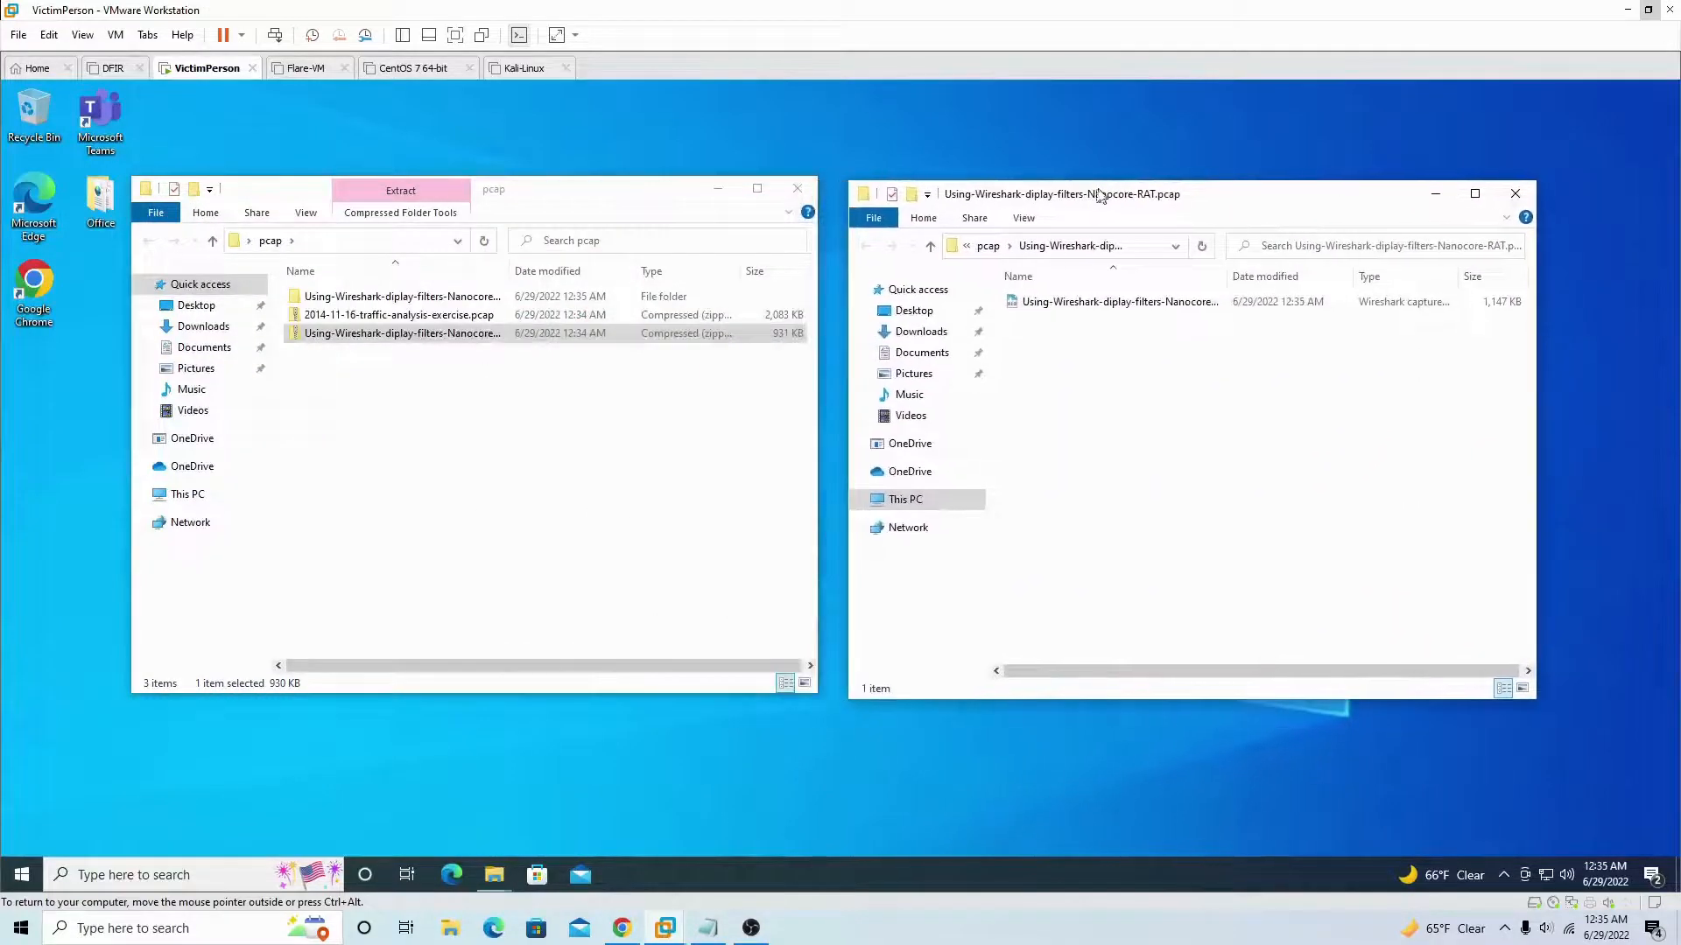
{"action": "double_click", "coordinate": [403, 295]}
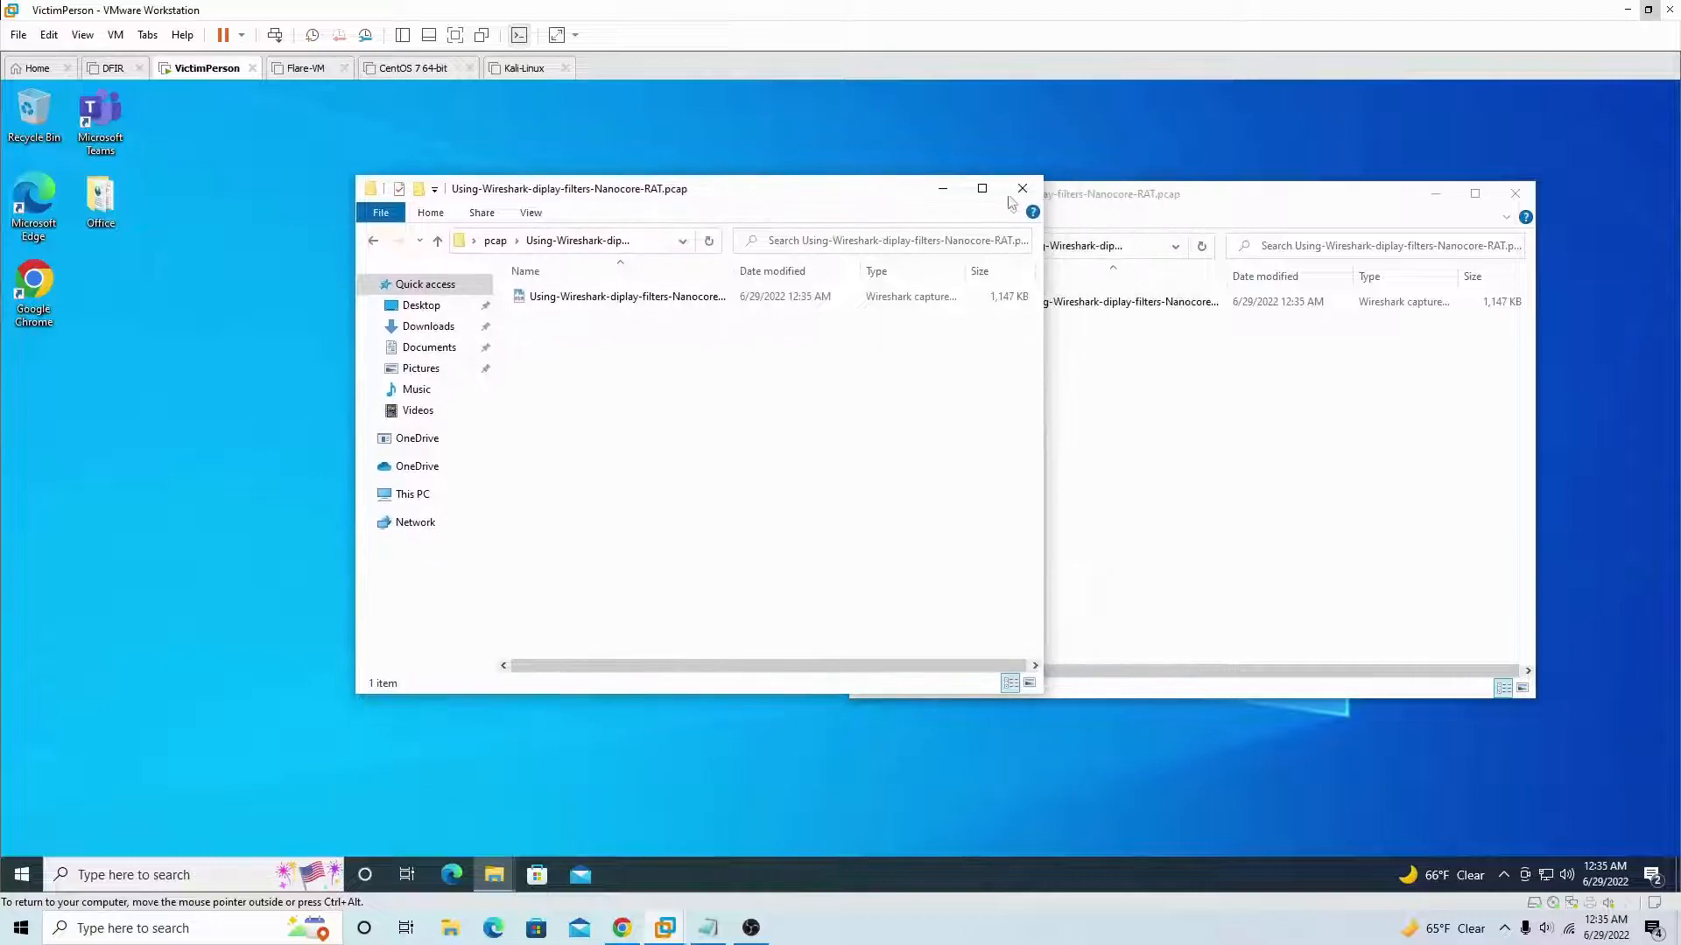
{"action": "left_click", "coordinate": [981, 189]}
{"action": "type", "text": "infec"}
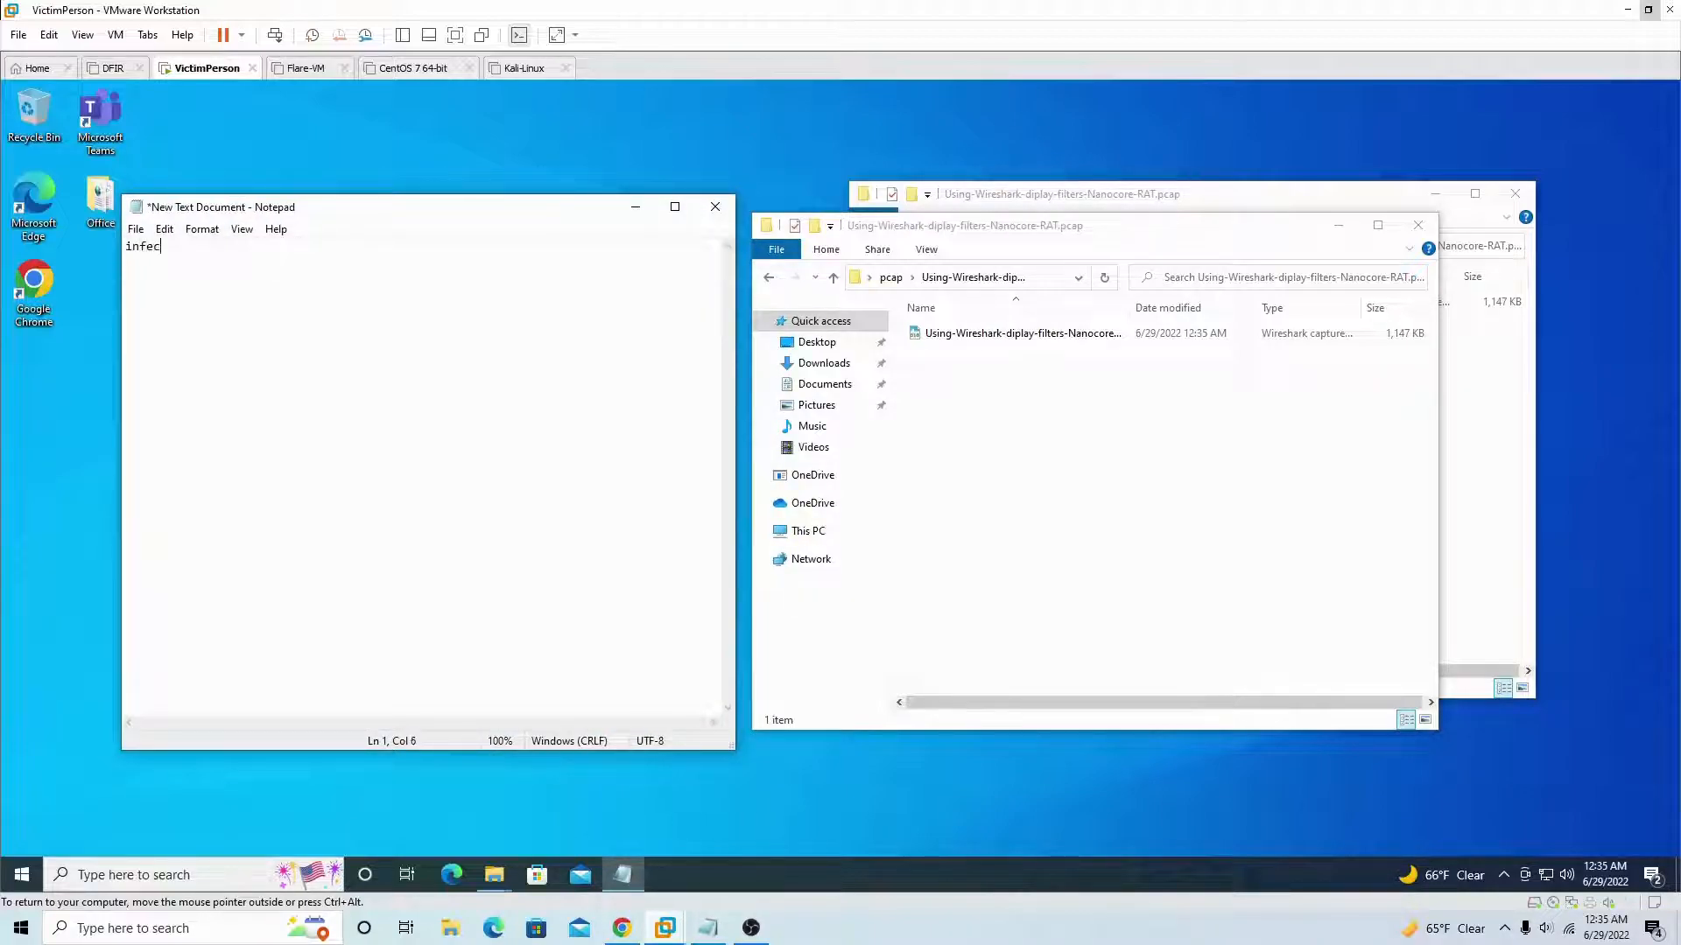
- Finish the 'infected' note in Notepad and close it without saving
{"action": "type", "text": "ted"}
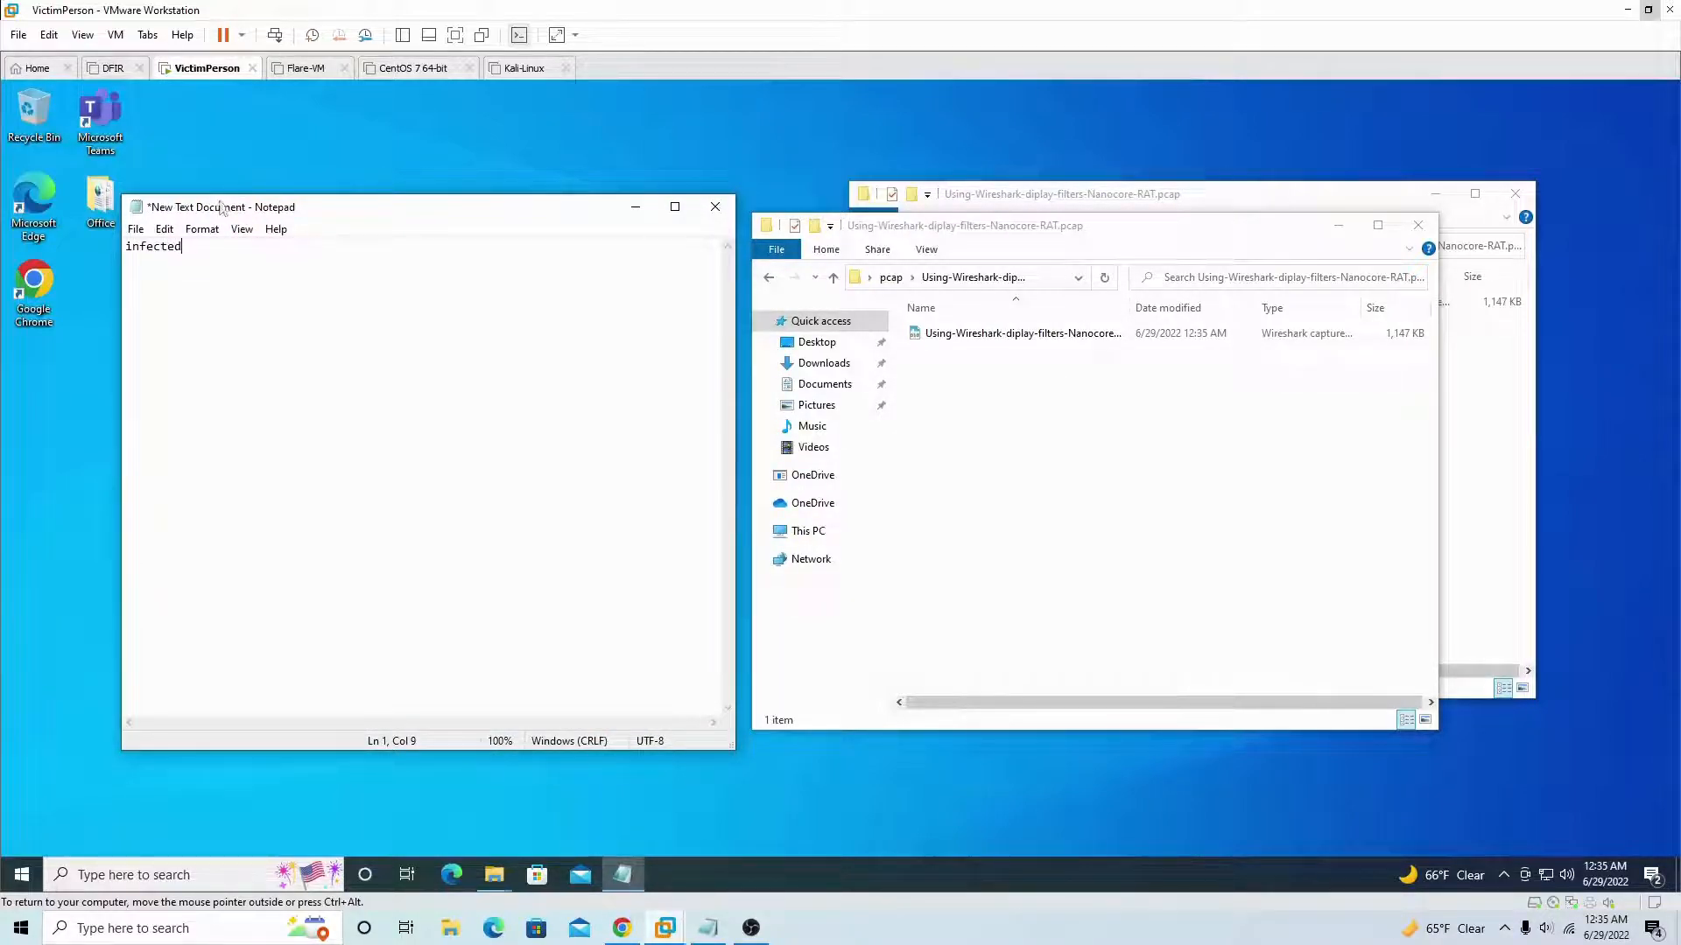
{"action": "left_click_drag", "start_coordinate": [221, 207], "coordinate": [293, 214]}
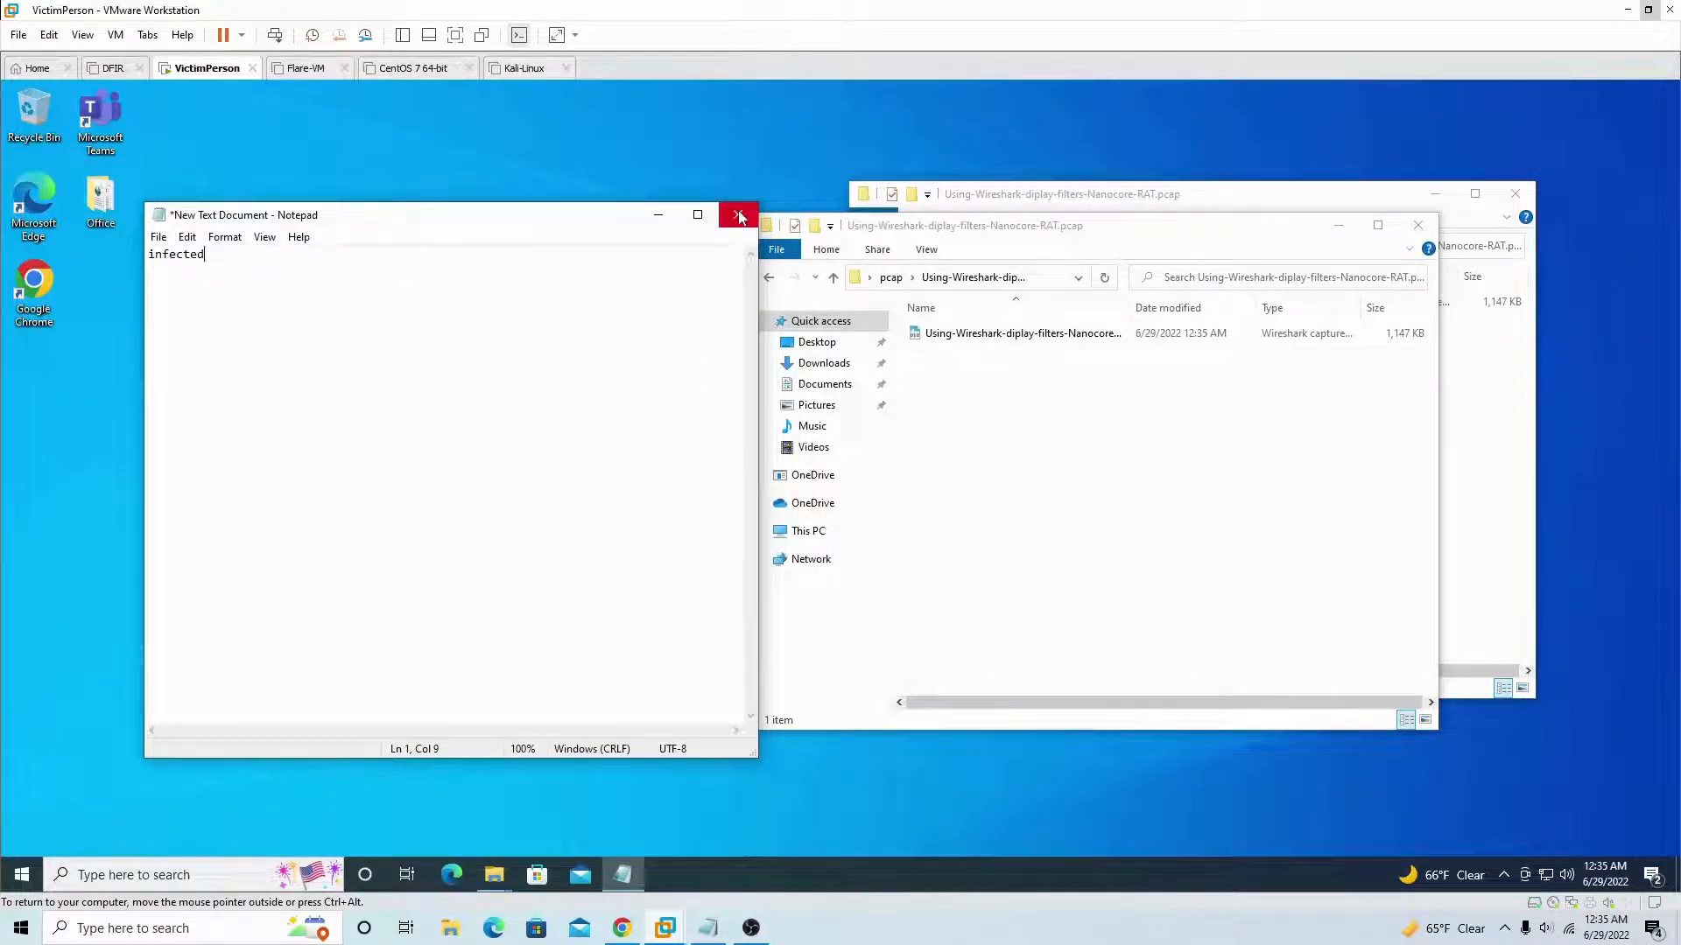
{"action": "mouse_move", "coordinate": [738, 215]}
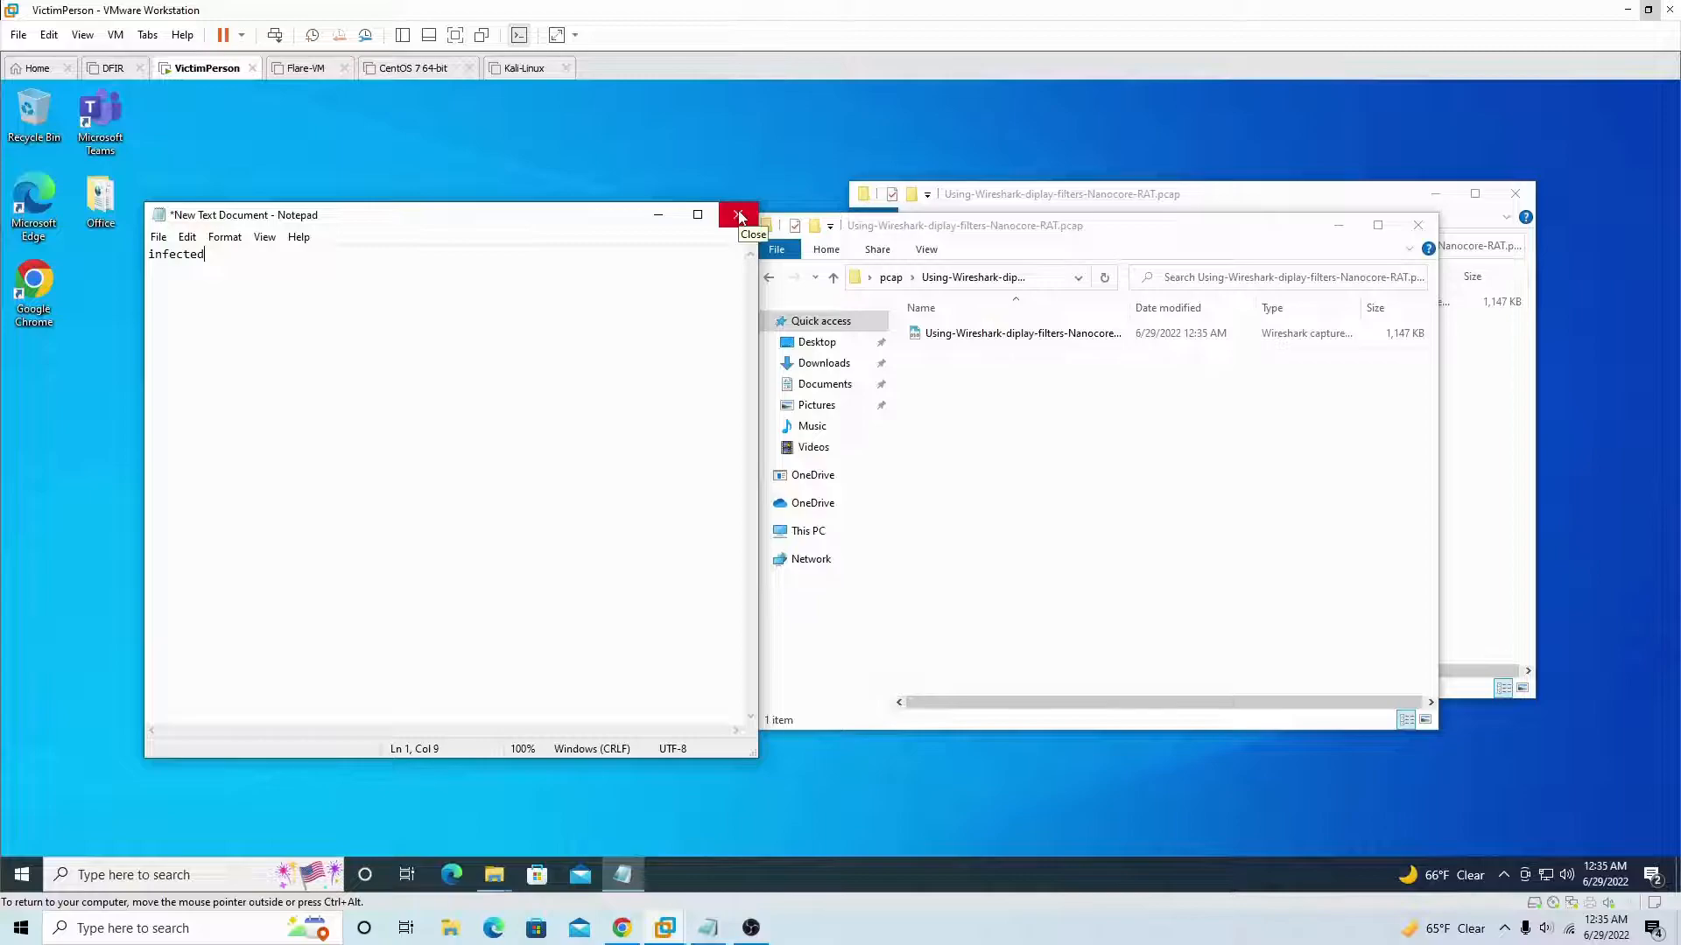
{"action": "left_click", "coordinate": [738, 213]}
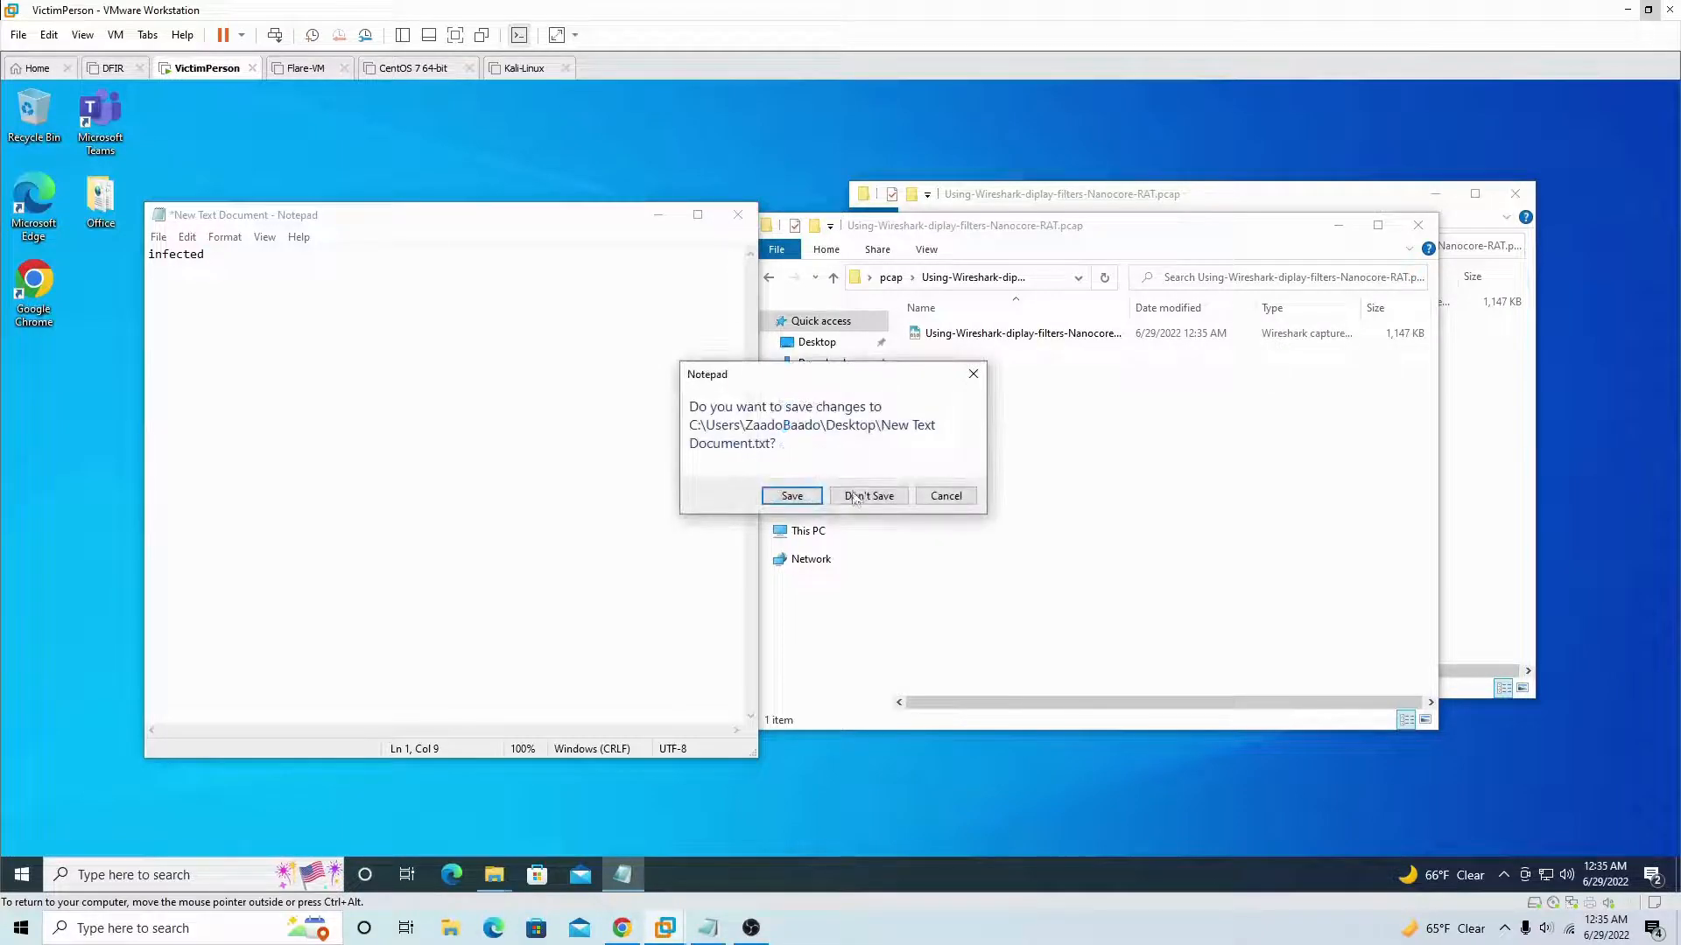
{"action": "left_click", "coordinate": [869, 496]}
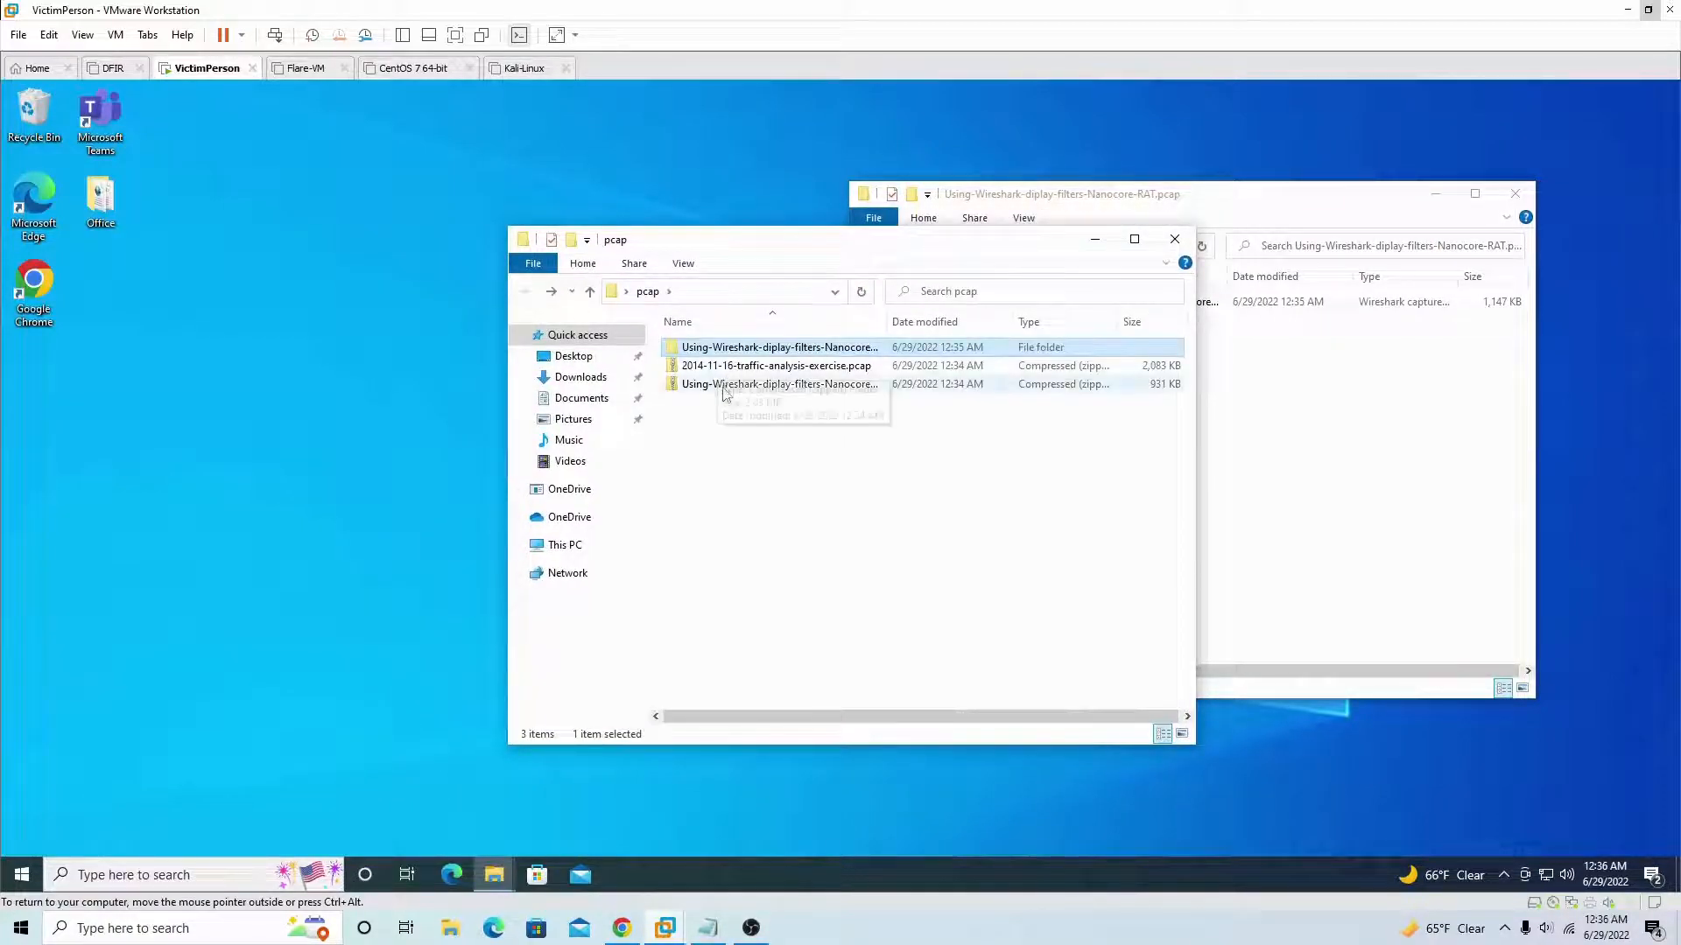
- Load the Nanocore-RAT .pcap from its extracted folder into Wireshark
{"action": "left_click", "coordinate": [776, 366]}
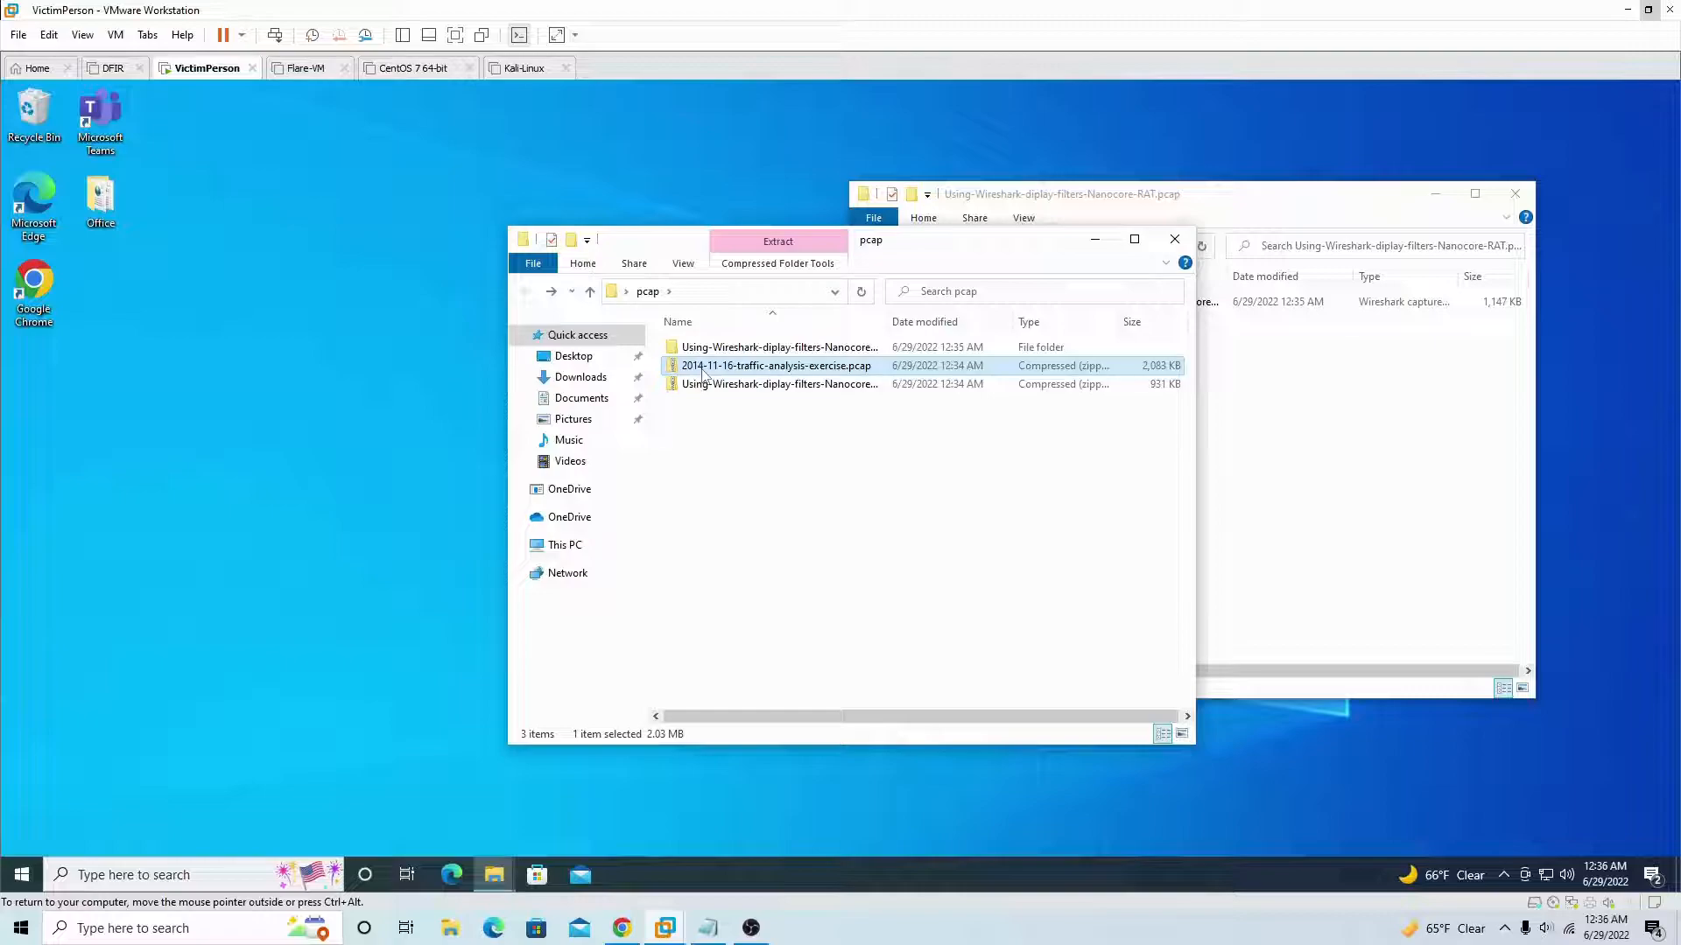
{"action": "double_click", "coordinate": [779, 346]}
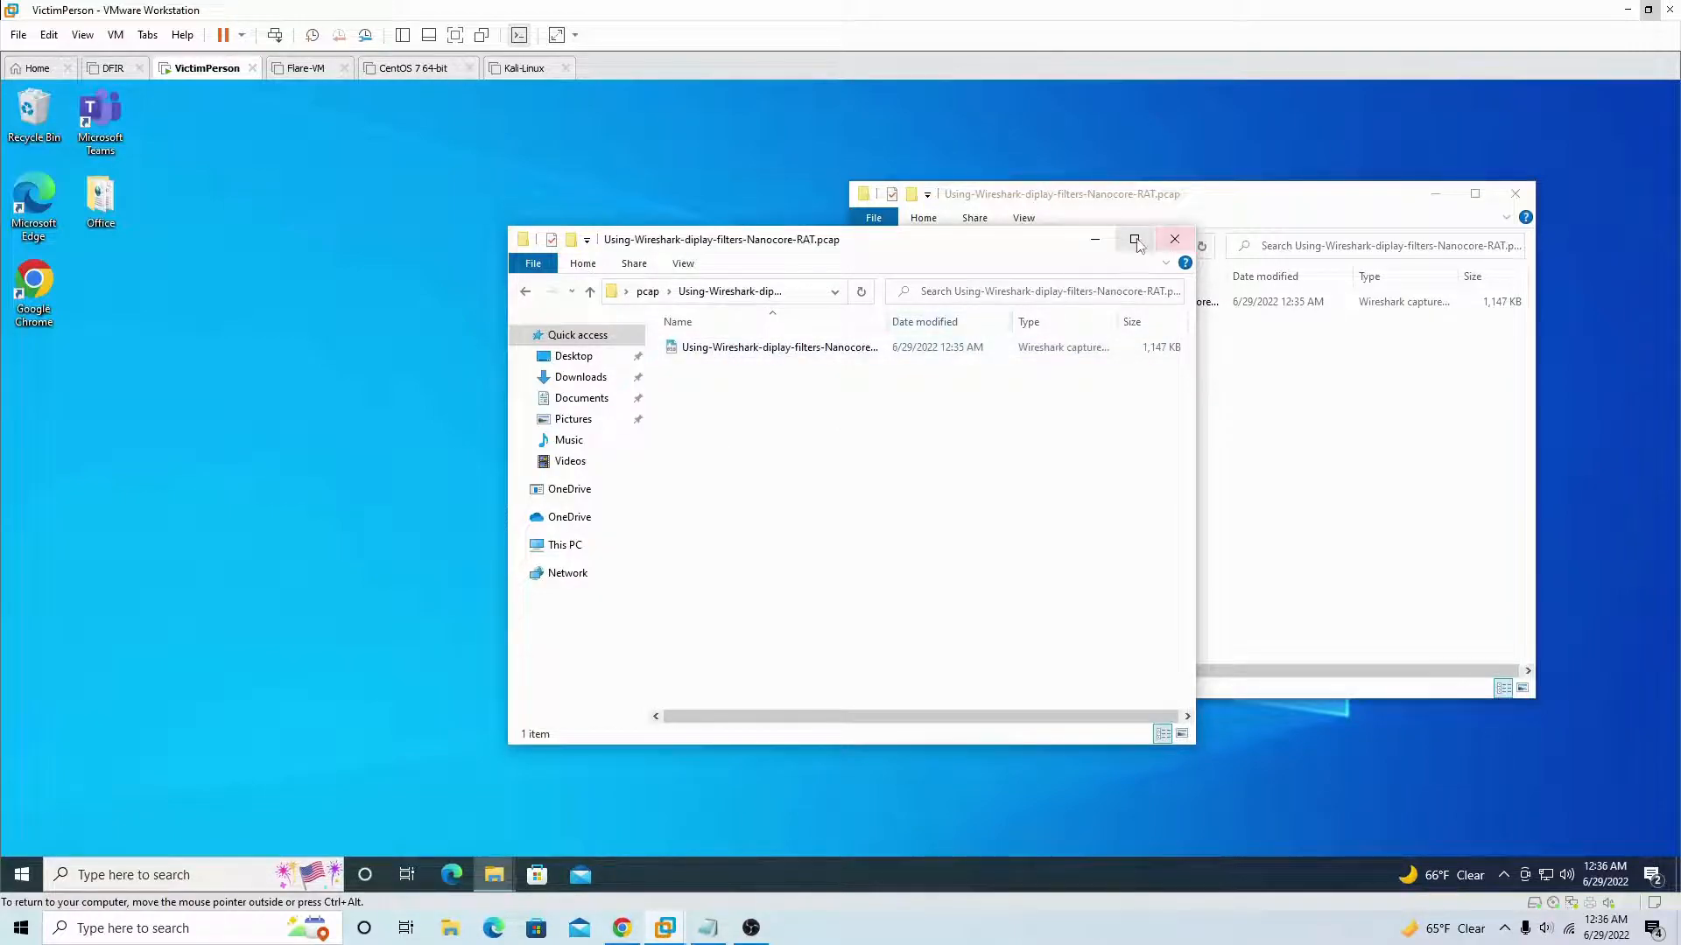
{"action": "left_click", "coordinate": [1135, 239]}
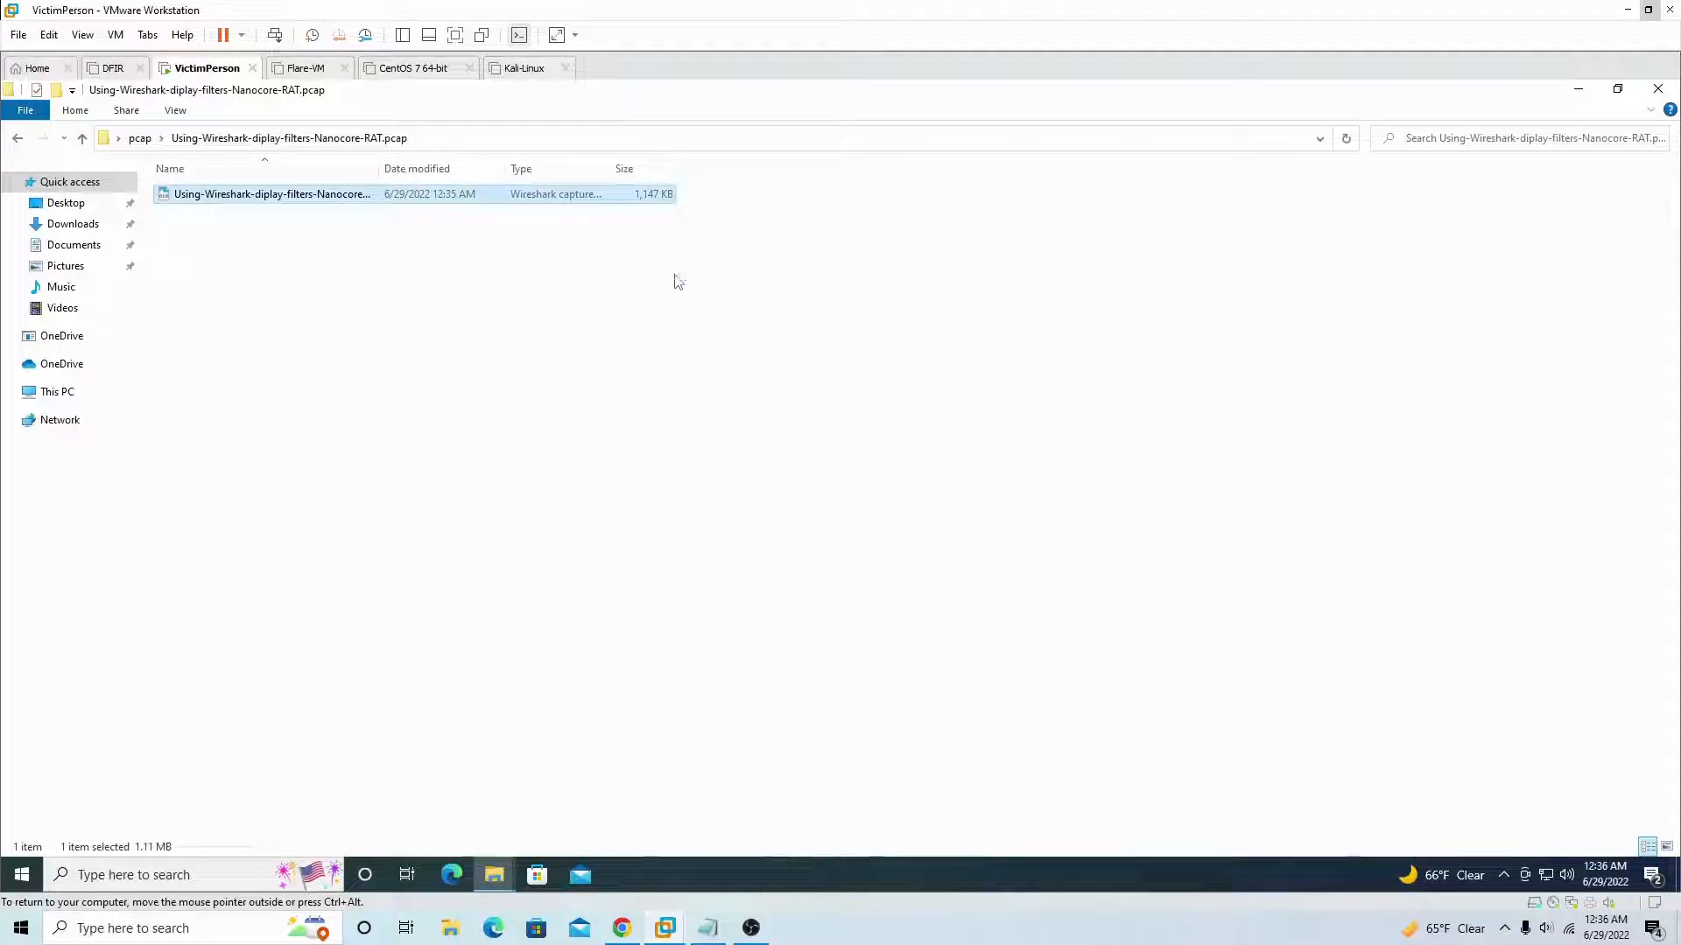
{"action": "double_click", "coordinate": [271, 194]}
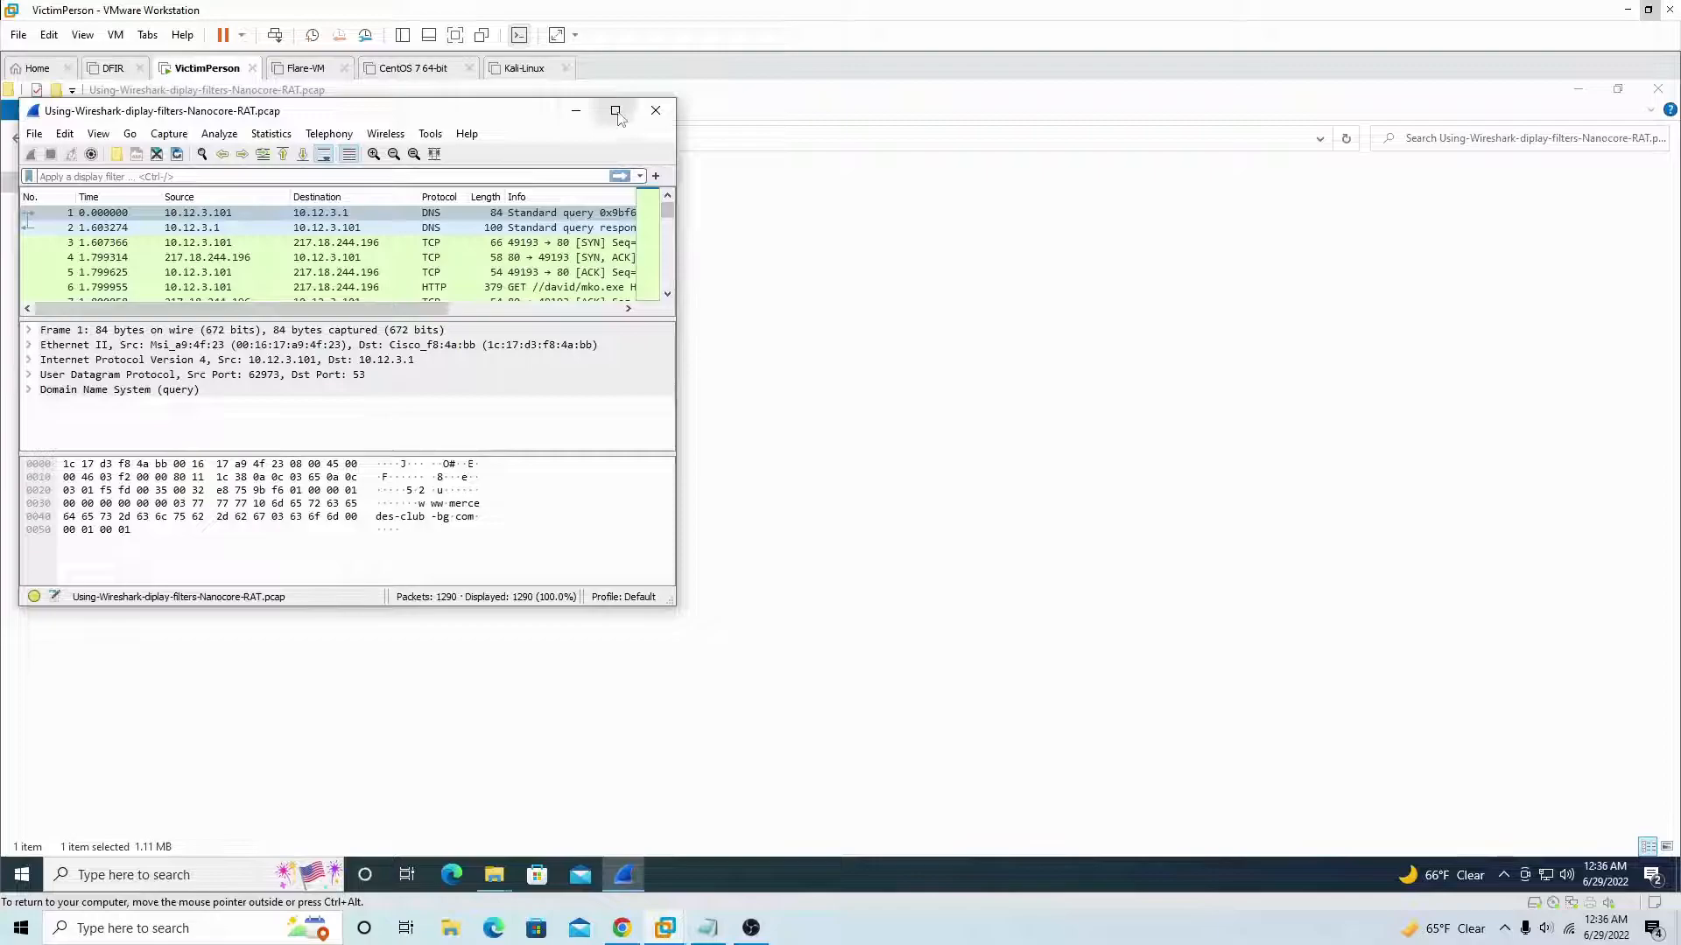
- Maximize Wireshark and scroll the capture back to the first mercedes-club-bg.com DNS packets
{"action": "left_click", "coordinate": [615, 110]}
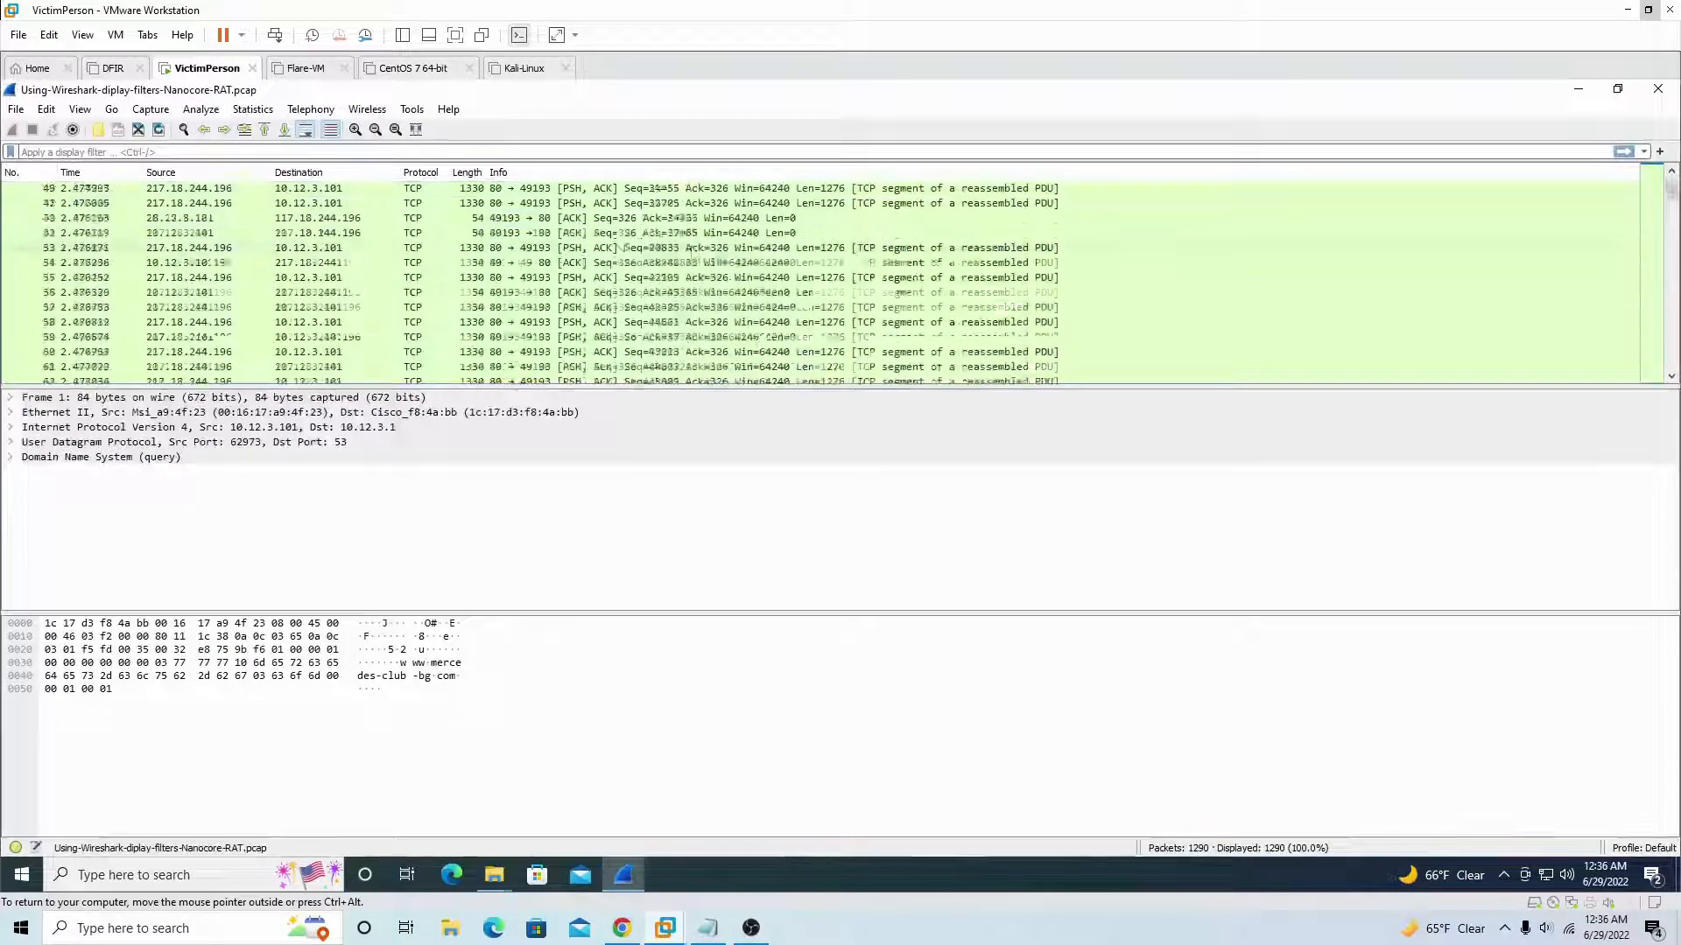
{"action": "scroll", "scroll_direction": "up", "scroll_amount": 3}
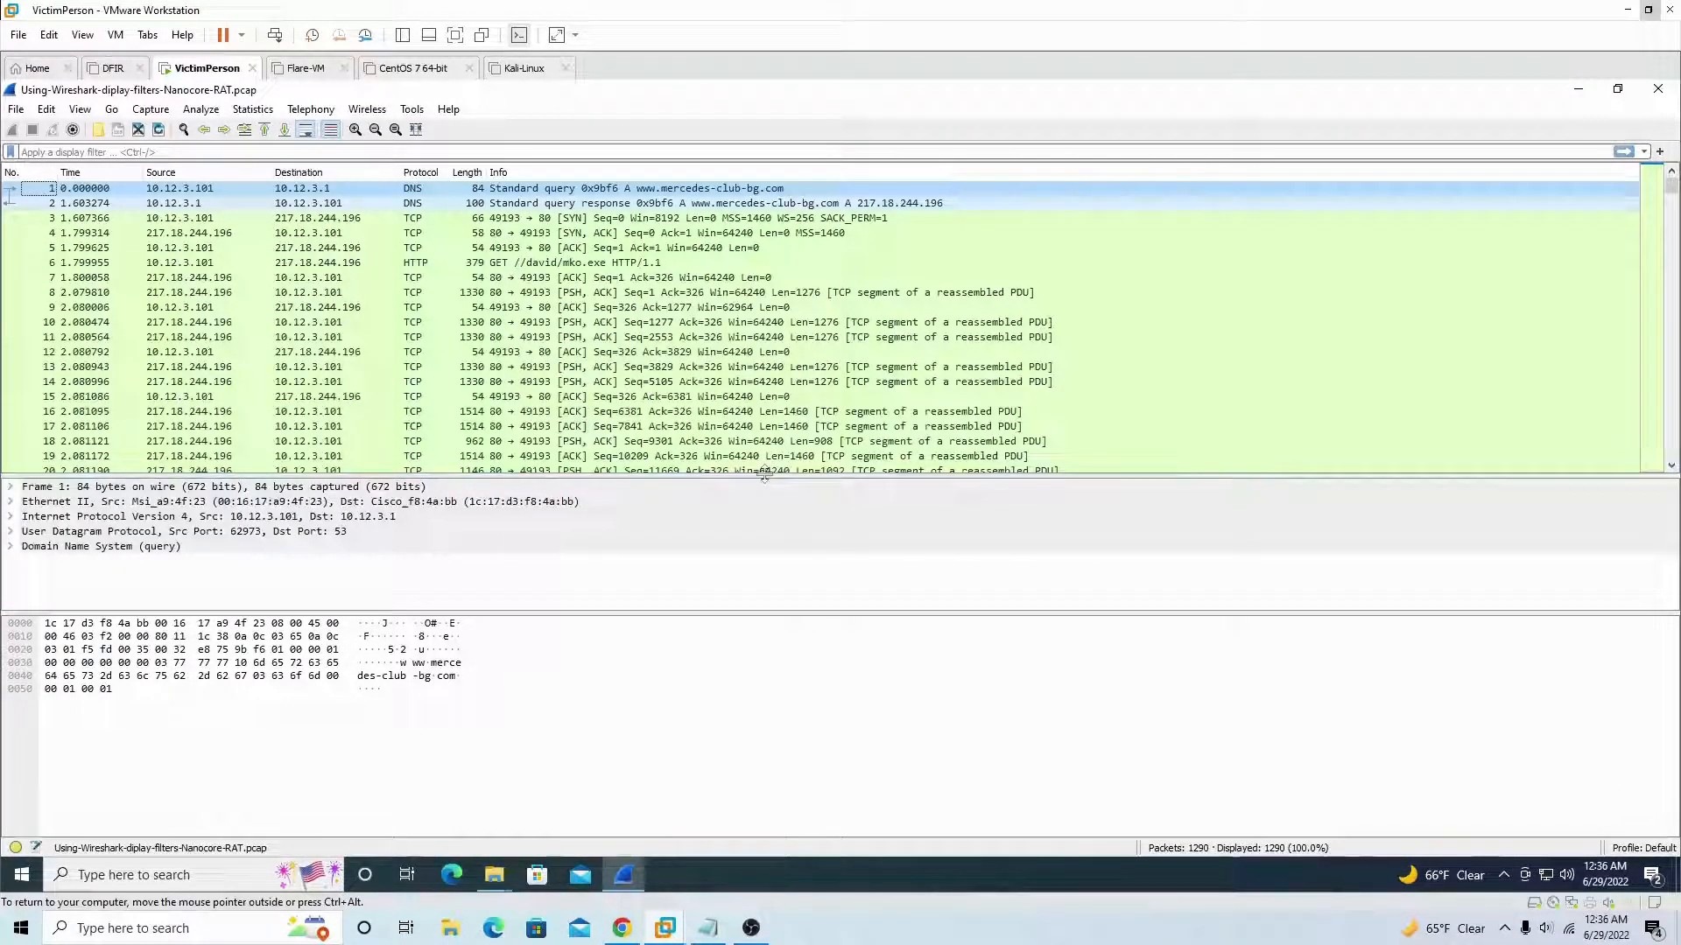
{"action": "scroll", "scroll_direction": "down", "scroll_amount": 3}
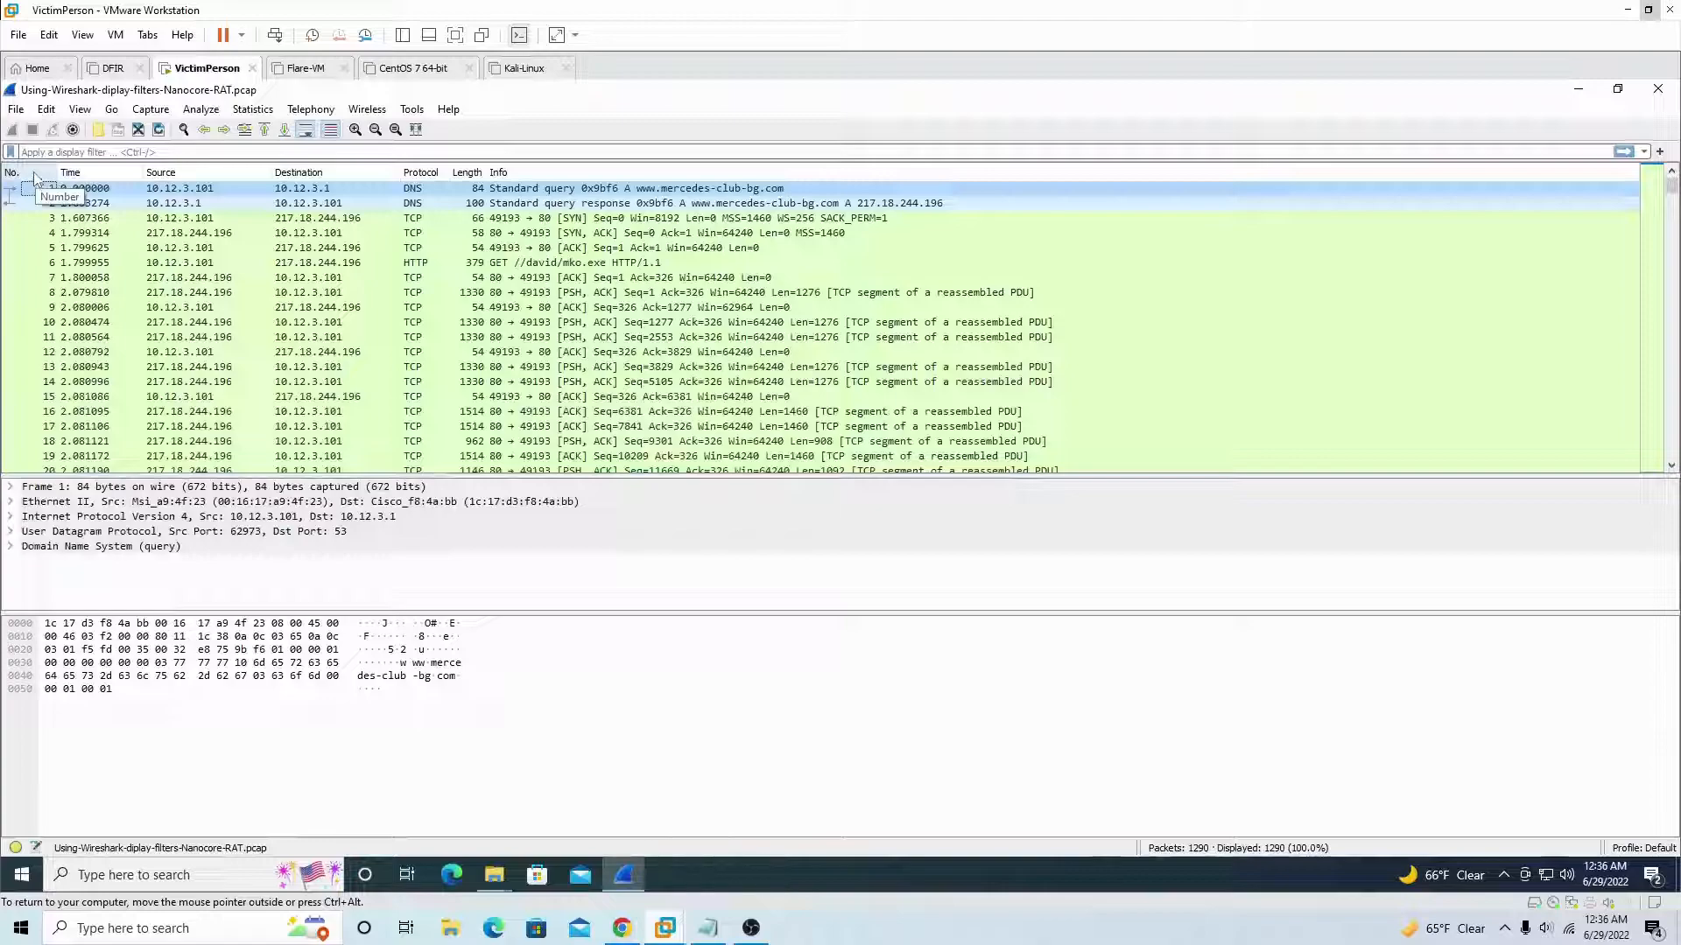
- Hide the packet number and Length columns via the column header menu
{"action": "right_click", "coordinate": [70, 171]}
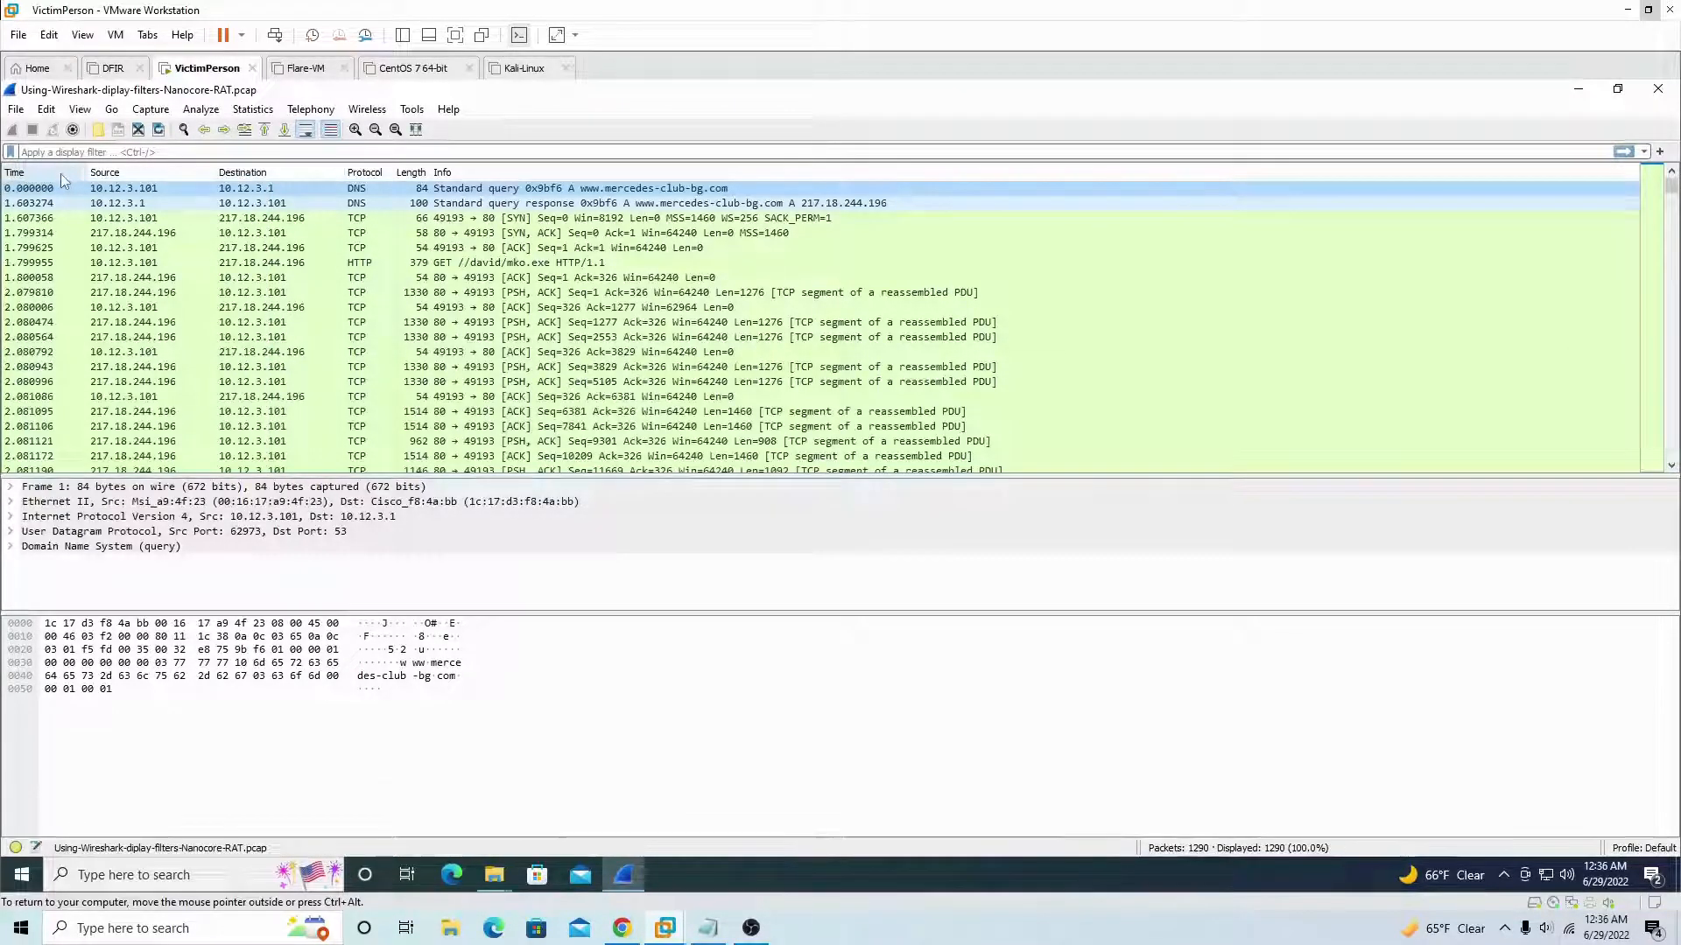
{"action": "mouse_move", "coordinate": [411, 172]}
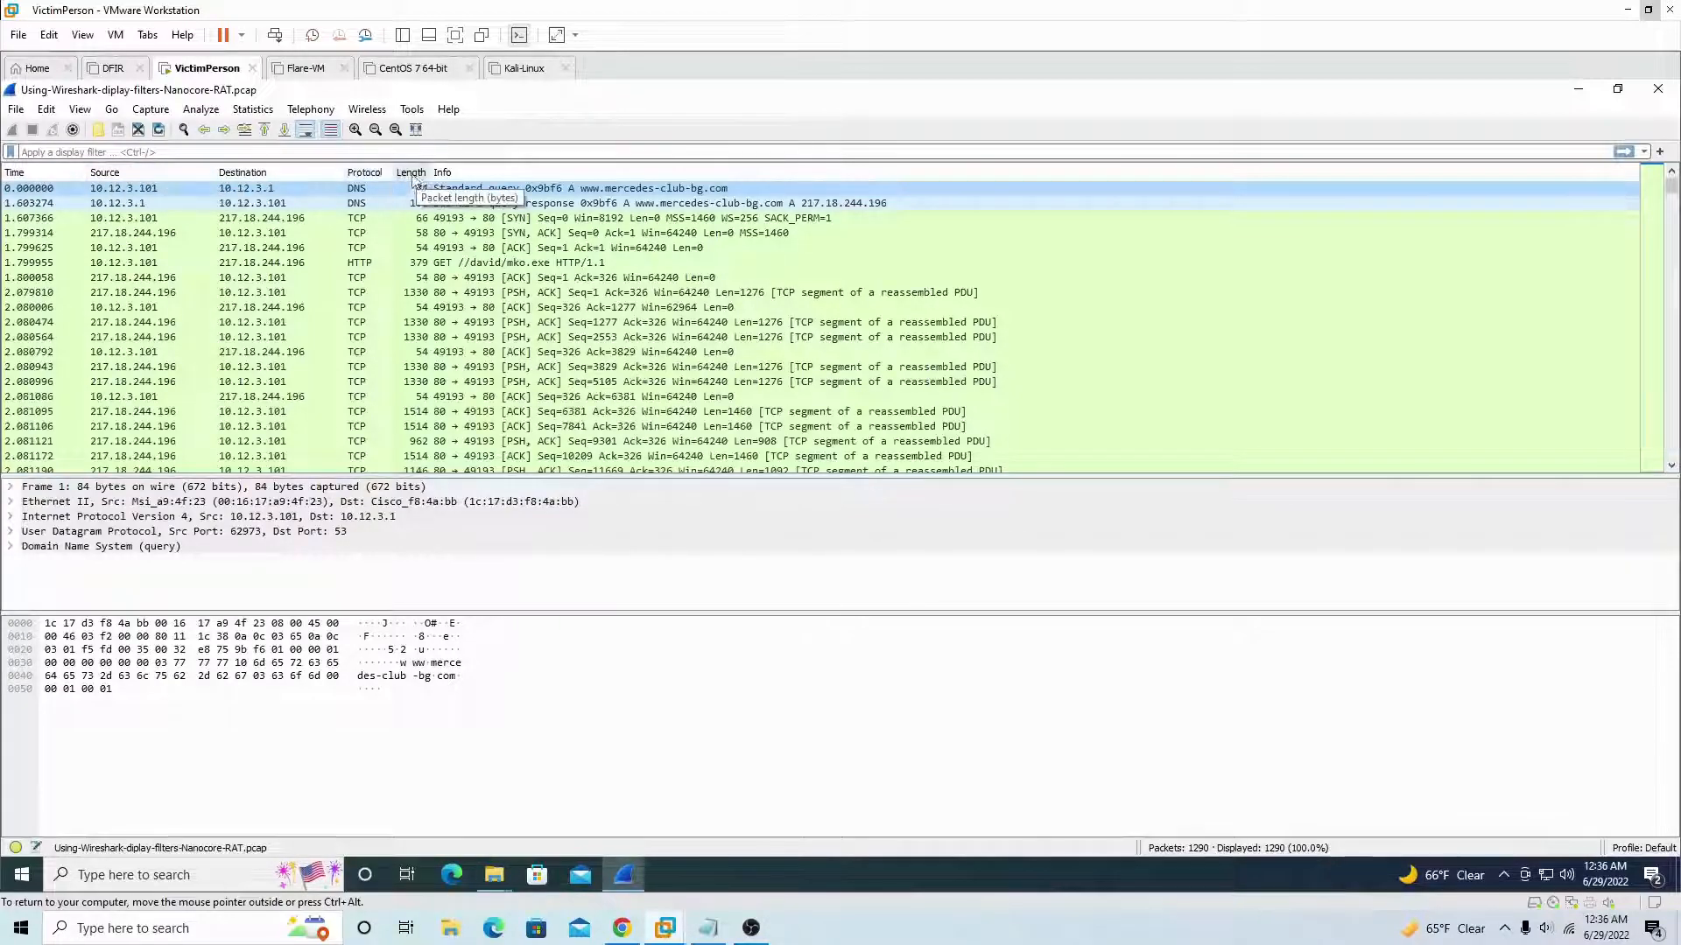
{"action": "right_click", "coordinate": [412, 172]}
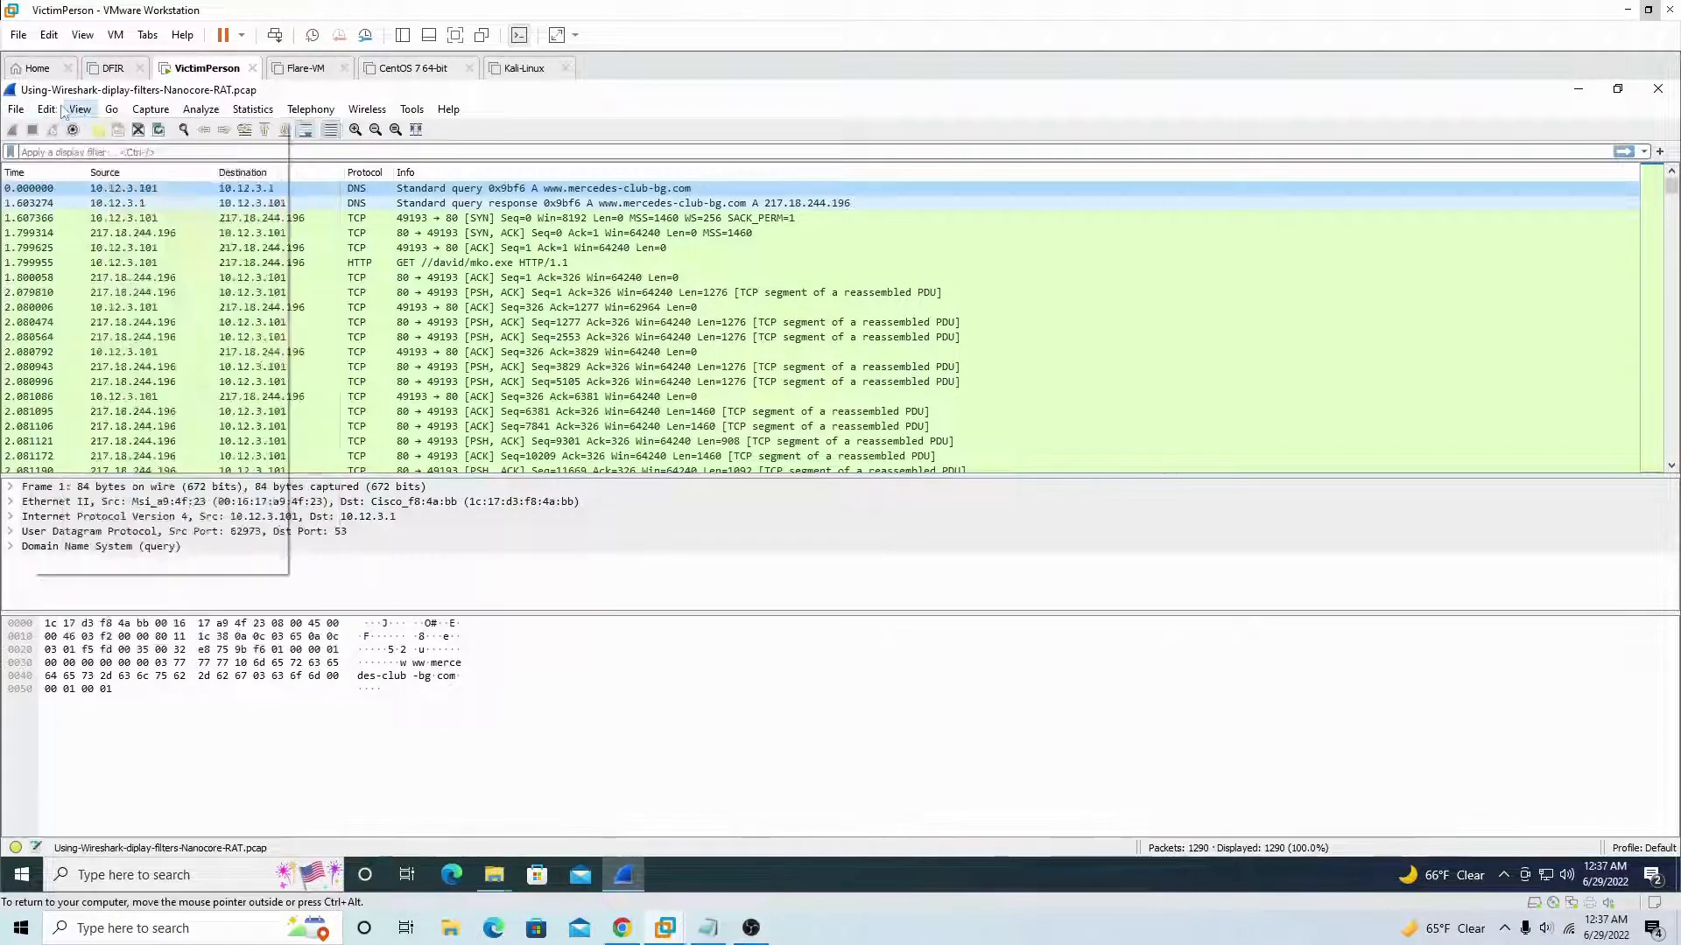
- Switch the Time Display Format to Date and Time of Day from the View menu
{"action": "left_click", "coordinate": [82, 108]}
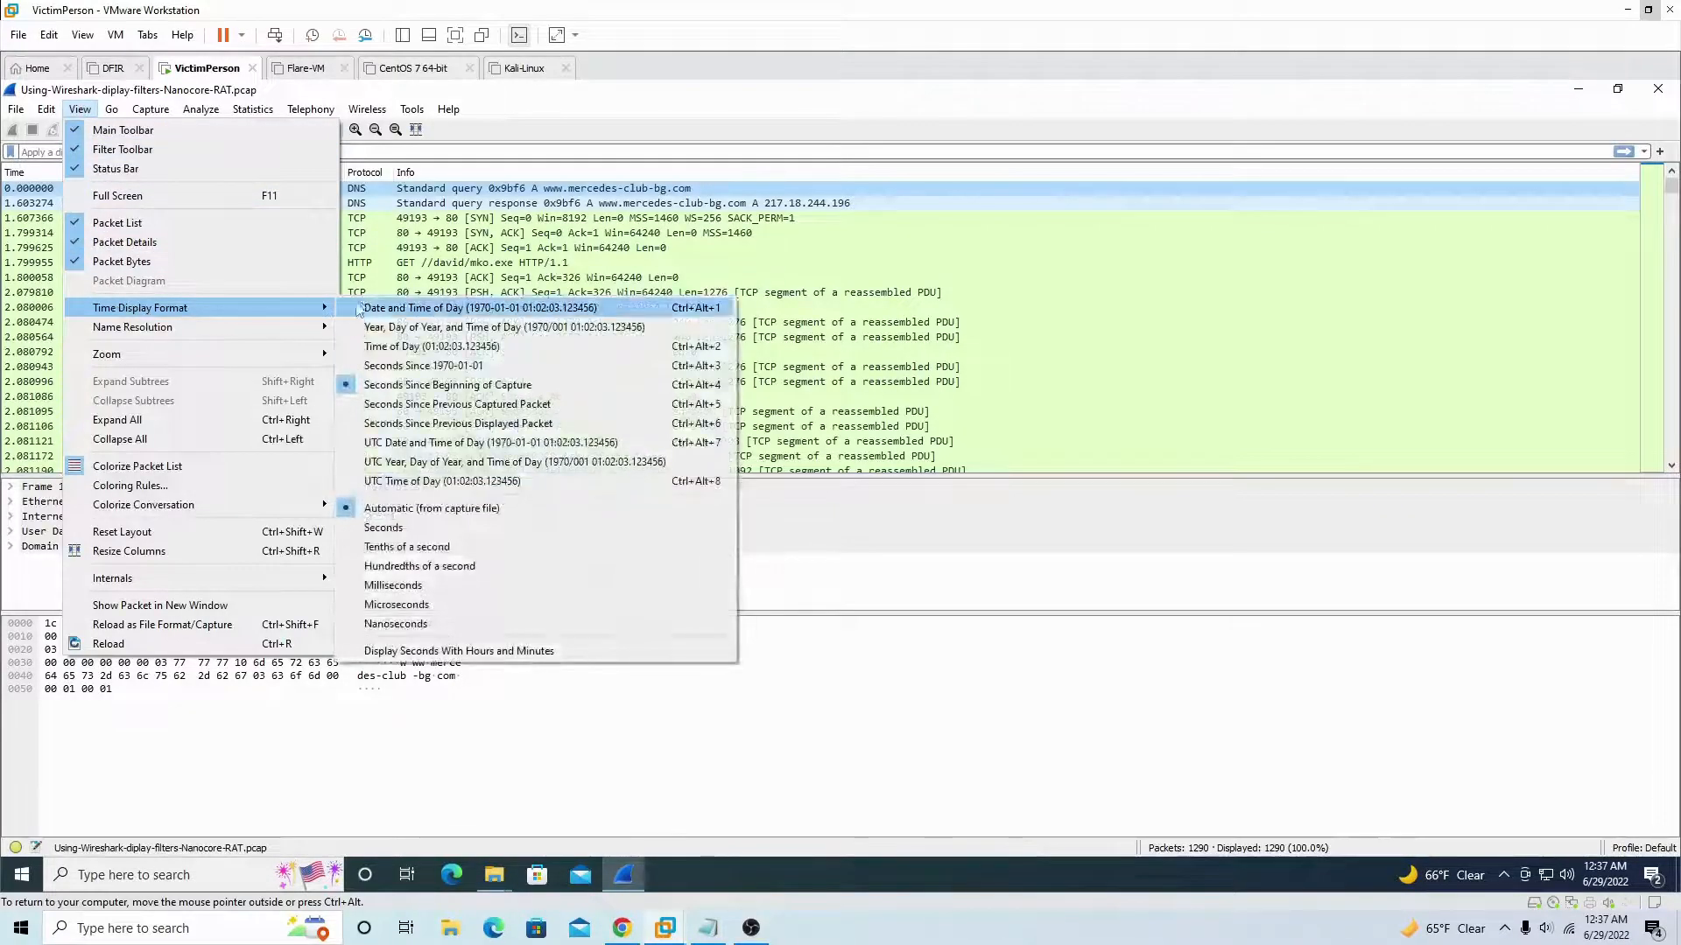
{"action": "left_click", "coordinate": [478, 309]}
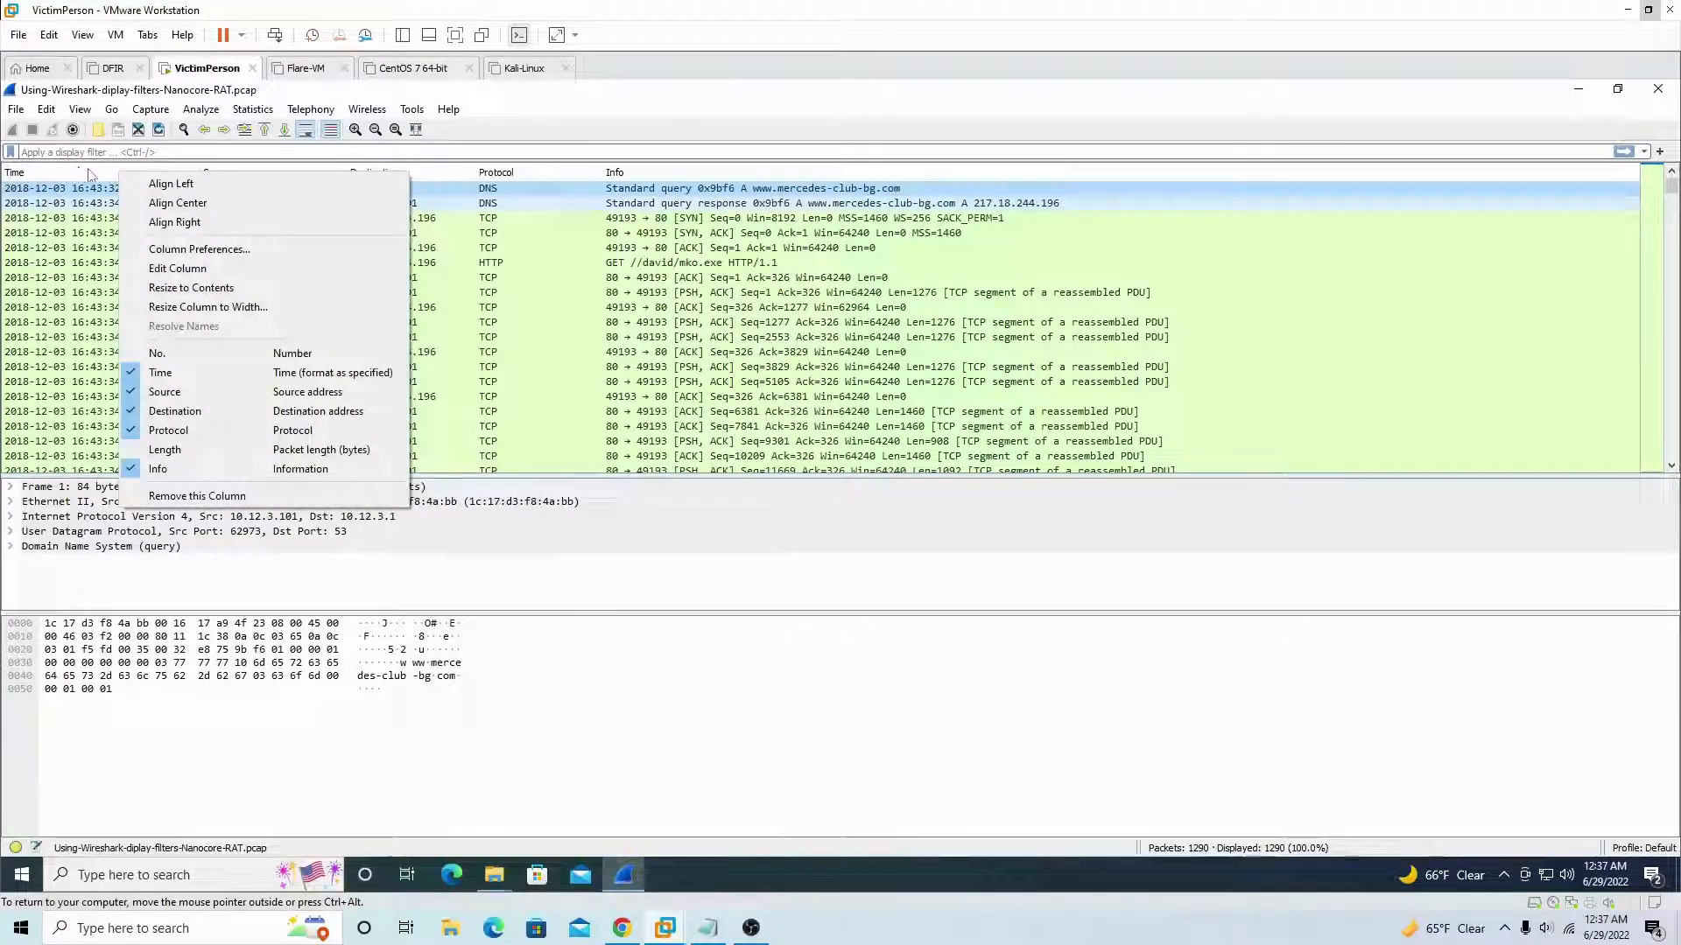
{"action": "mouse_move", "coordinate": [198, 248]}
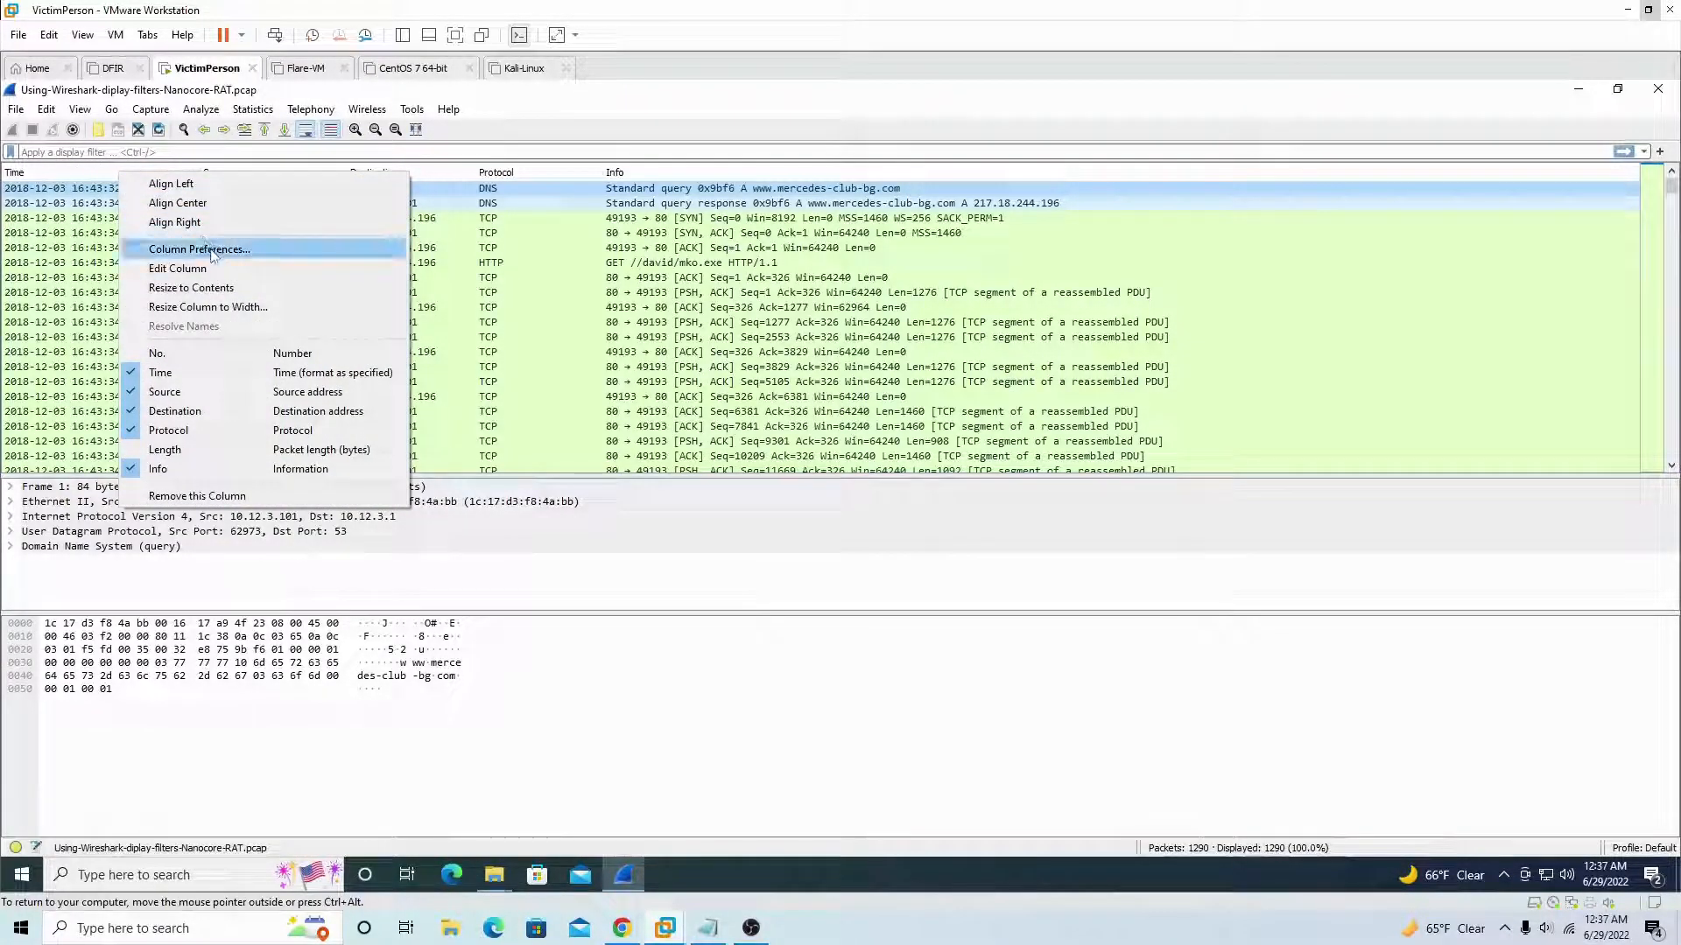
- In Column Preferences add a 'Src port' column of type unresolved source port
{"action": "left_click", "coordinate": [198, 248]}
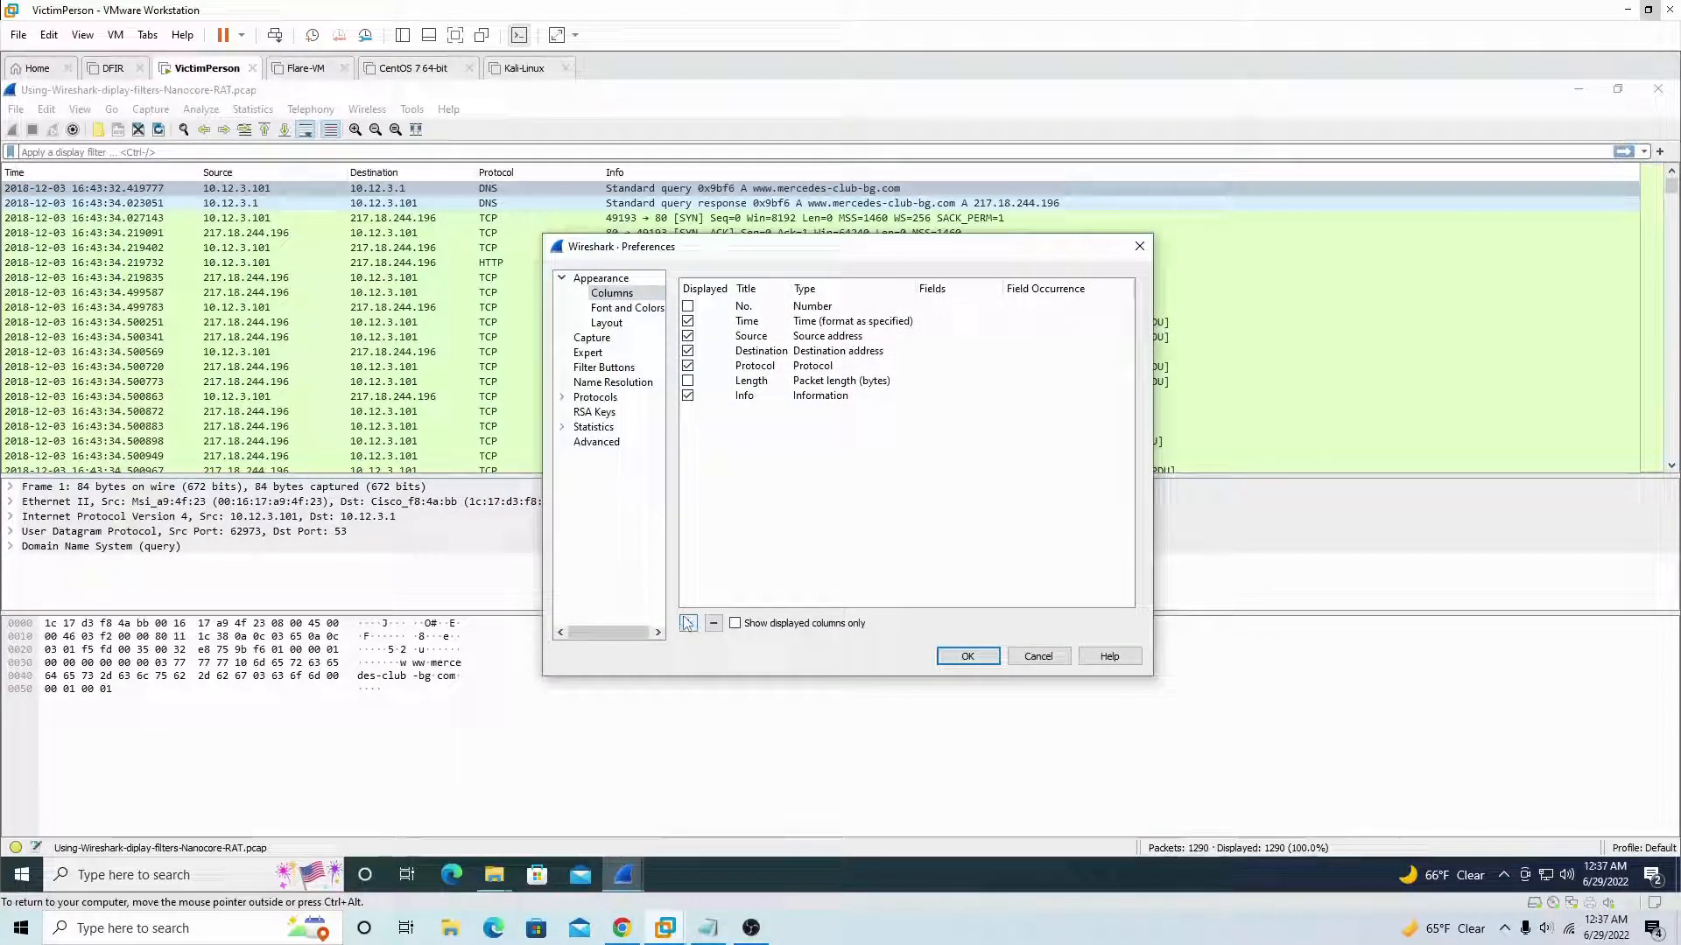
{"action": "left_click", "coordinate": [686, 623]}
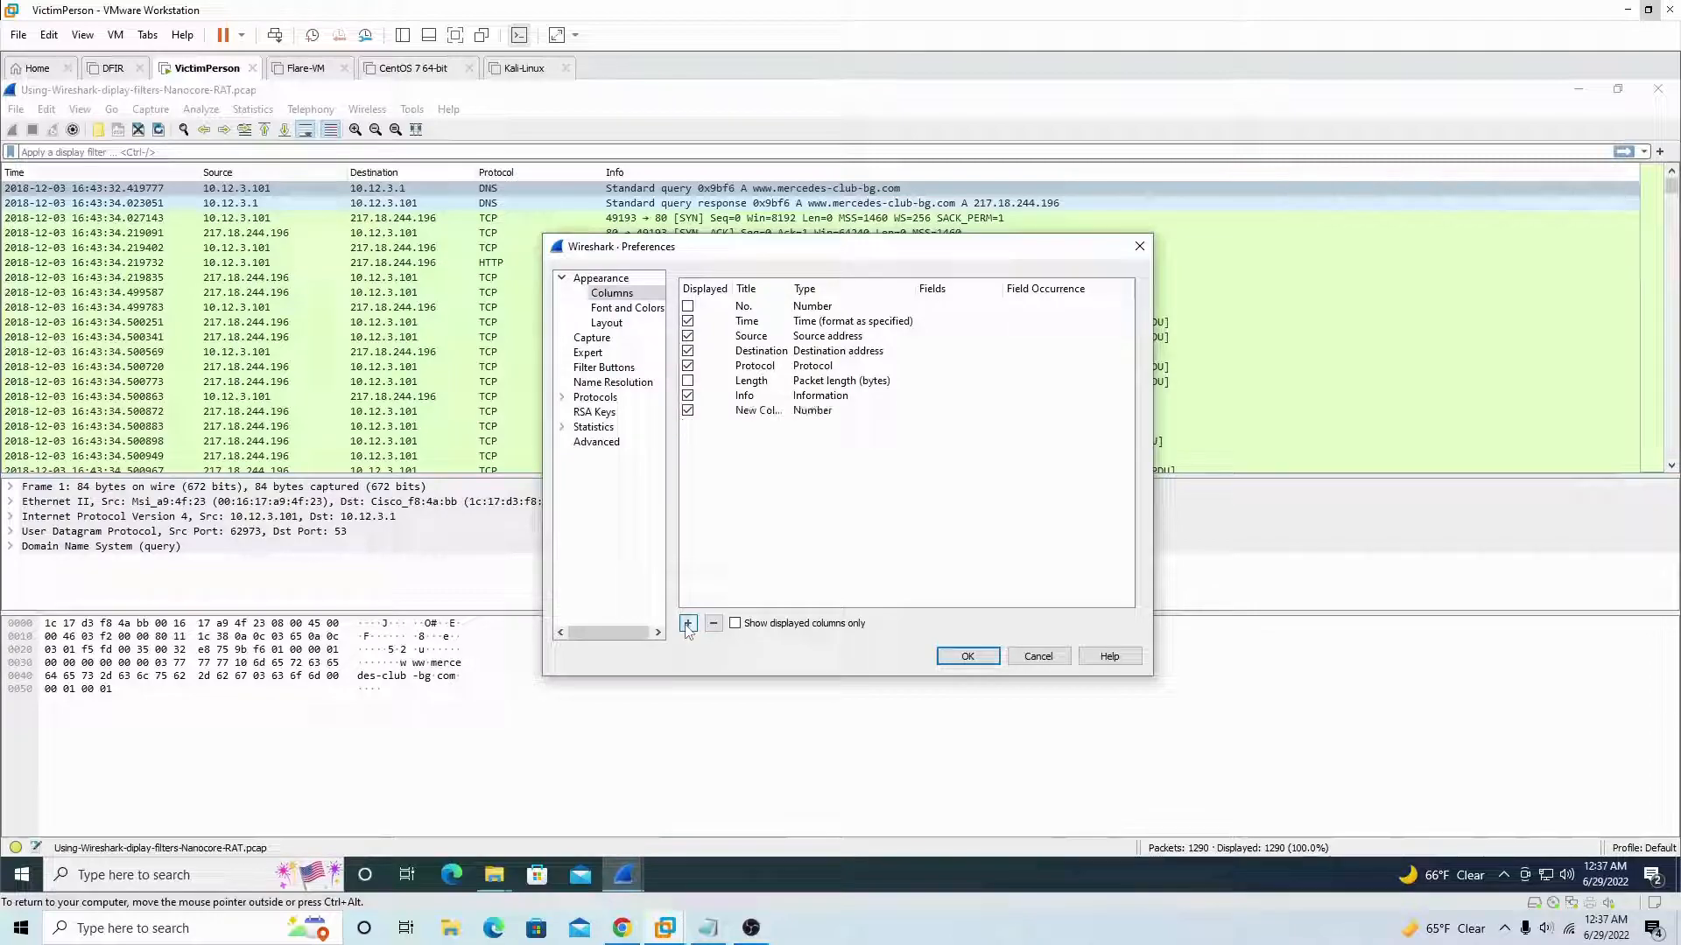
{"action": "left_click", "coordinate": [686, 624]}
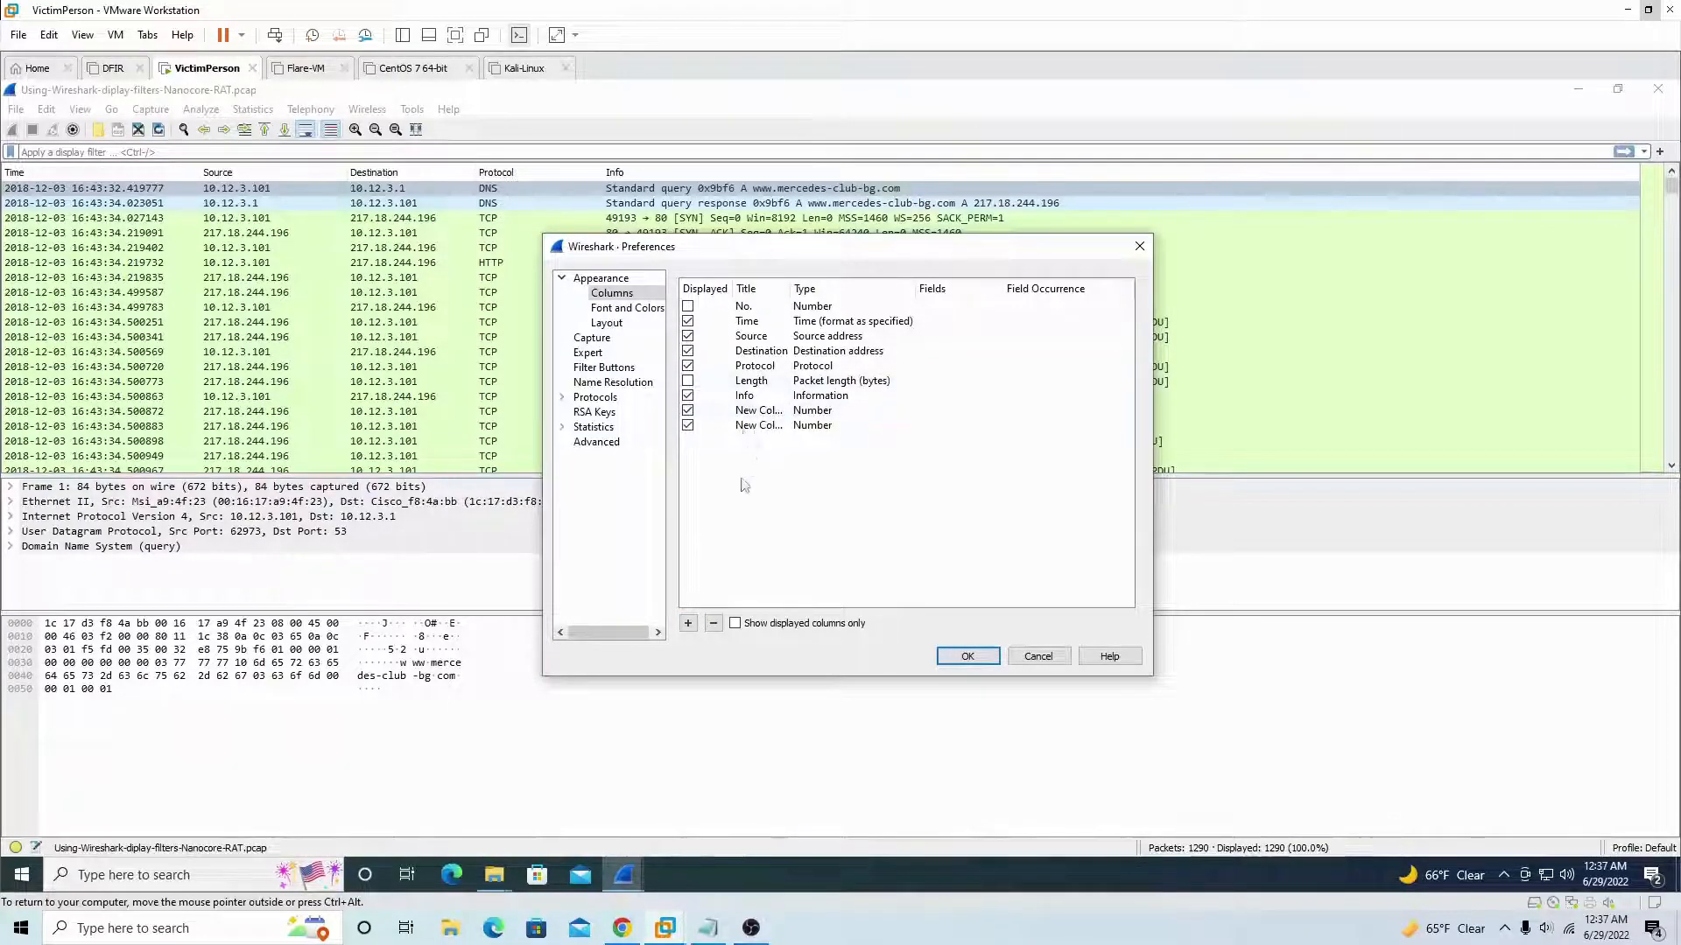
{"action": "double_click", "coordinate": [758, 410]}
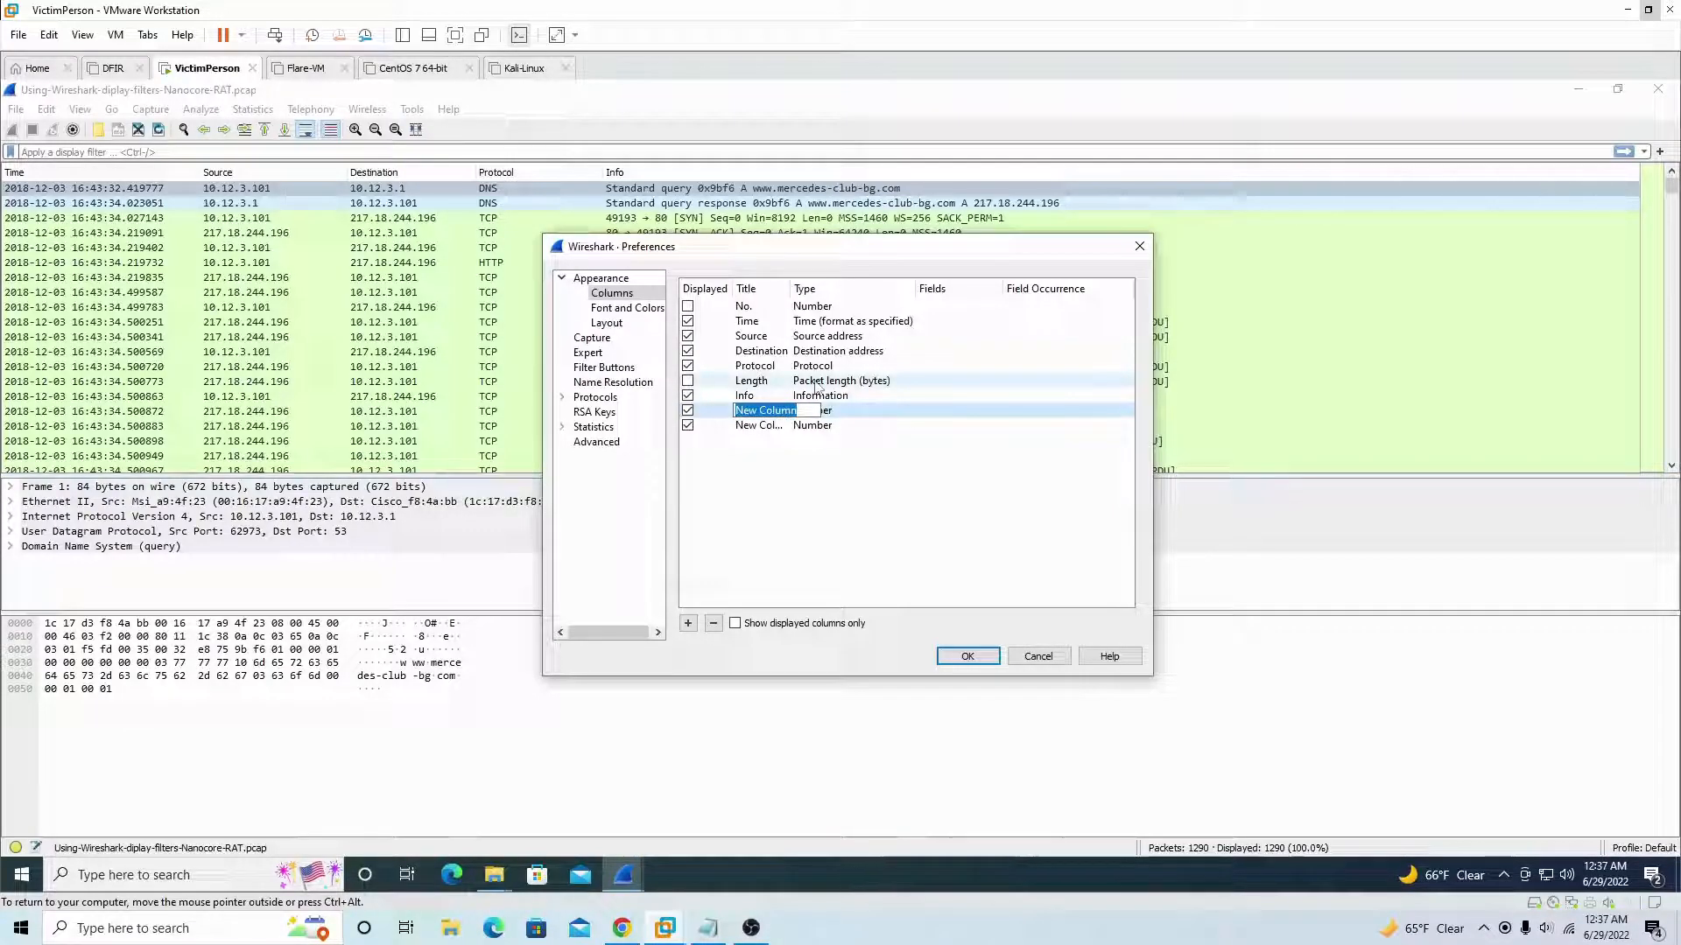
{"action": "type", "text": "Src"}
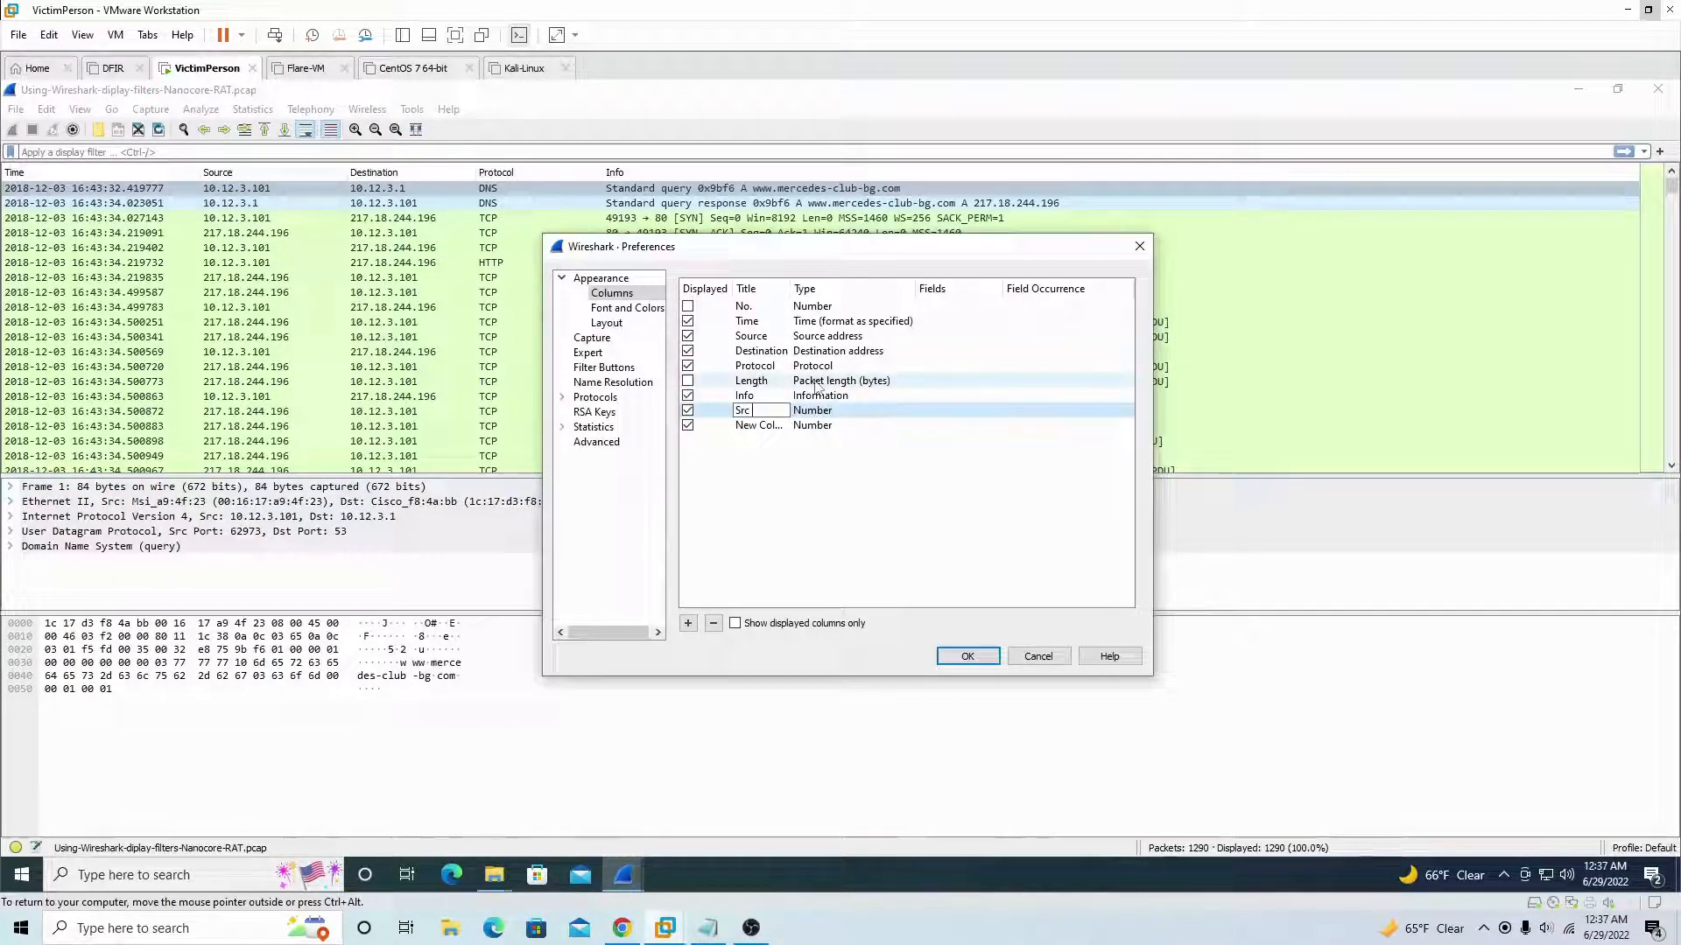
{"action": "type", "text": "port"}
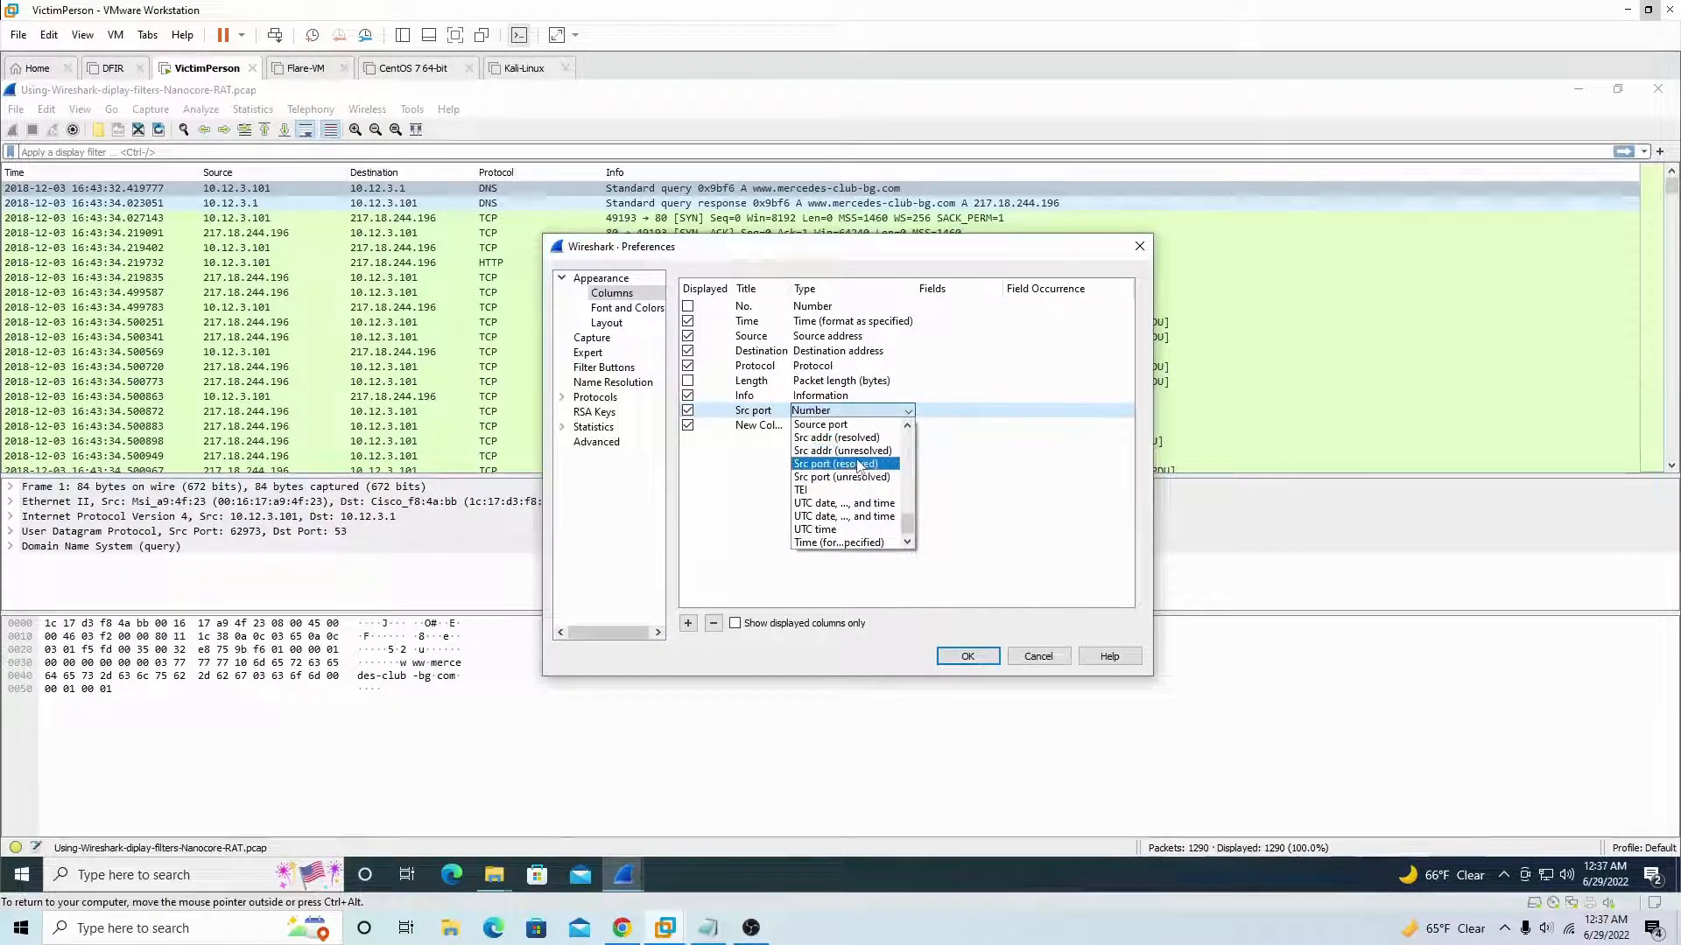
{"action": "left_click", "coordinate": [842, 476]}
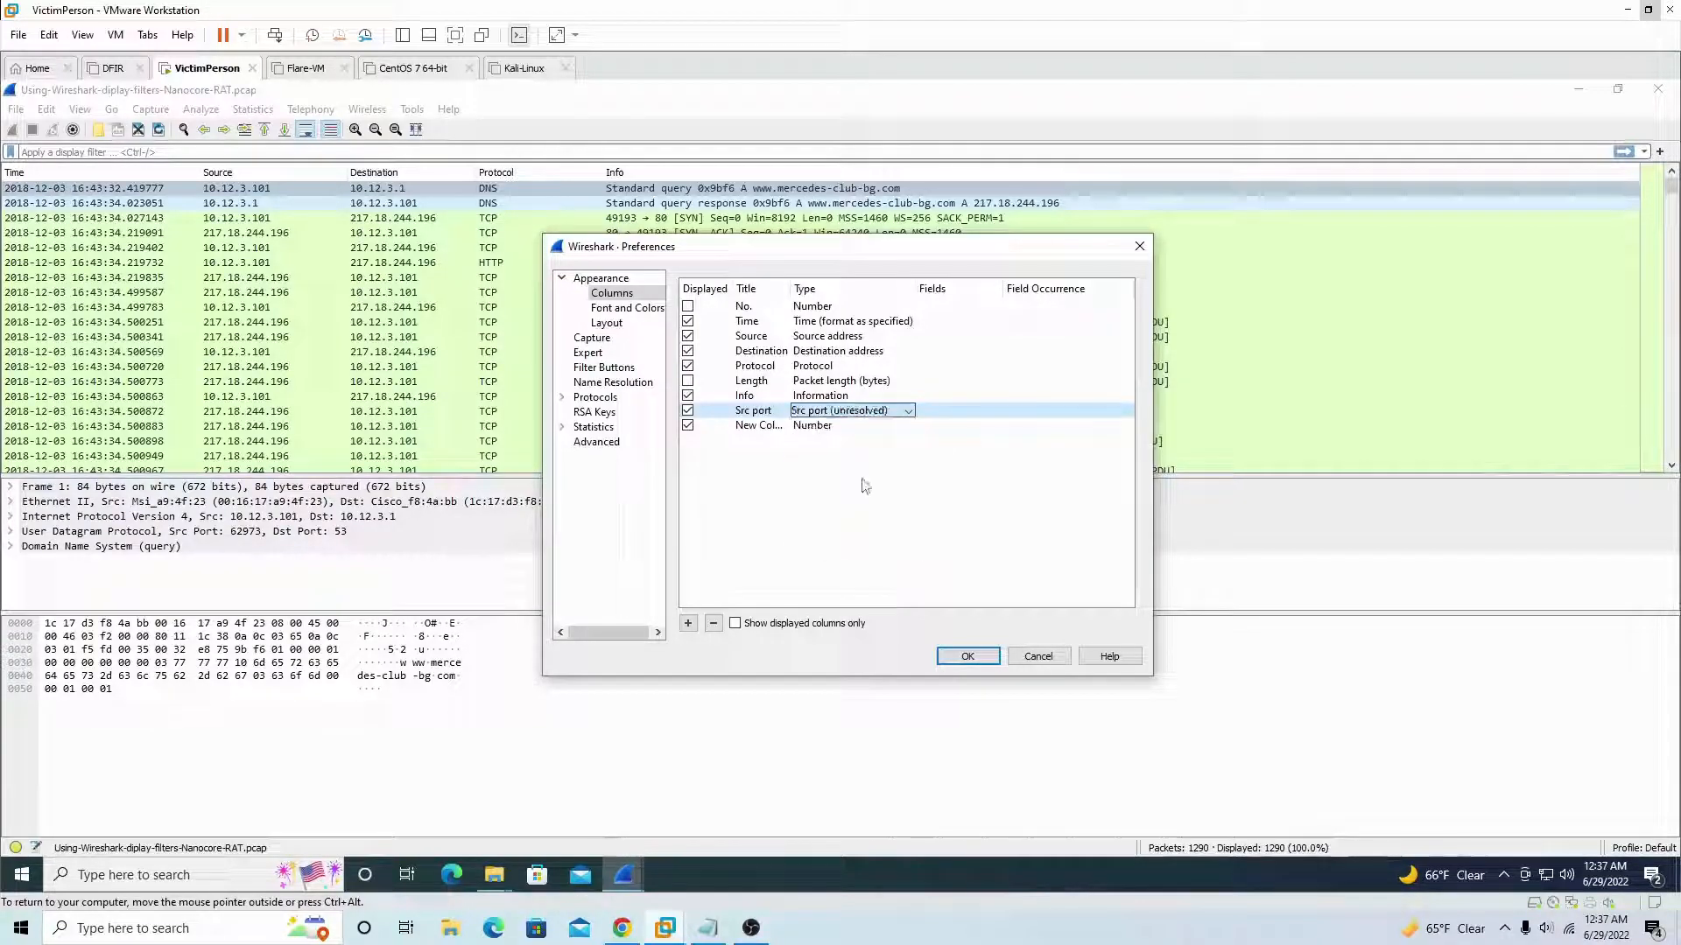
- Name the second column 'Dst port', set it to unresolved destination port, and apply
{"action": "double_click", "coordinate": [758, 425]}
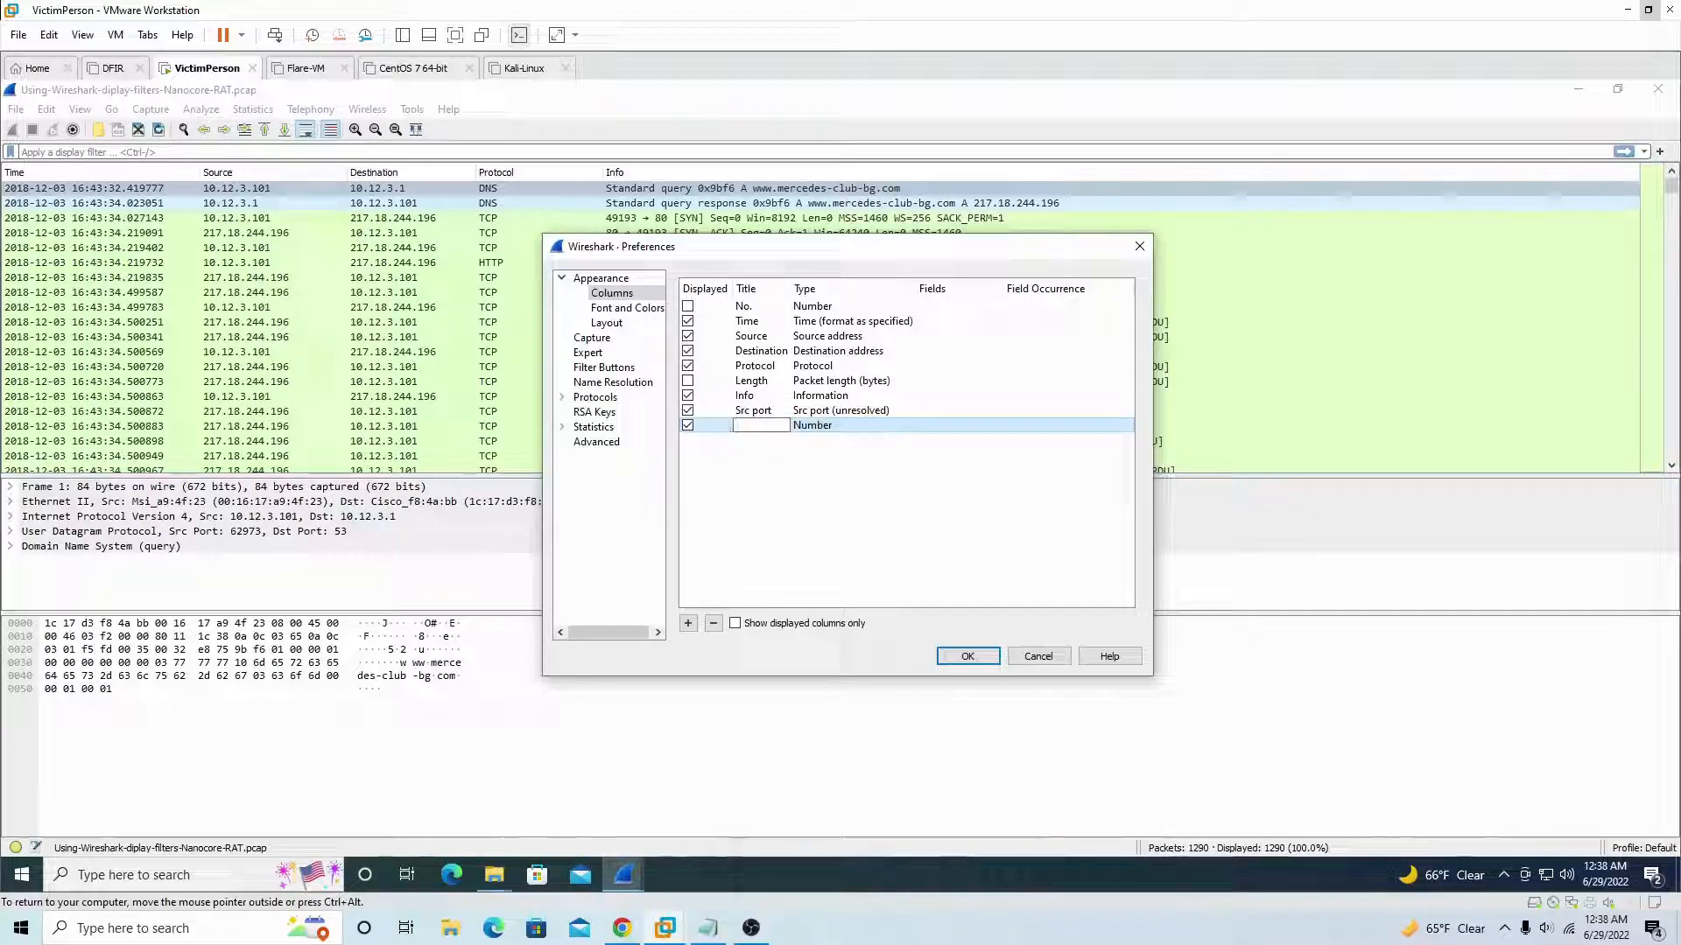
{"action": "type", "text": "Dst port"}
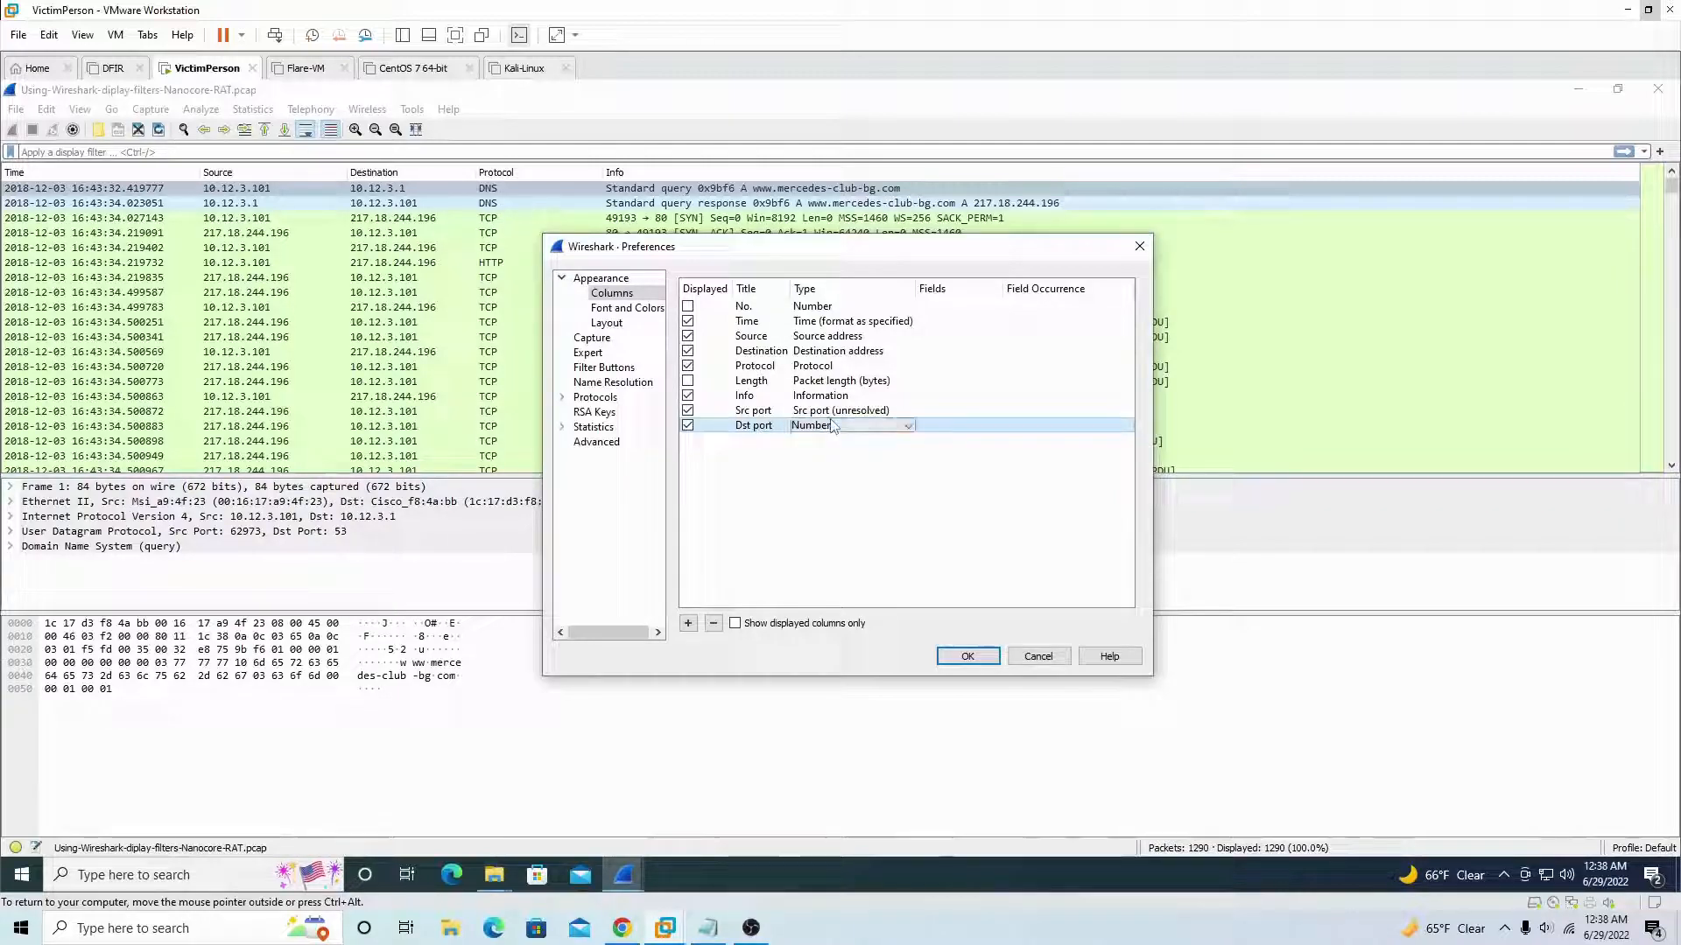
{"action": "left_click", "coordinate": [907, 425]}
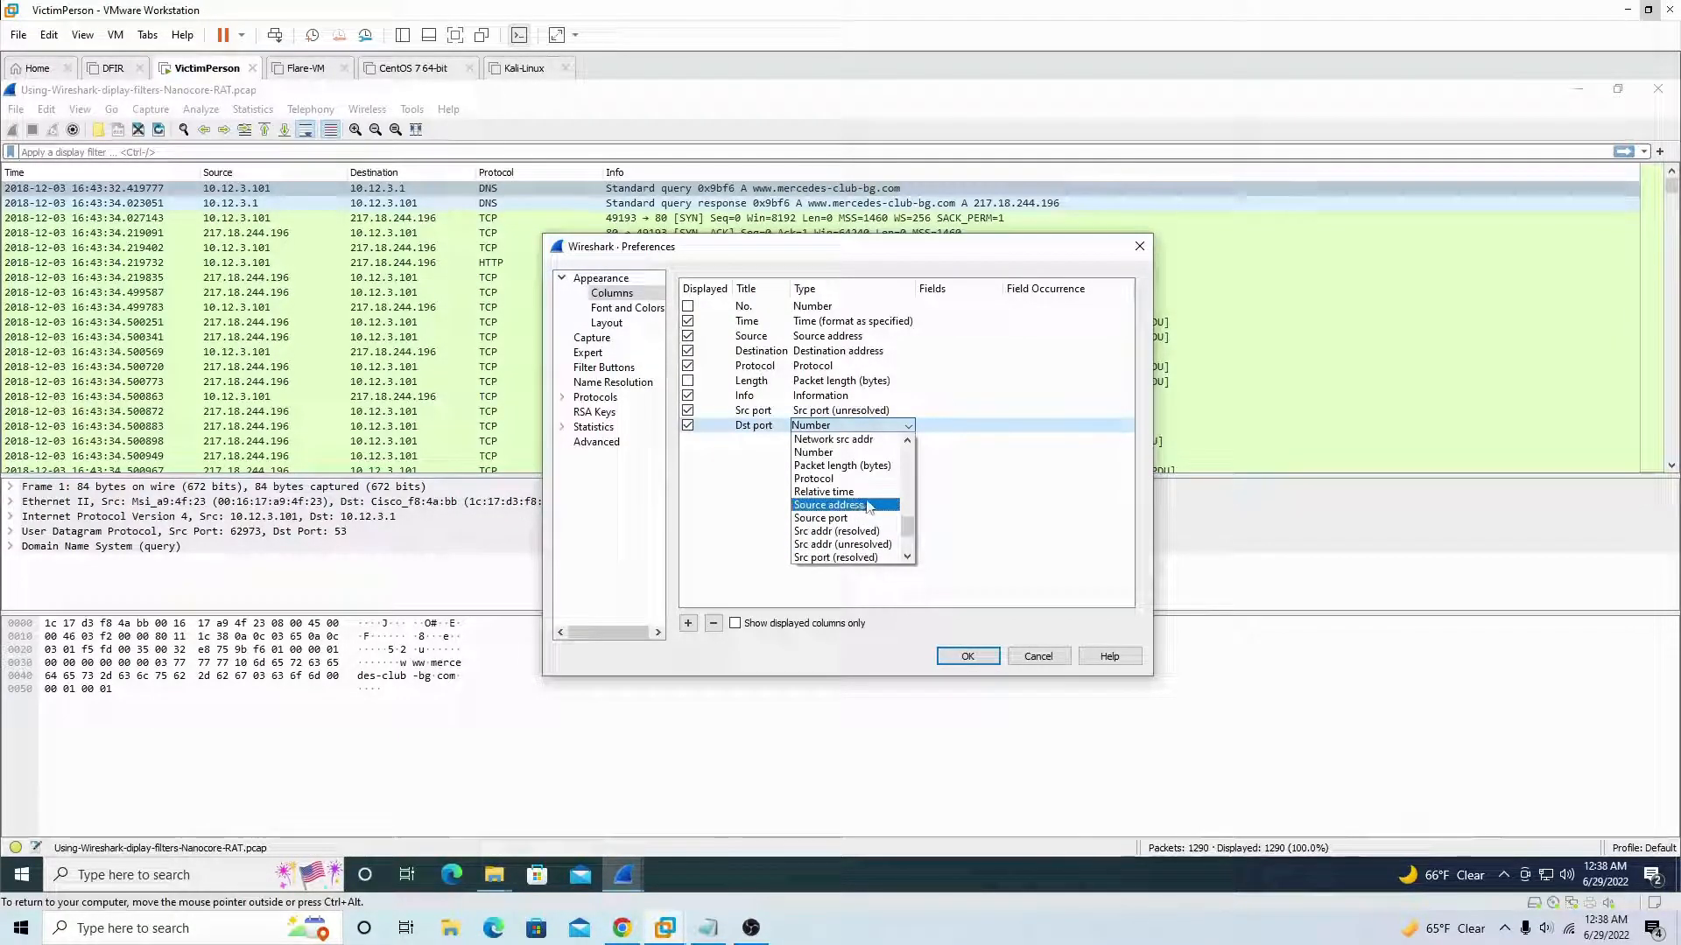
{"action": "scroll", "scroll_direction": "down", "scroll_amount": 3}
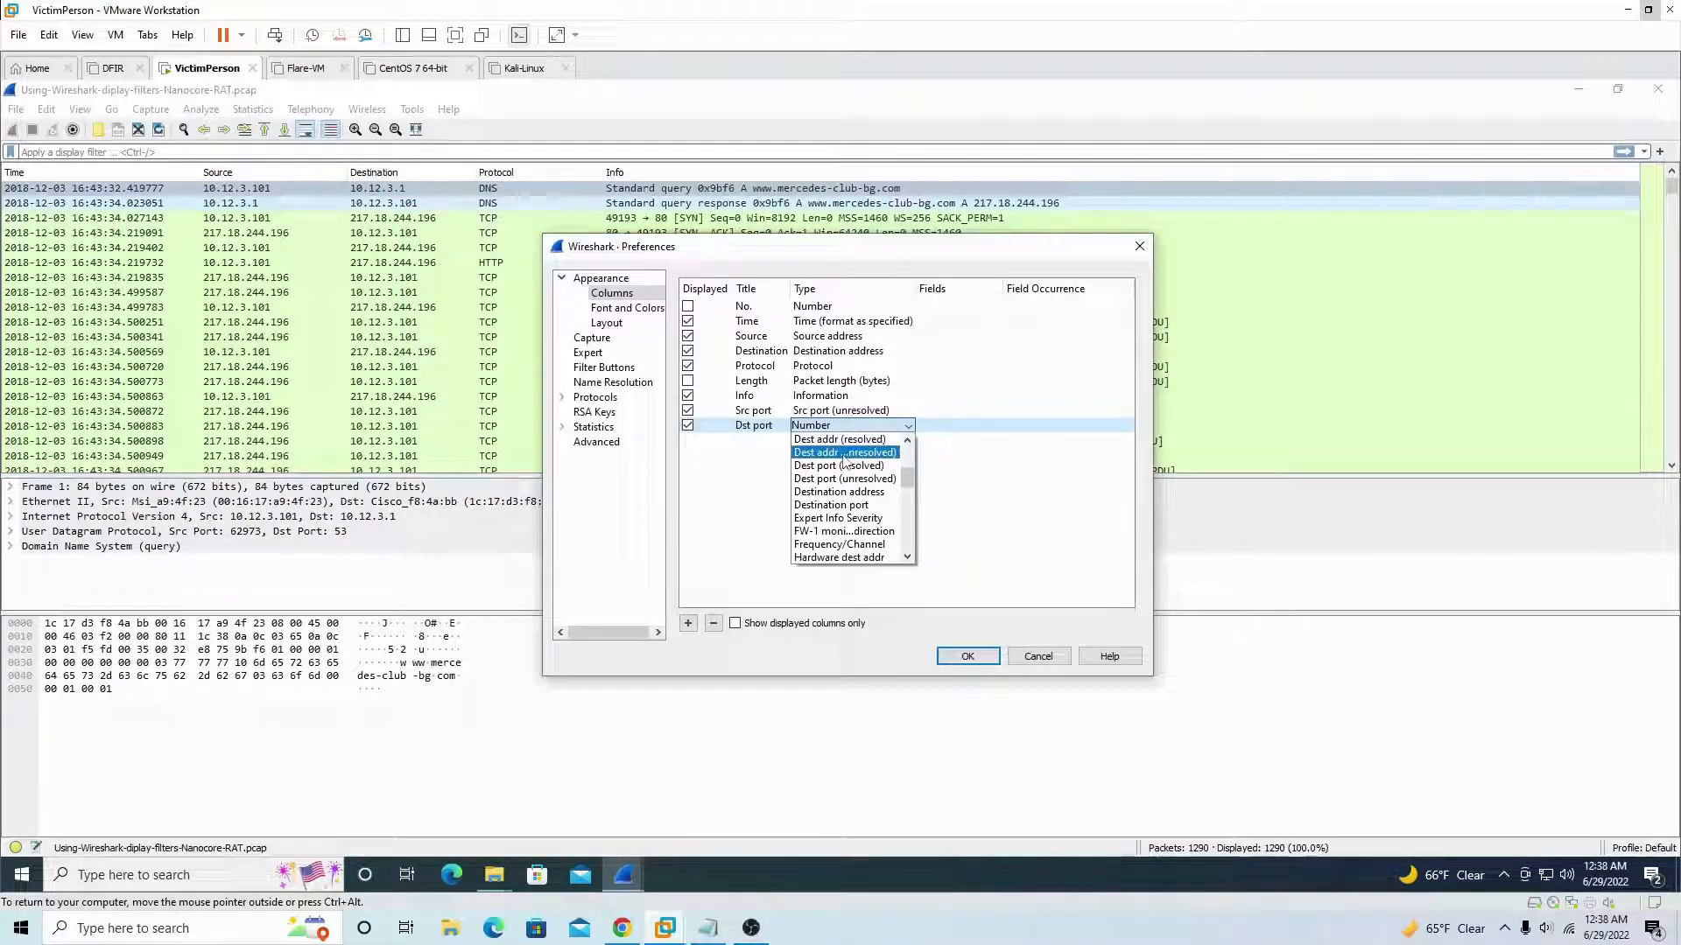
{"action": "left_click", "coordinate": [842, 478]}
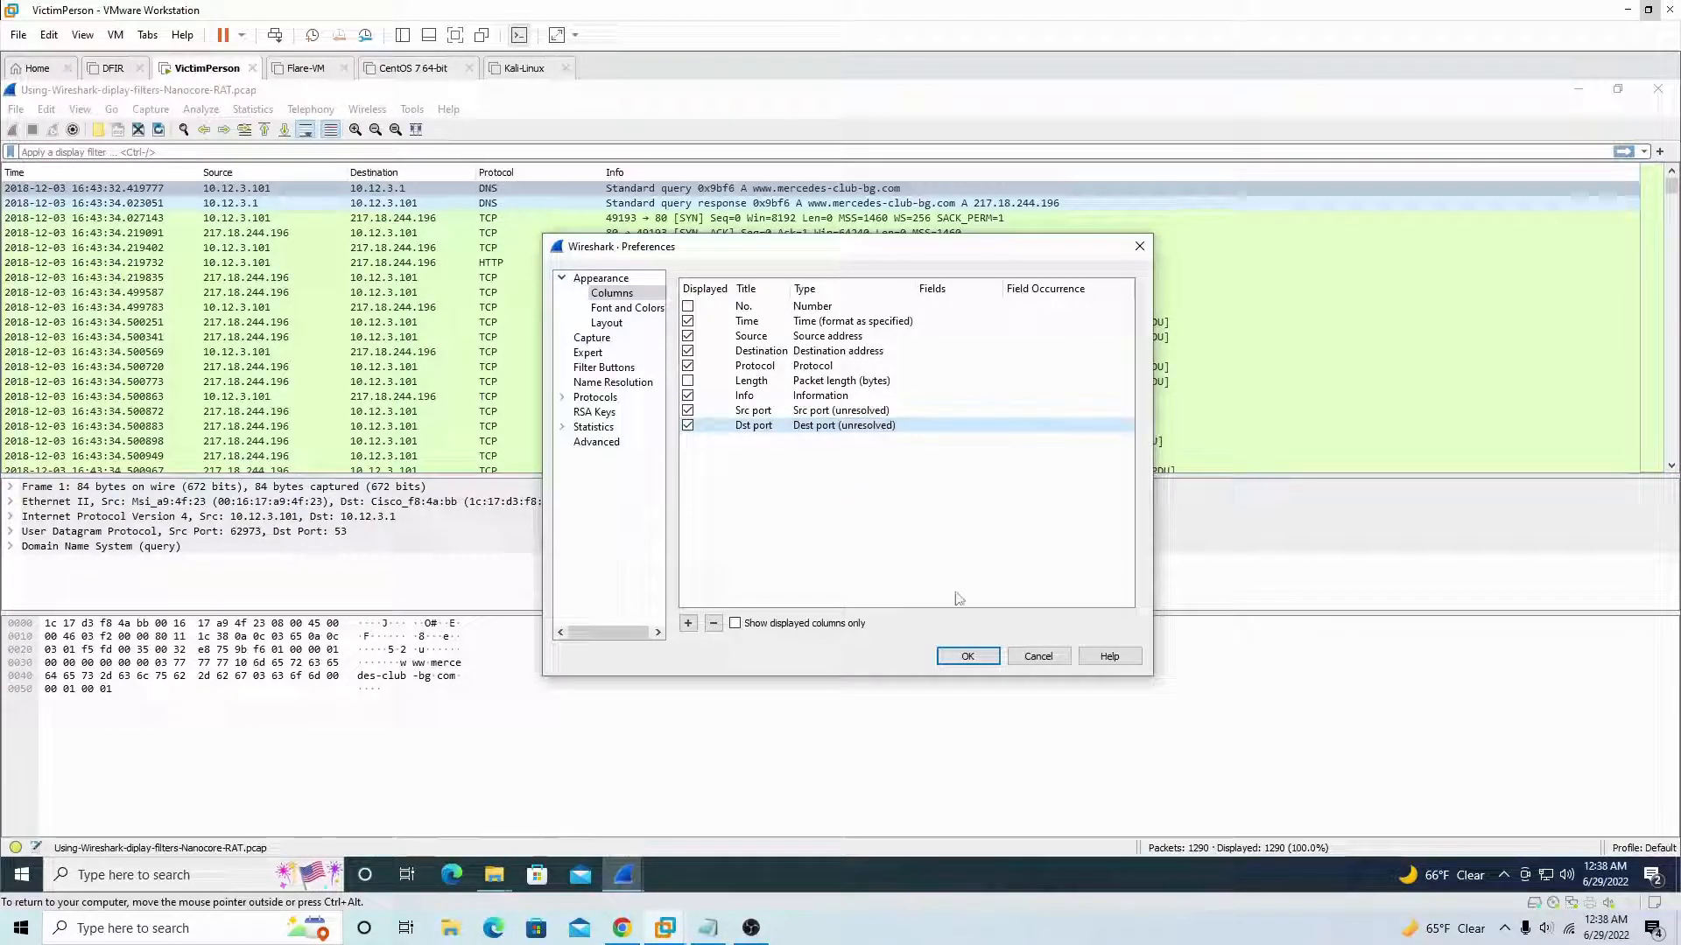
{"action": "left_click", "coordinate": [966, 656]}
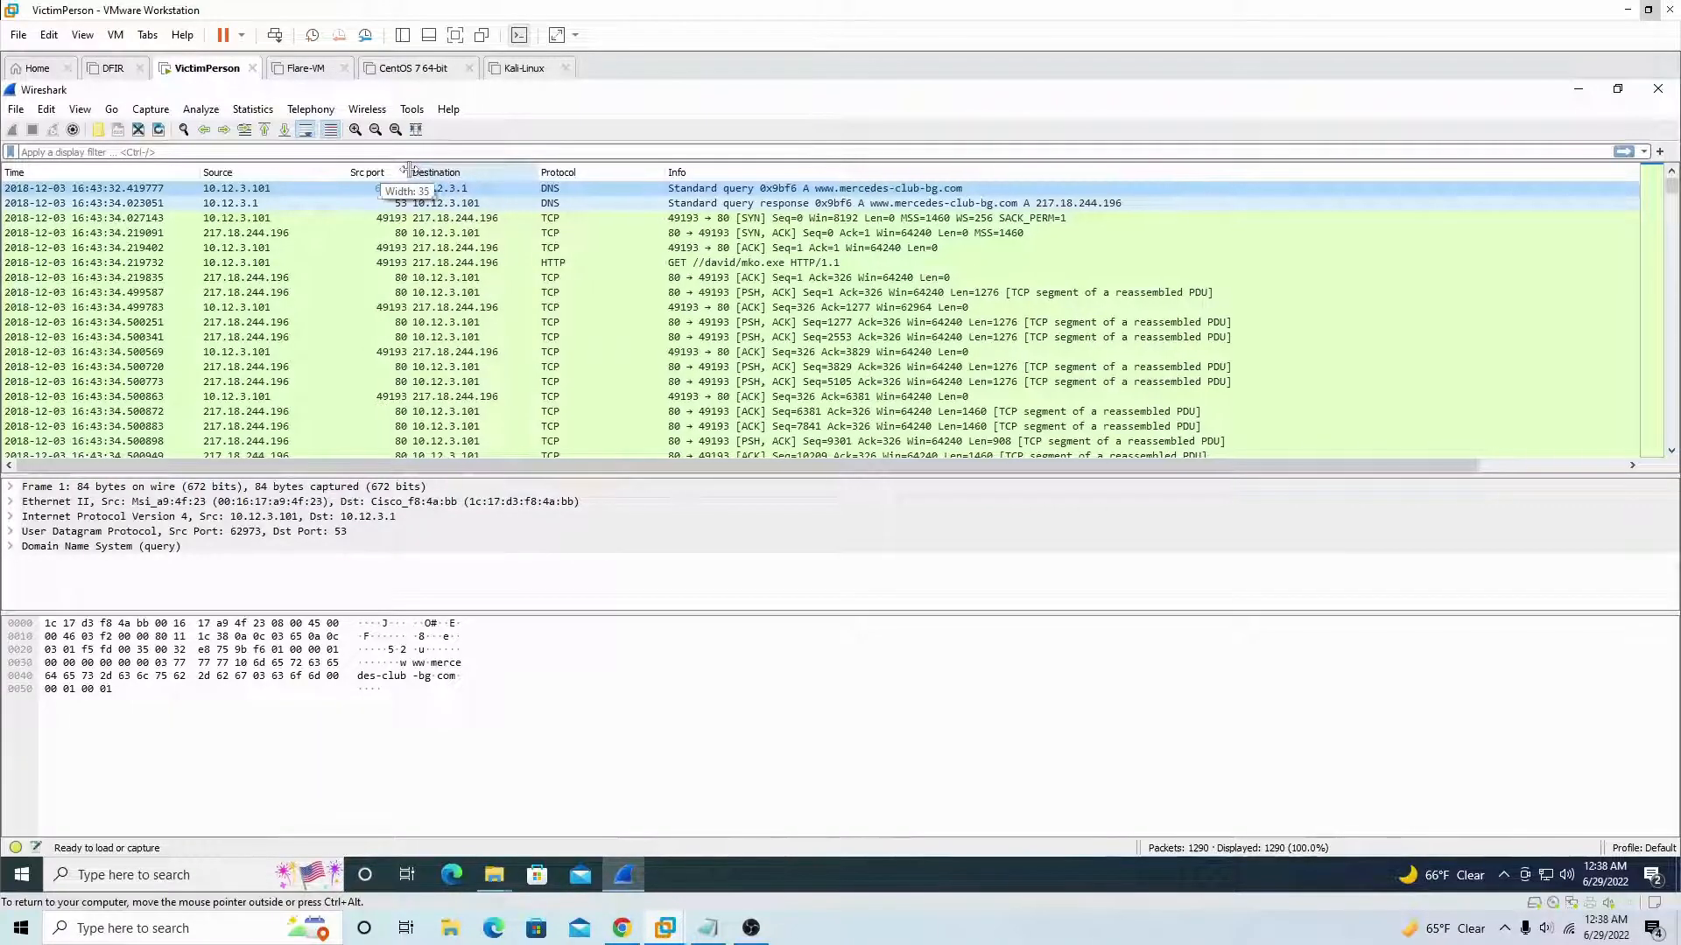
- Narrow the Src port column and adjust the Destination column alignment from the header menu
{"action": "left_click_drag", "start_coordinate": [408, 172], "coordinate": [326, 172]}
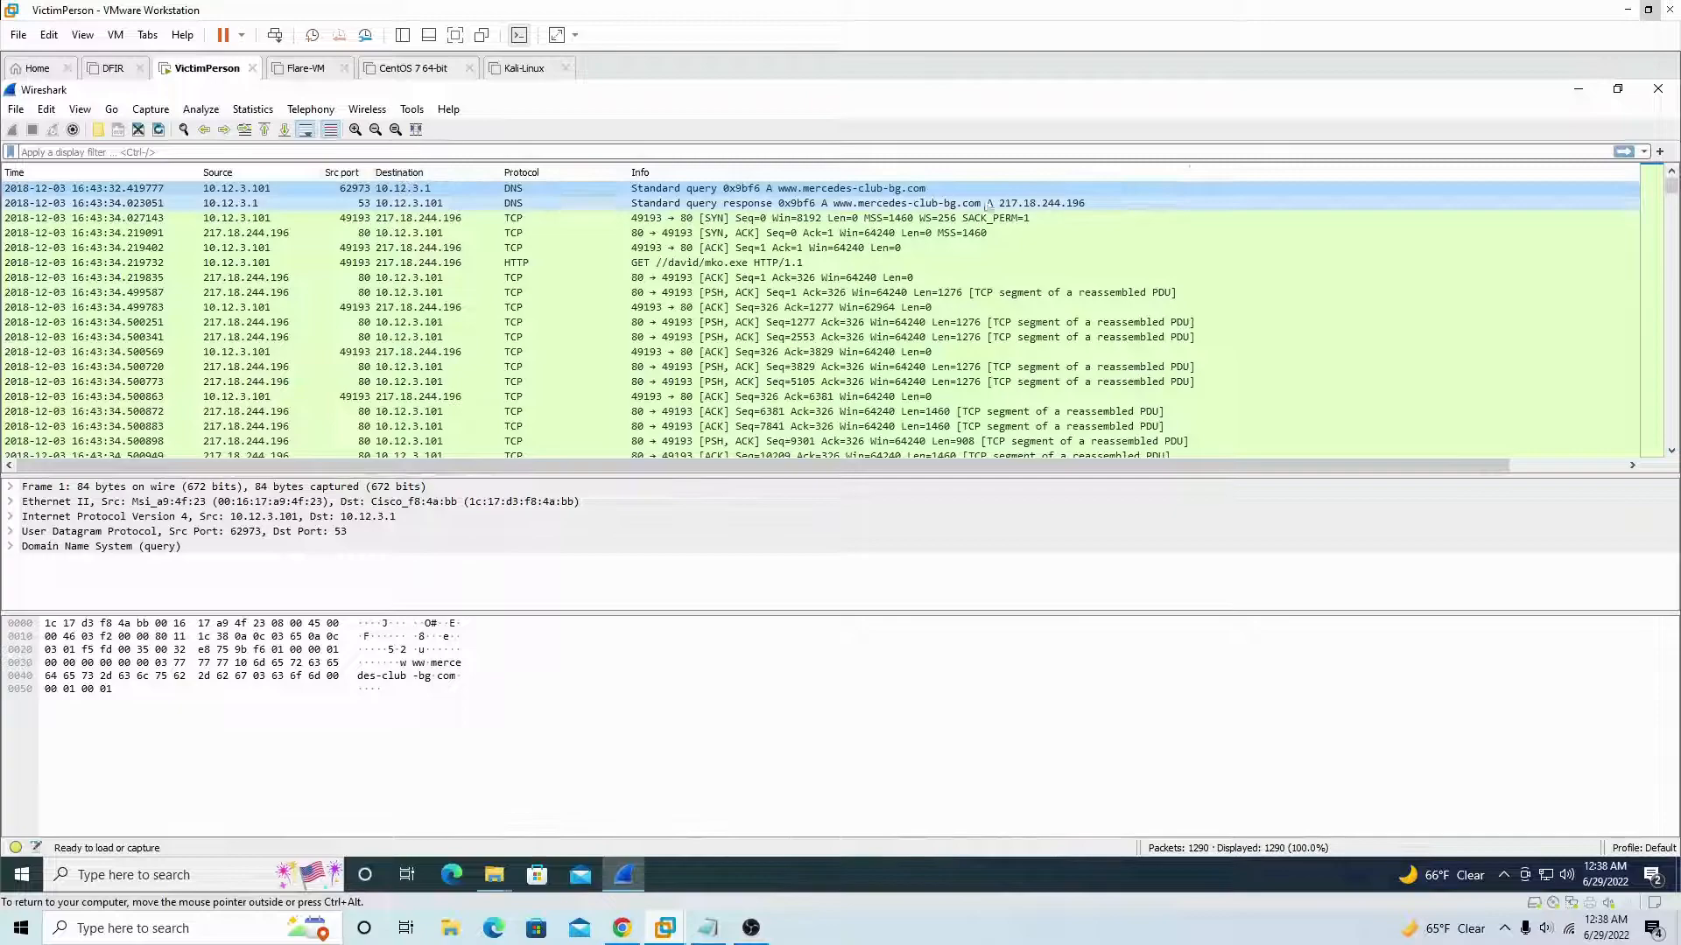
{"action": "scroll", "scroll_direction": "right", "scroll_amount": 3}
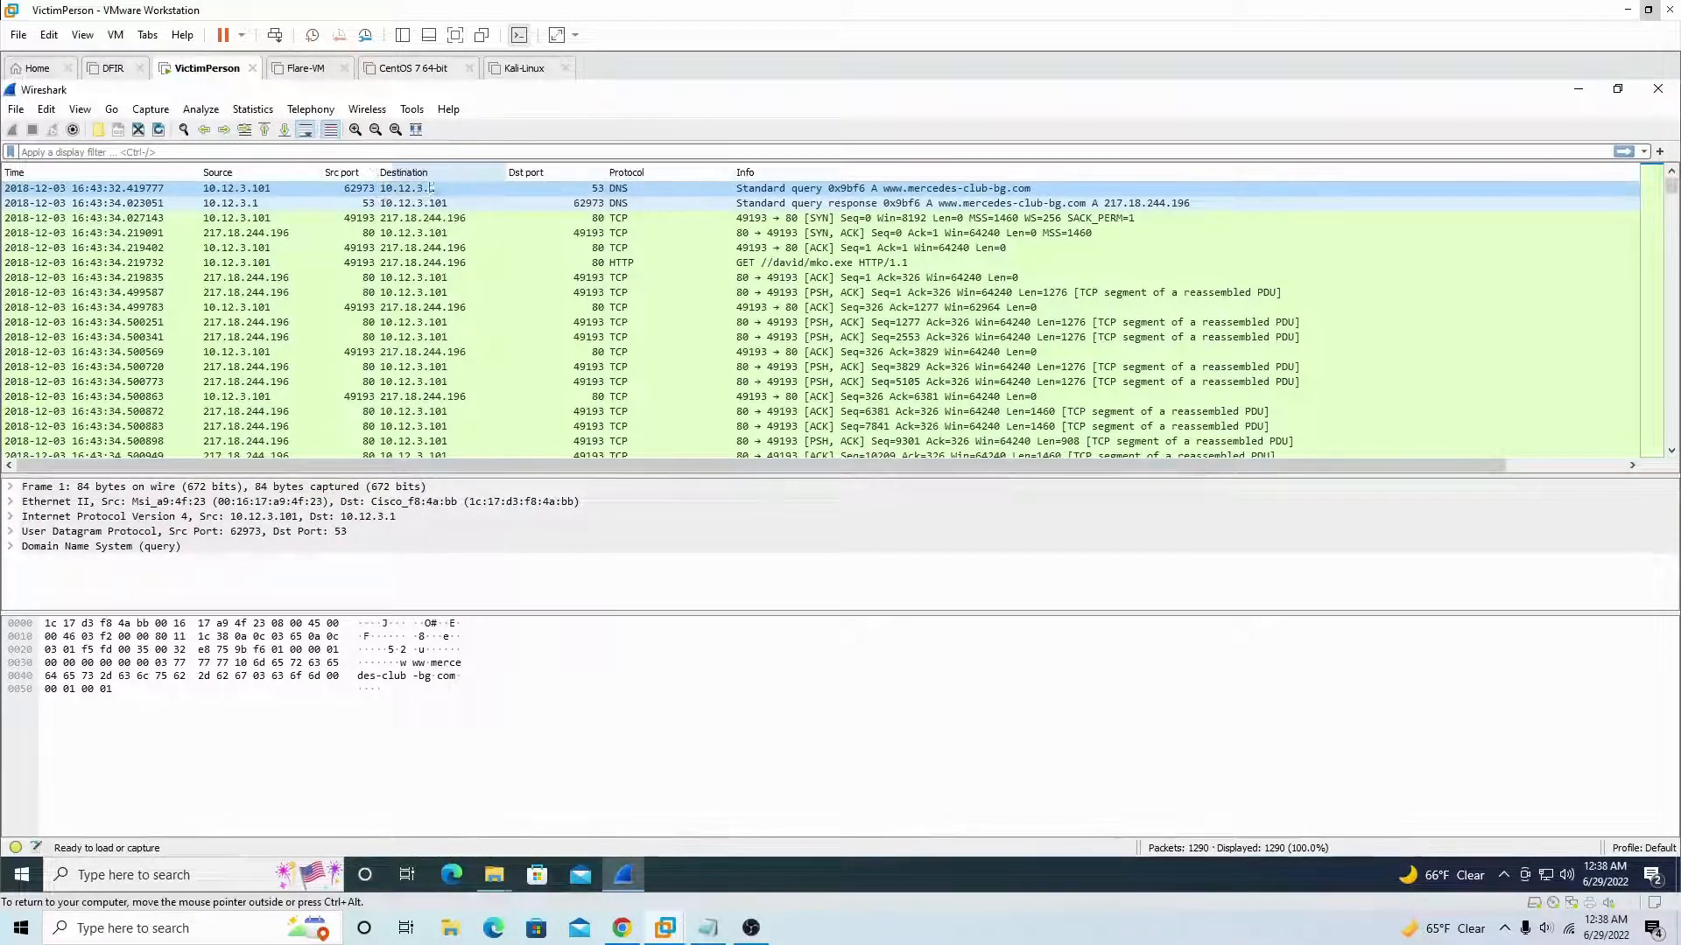
{"action": "mouse_move", "coordinate": [438, 177]}
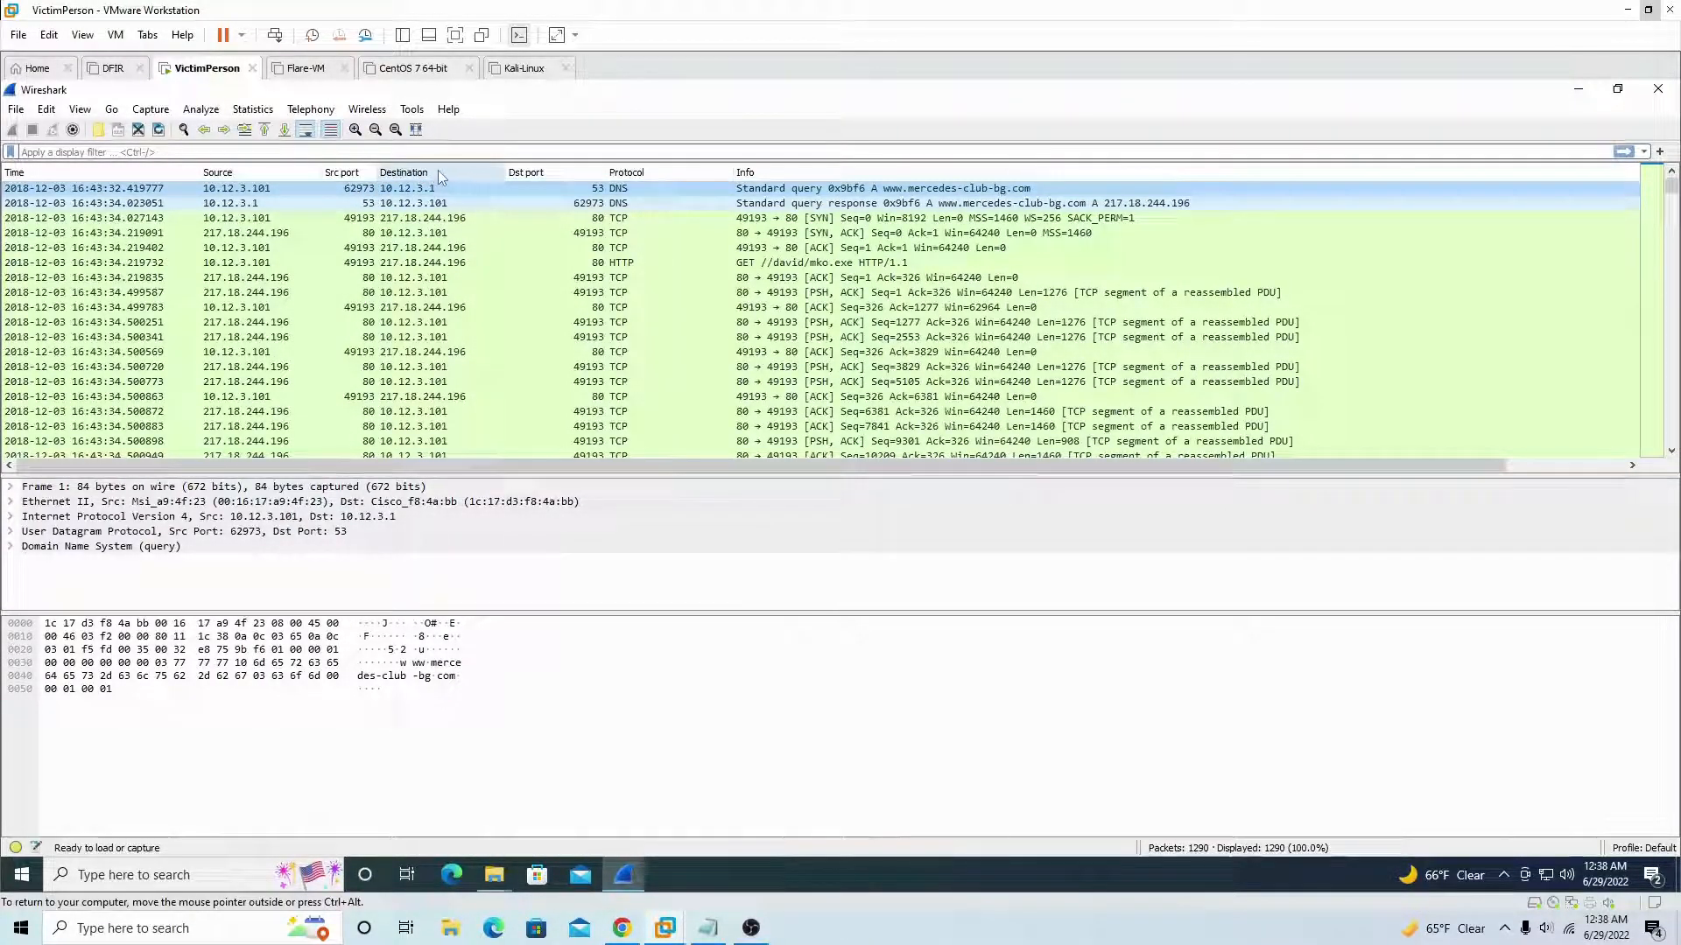
{"action": "right_click", "coordinate": [404, 171]}
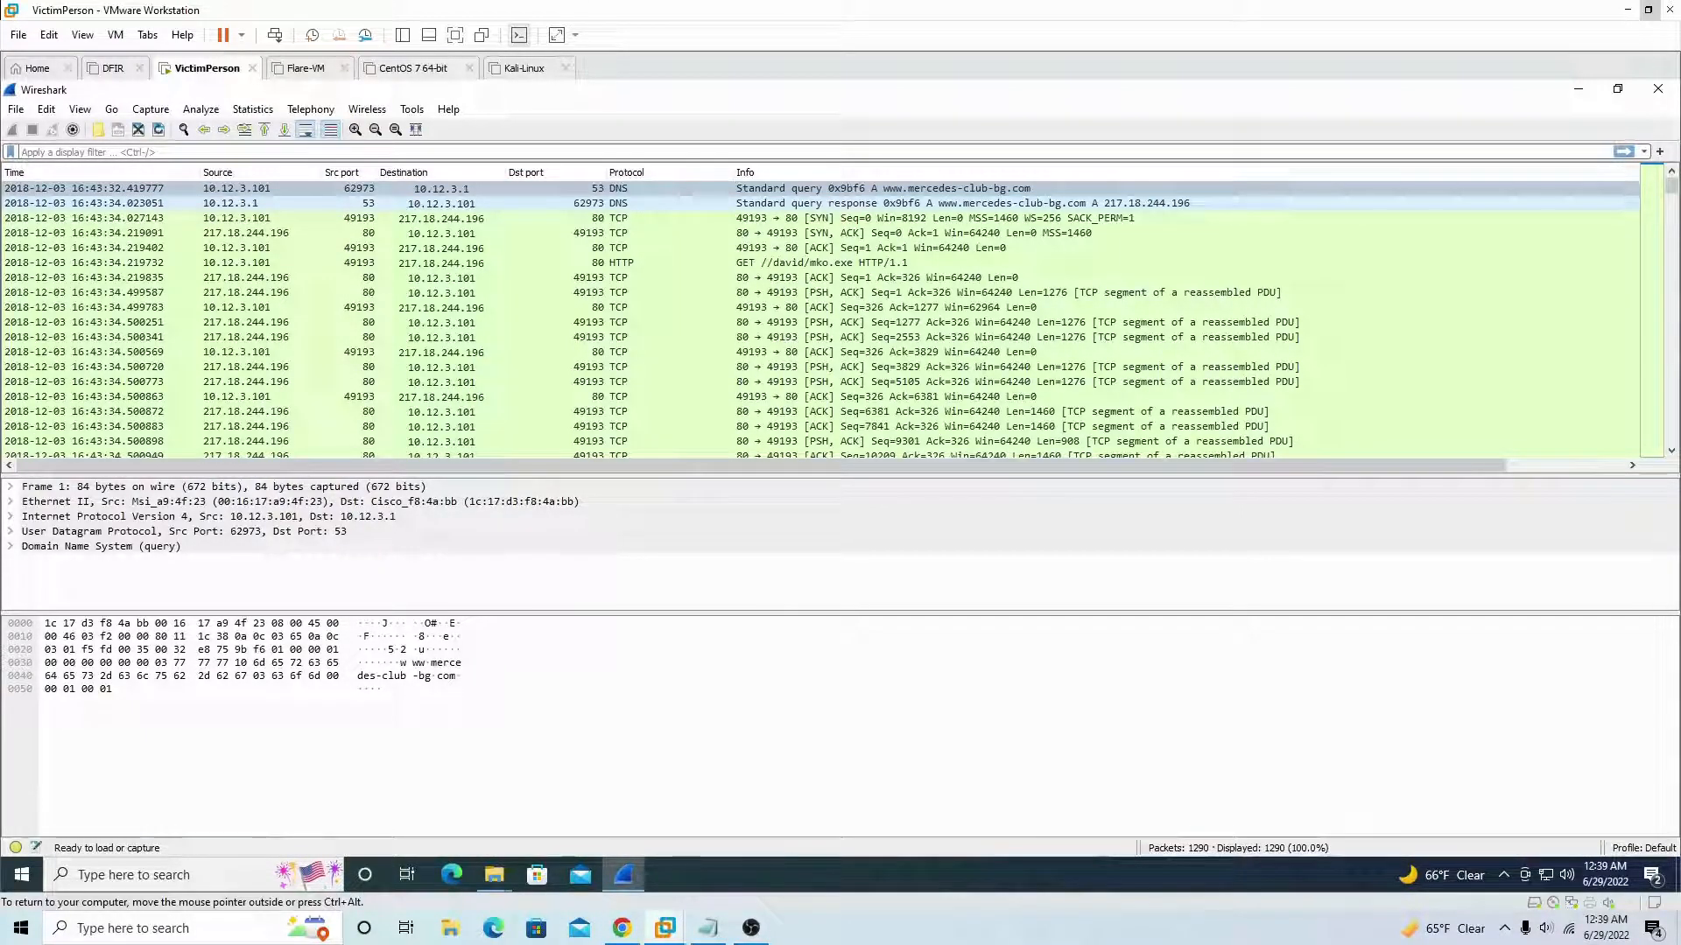
- Filter the packet list to http and apply the request's Host header as a column
{"action": "type", "text": "http"}
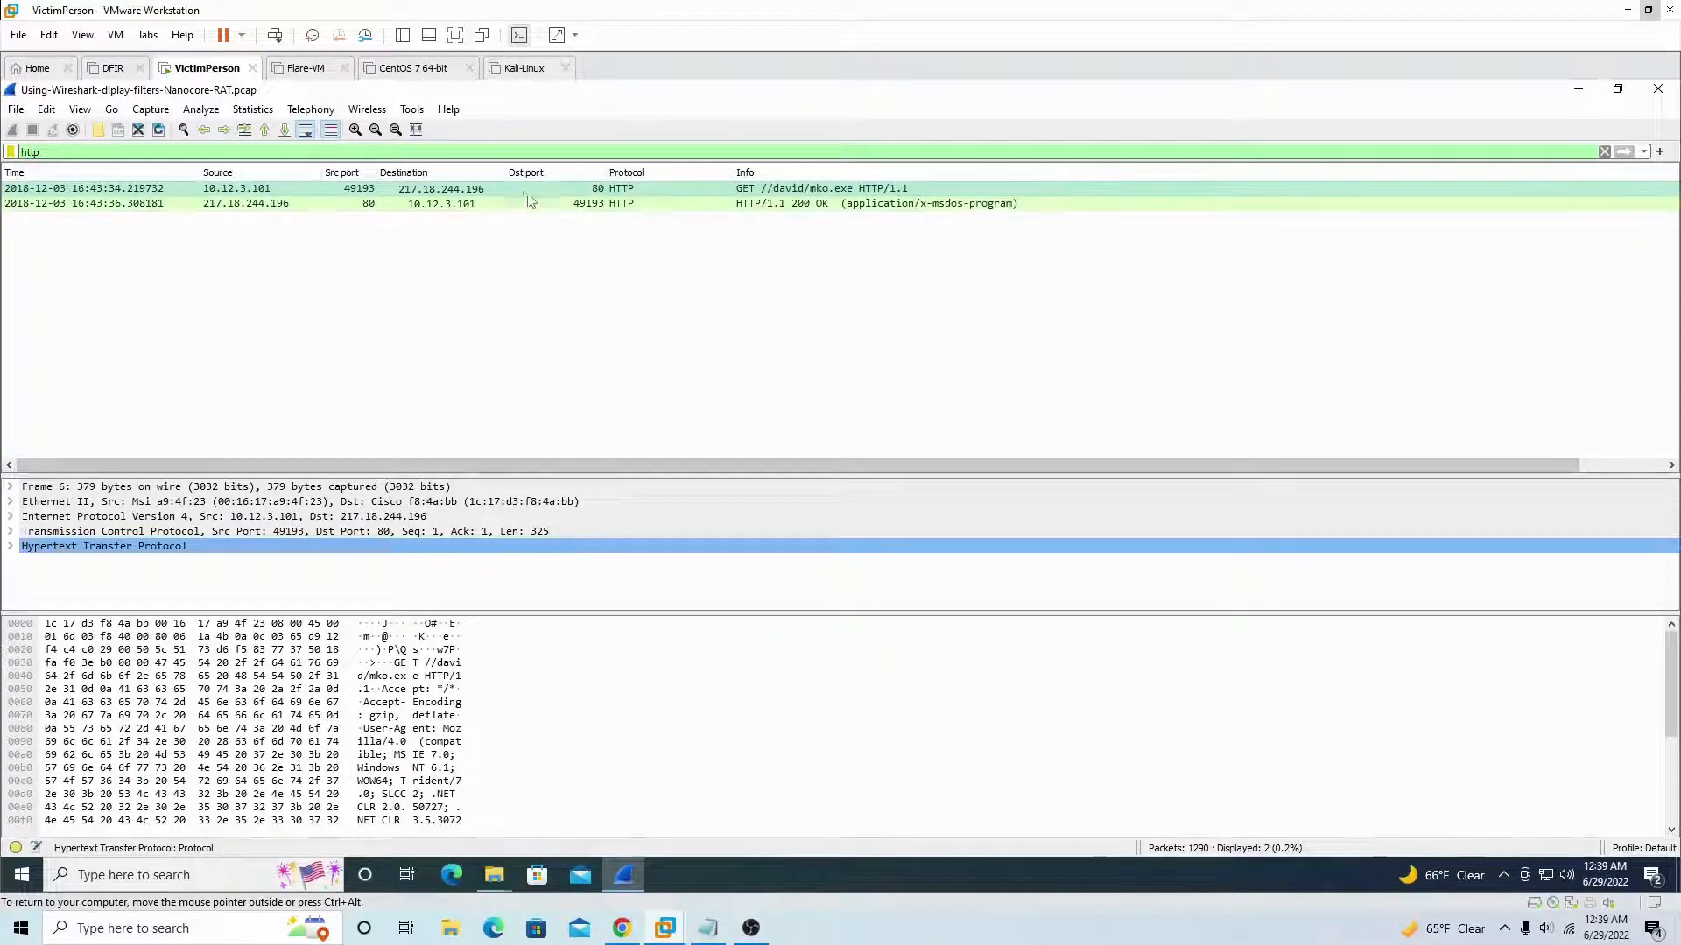
{"action": "left_click", "coordinate": [11, 546]}
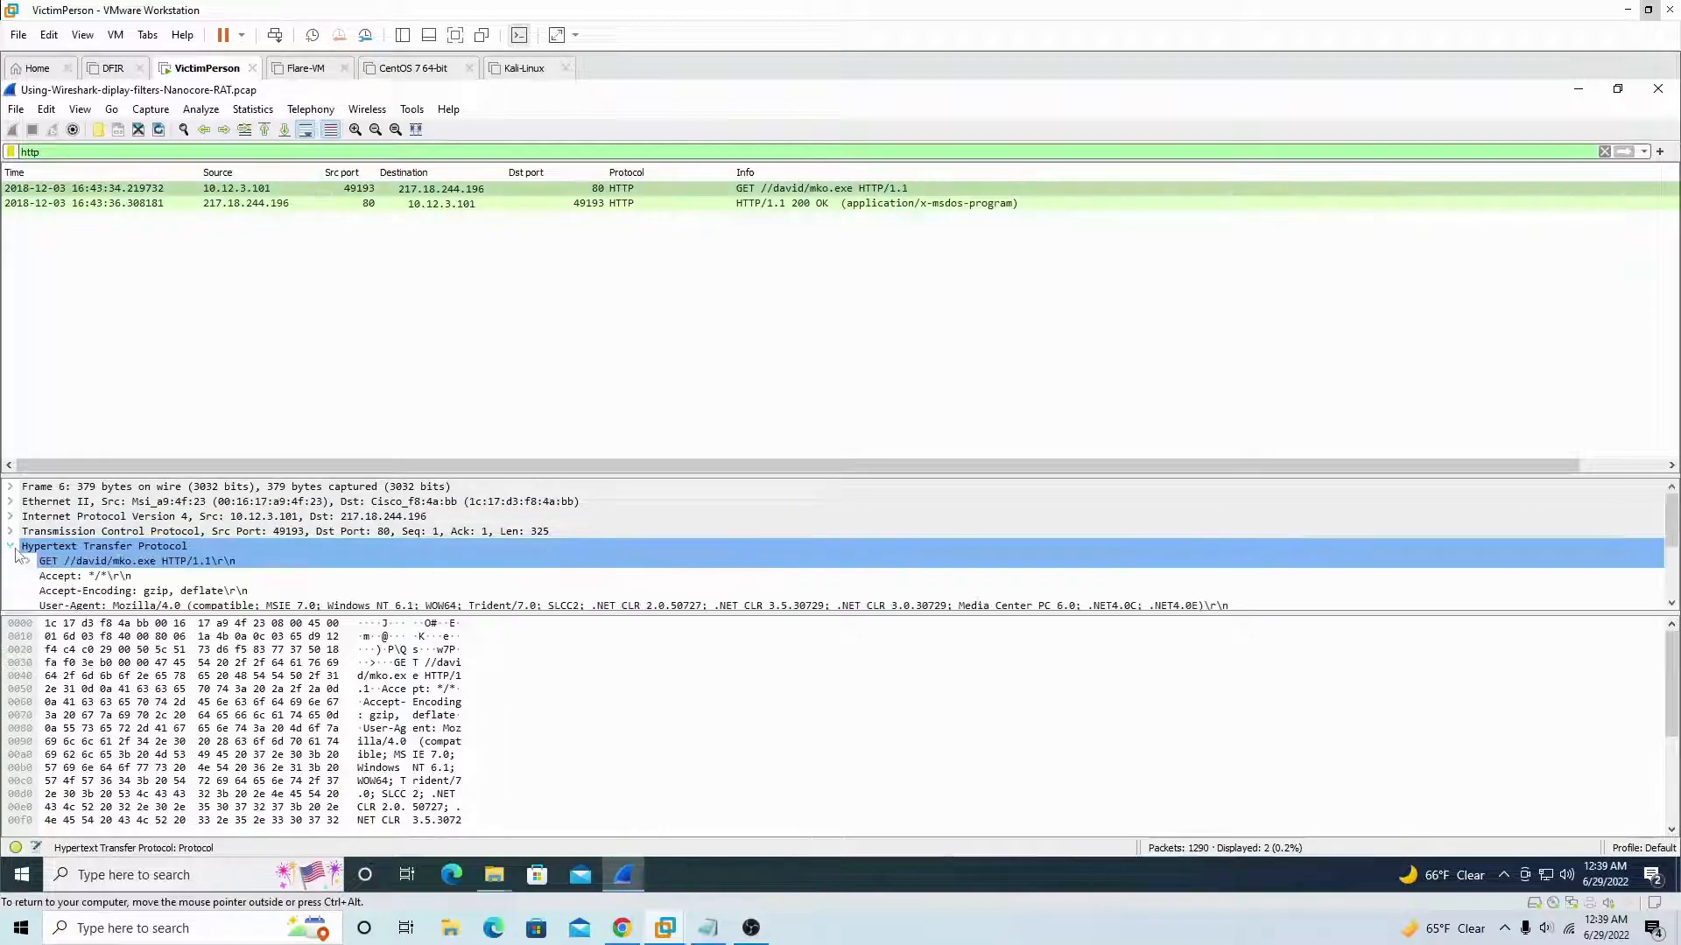
{"action": "left_click", "coordinate": [11, 546]}
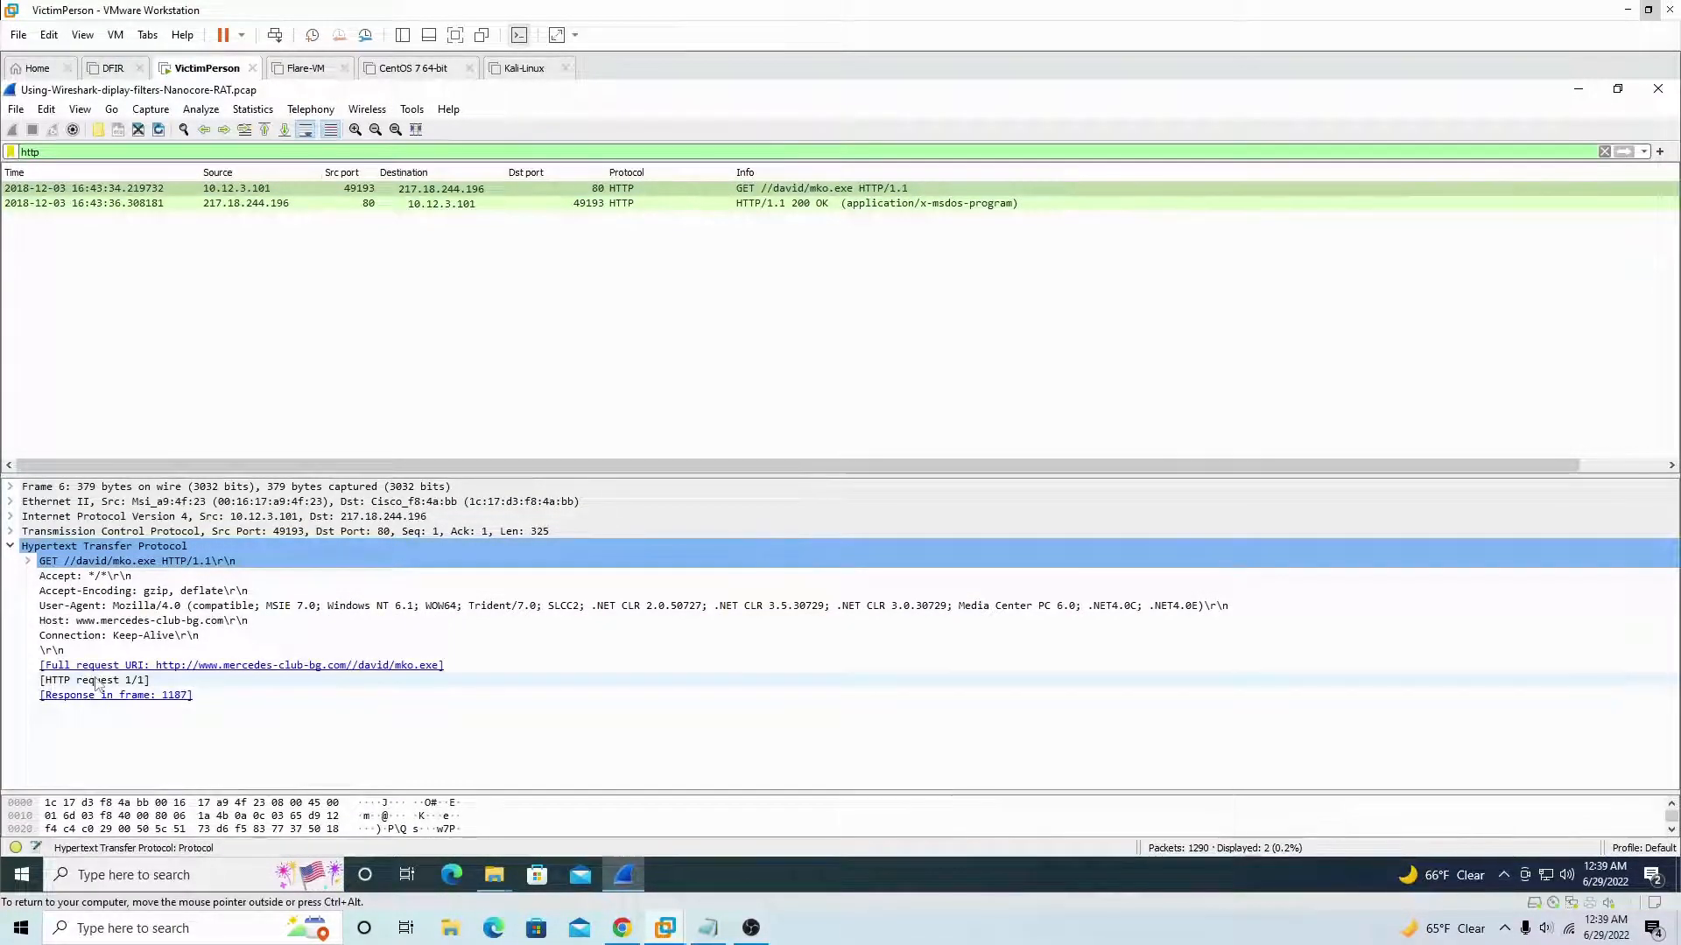
{"action": "left_click", "coordinate": [144, 620]}
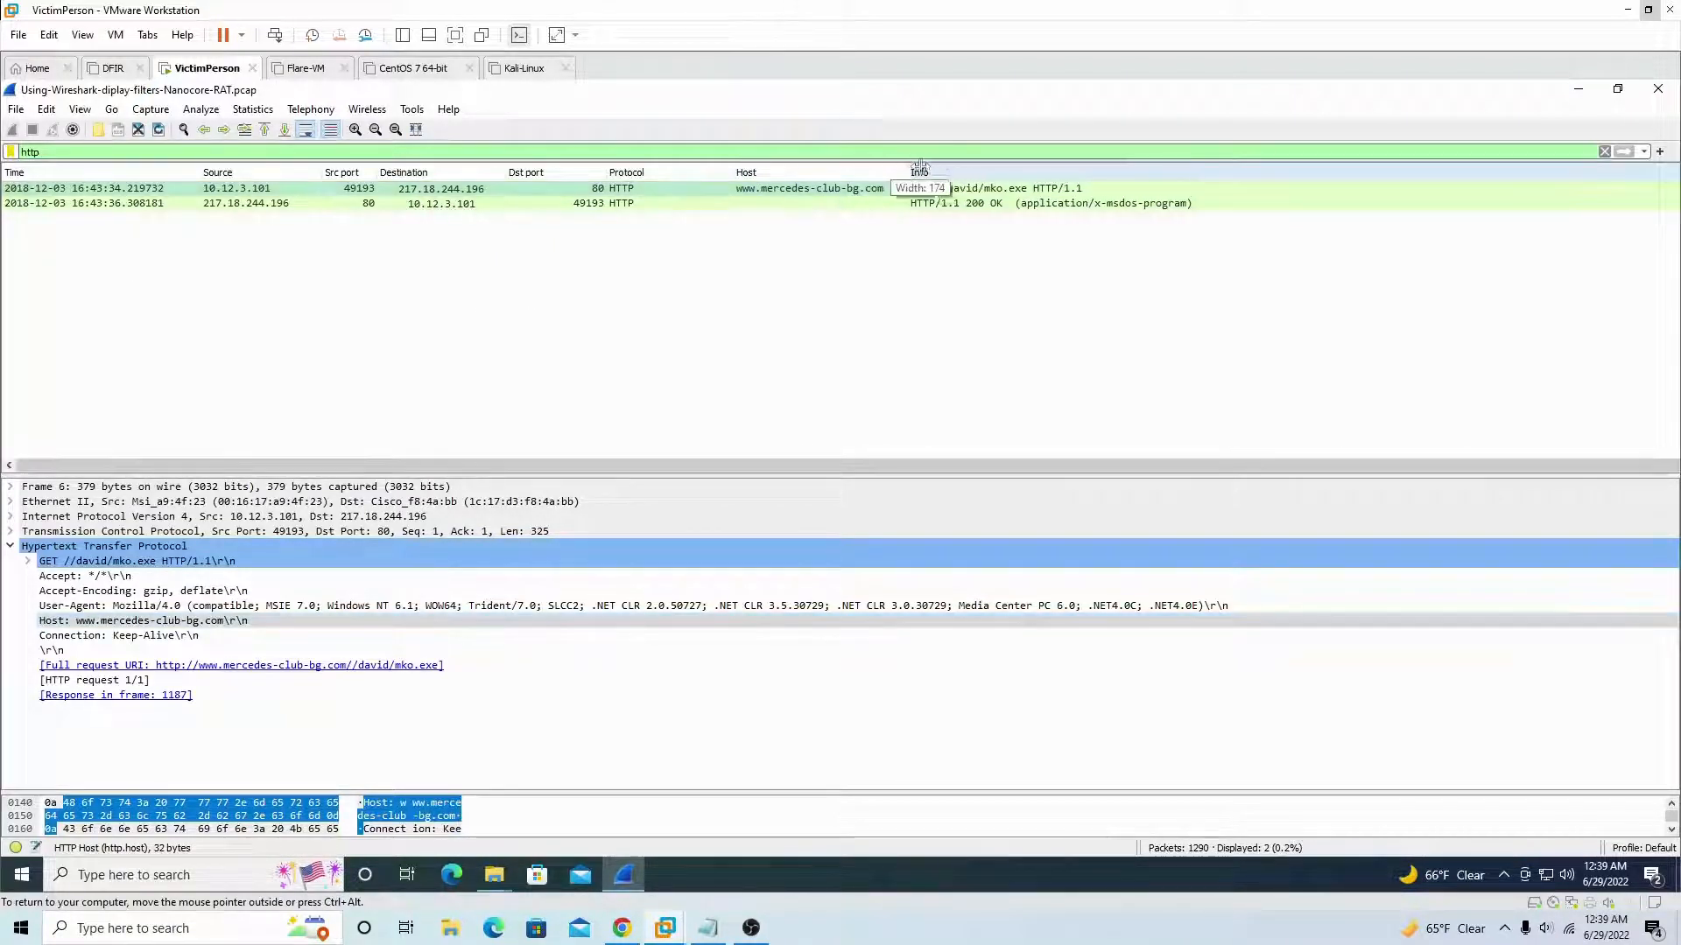
{"action": "mouse_move", "coordinate": [870, 280]}
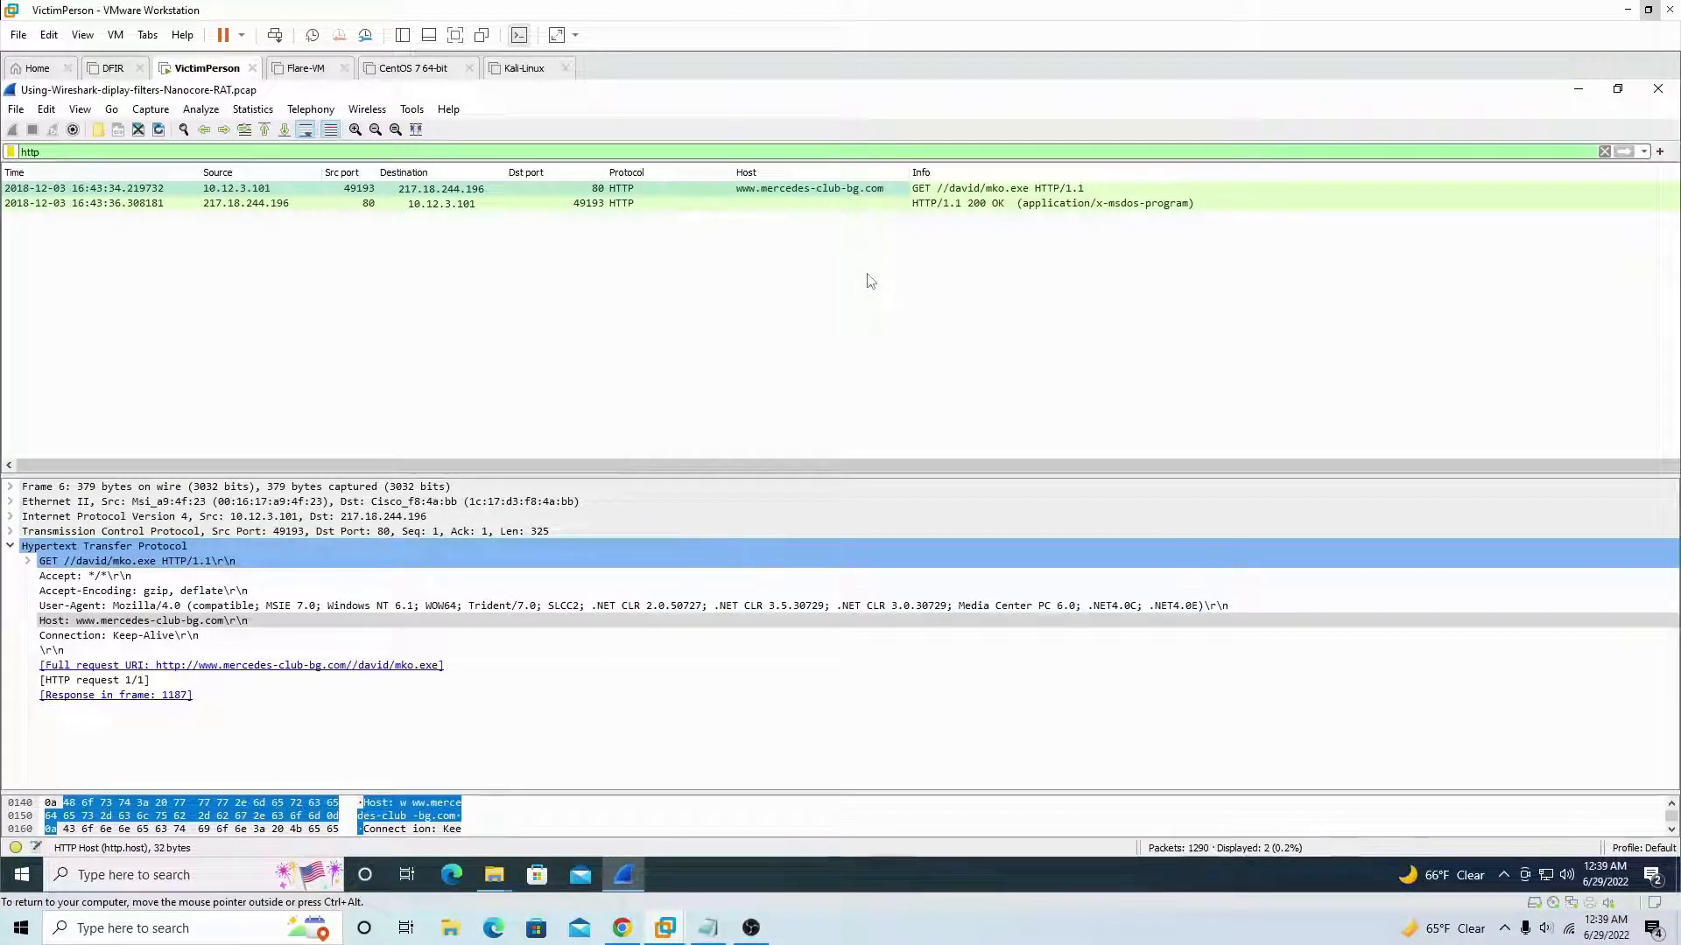
{"action": "mouse_move", "coordinate": [835, 332]}
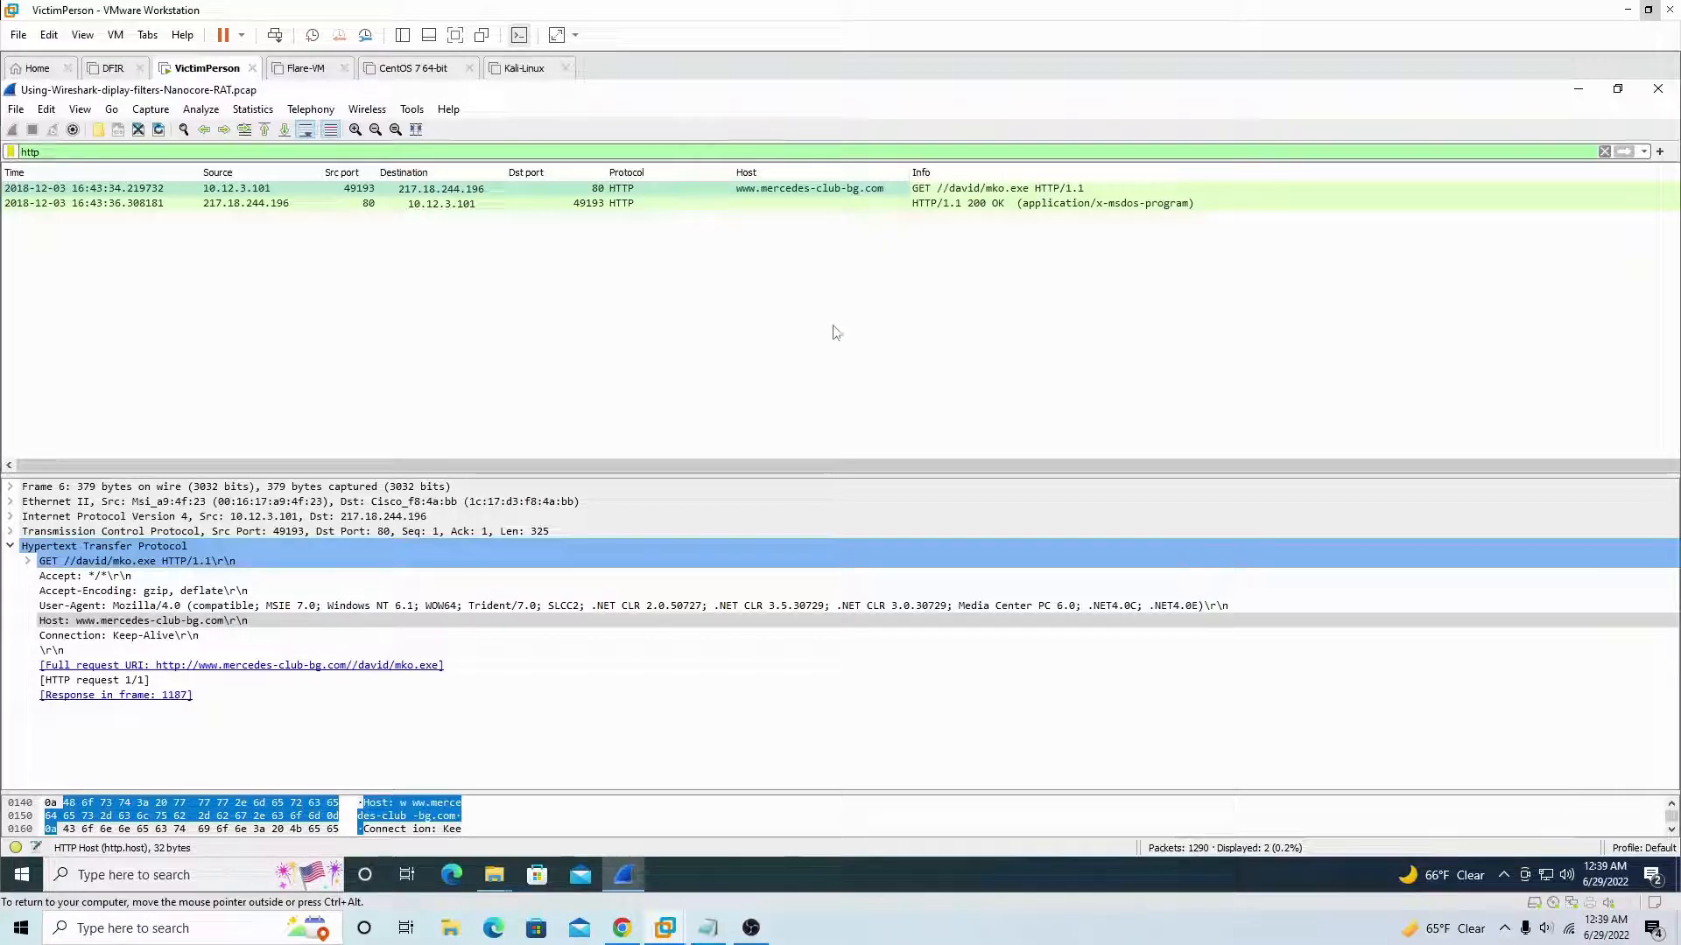